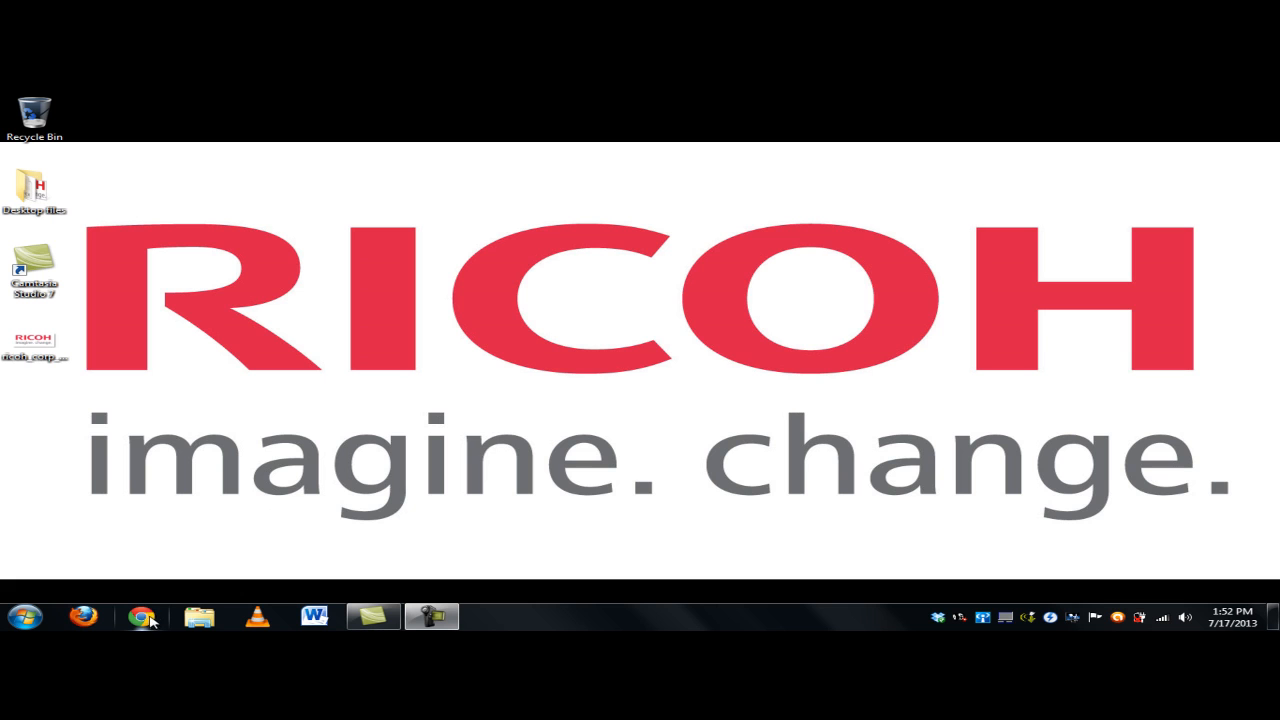
mouse_move(149, 617)
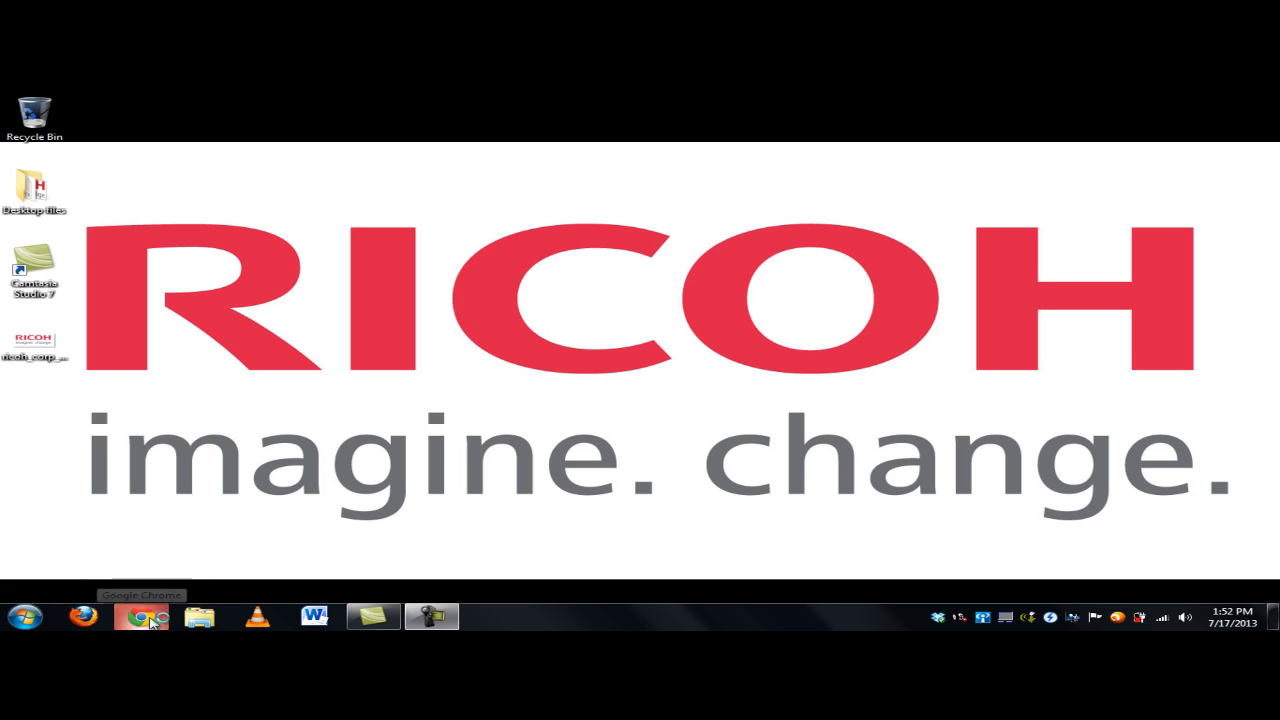
Step: Launch Google Chrome from the taskbar, showing the Gmail inbox
left_click(140, 616)
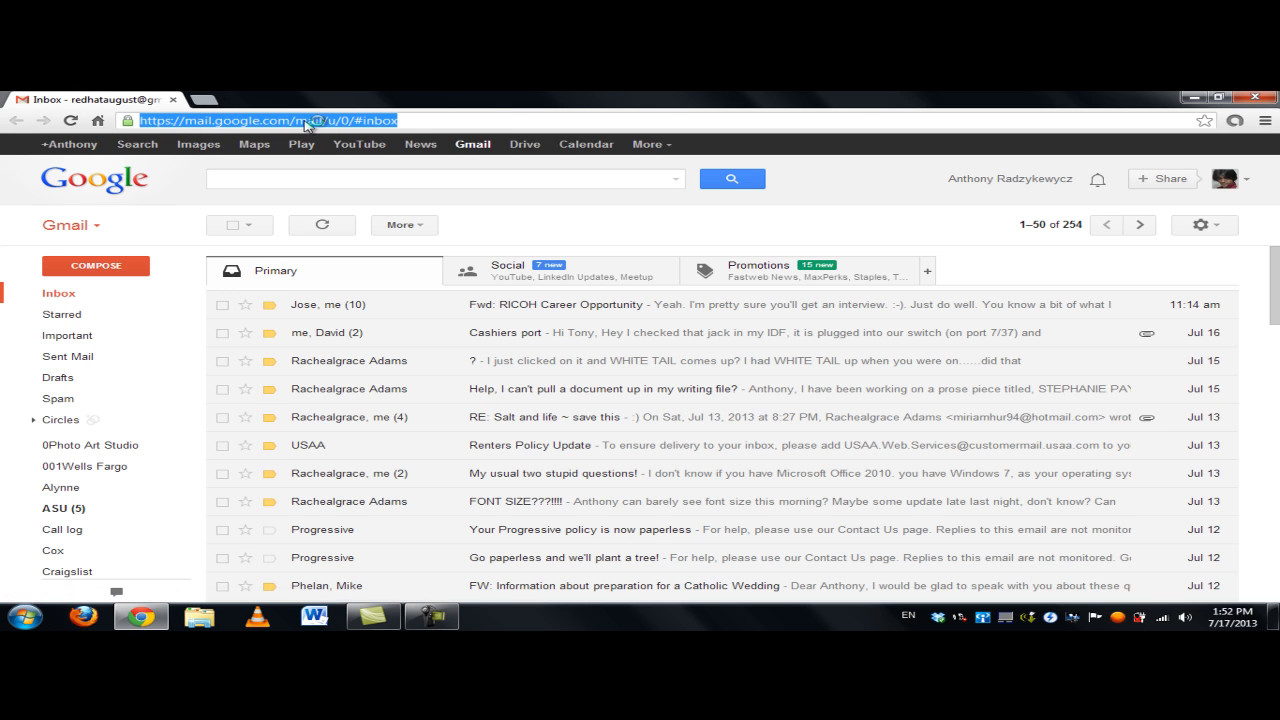
mouse_move(490, 96)
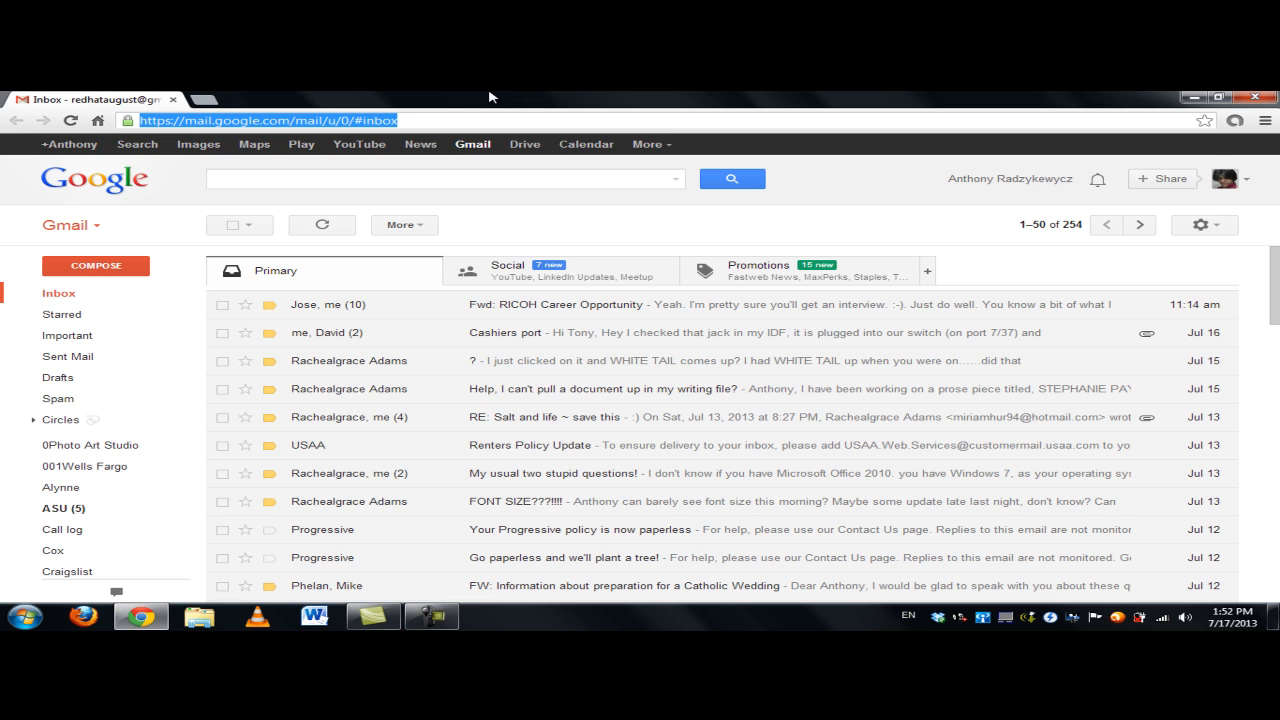
Step: Go to mesa-cc.ikontrac.com and fill in the saved username and the password
type("mesa-cc.ikontrac.com")
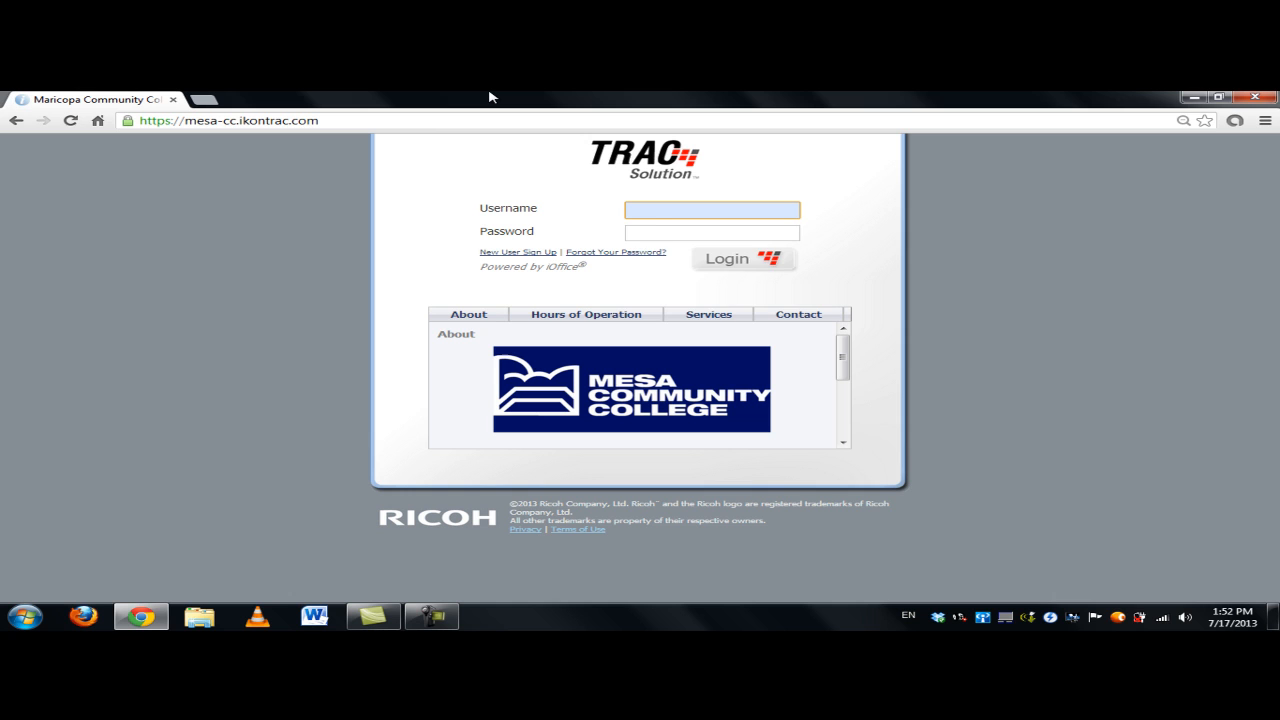
type("ara")
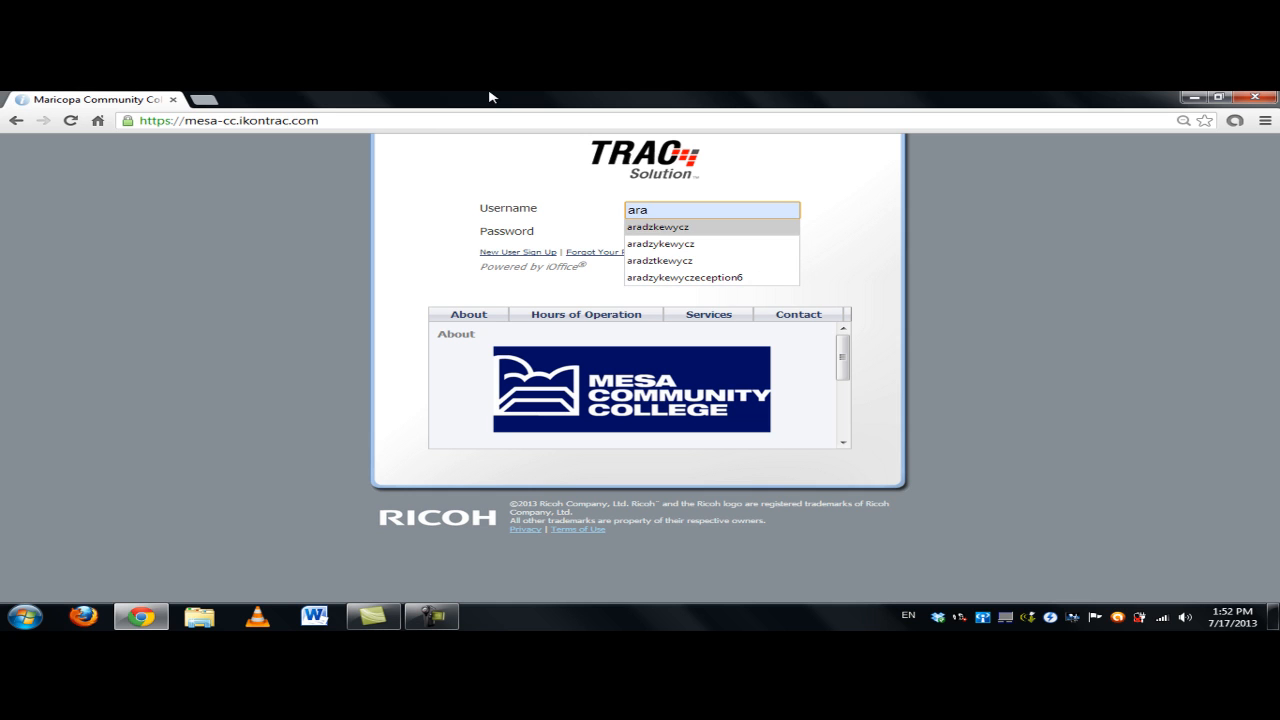
left_click(658, 227)
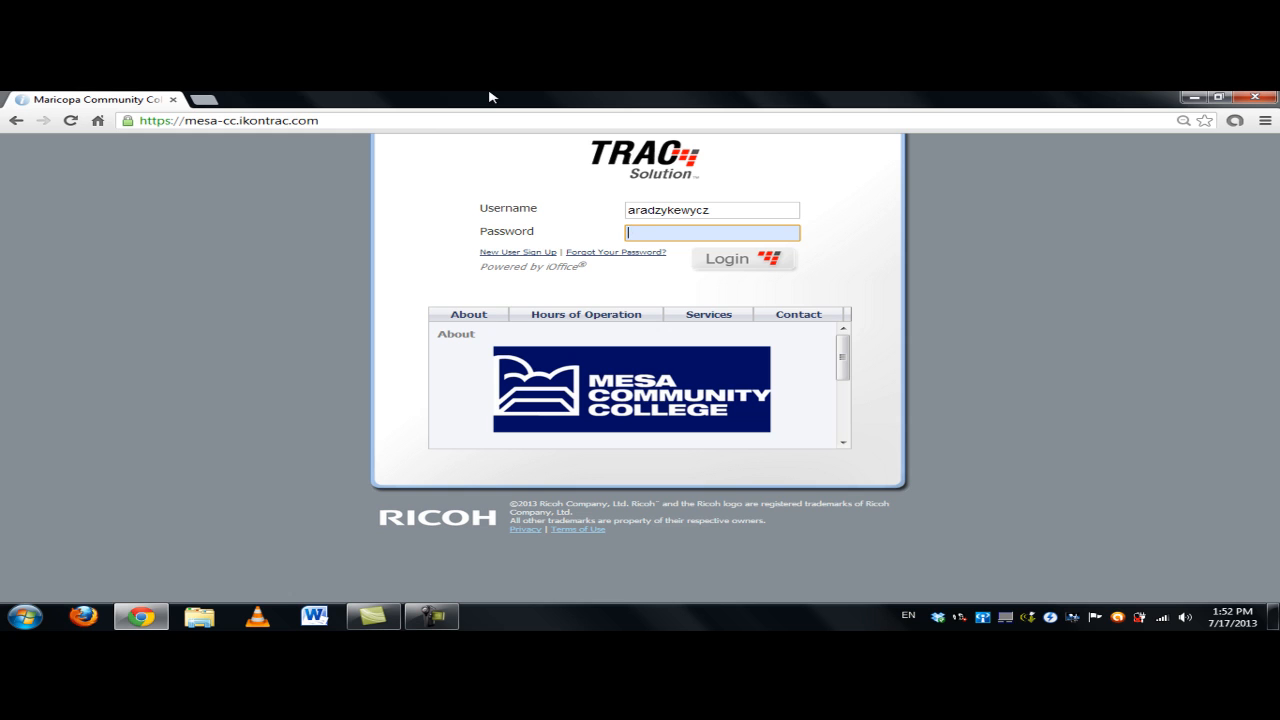
type("password")
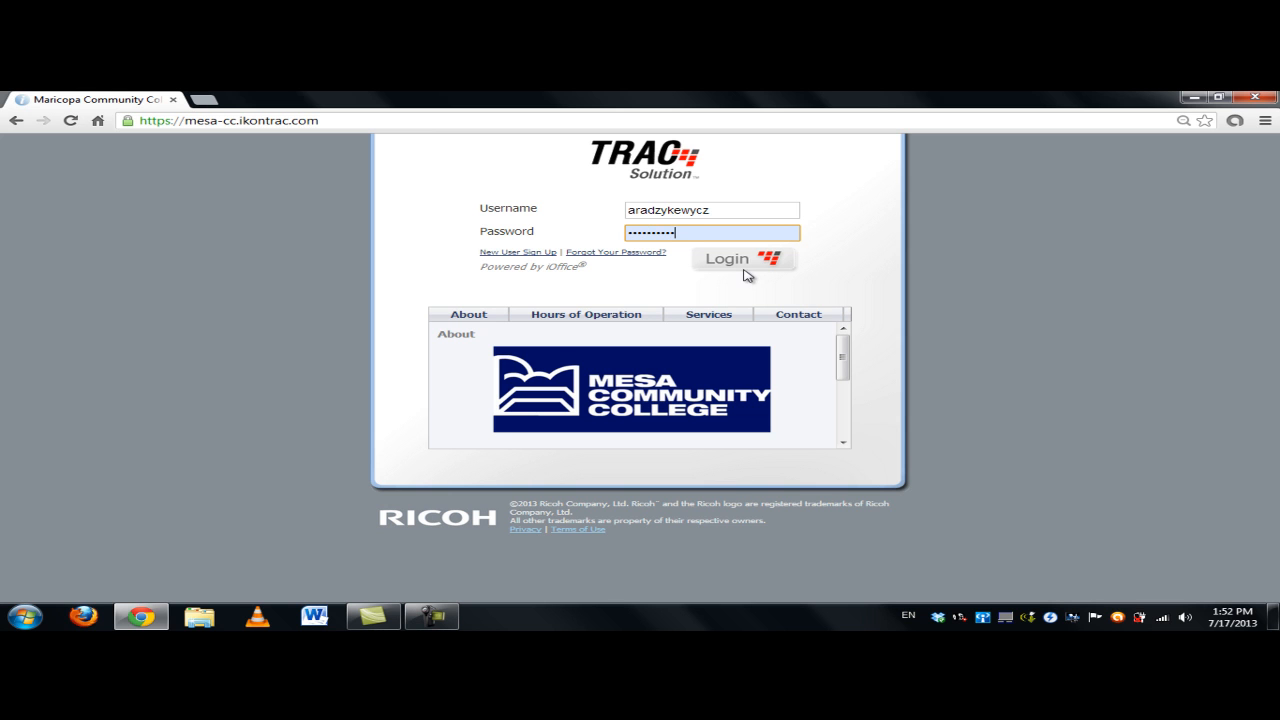
Step: Log in to TRAC and open the Service Request module
left_click(743, 258)
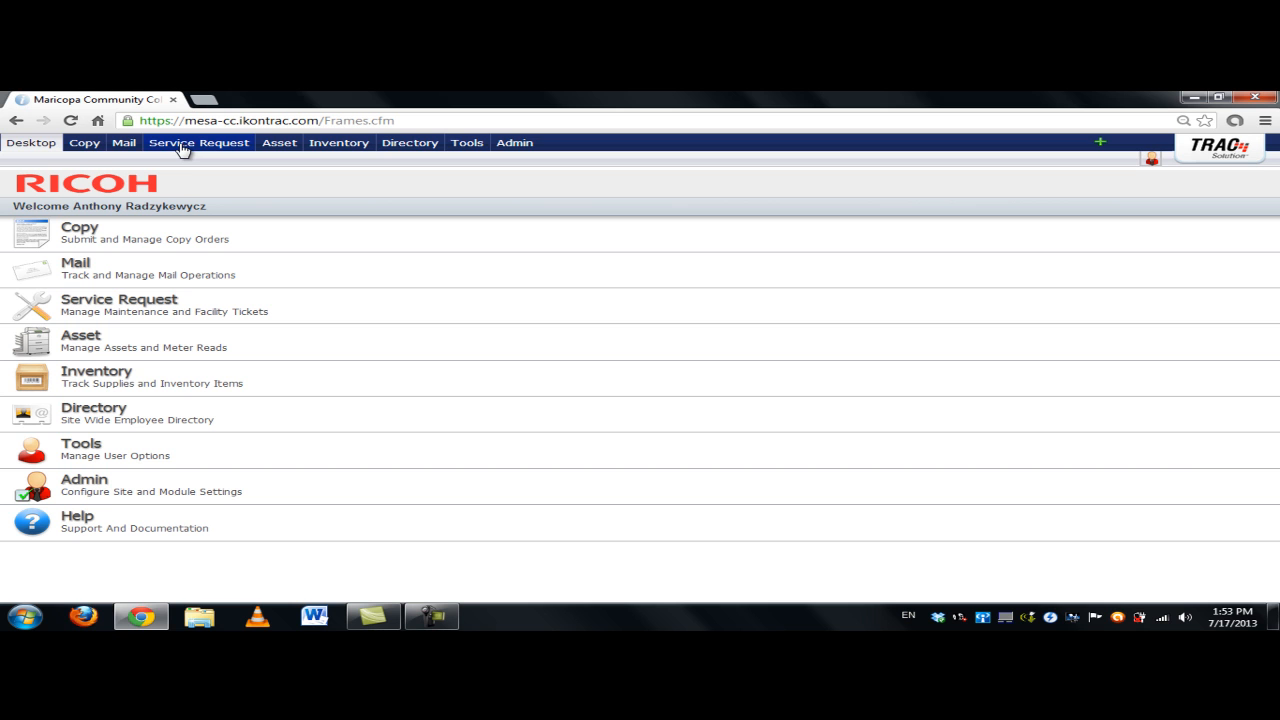
mouse_move(192, 149)
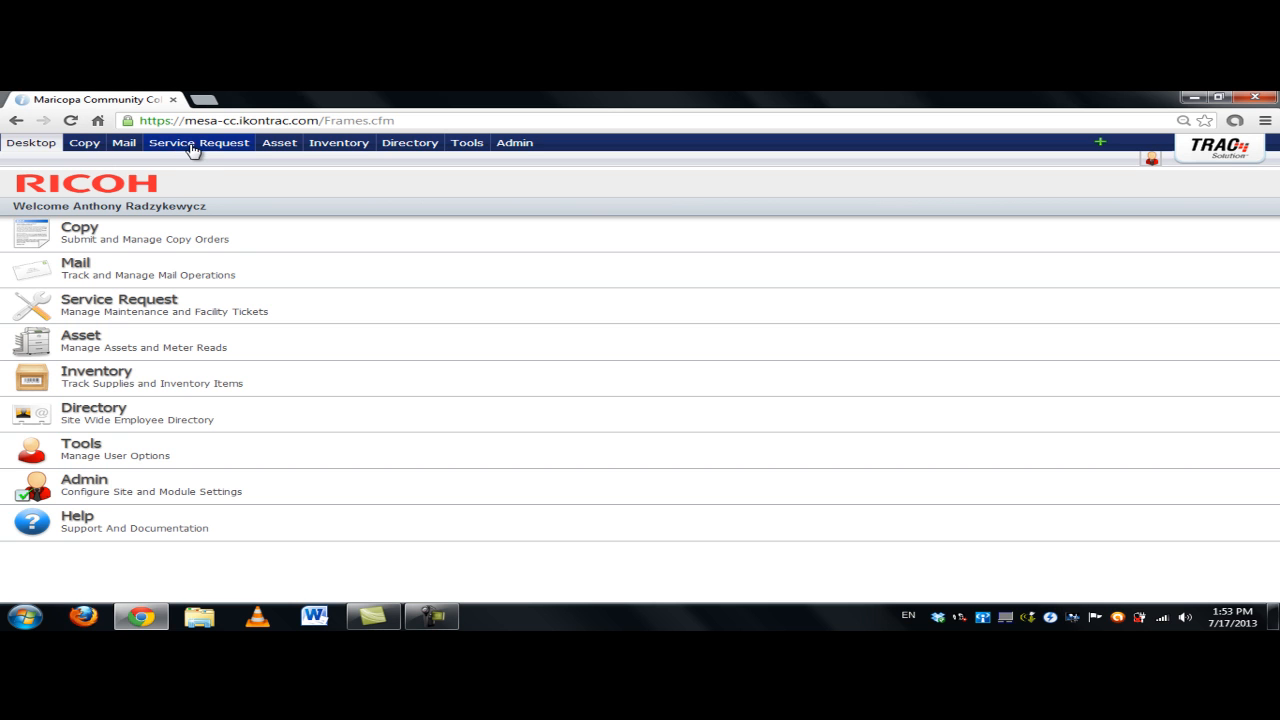
left_click(198, 142)
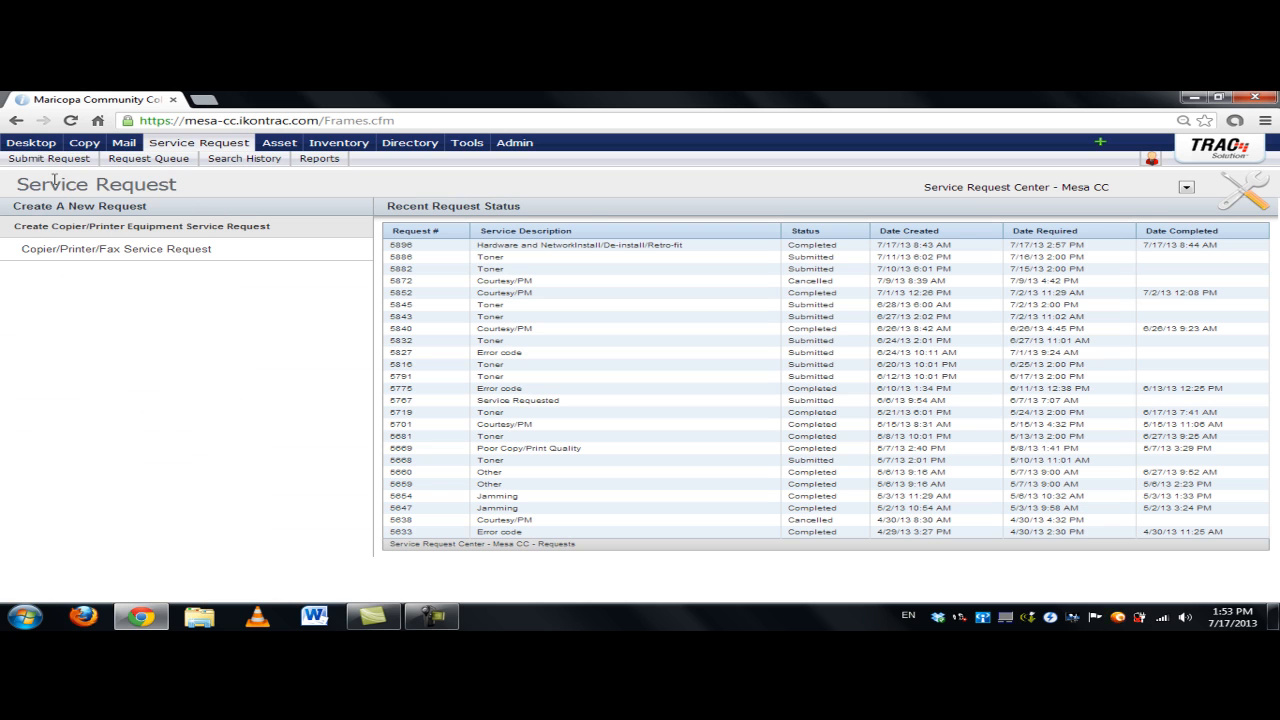
mouse_move(148, 158)
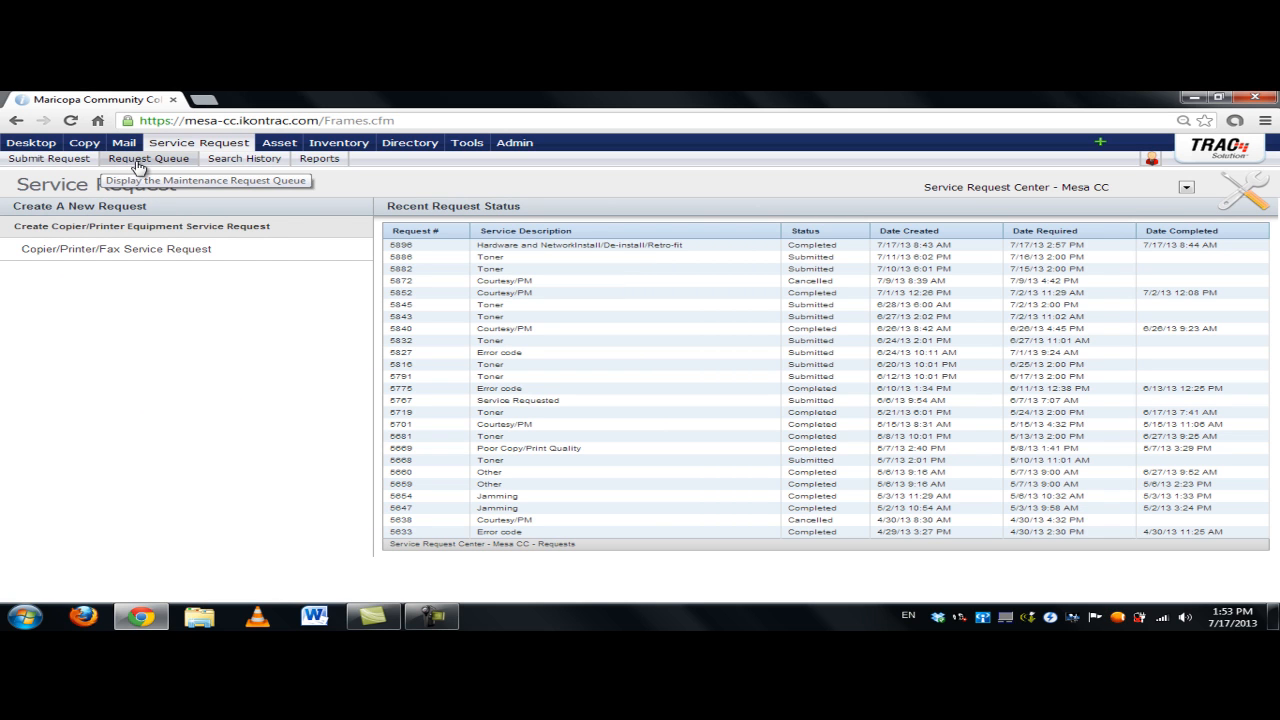
mouse_move(320, 158)
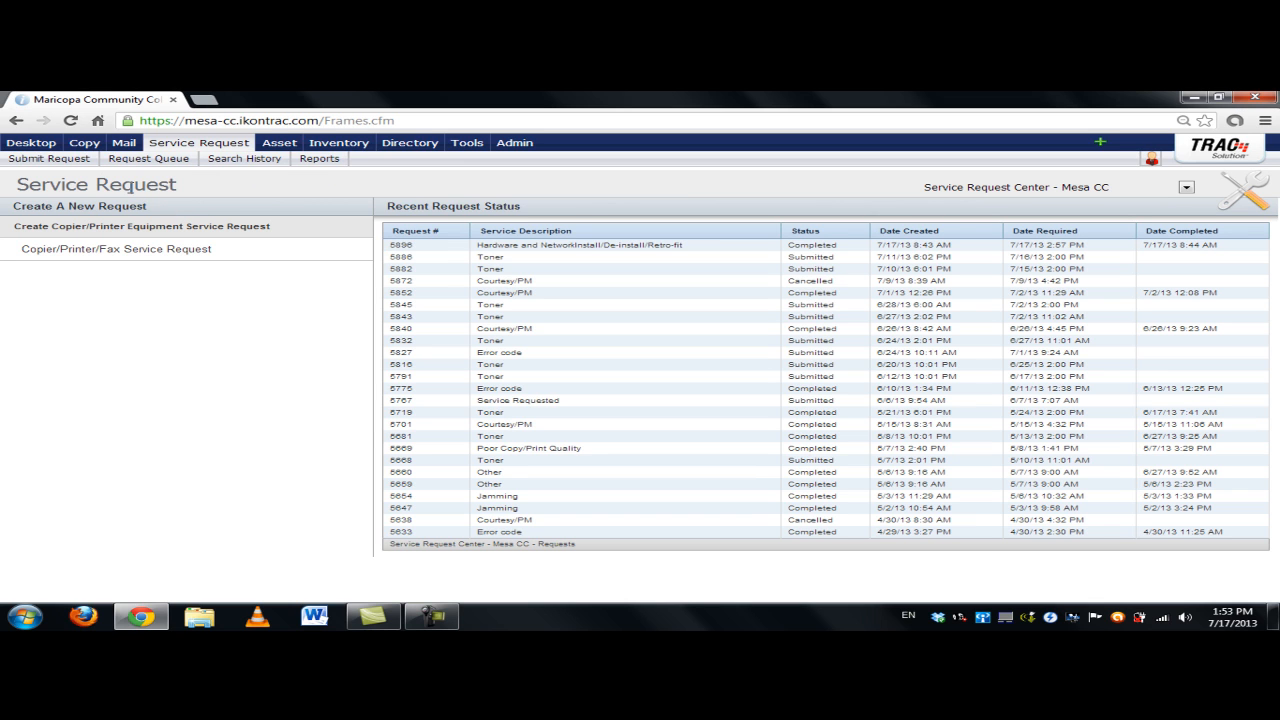
mouse_move(244, 158)
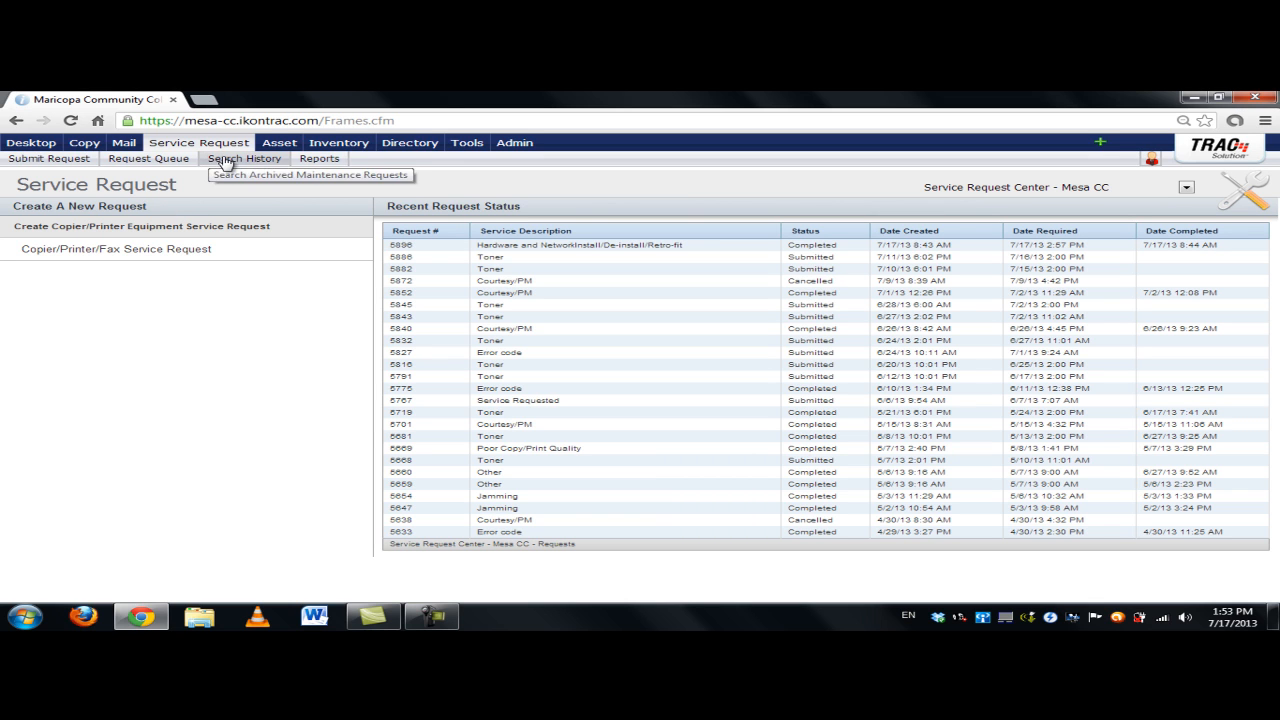
mouse_move(318, 158)
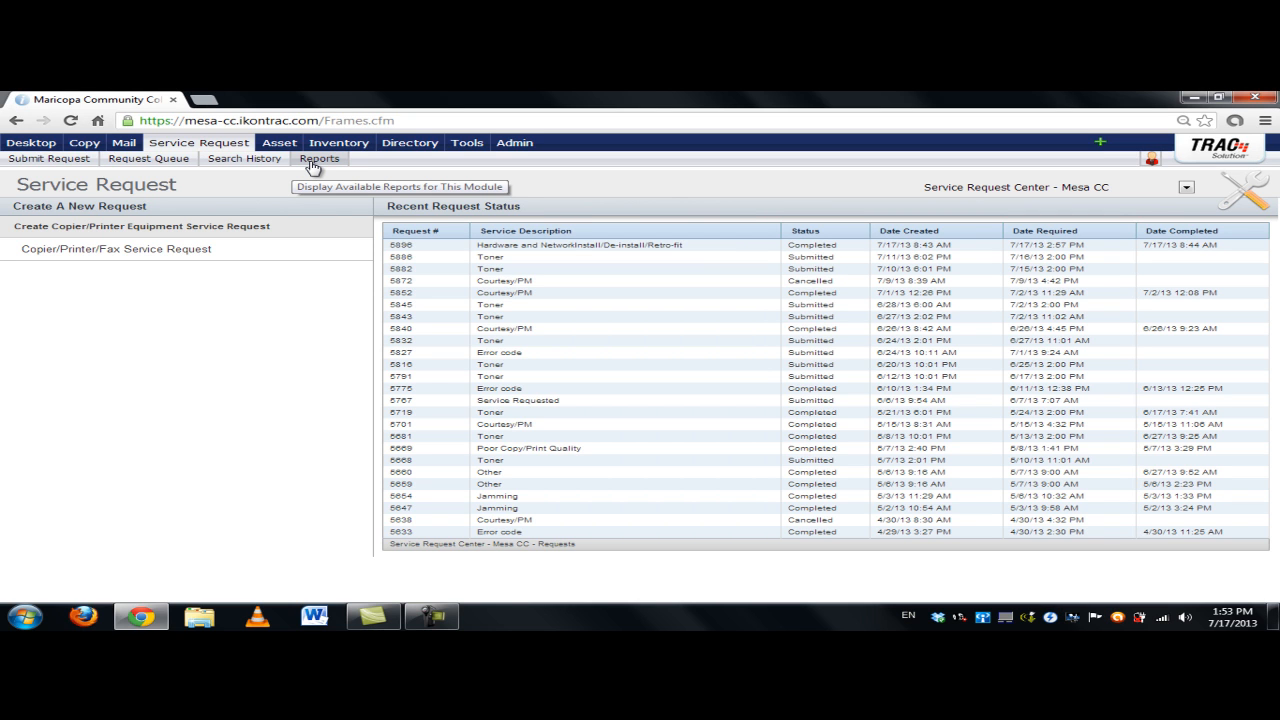
mouse_move(325, 178)
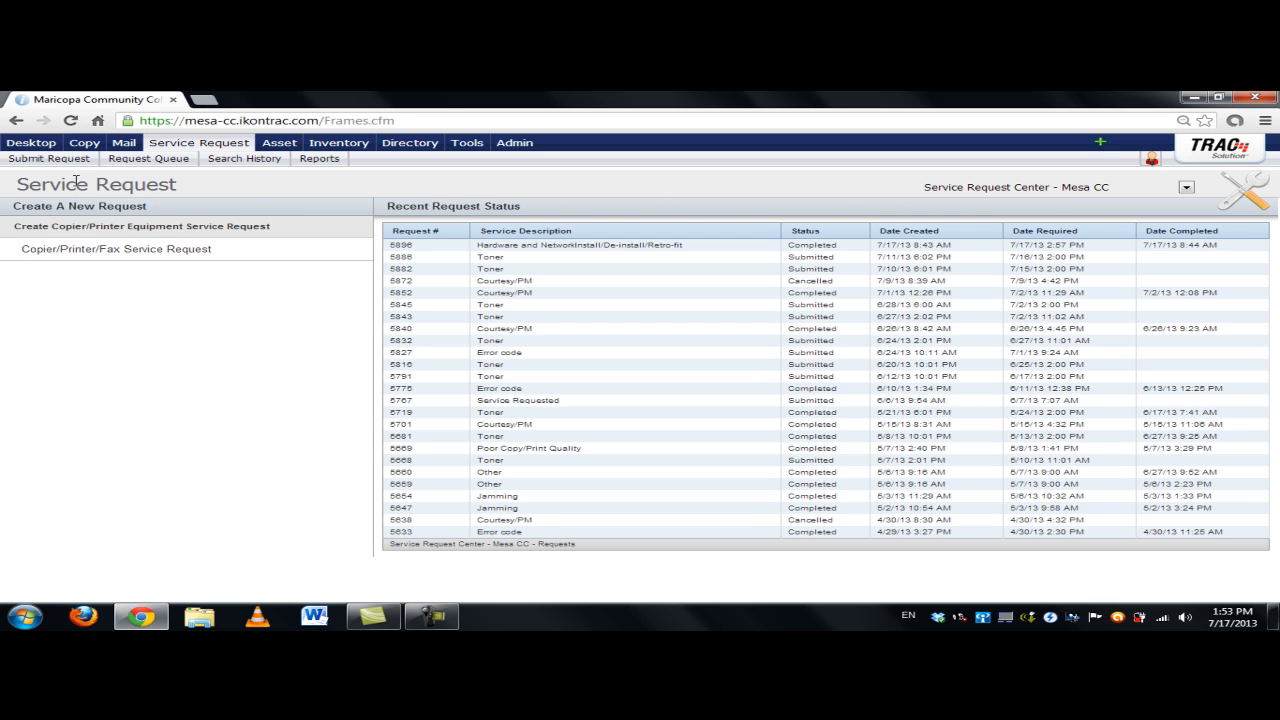
mouse_move(49, 159)
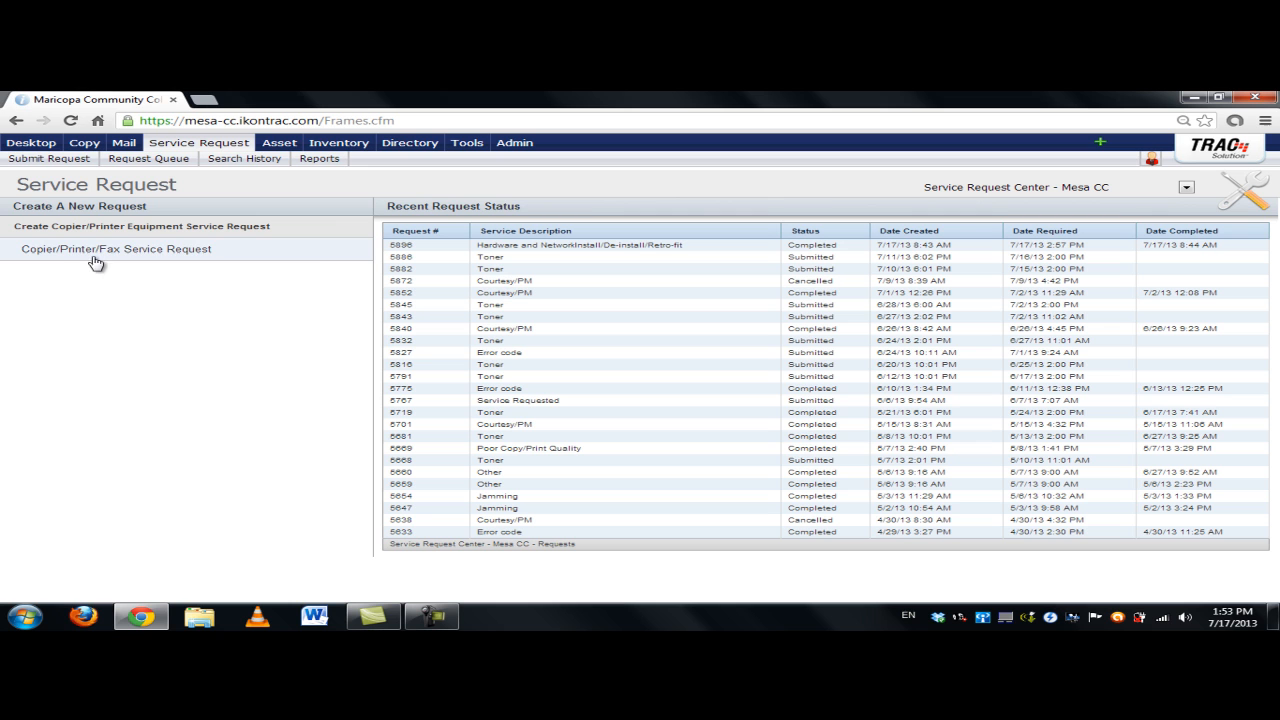
Step: Start a Copier/Printer/Fax request with type Poor Copy/Print Quality and Low priority
left_click(116, 248)
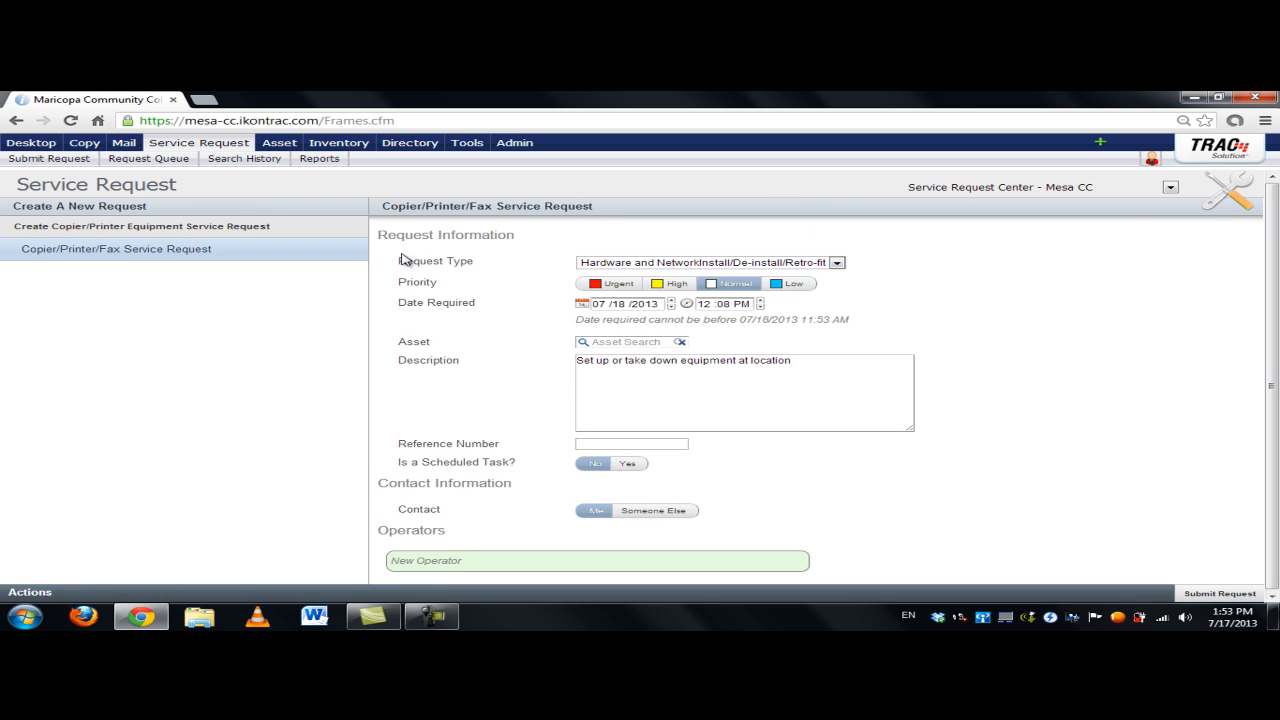
mouse_move(552, 301)
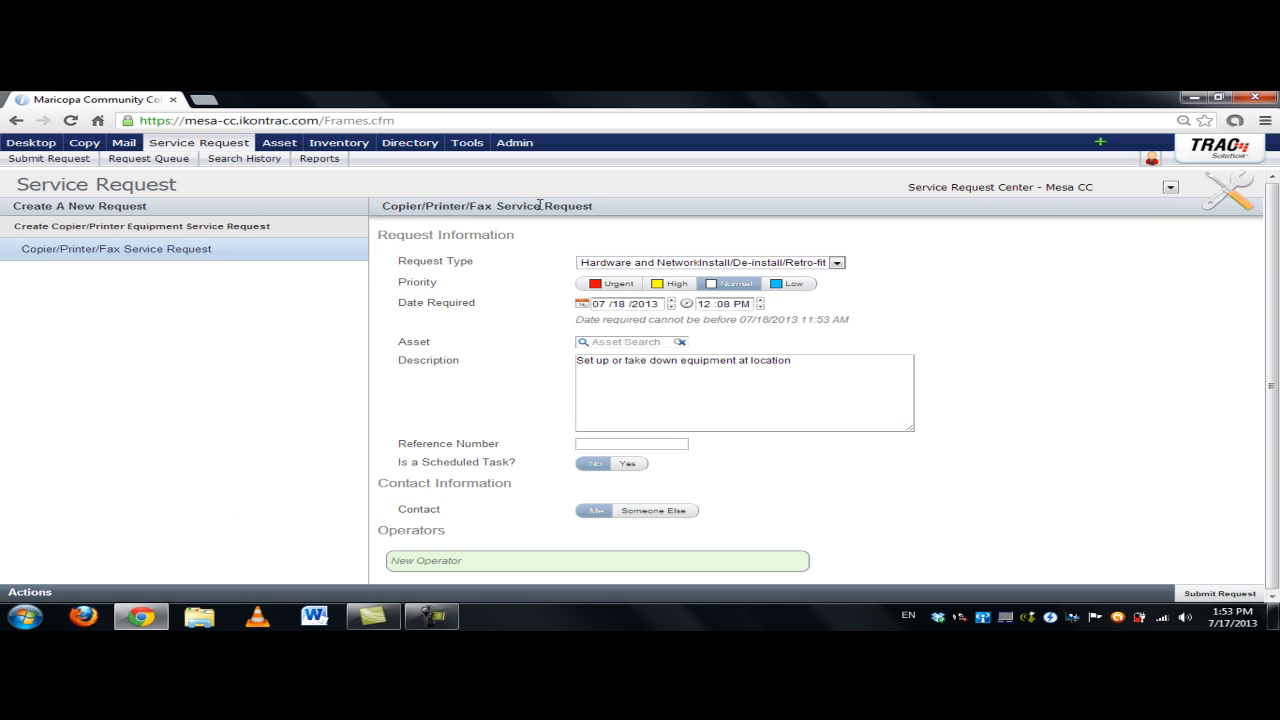
mouse_move(708, 252)
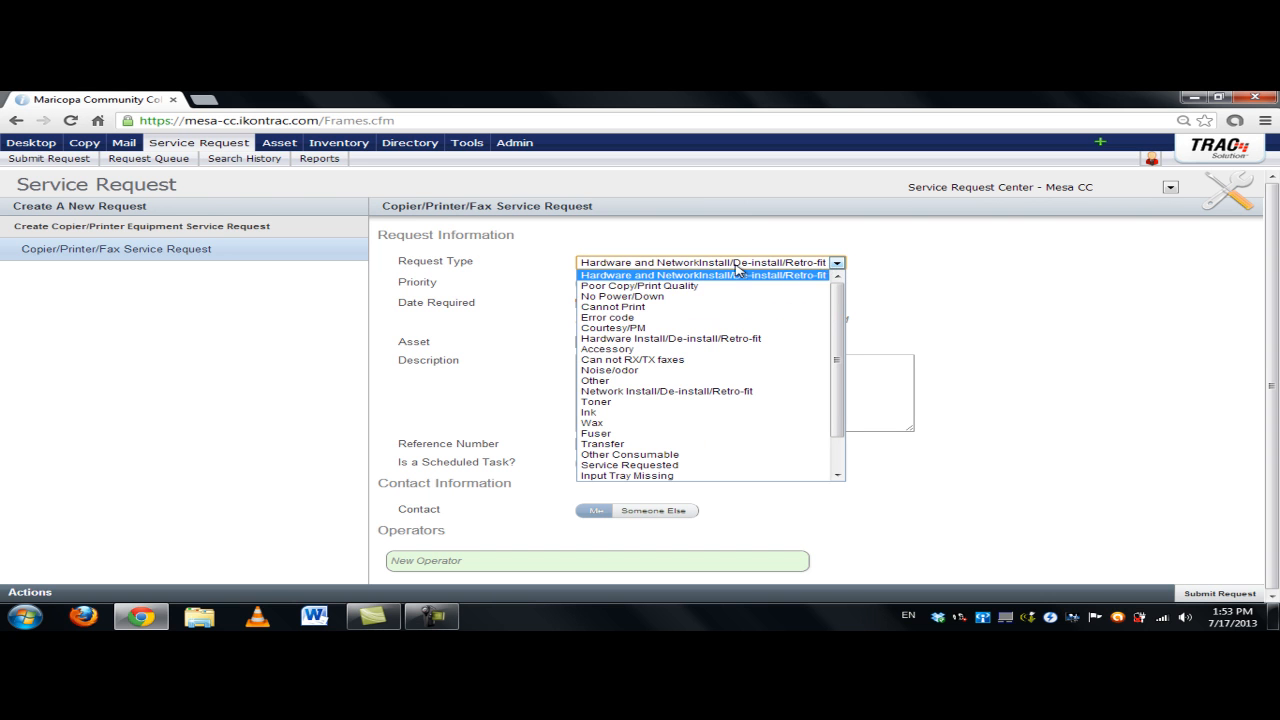
mouse_move(699, 380)
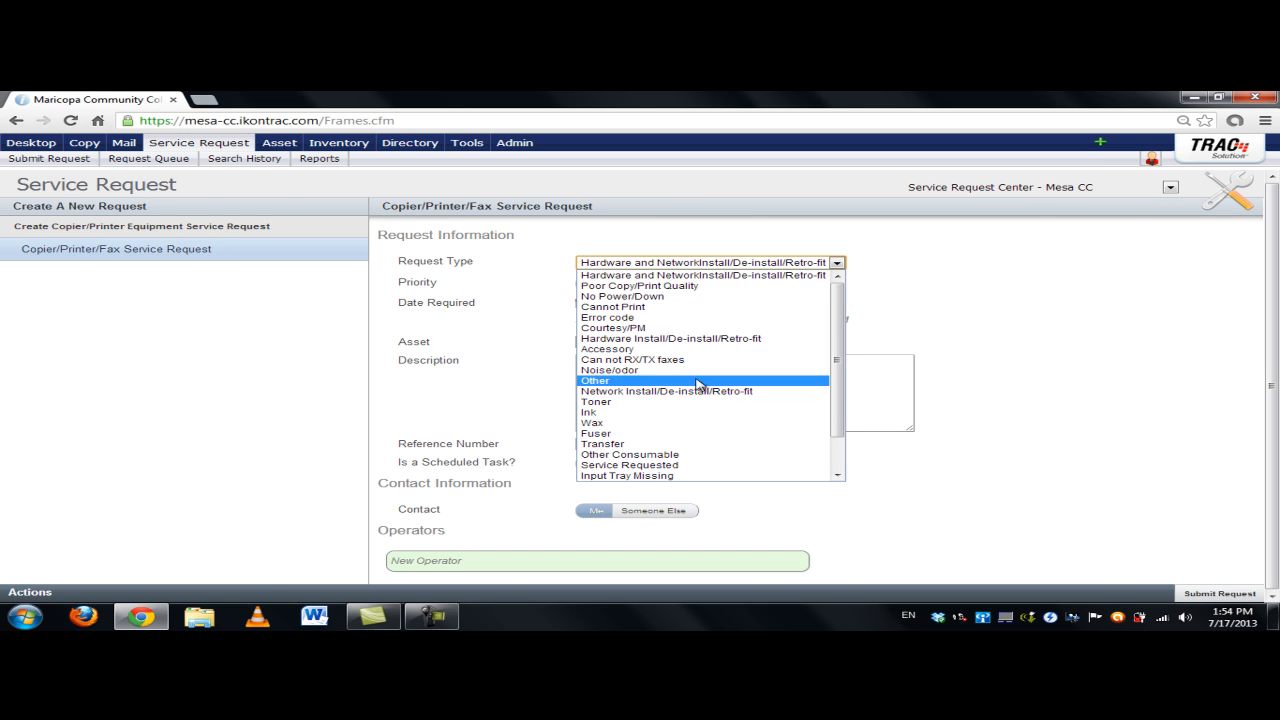
mouse_move(700, 290)
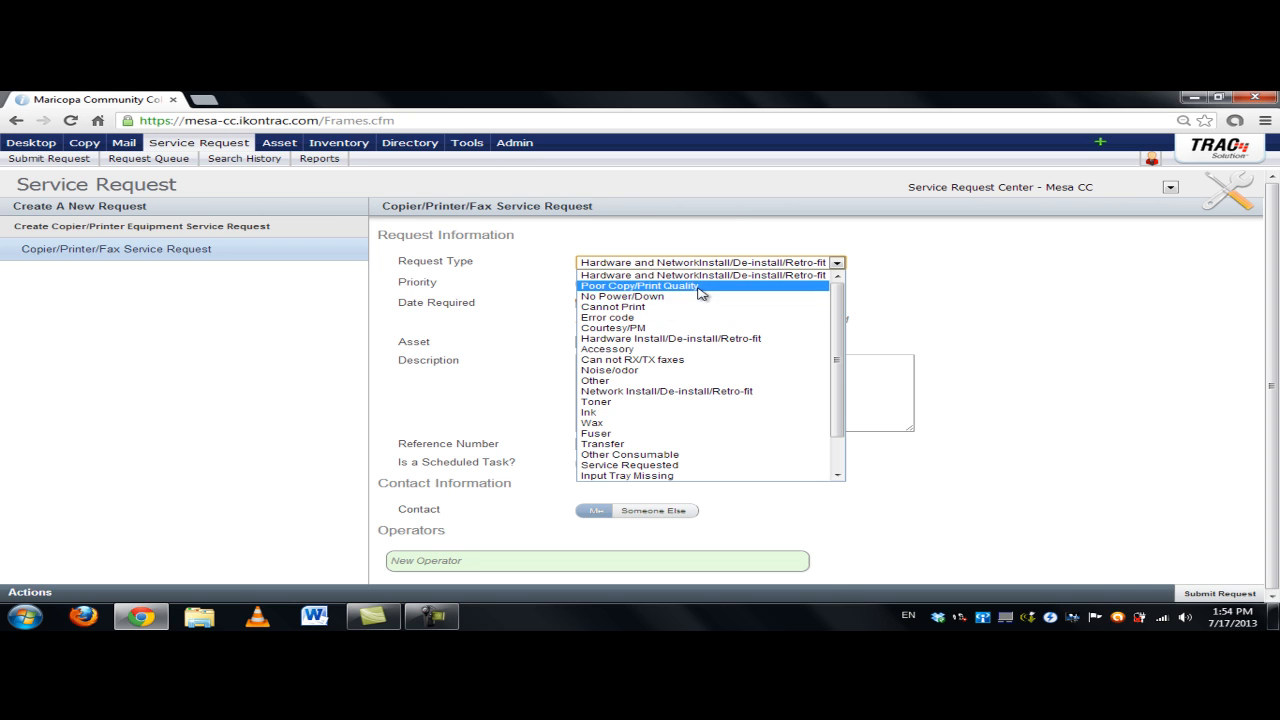
left_click(638, 285)
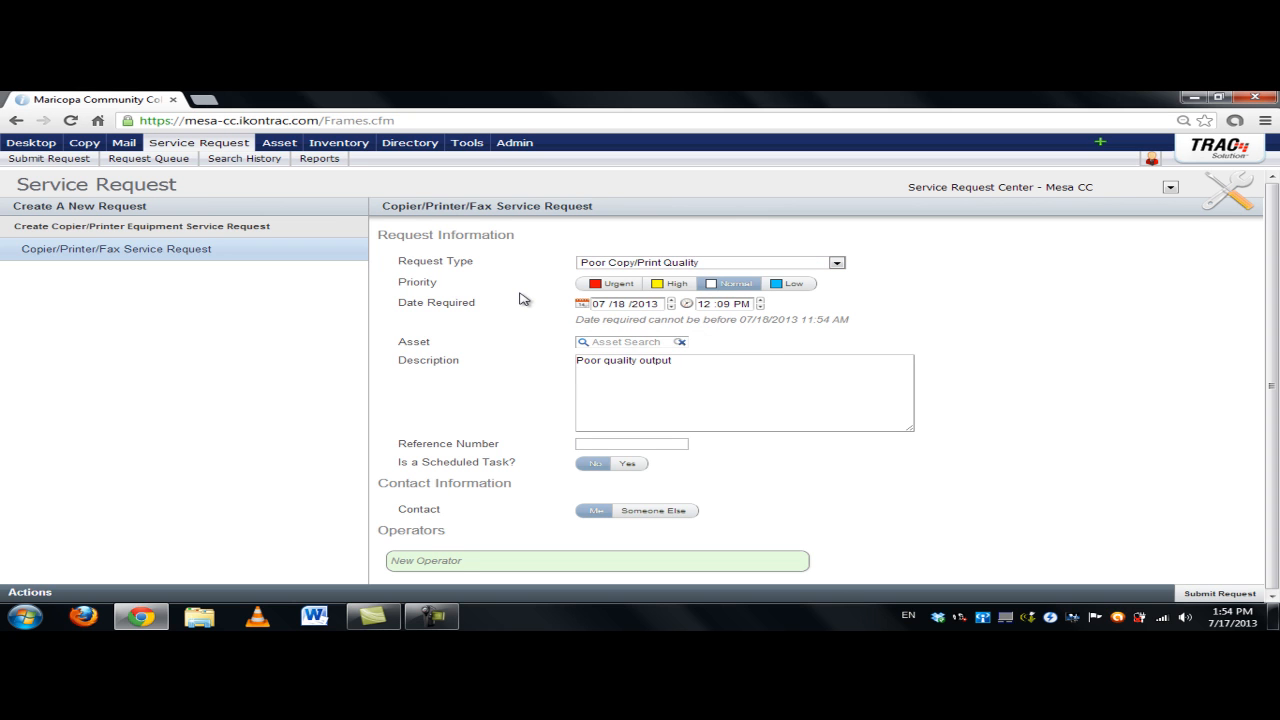
left_click(793, 283)
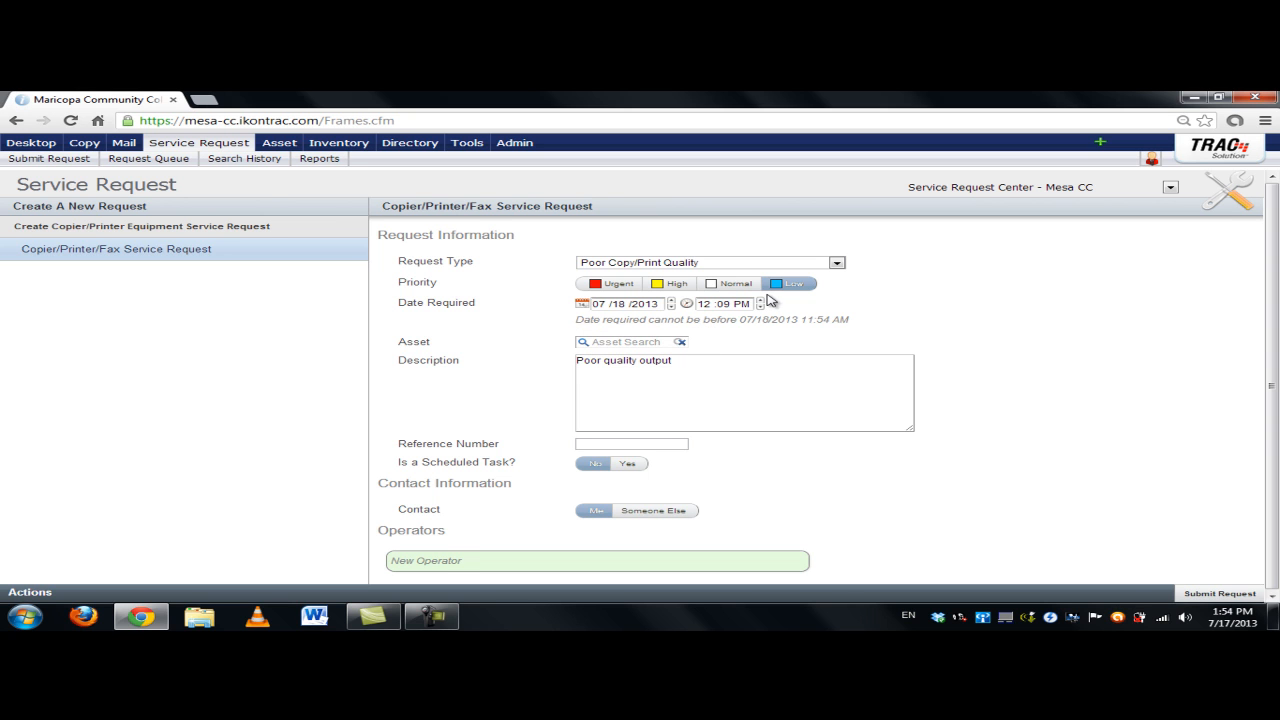
mouse_move(630, 342)
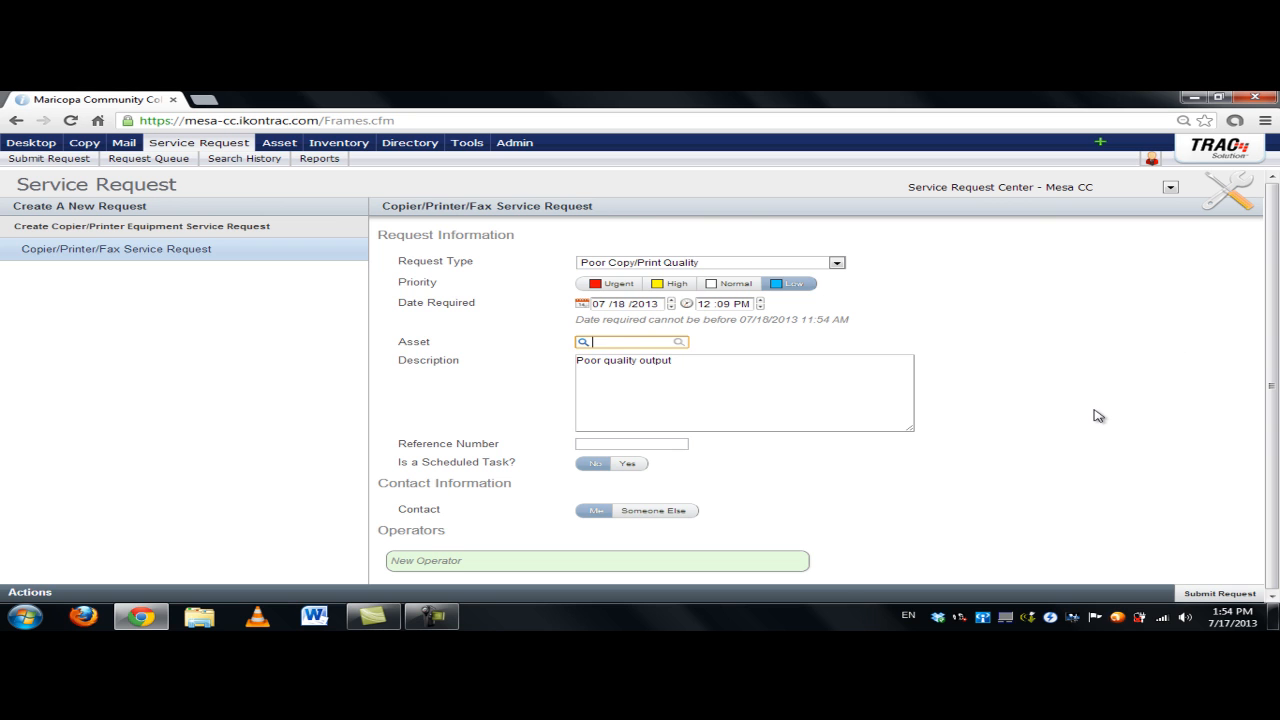
Step: Attach HP asset 12219480 and add the description line 'Prints Streaks down page'
type("12219480")
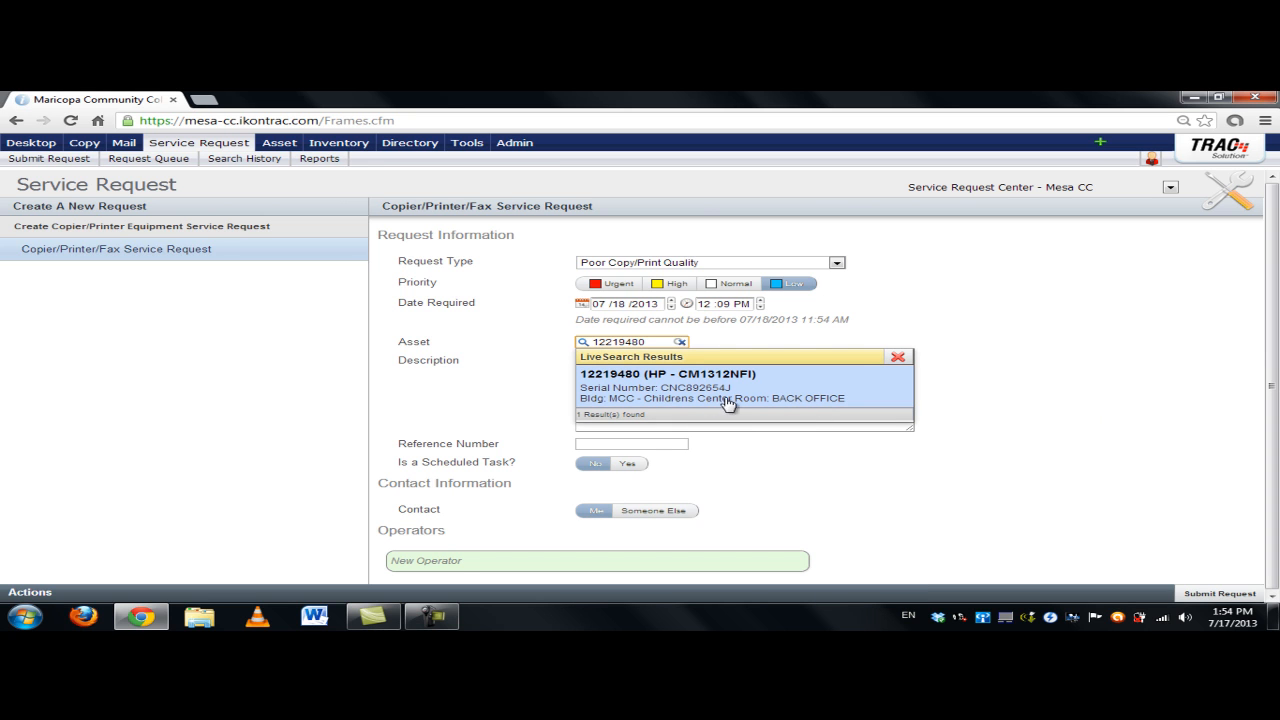
mouse_move(640, 342)
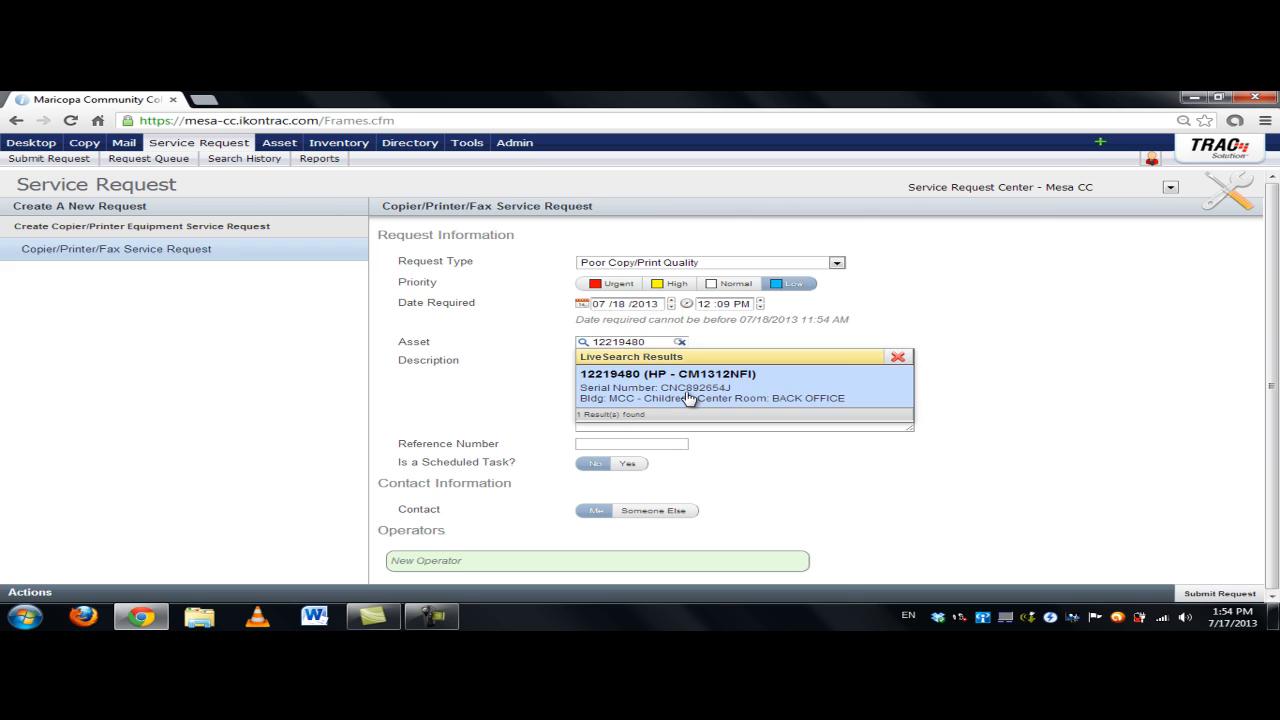
left_click(665, 374)
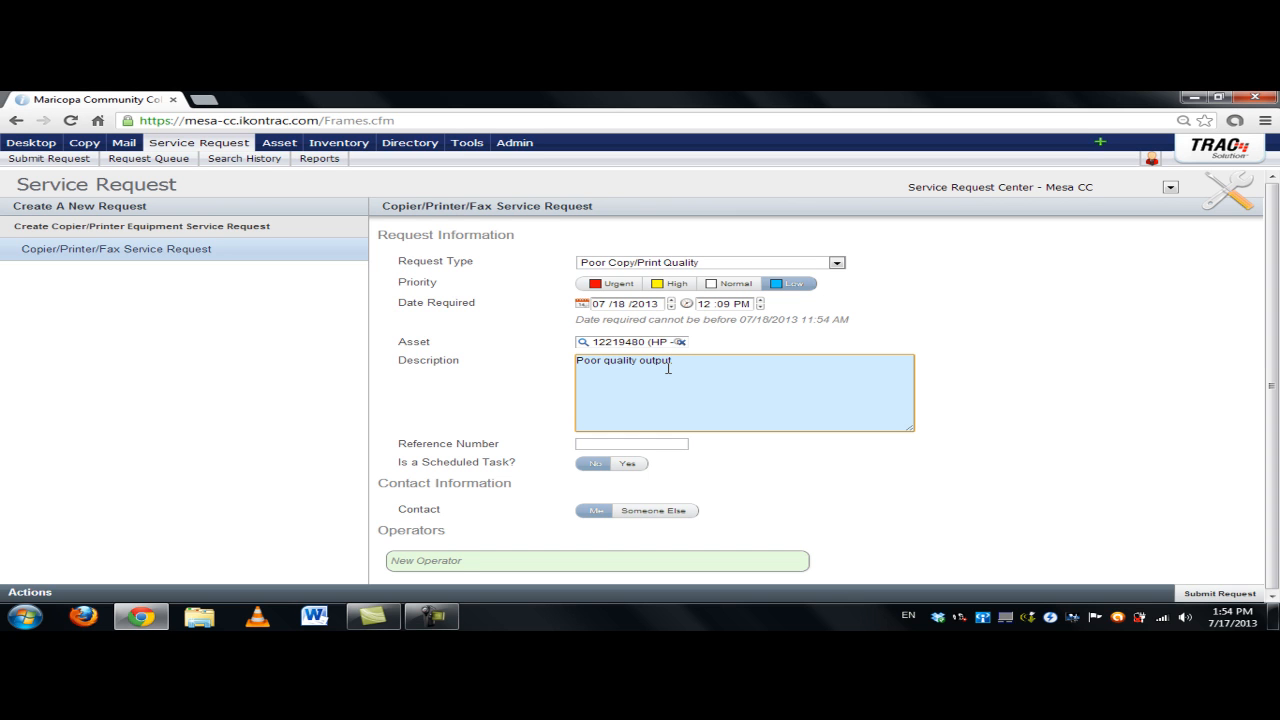
type("kla")
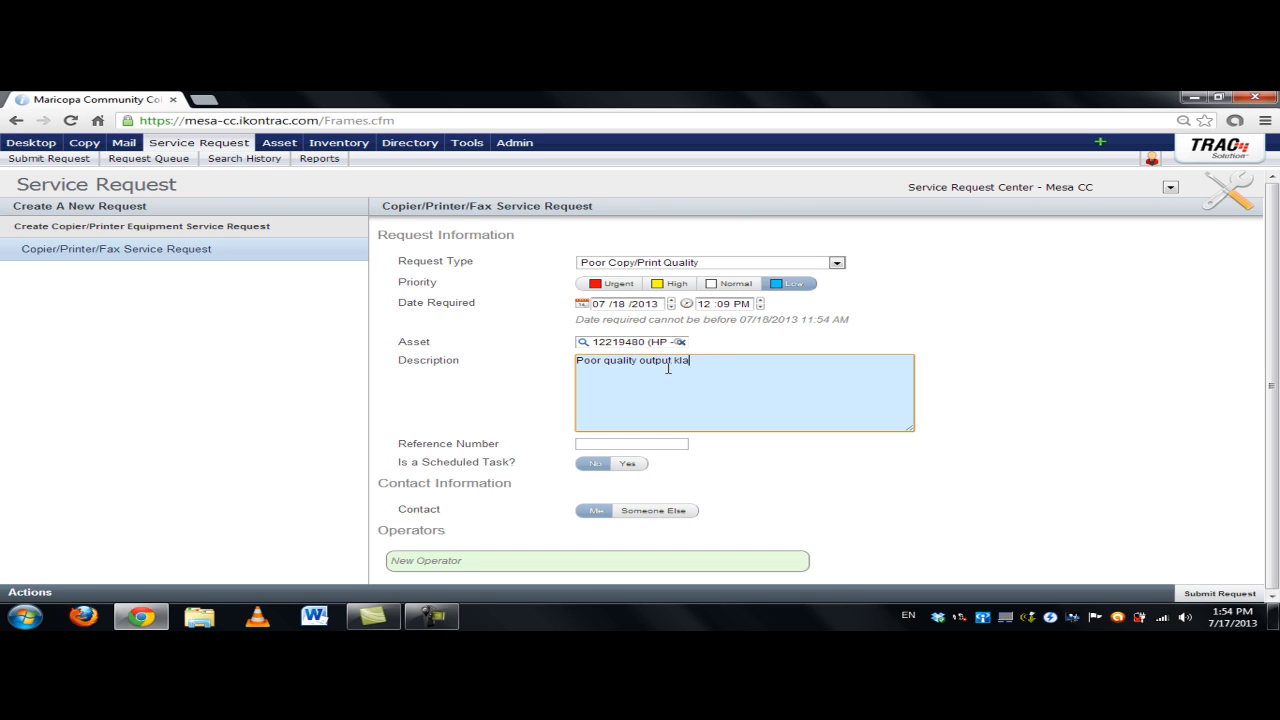
key("Backspace")
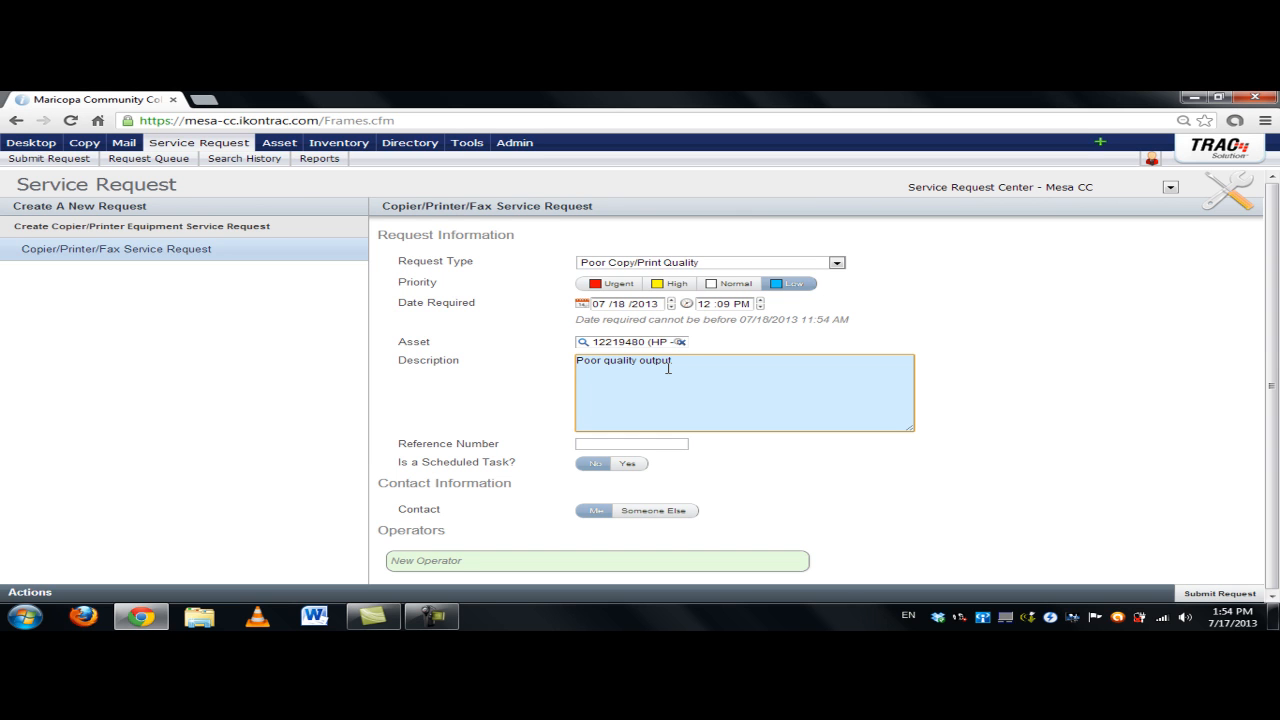
type("Prints Streaks down page")
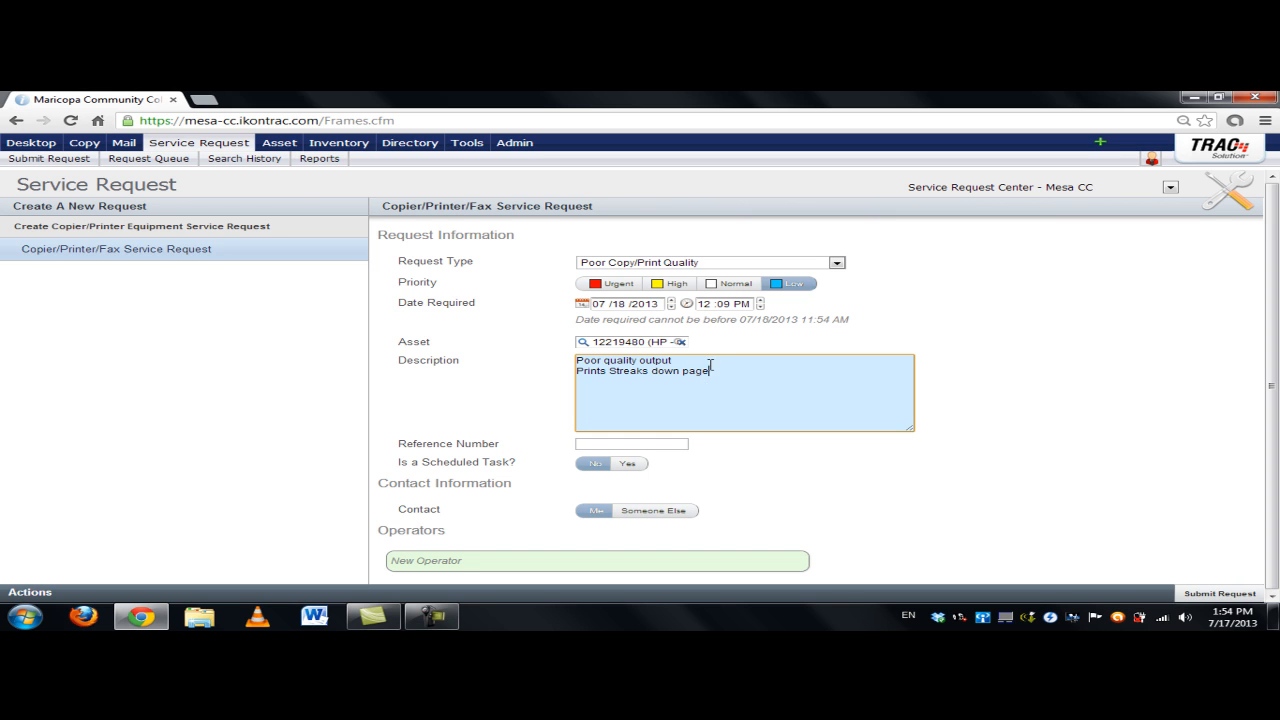
Step: Enter 123456789 as the request's reference number
left_click(631, 443)
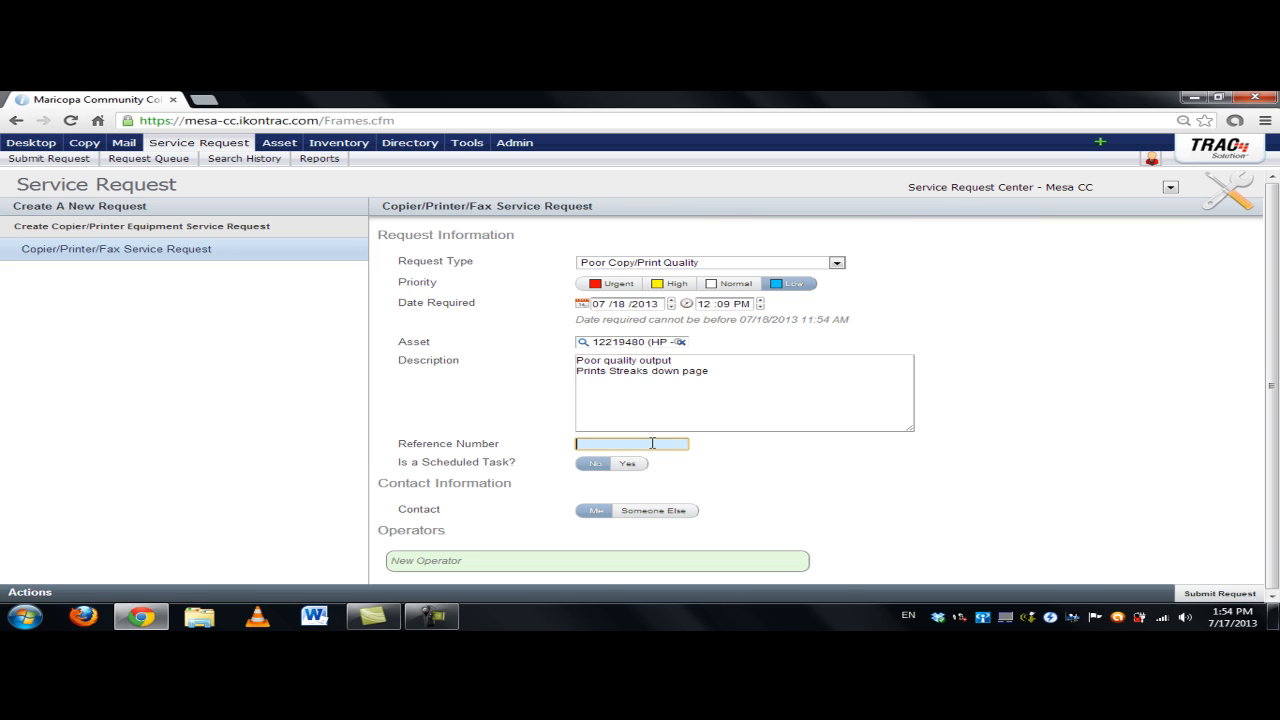
mouse_move(1184, 417)
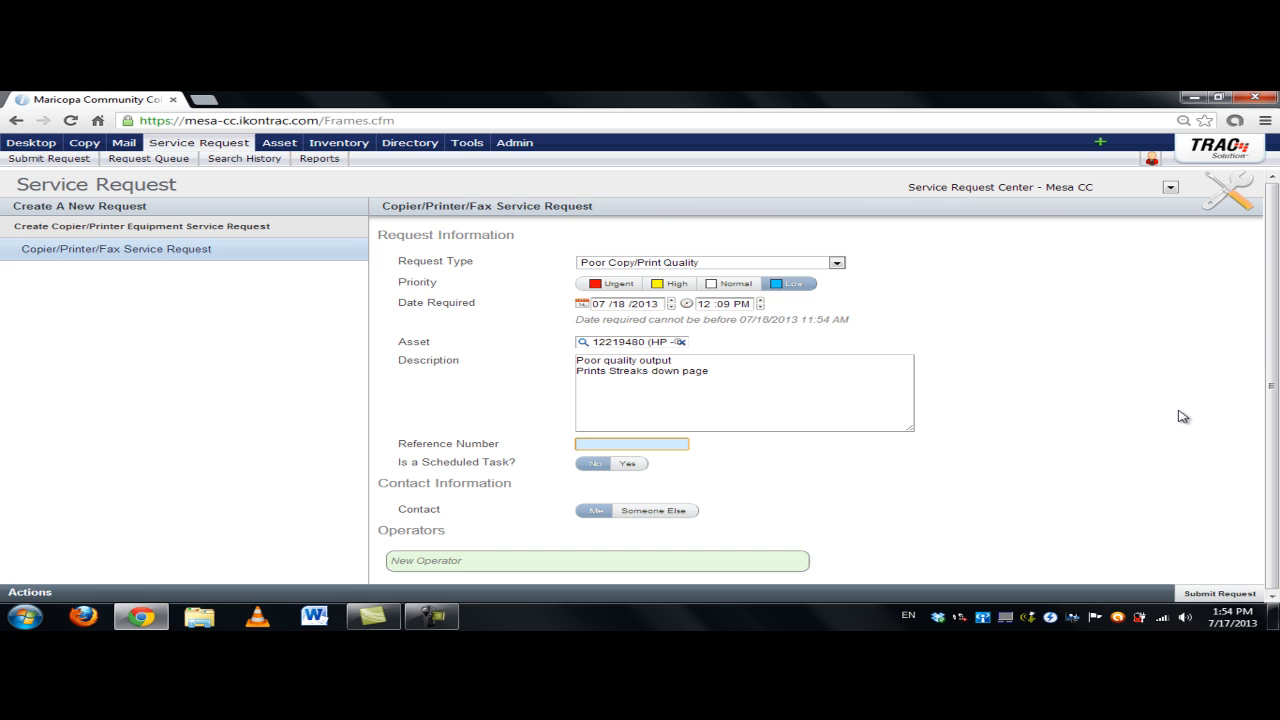
left_click(631, 443)
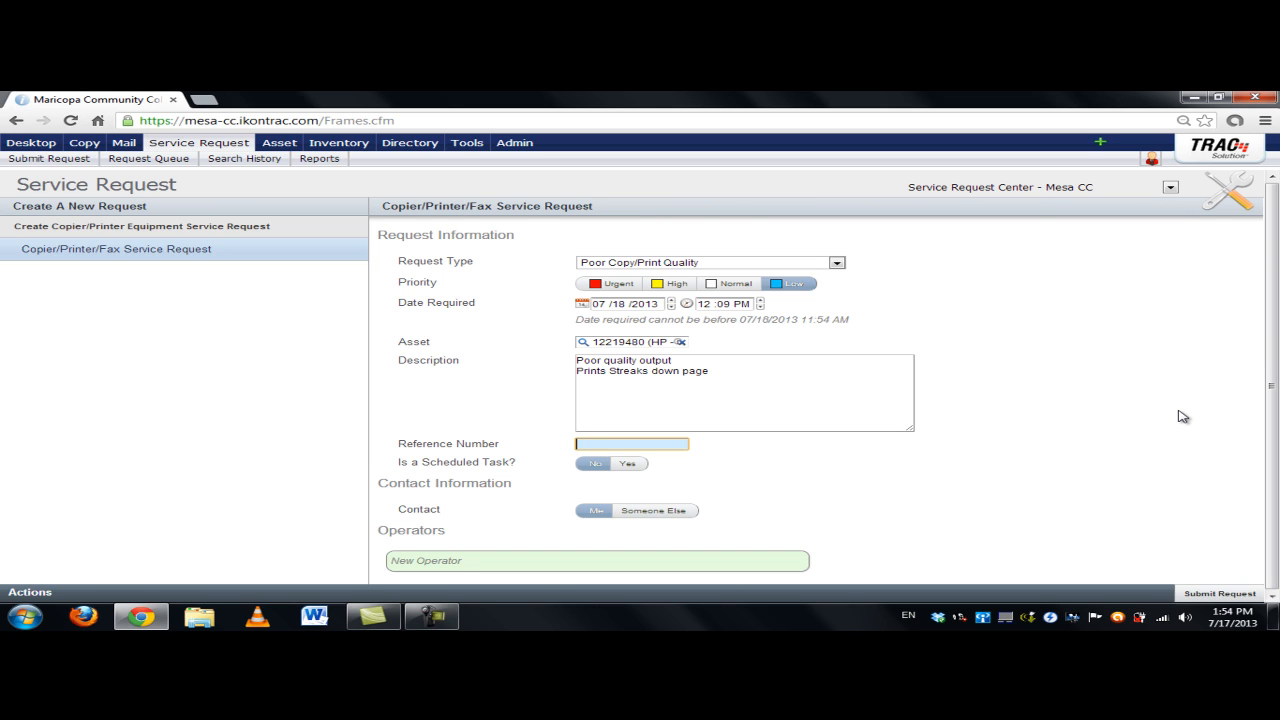
type("123")
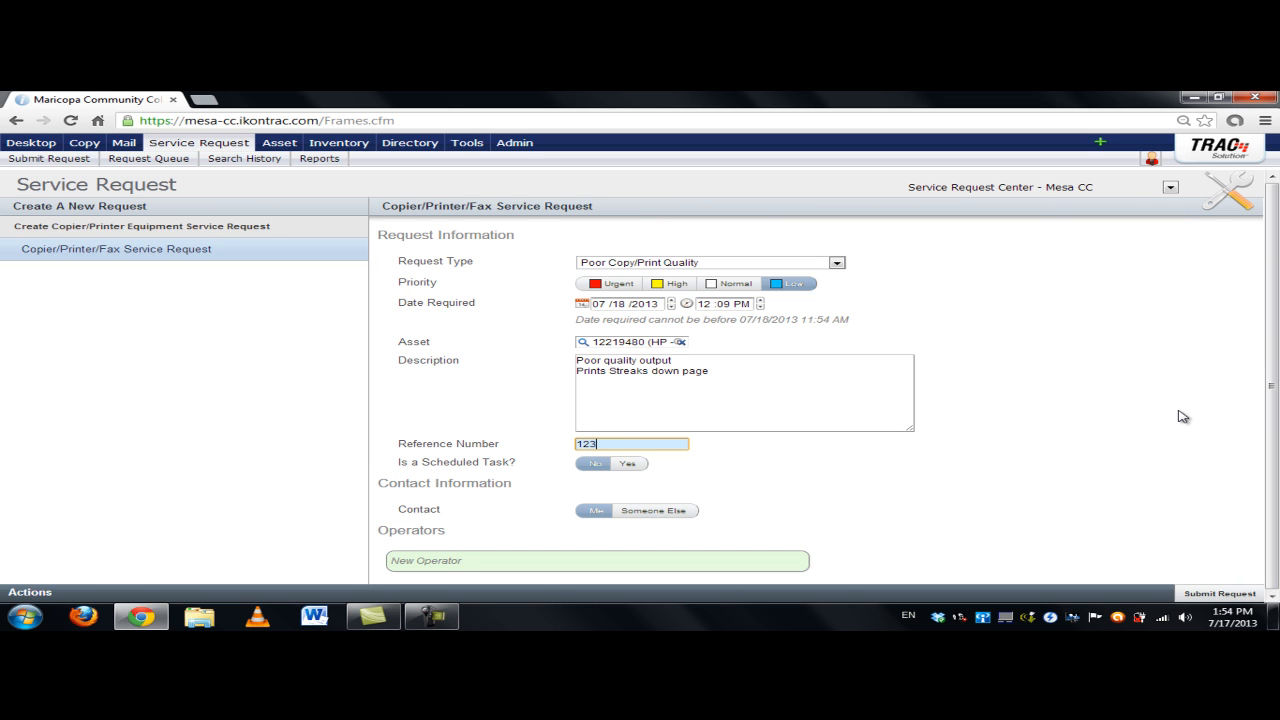
type("456789")
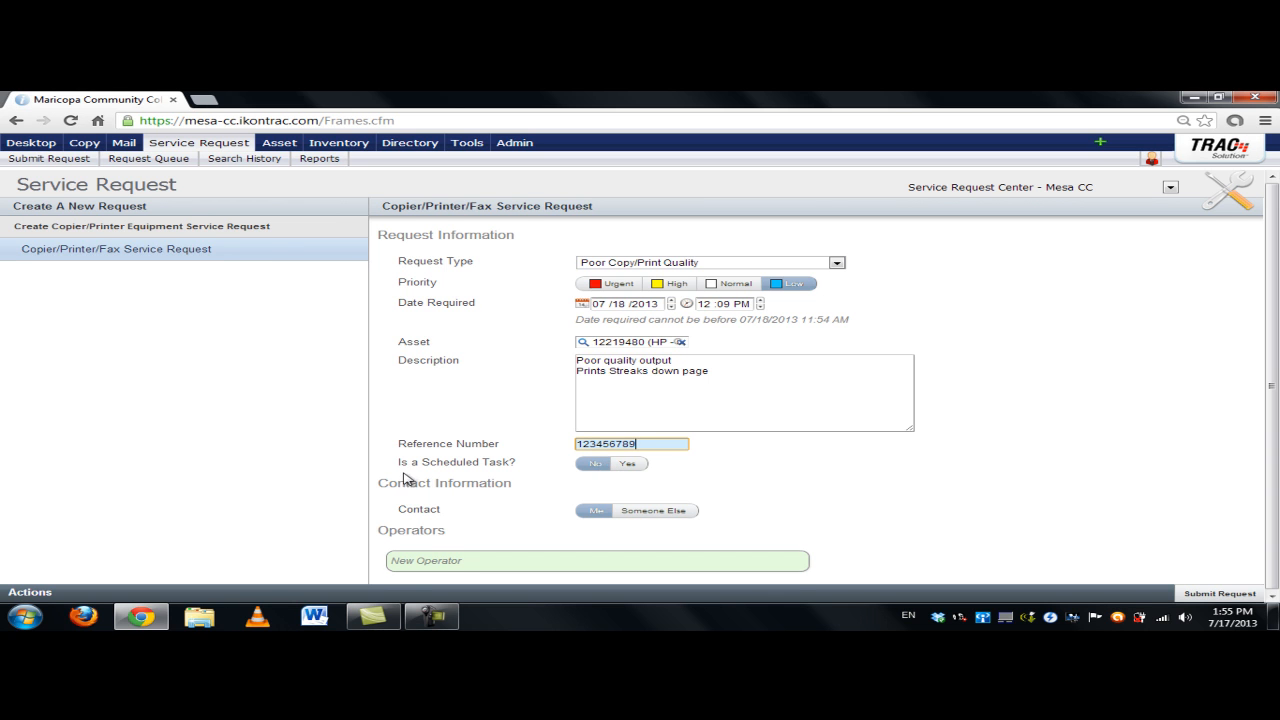
Step: Mark the request as a scheduled task and add a new operator entry
left_click(627, 463)
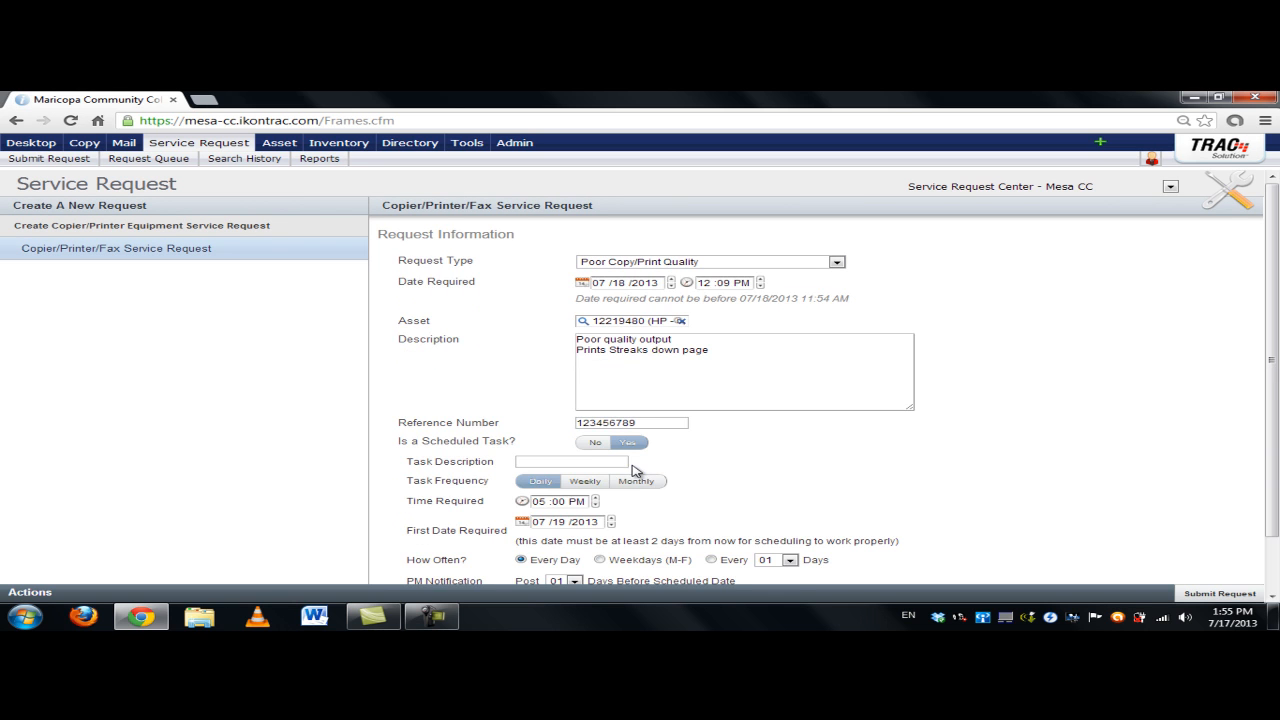
scroll("down", 3)
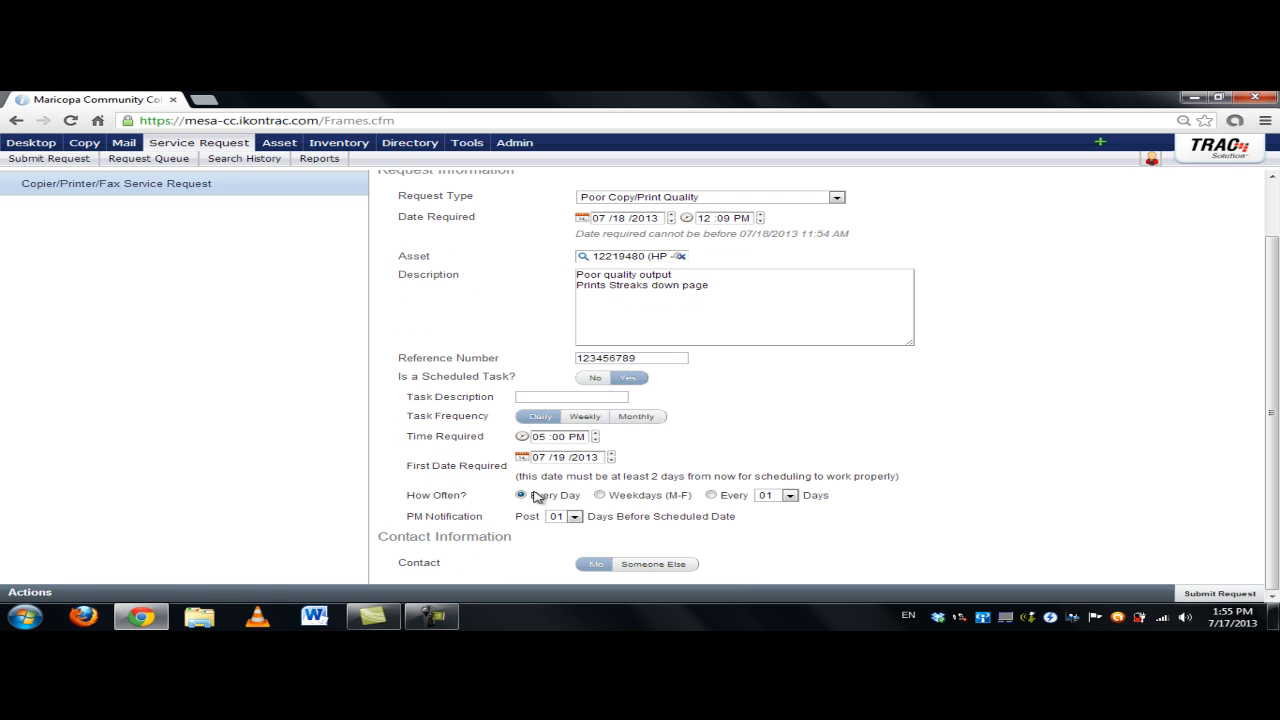
left_click(571, 397)
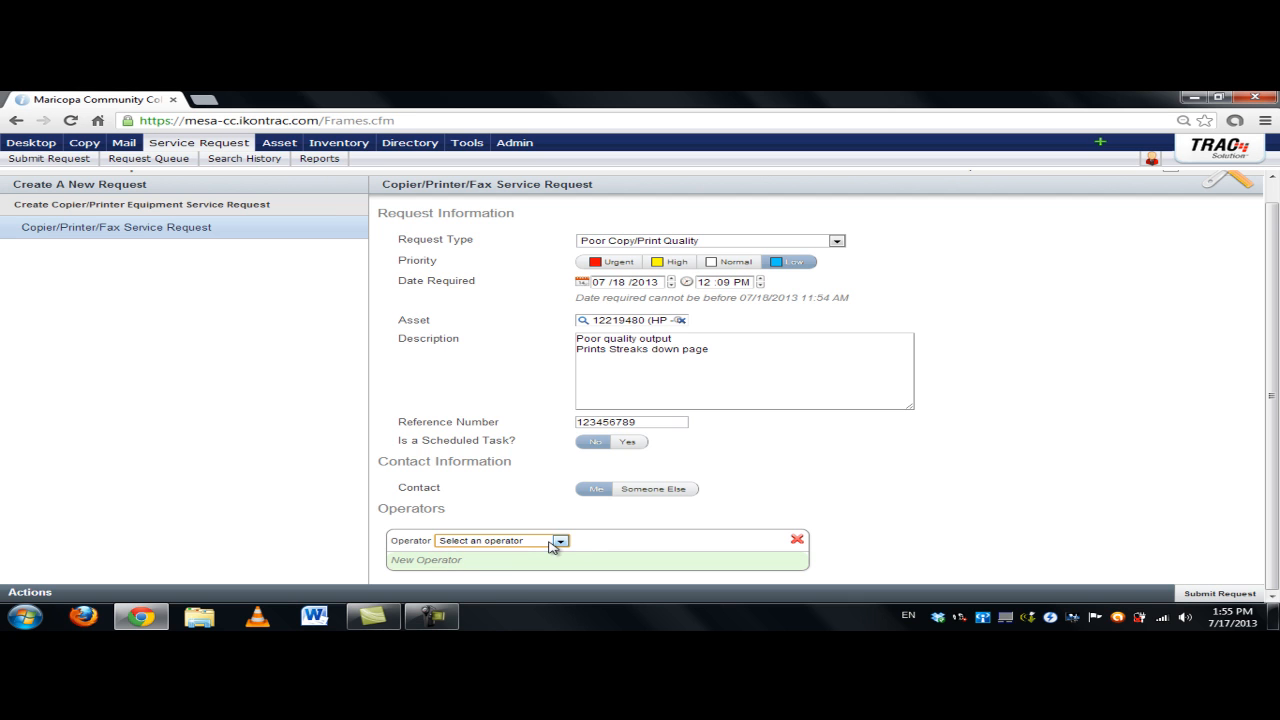
Step: Dismiss the error alert, choose an operator, and submit request #5901
left_click(560, 540)
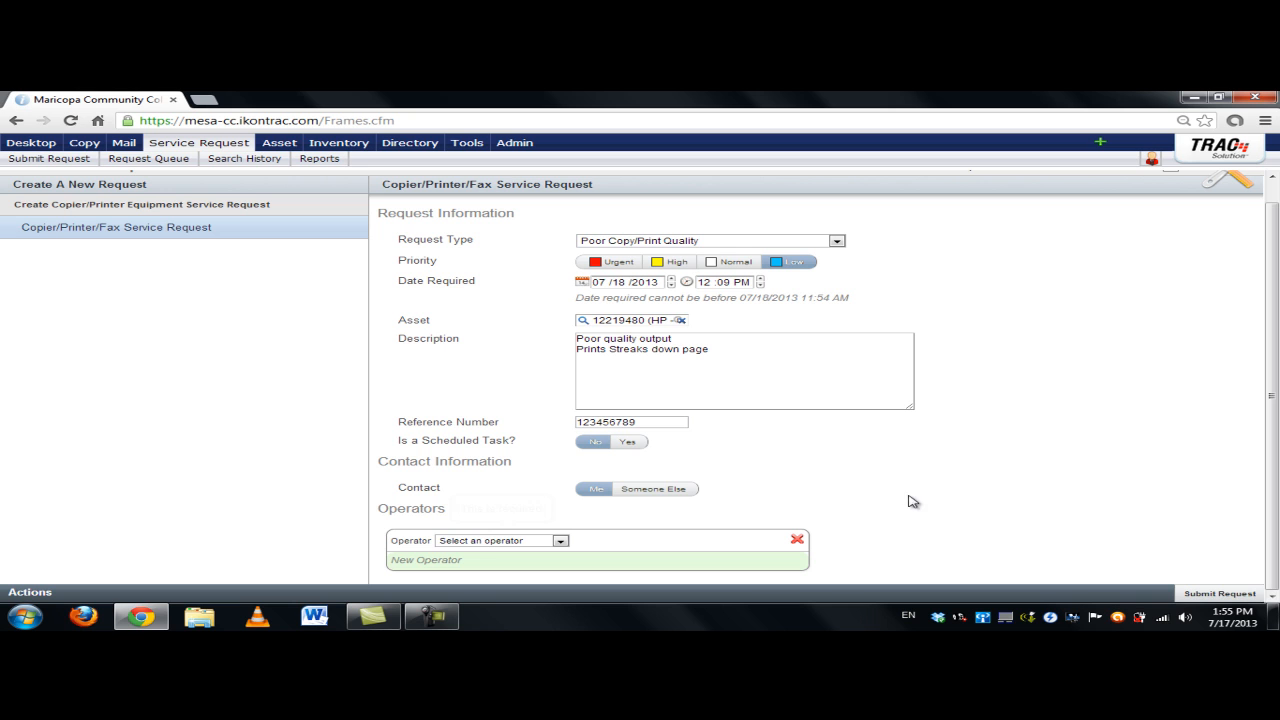
left_click(1219, 593)
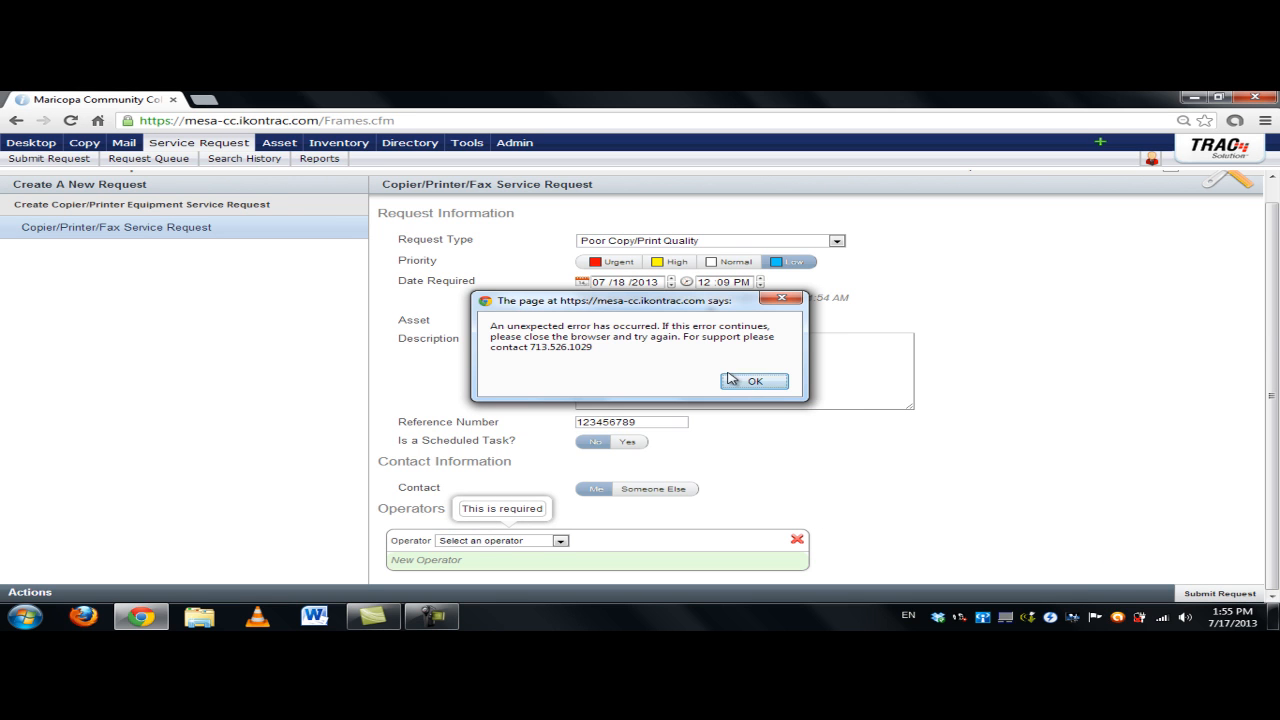
left_click(754, 381)
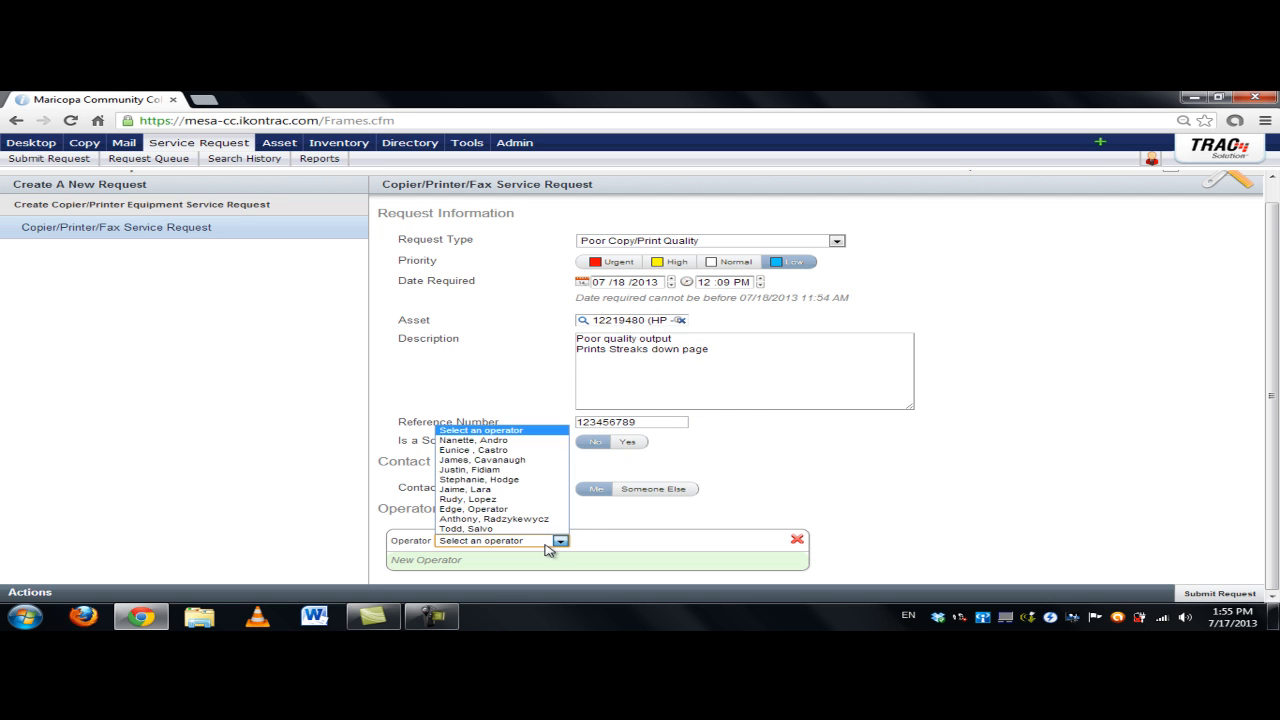
mouse_move(527, 499)
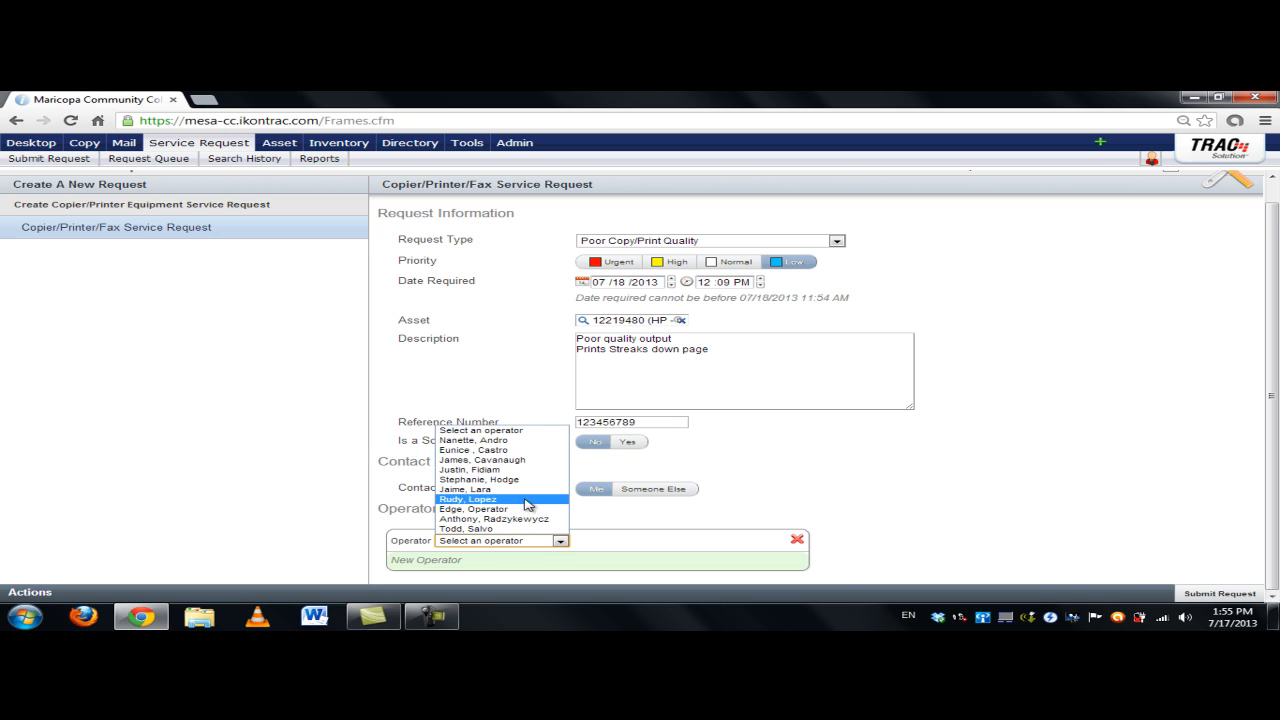
left_click(494, 518)
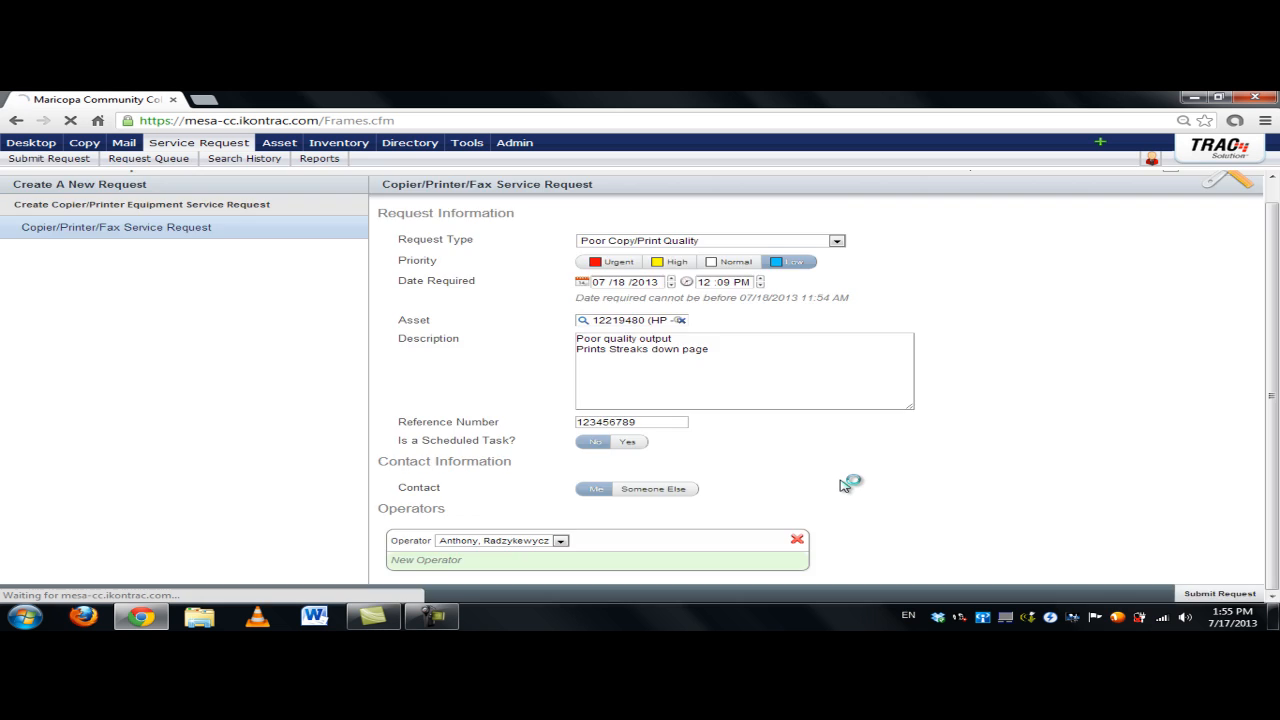
left_click(1219, 594)
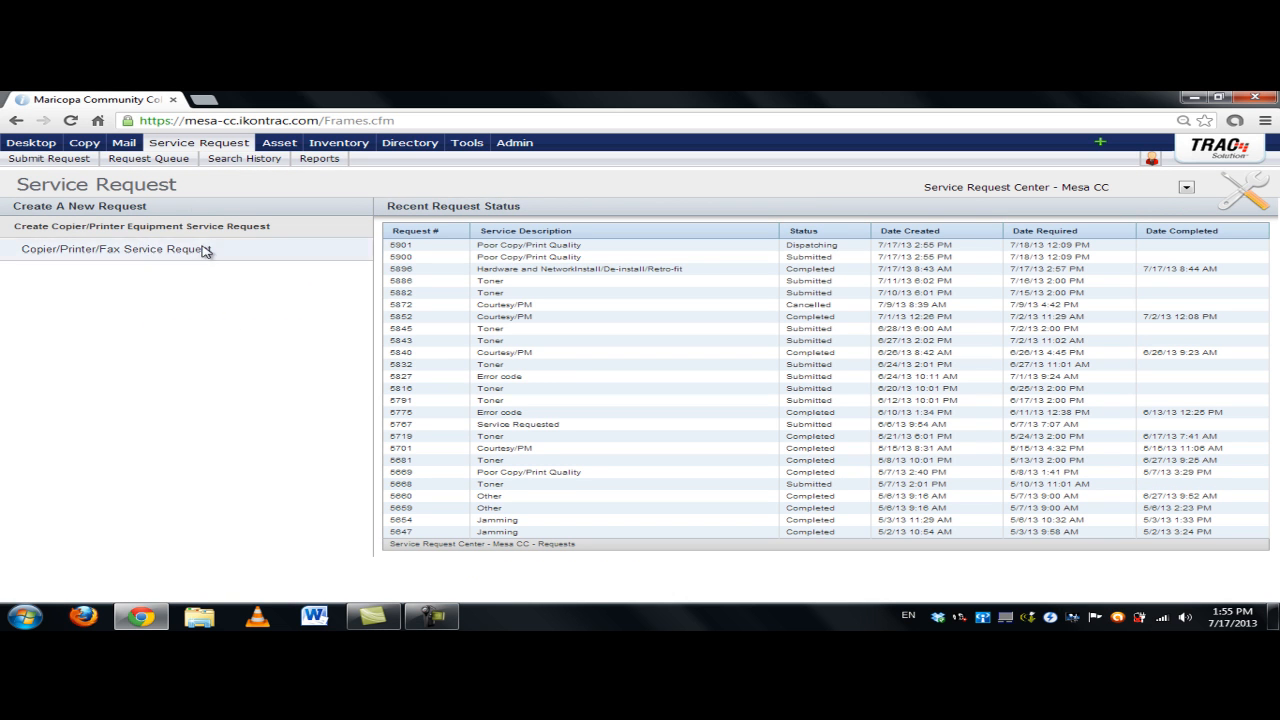
mouse_move(119, 369)
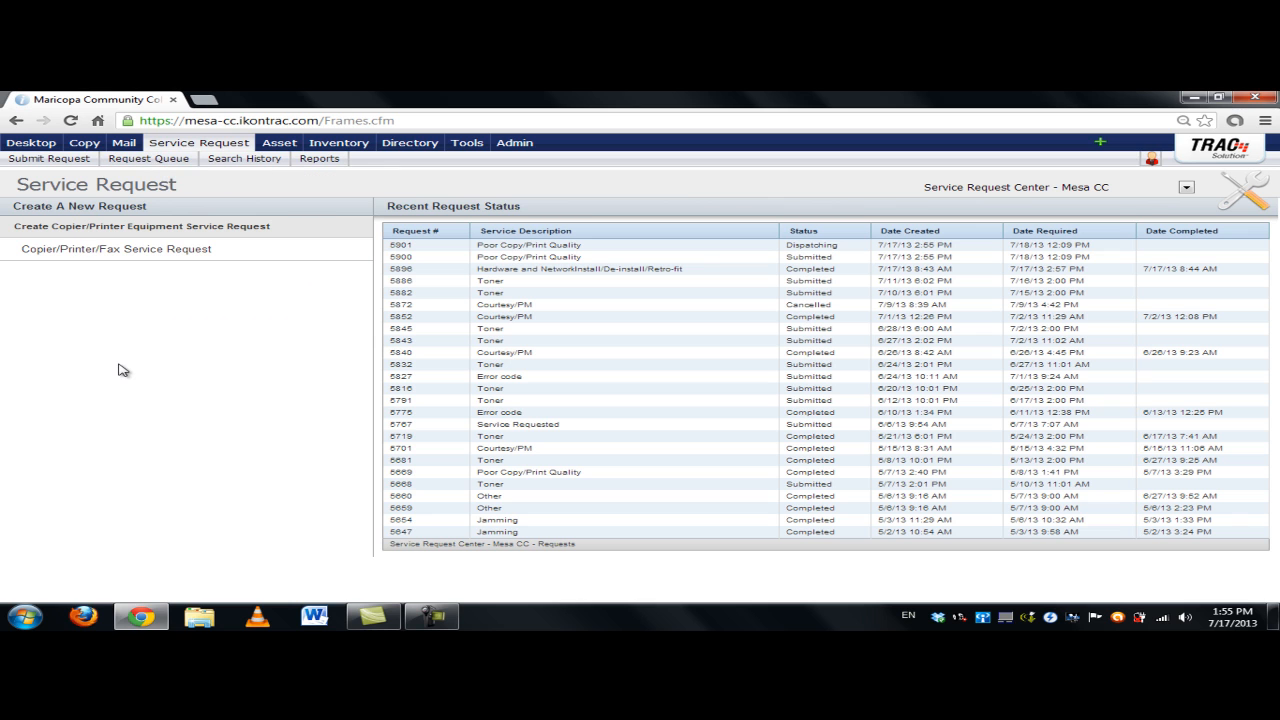
mouse_move(160, 170)
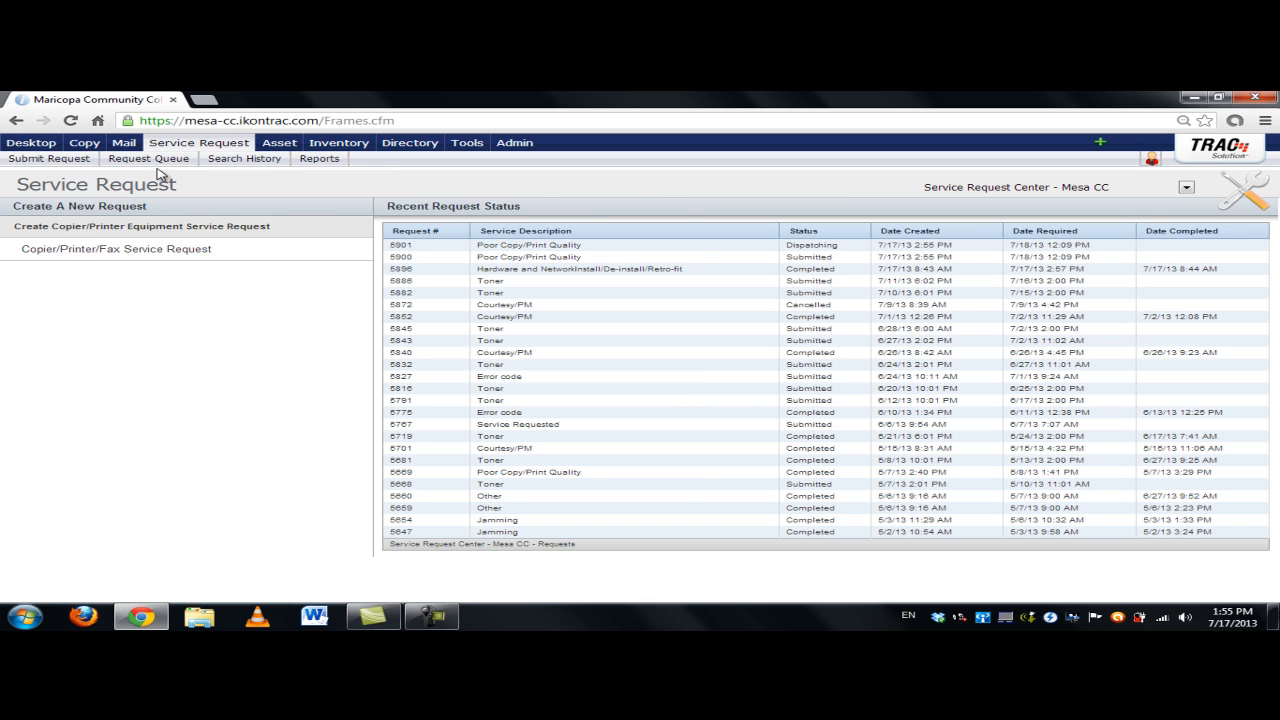
Step: Open the Request Queue and scroll to requests #5900 and #5901
left_click(148, 158)
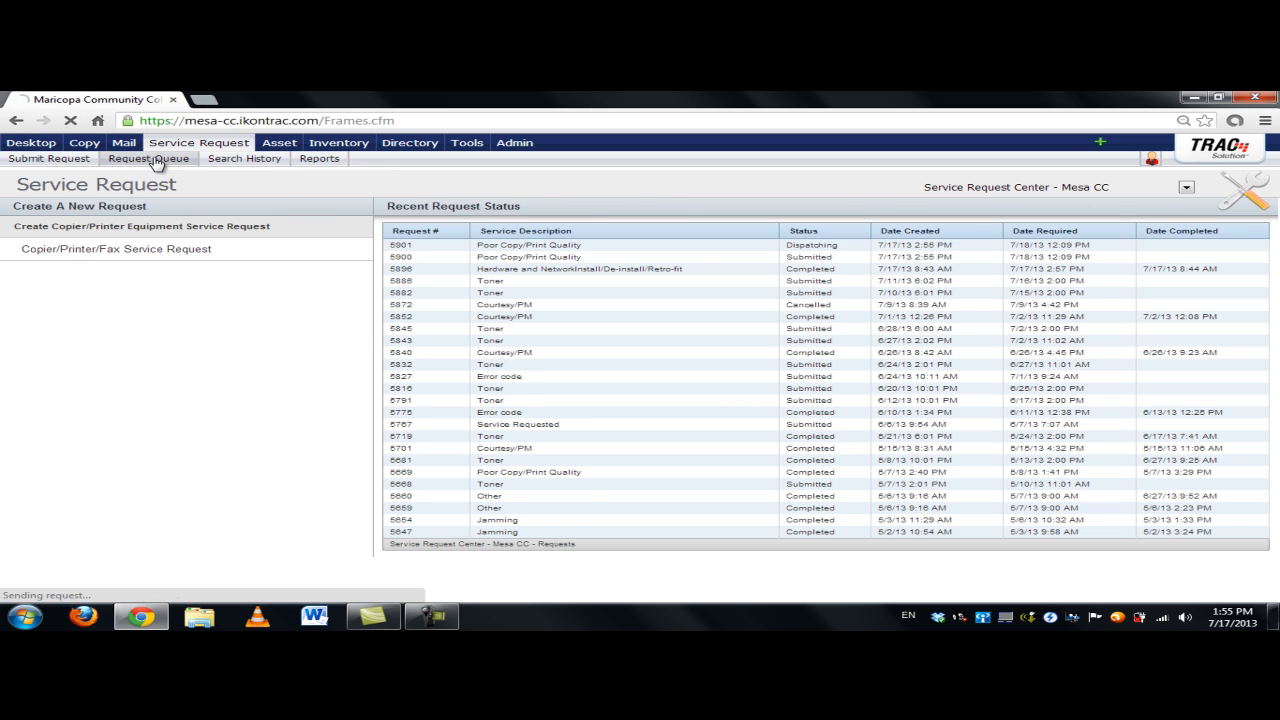
left_click(148, 158)
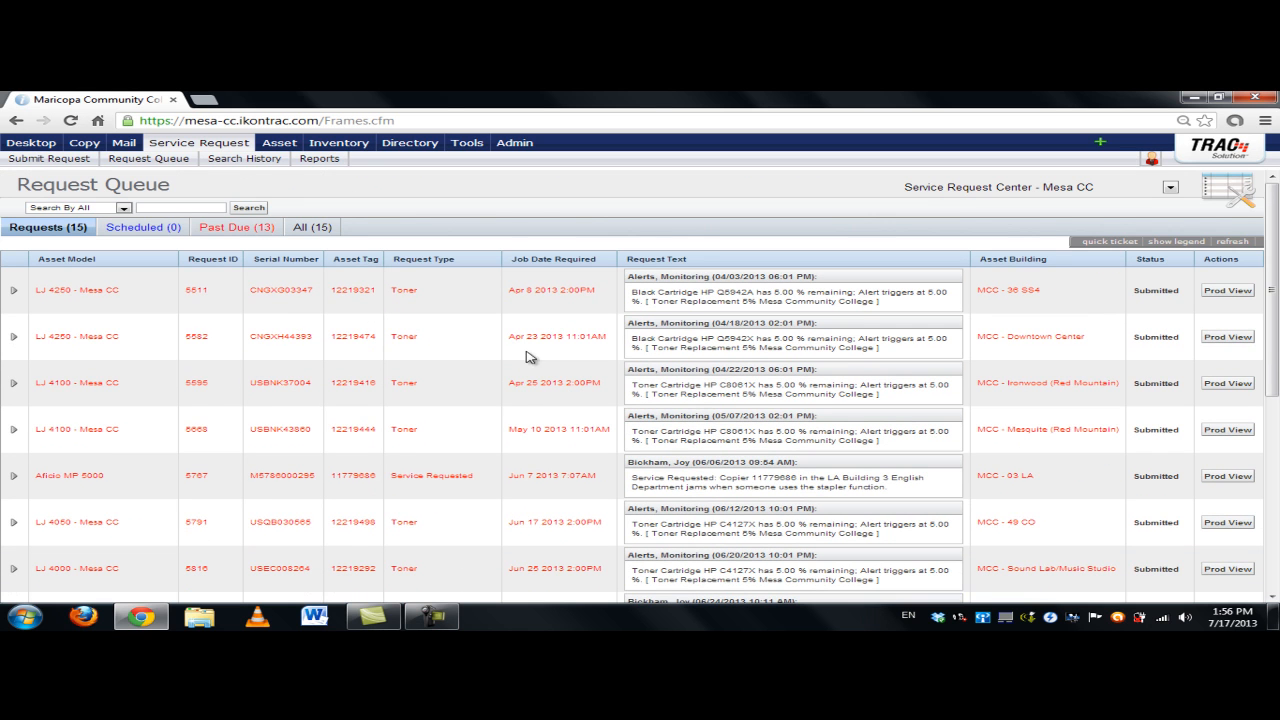
mouse_move(665, 297)
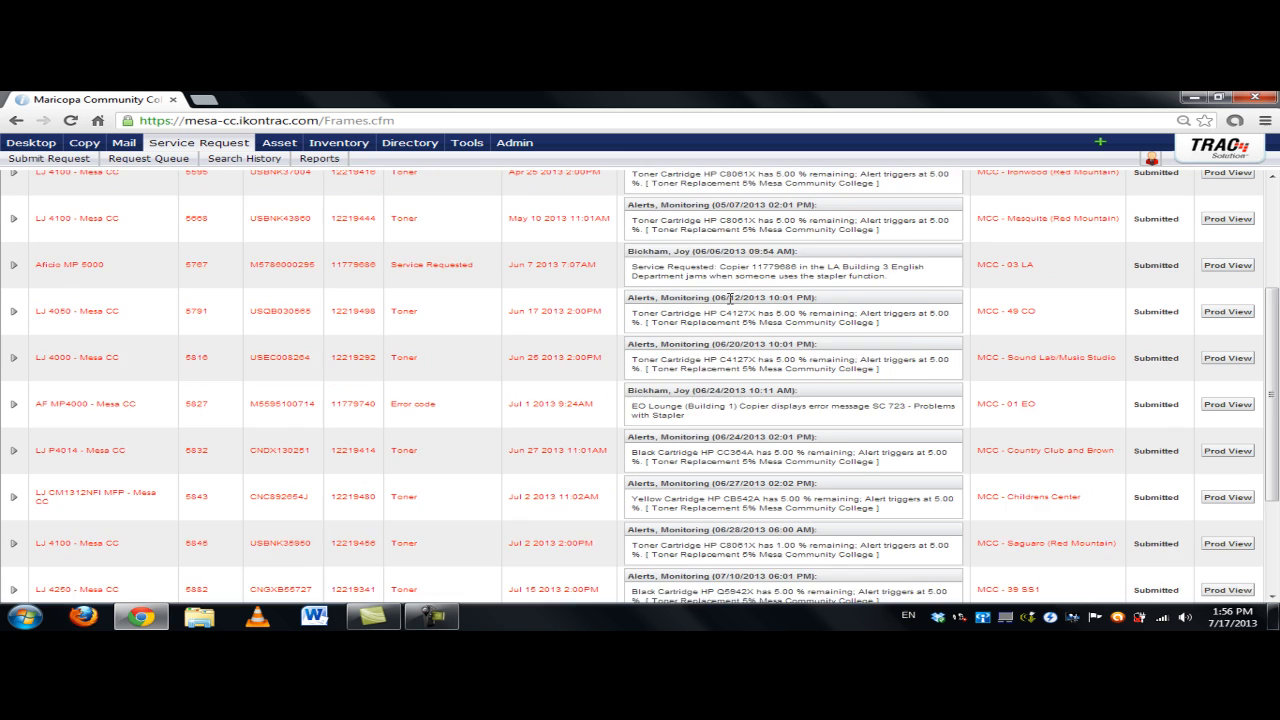
scroll("down", 3)
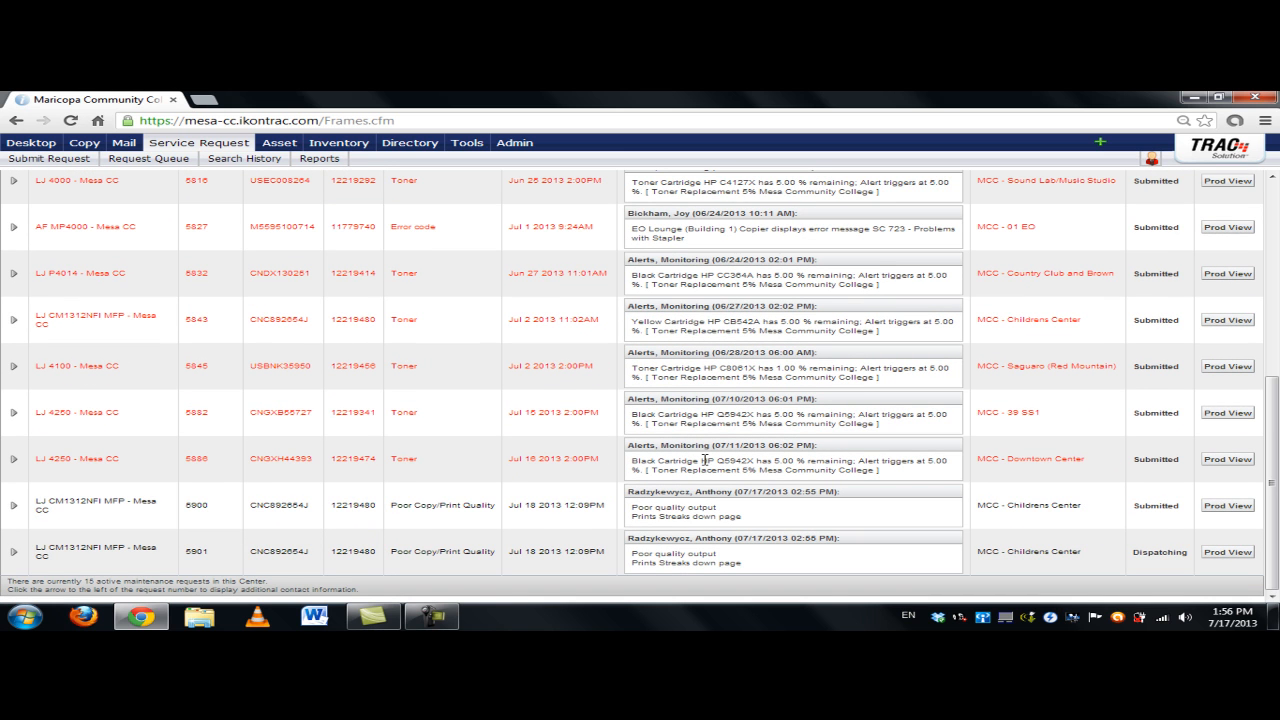
mouse_move(725, 551)
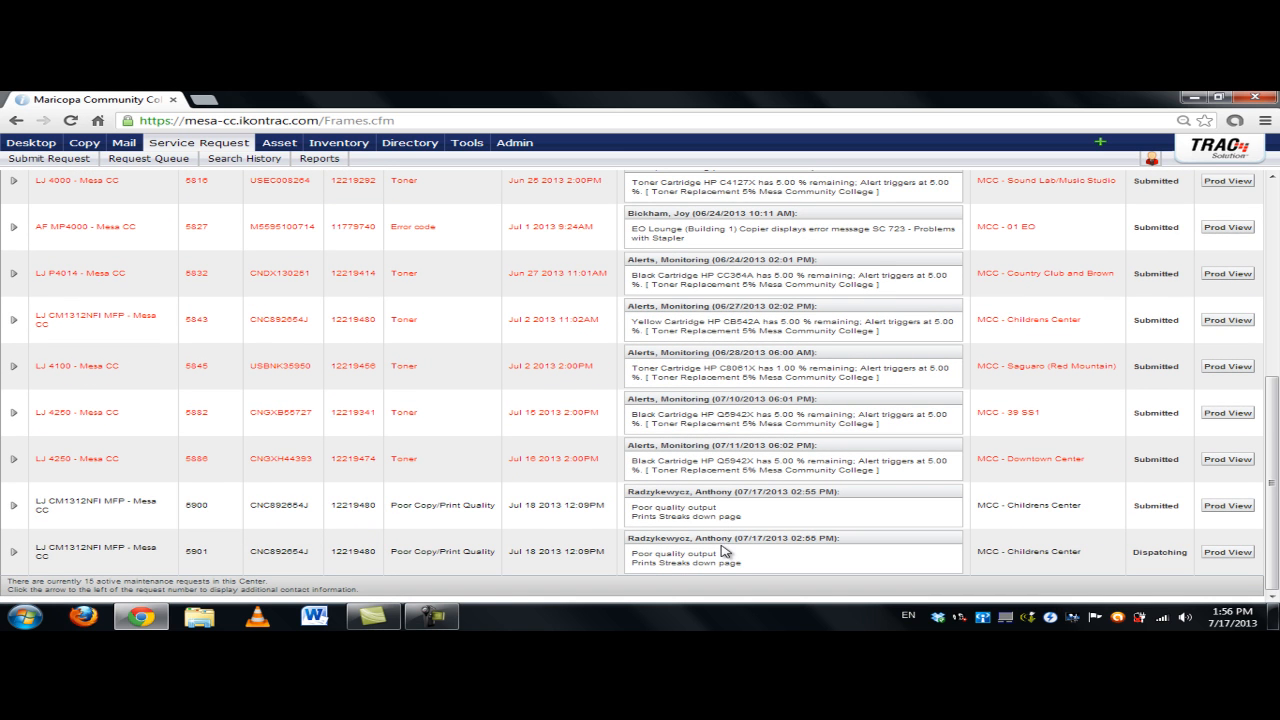
mouse_move(680, 530)
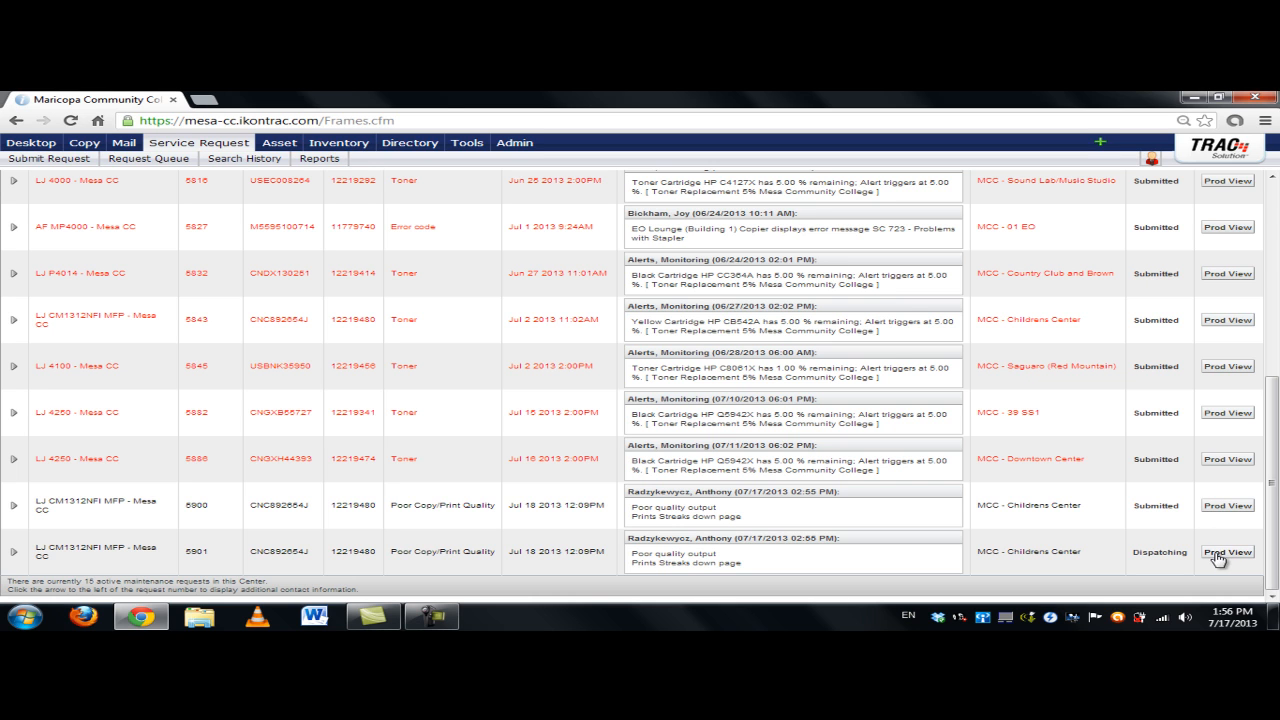
mouse_move(1233, 529)
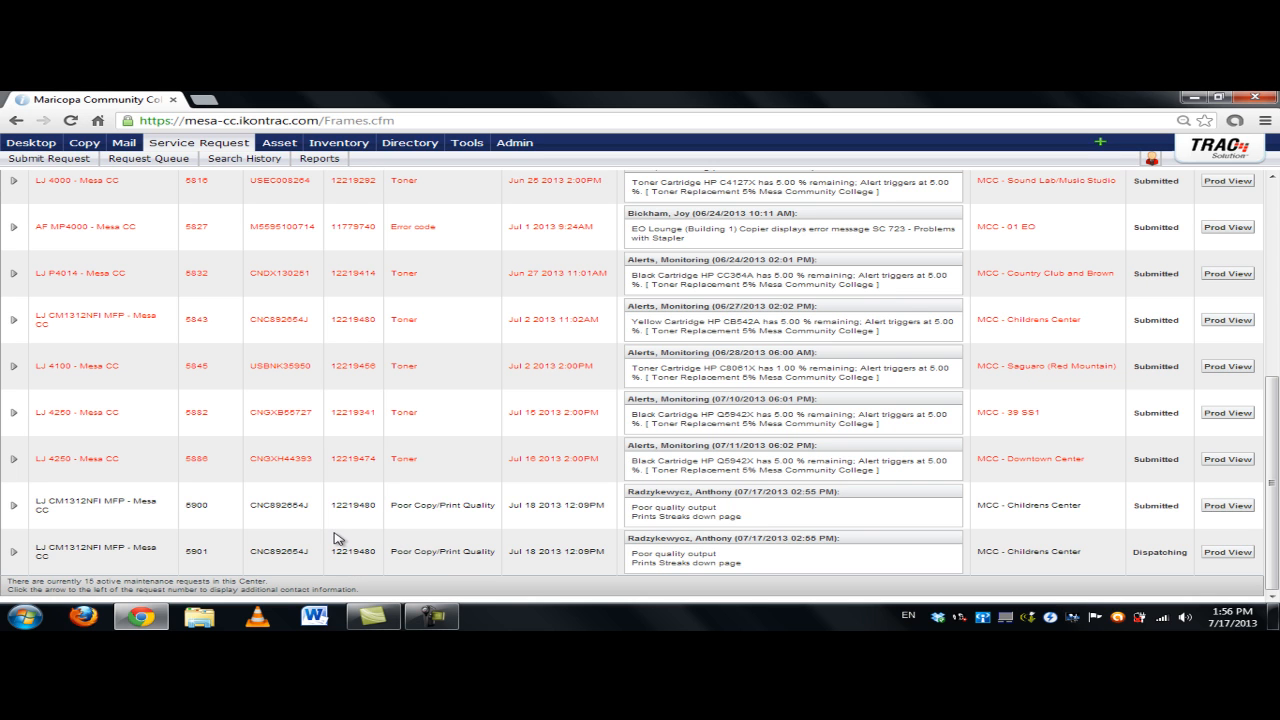
mouse_move(1227, 505)
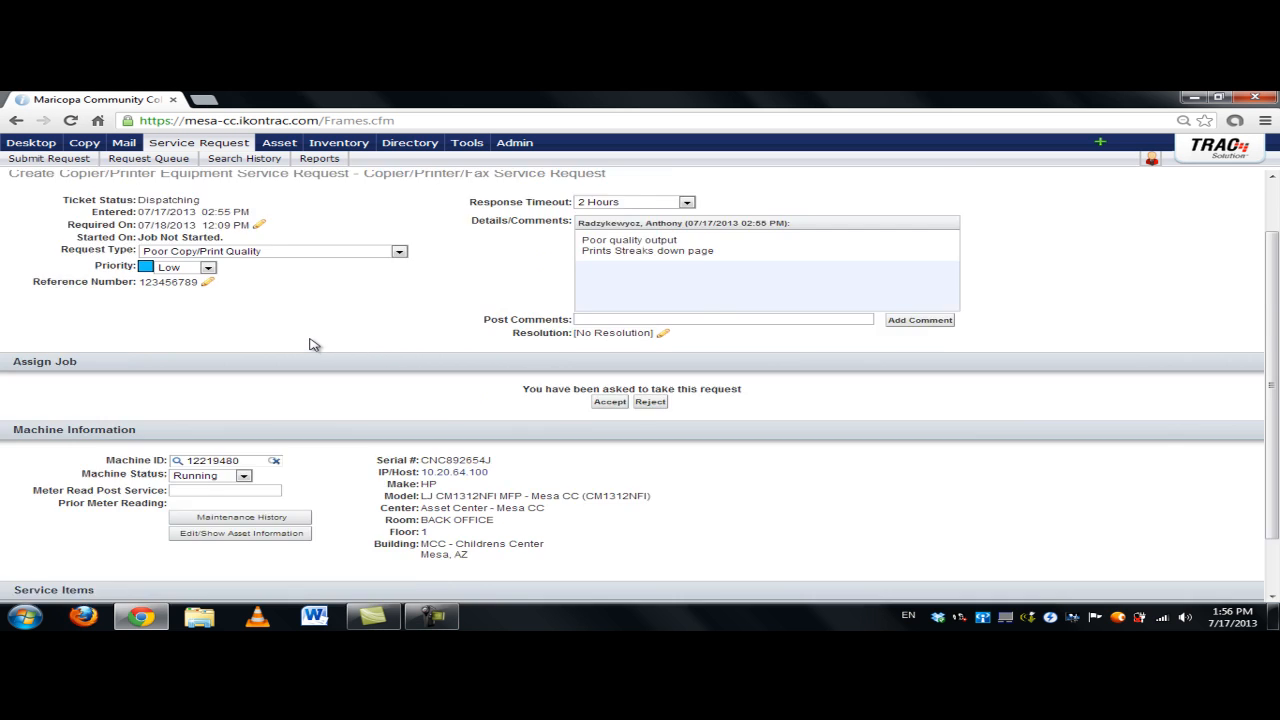
Step: Accept request #5901 and dismiss the operator-already-assigned warning
scroll("down", 3)
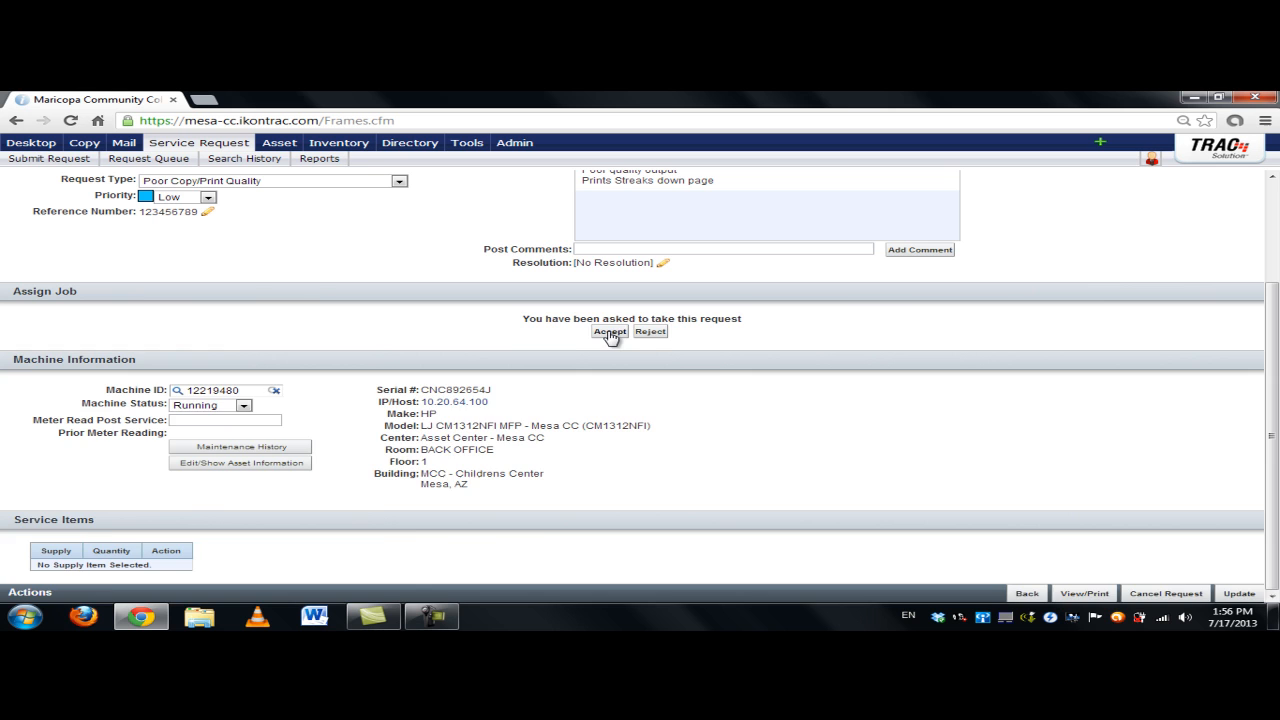
left_click(609, 331)
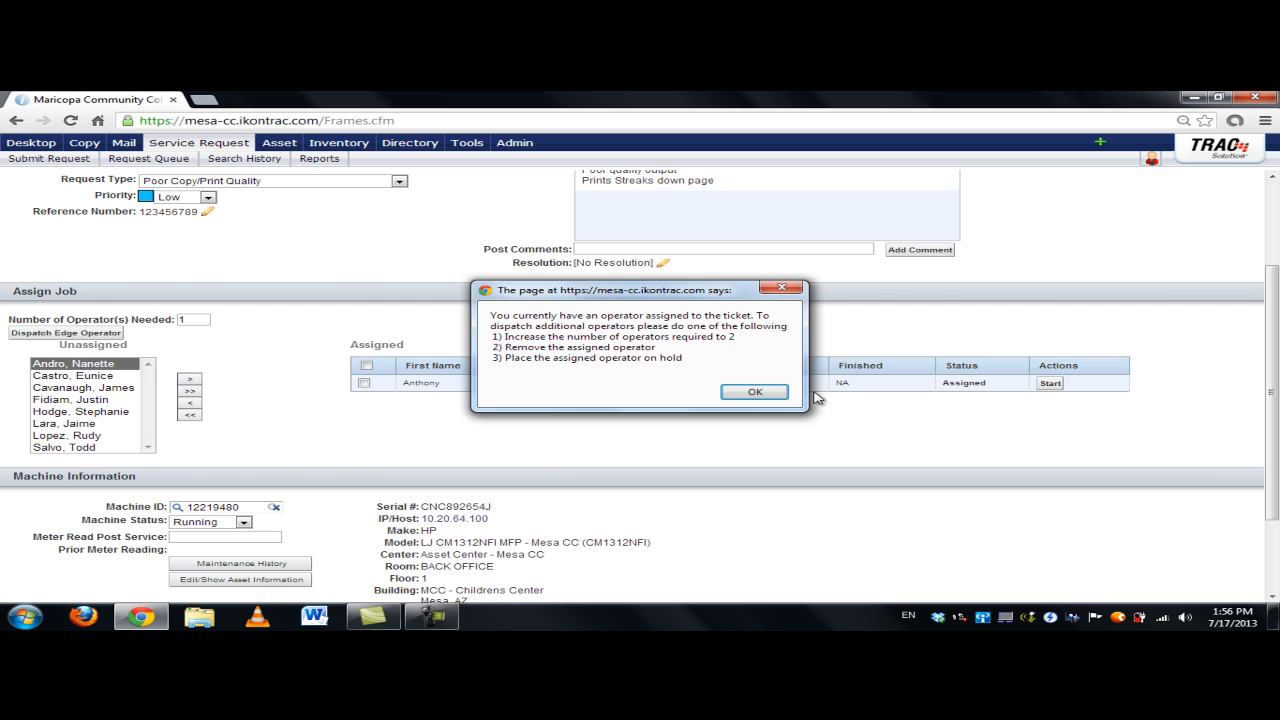
left_click(754, 391)
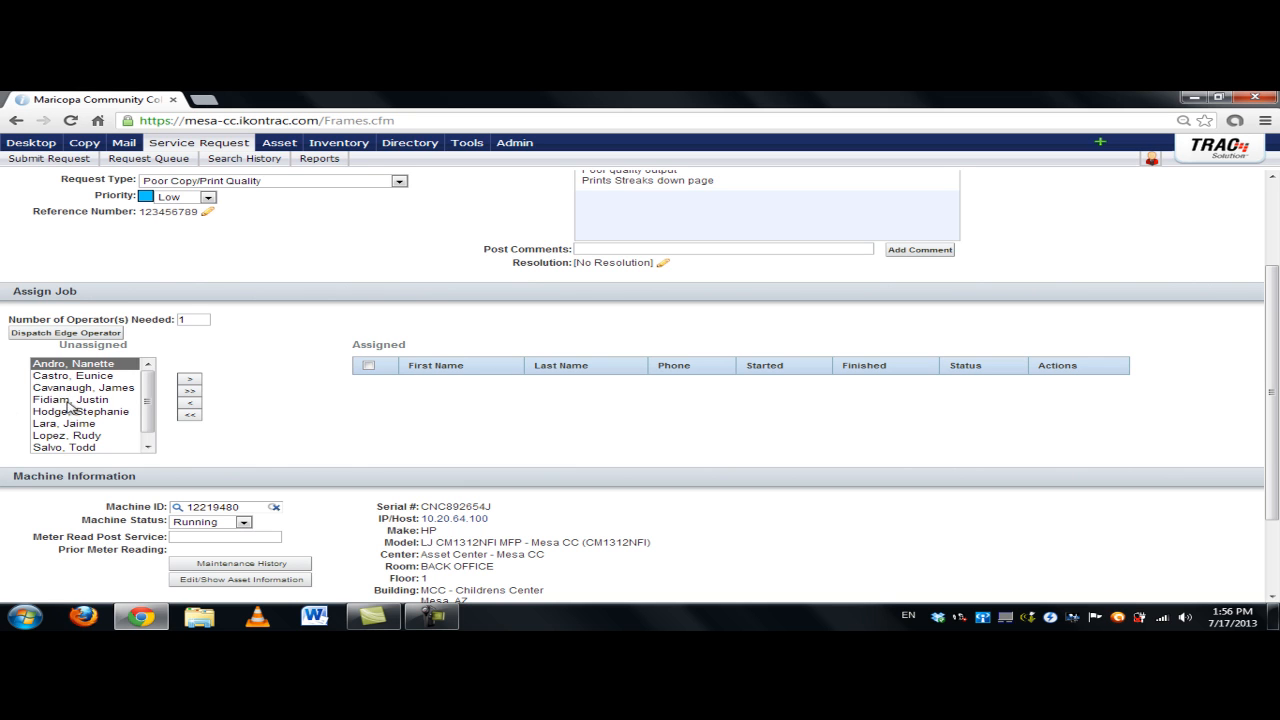
left_click(64, 447)
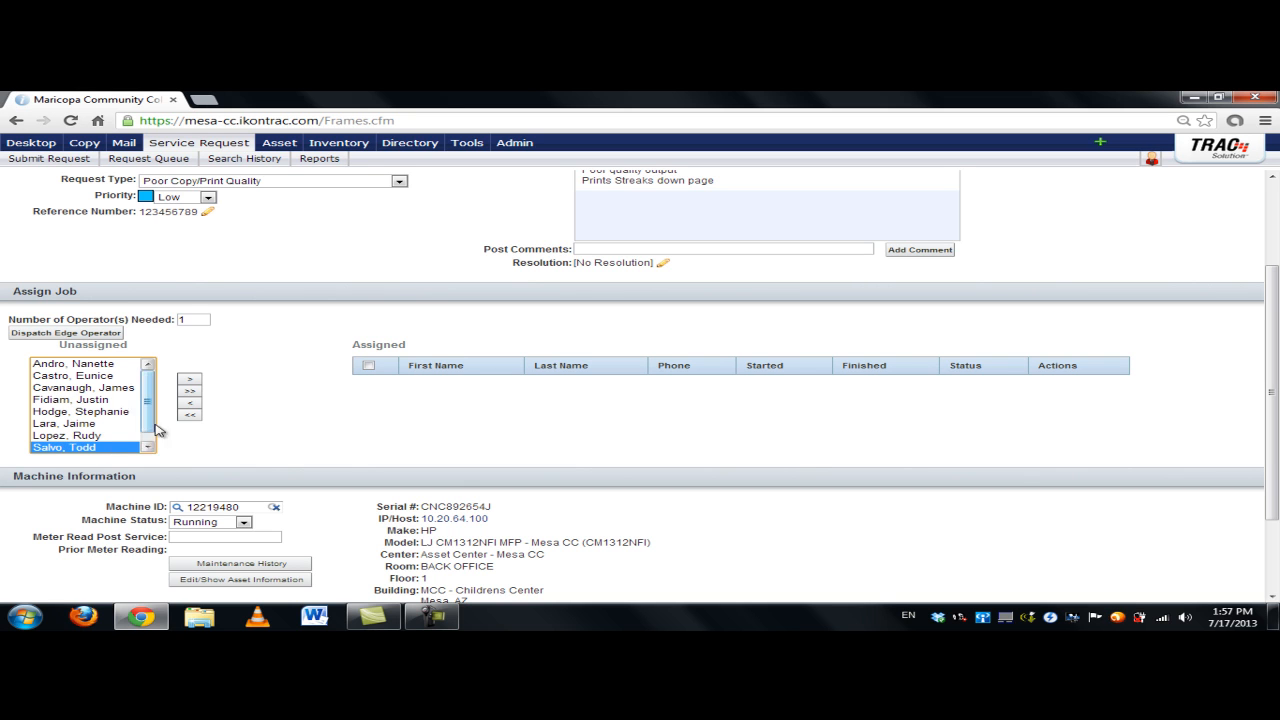
left_click(189, 378)
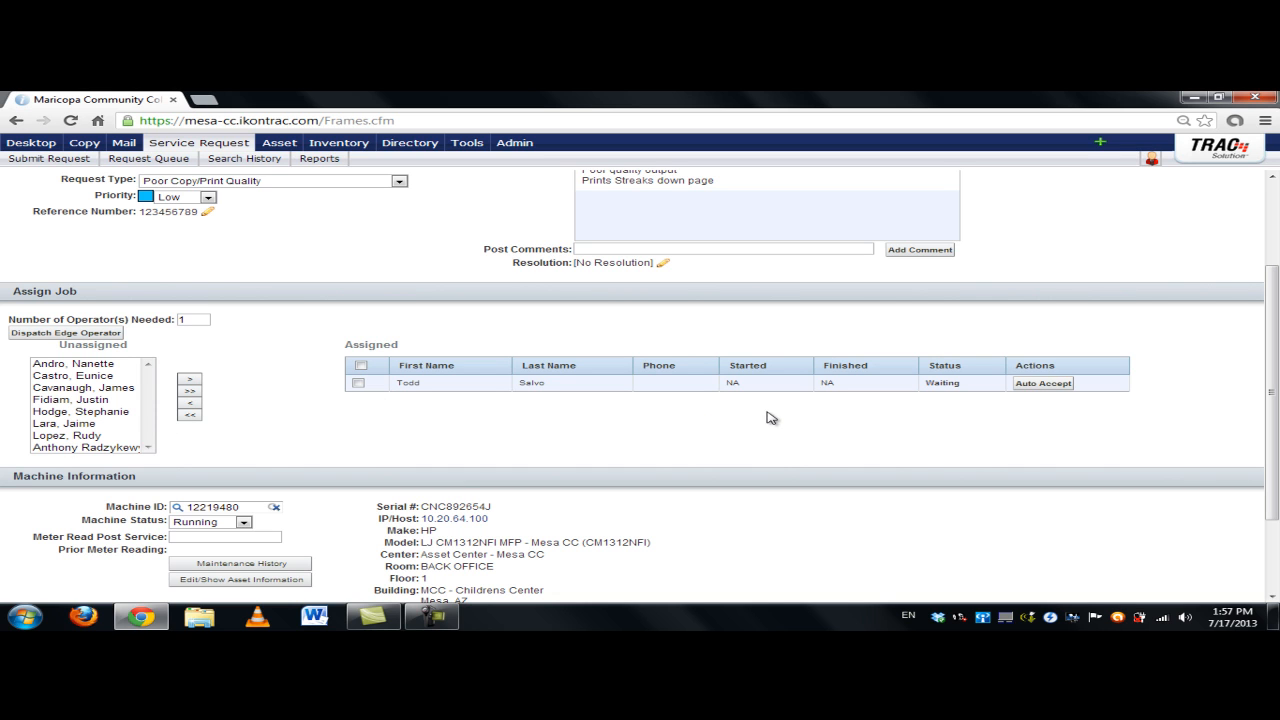
mouse_move(451, 414)
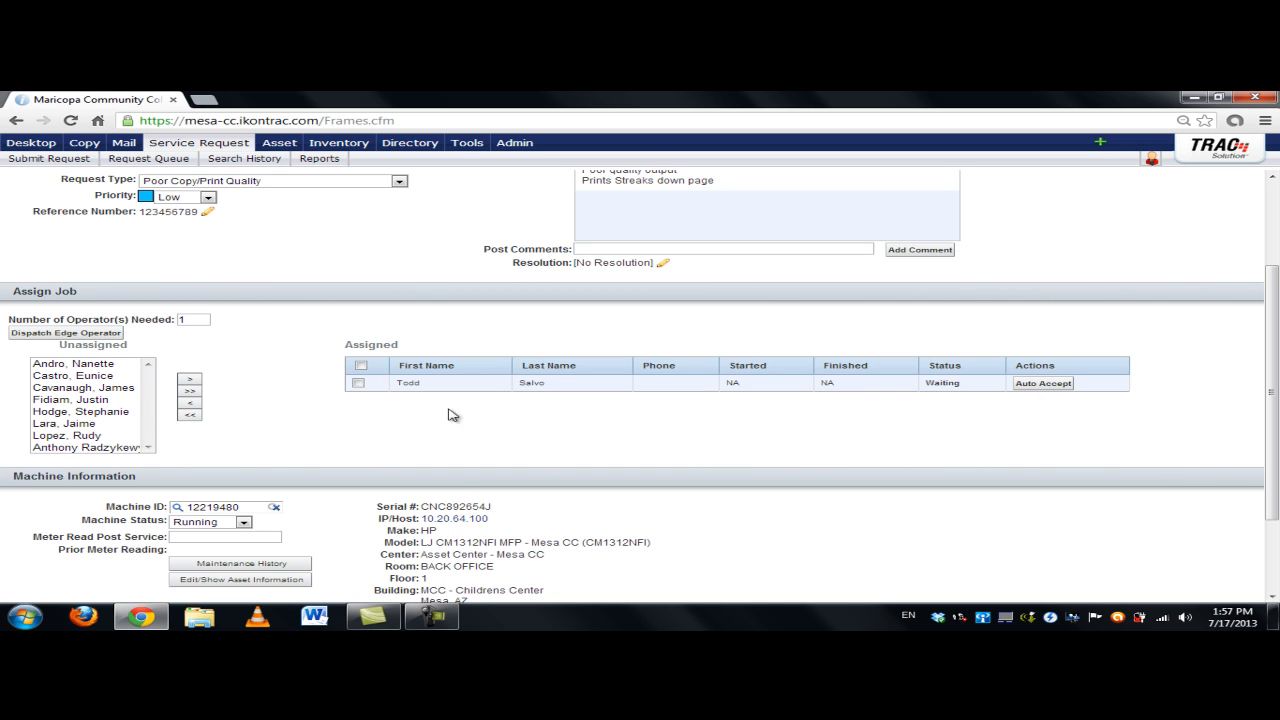
mouse_move(232, 409)
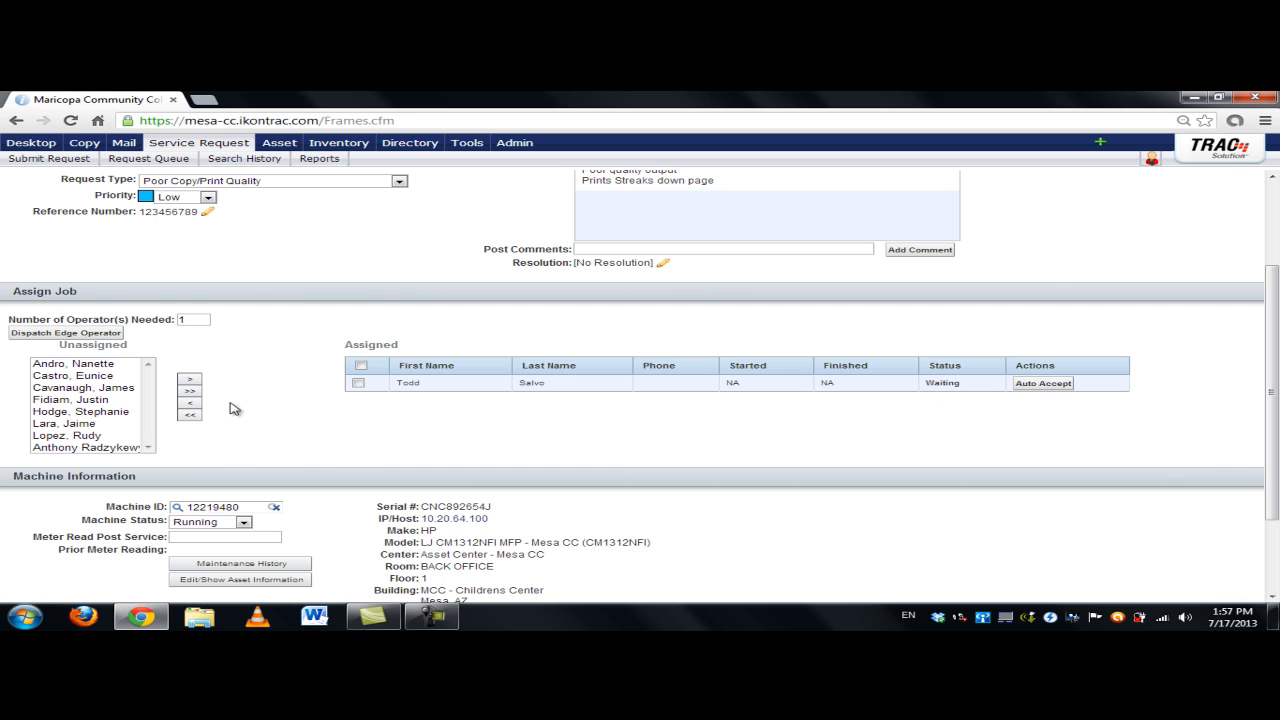
left_click(359, 365)
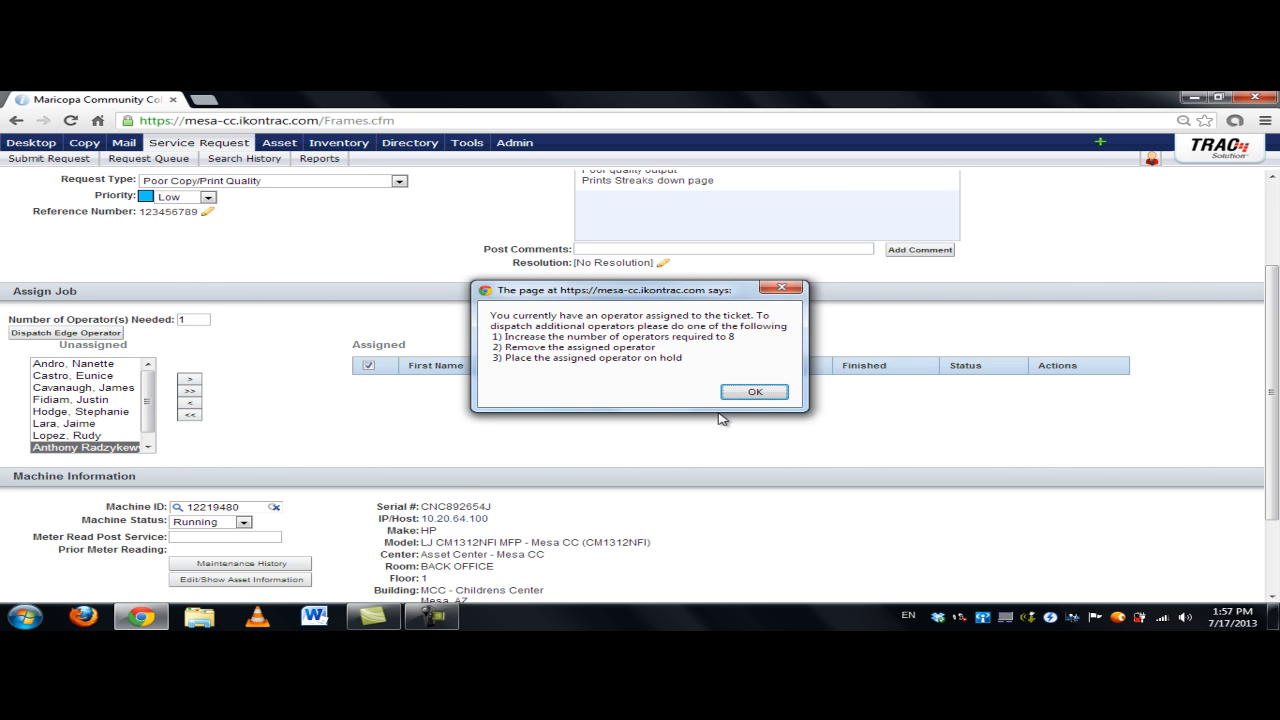
left_click(754, 391)
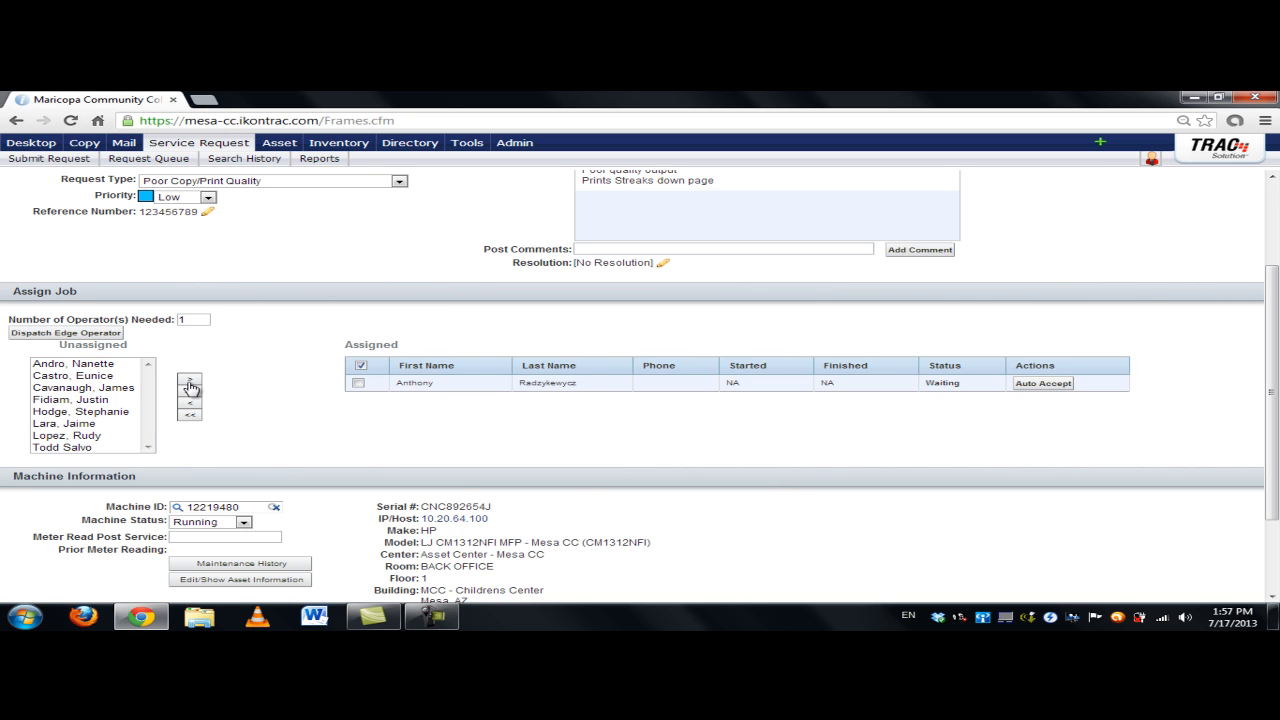
left_click(360, 365)
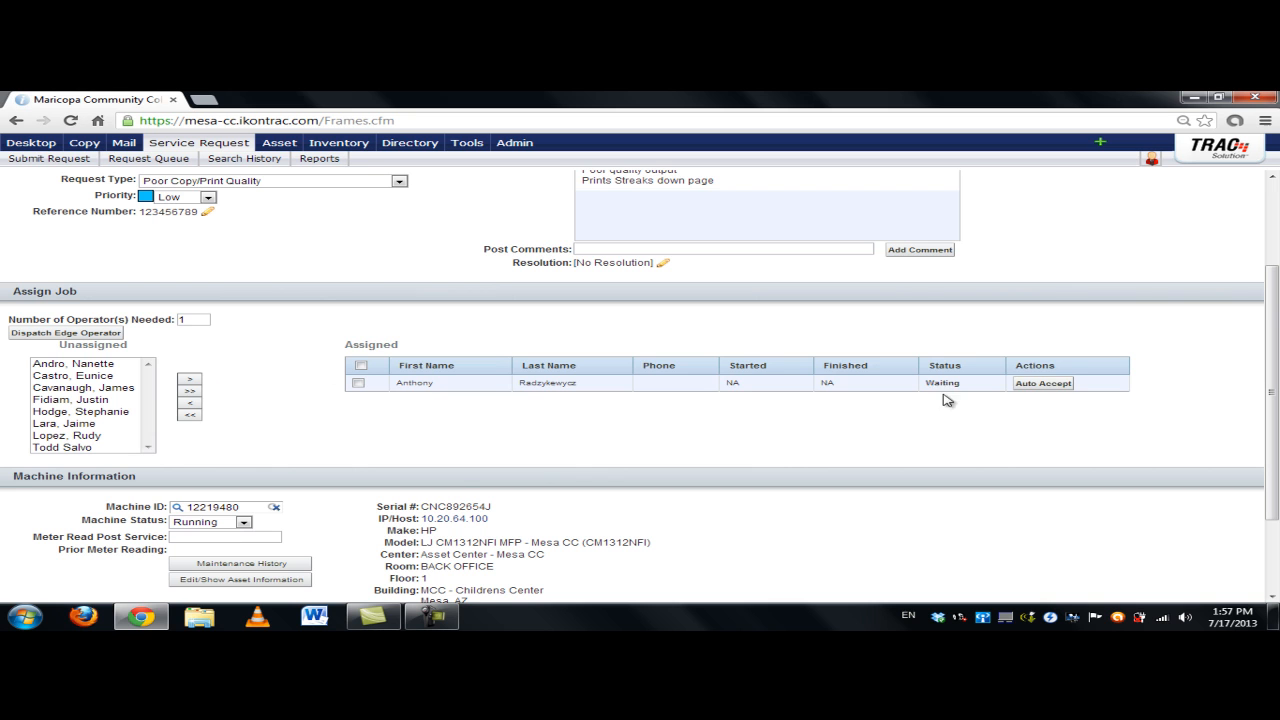
left_click(1042, 383)
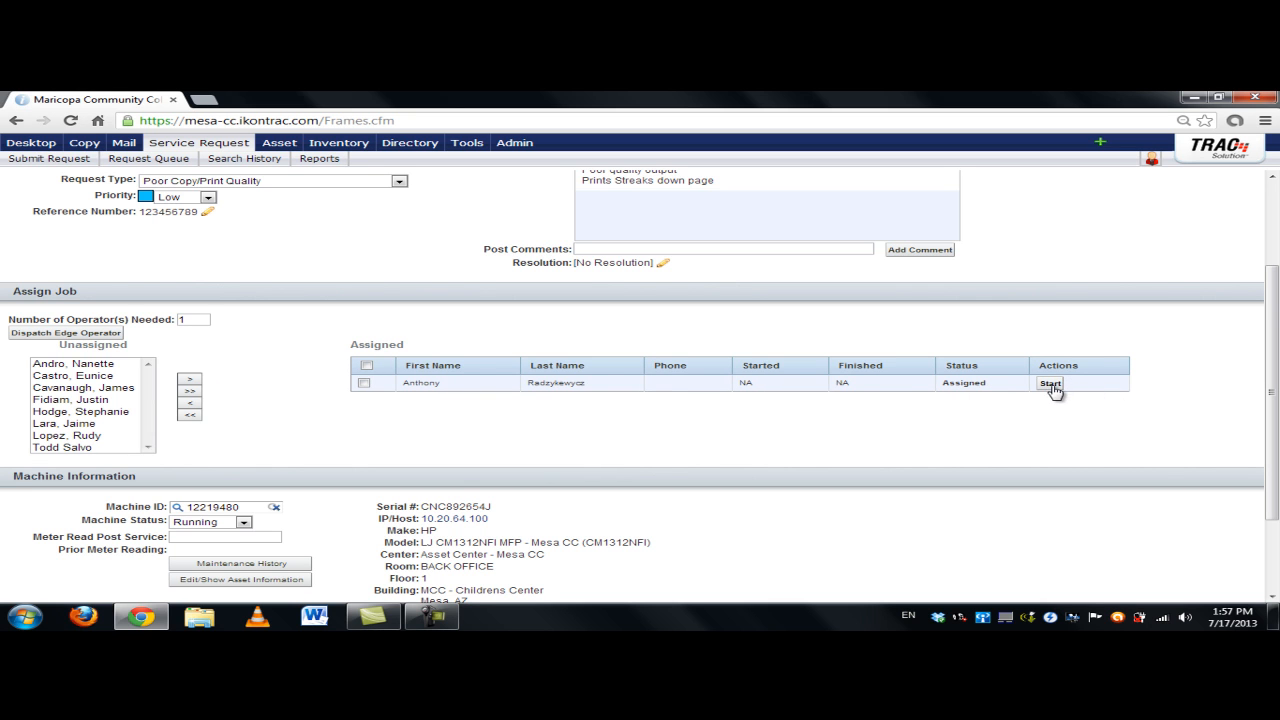
left_click(1050, 384)
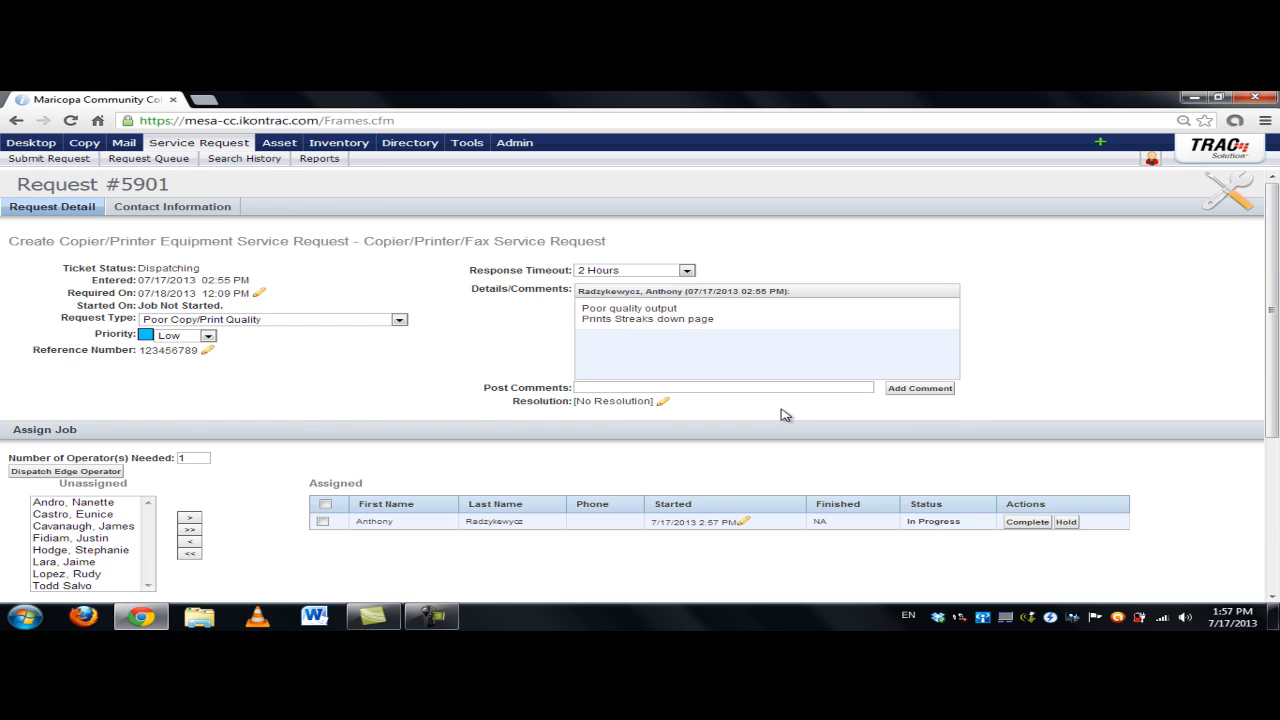
mouse_move(895, 471)
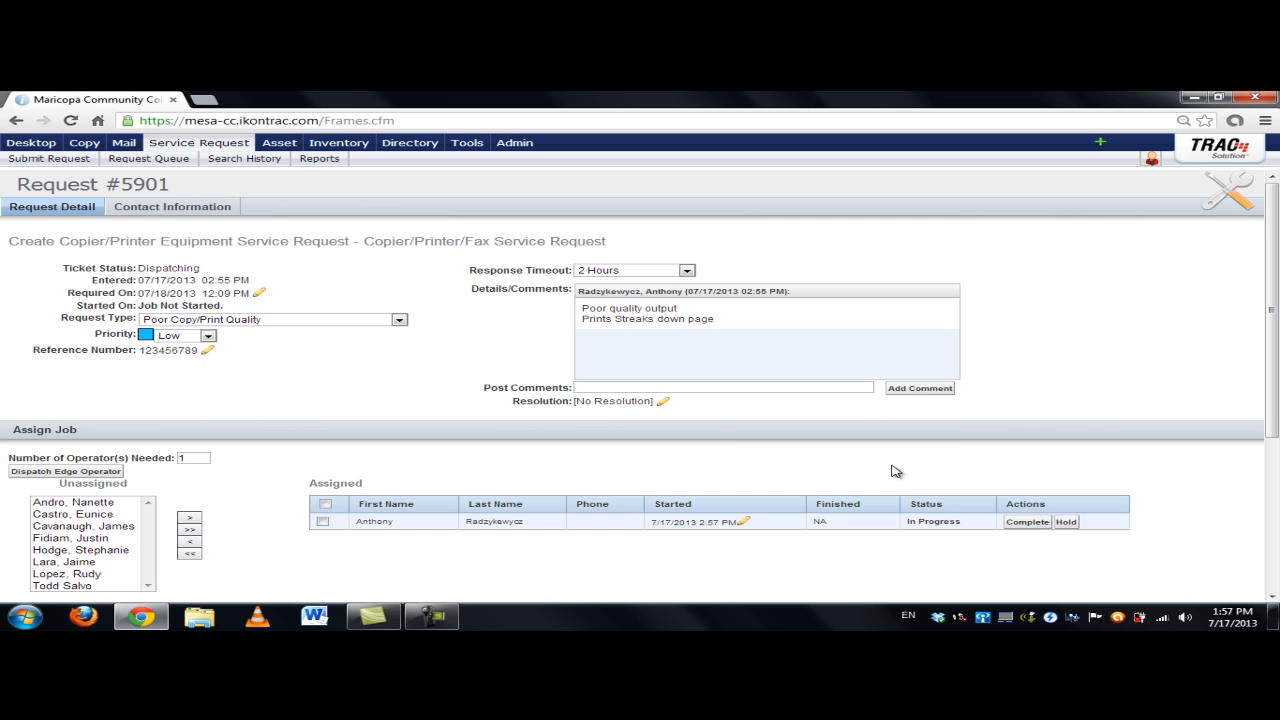
mouse_move(815, 471)
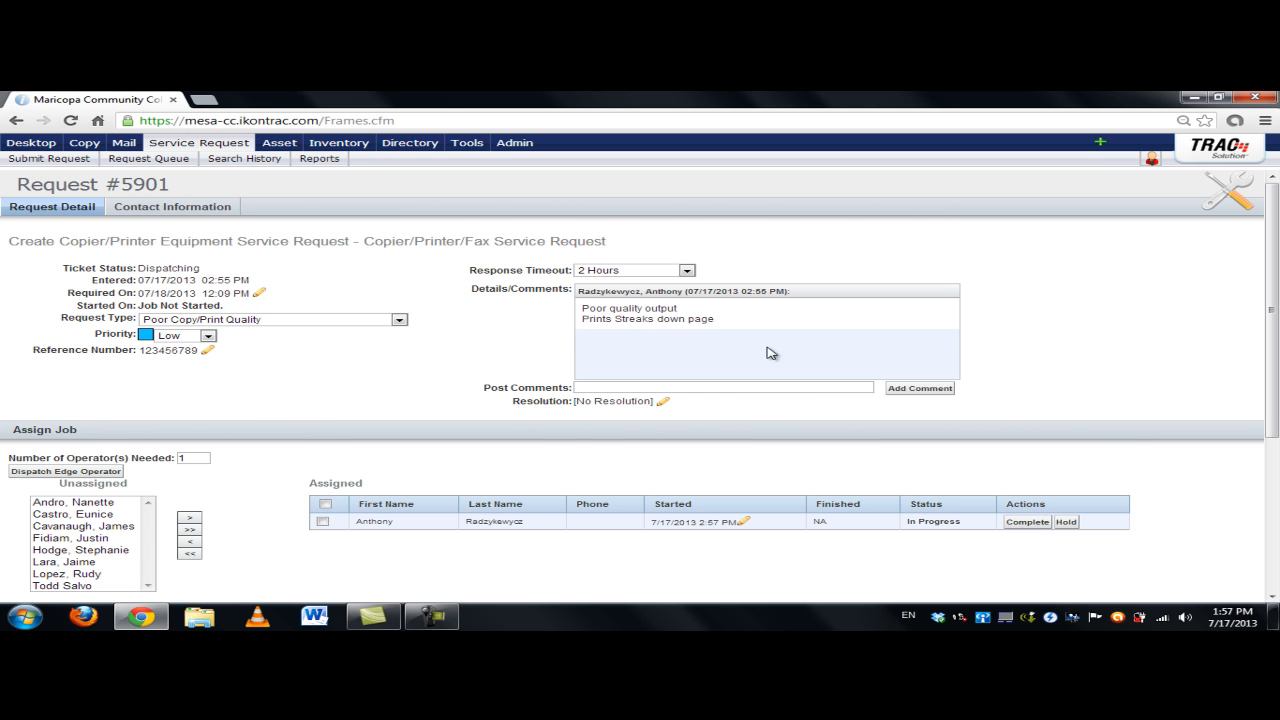
mouse_move(1027, 522)
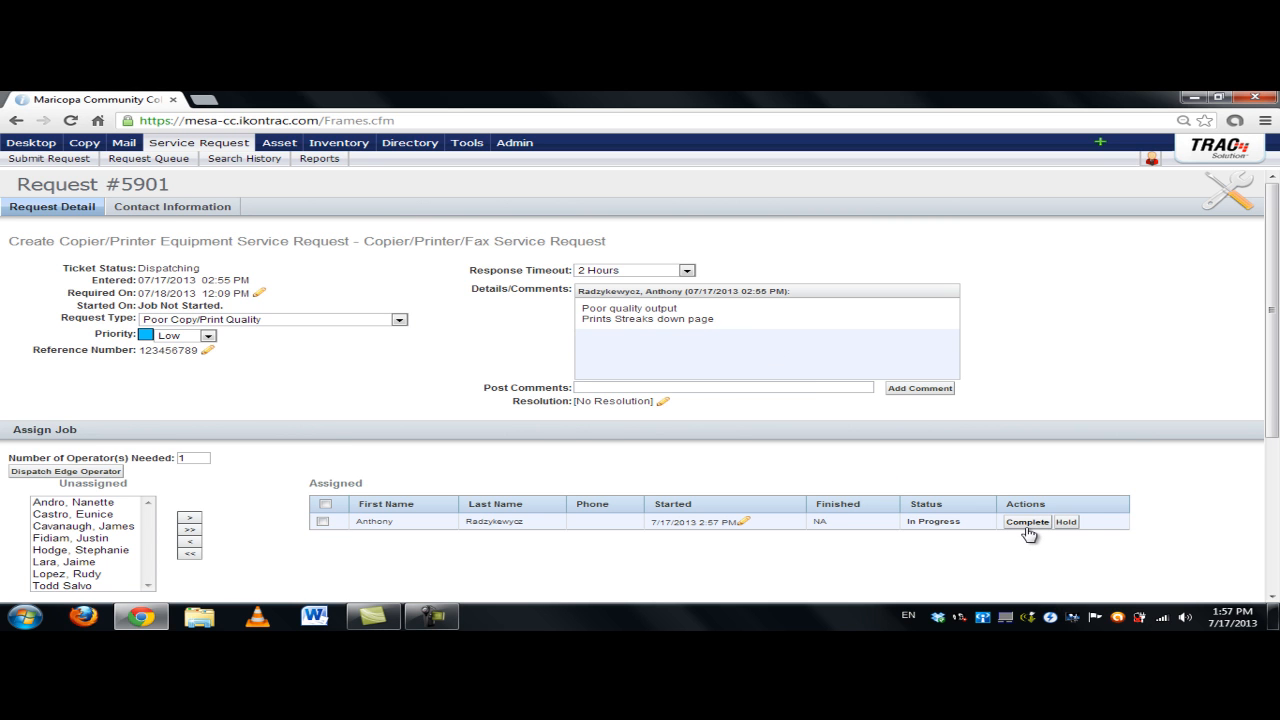
Step: Choose Complete on the assigned operator's row to bring up ticket #5901's Resolution dialog
left_click(1027, 521)
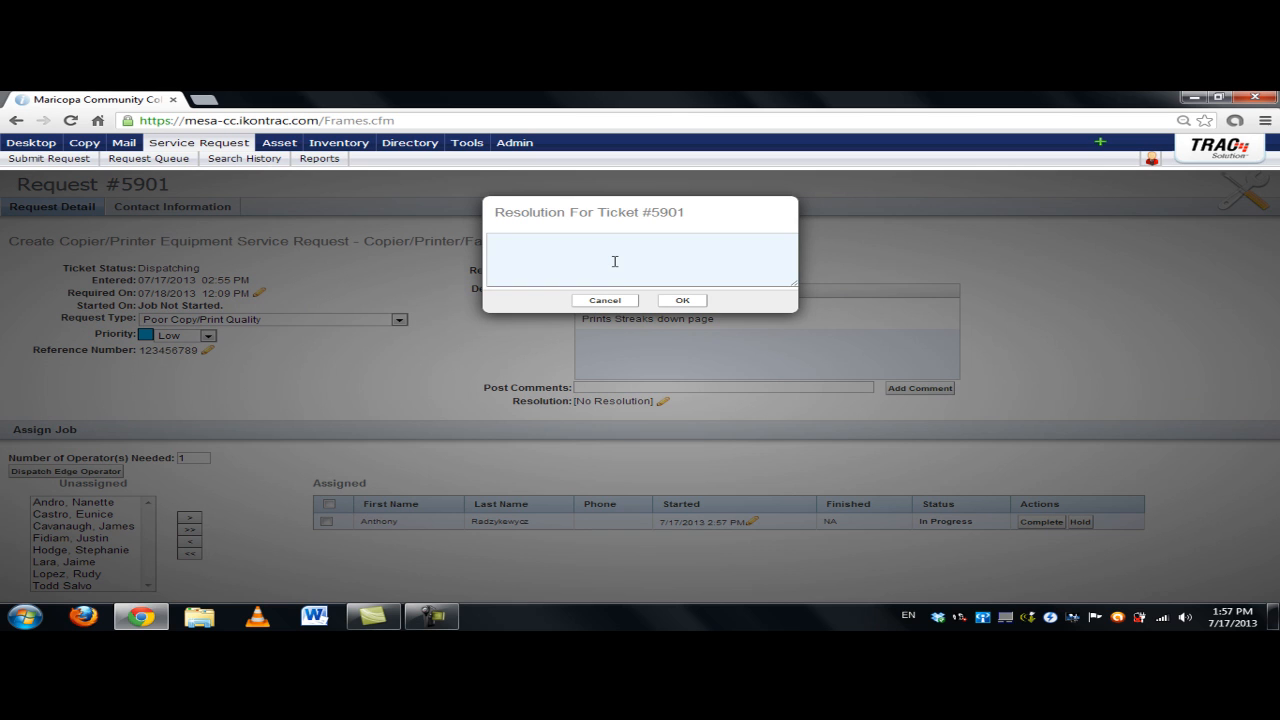
Step: Enter the resolution 'Test submission for video' for ticket #5901 and confirm it
left_click(640, 261)
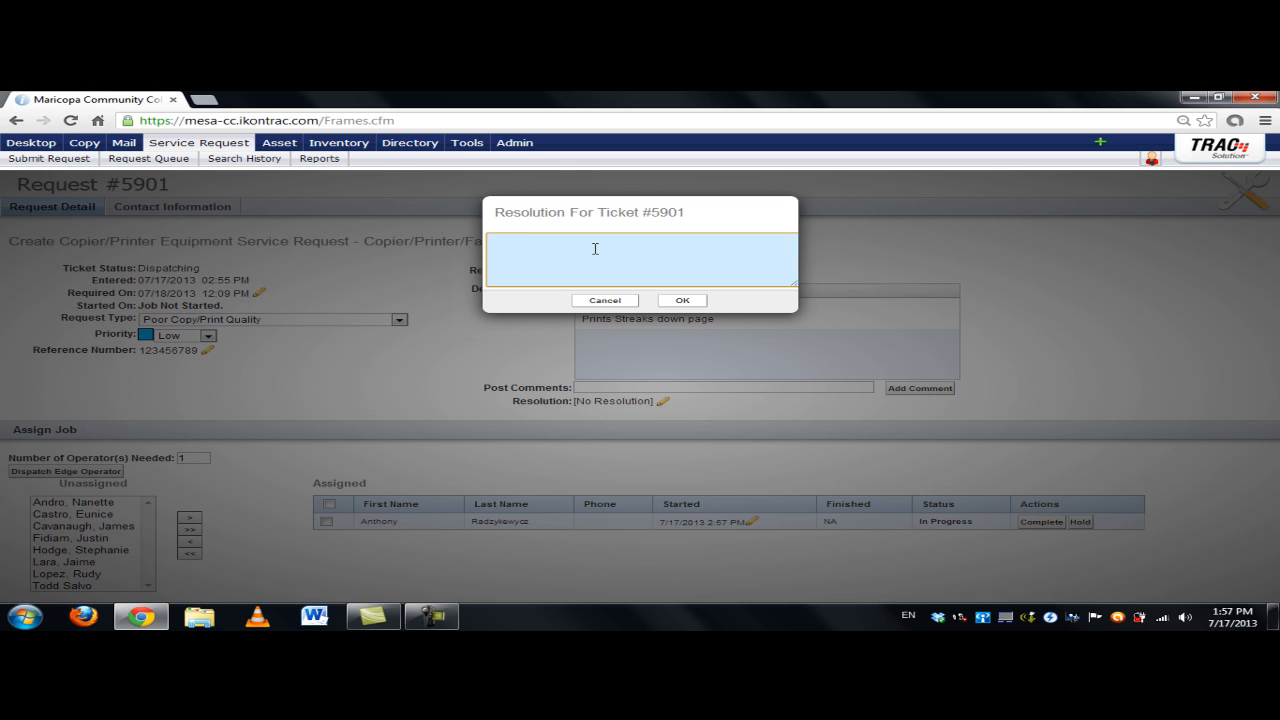
type("Test submission for video")
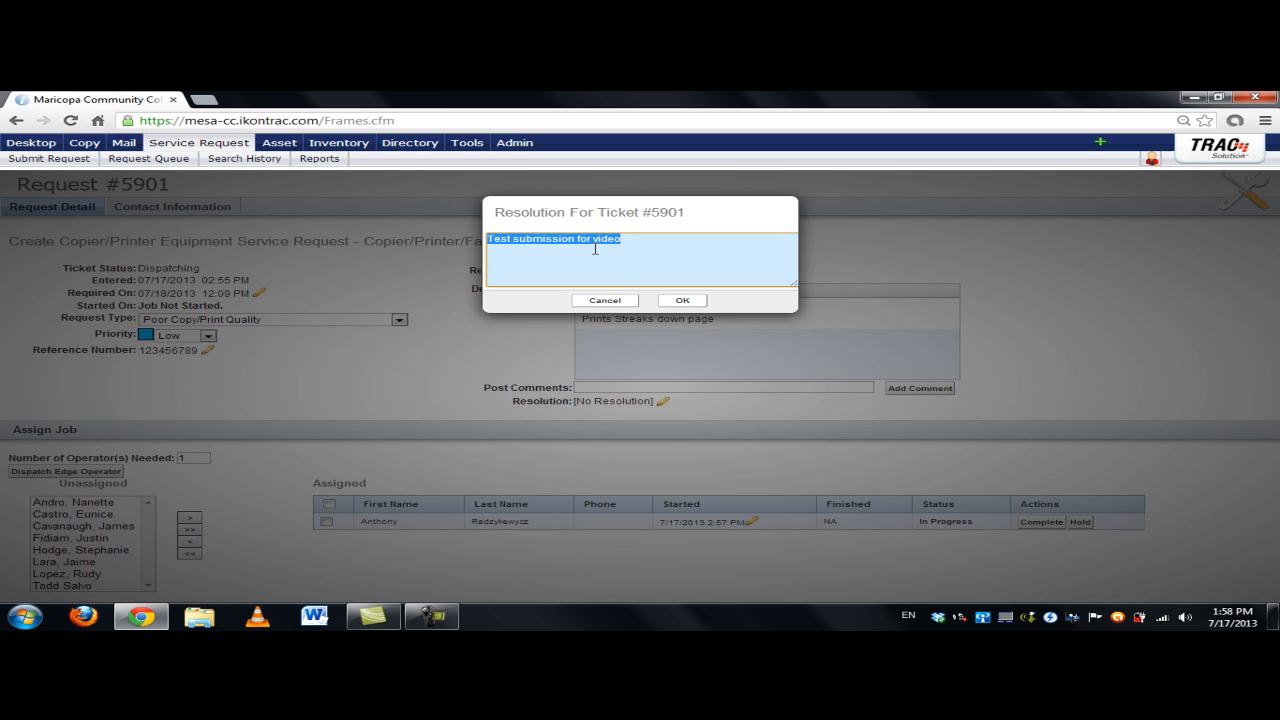
left_click(681, 300)
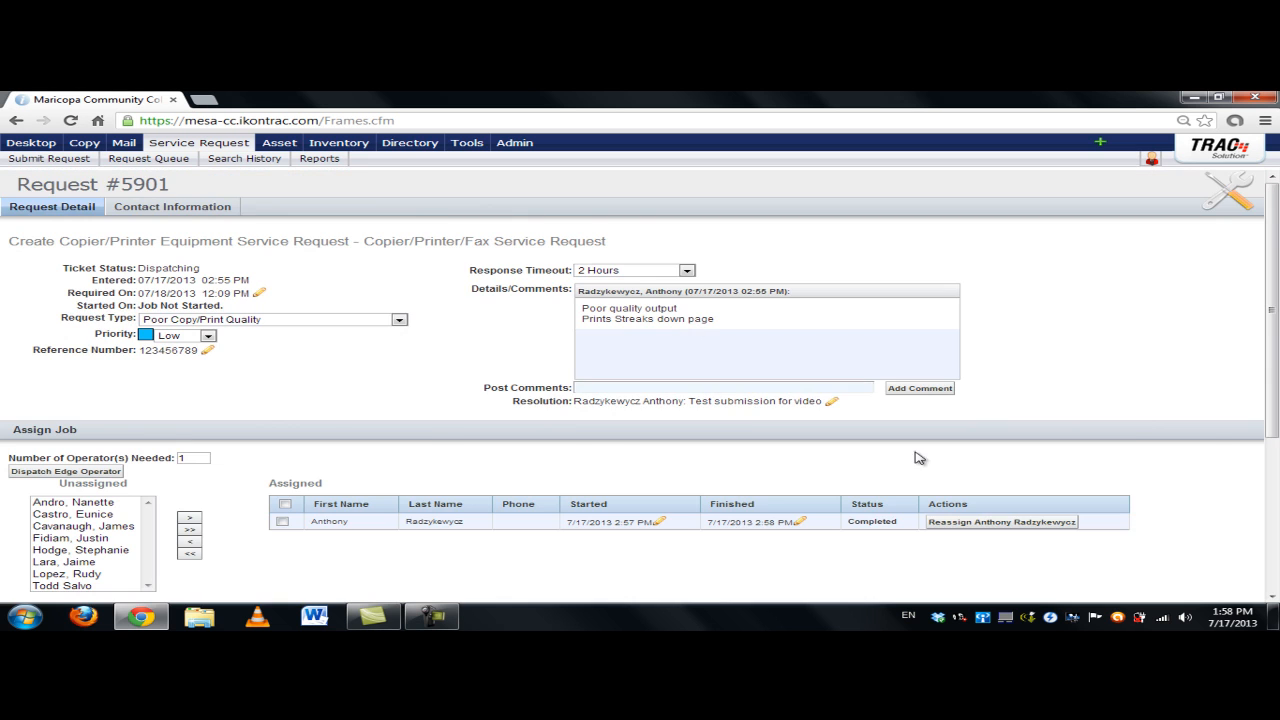
Step: Update completed request #5901 and dismiss the already-submitted alert
scroll("down", 3)
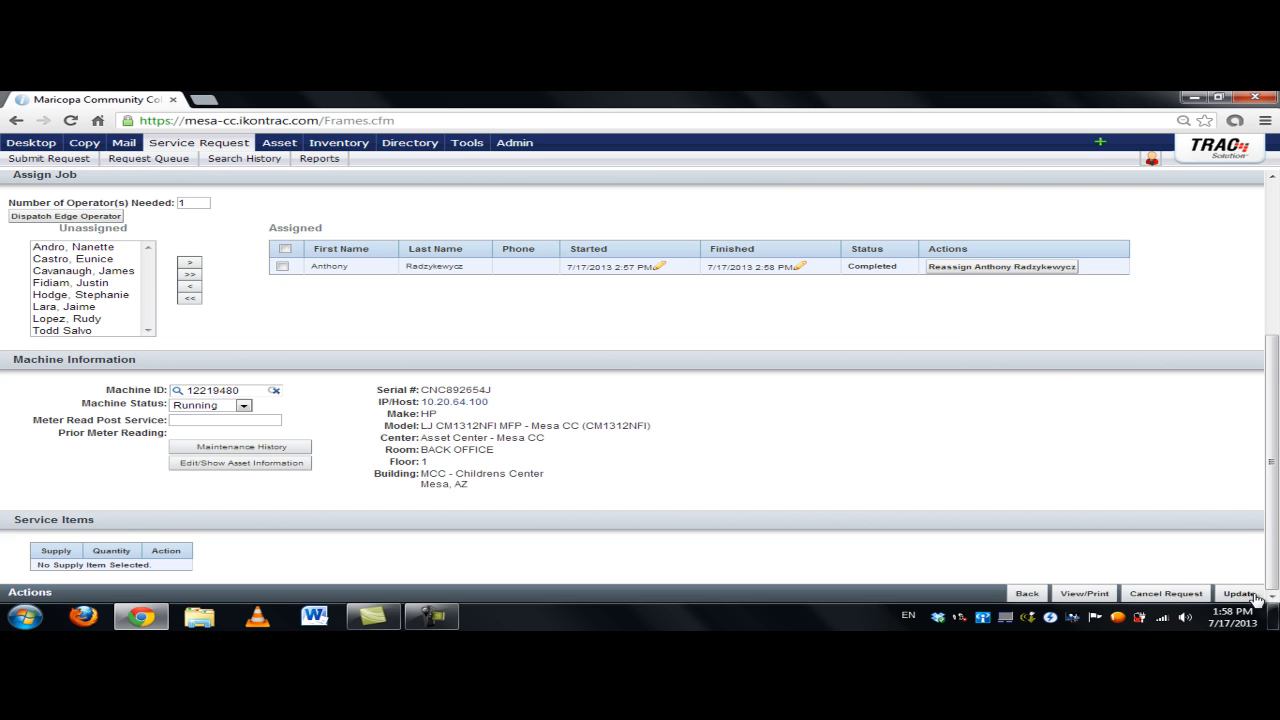
mouse_move(1001, 390)
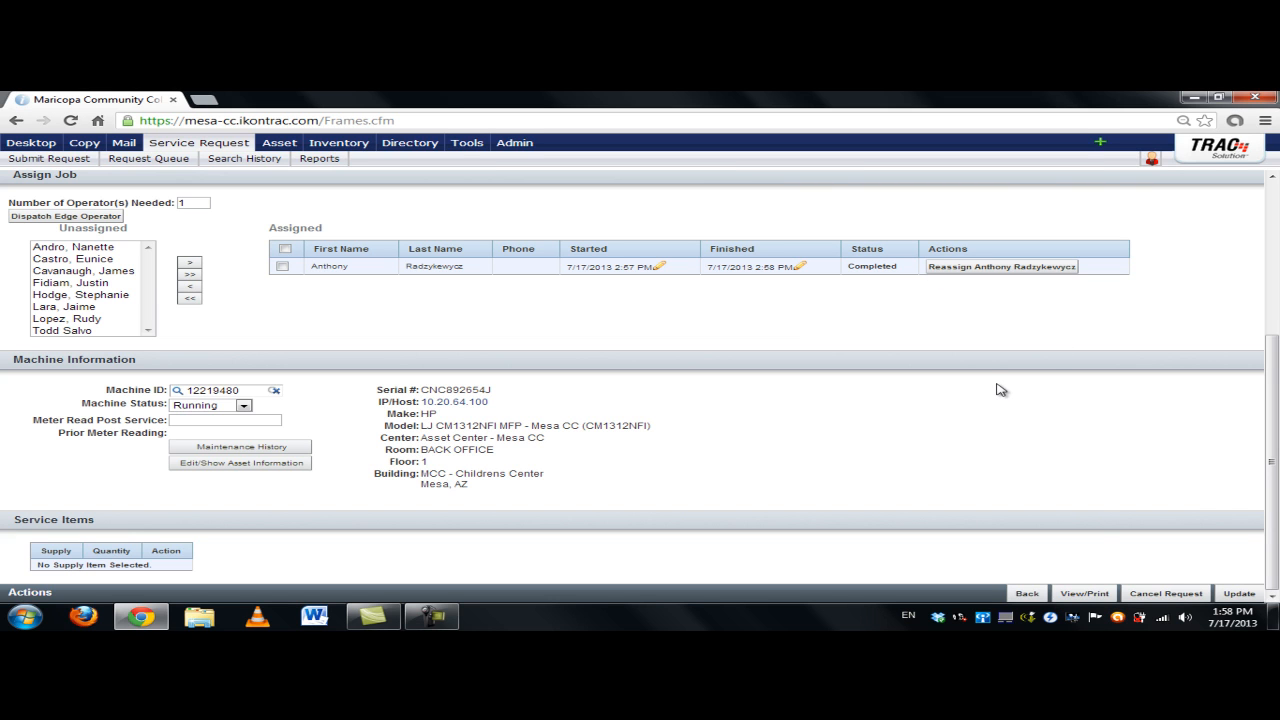
mouse_move(1185, 537)
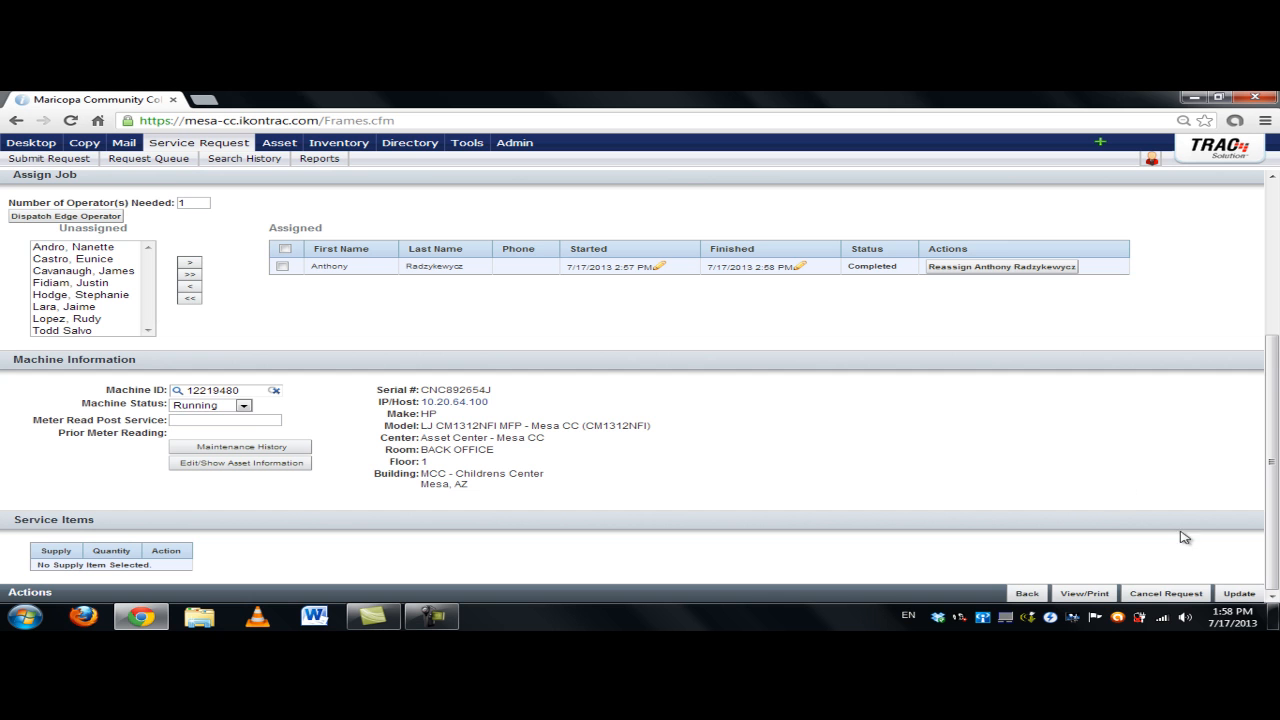
left_click(1239, 593)
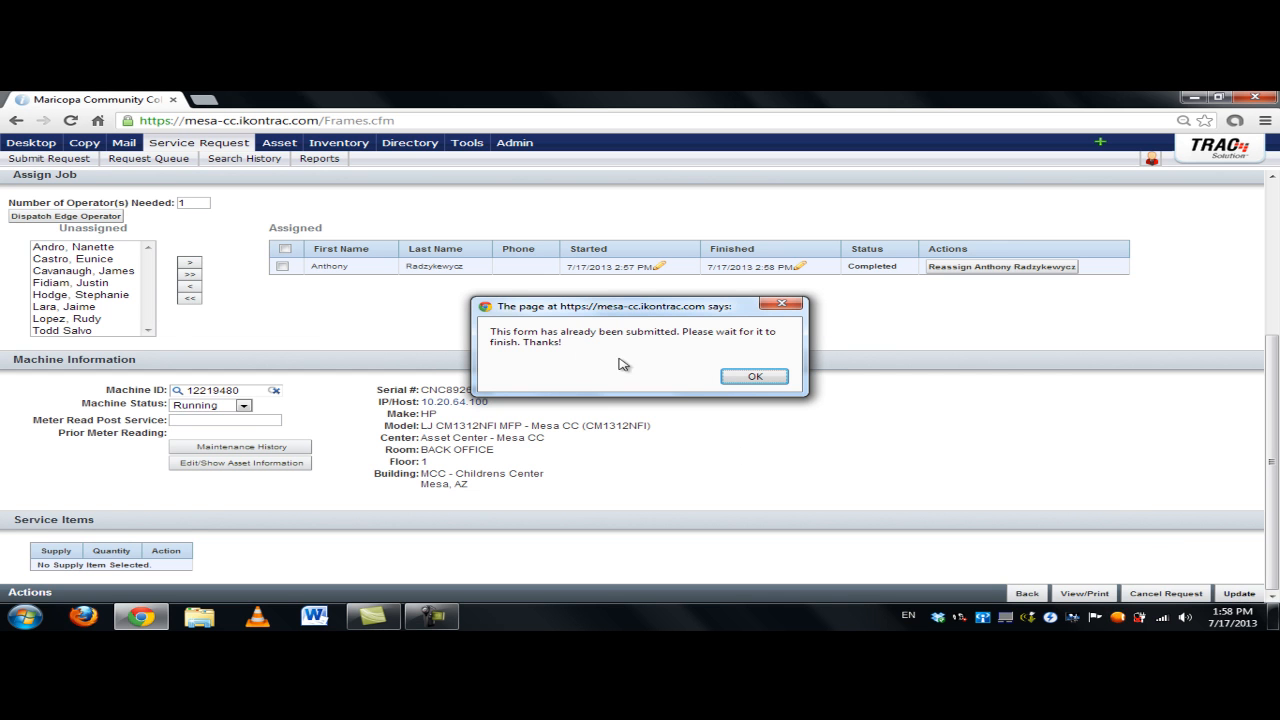
left_click(754, 376)
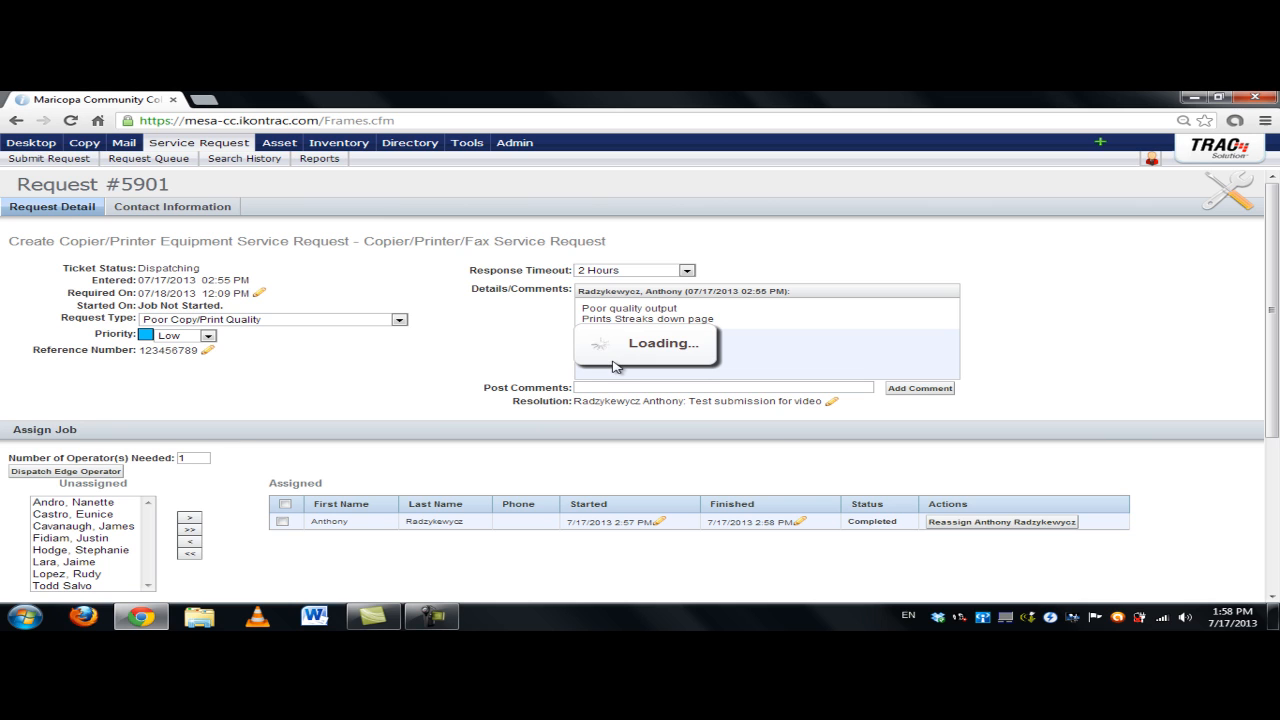
mouse_move(547, 386)
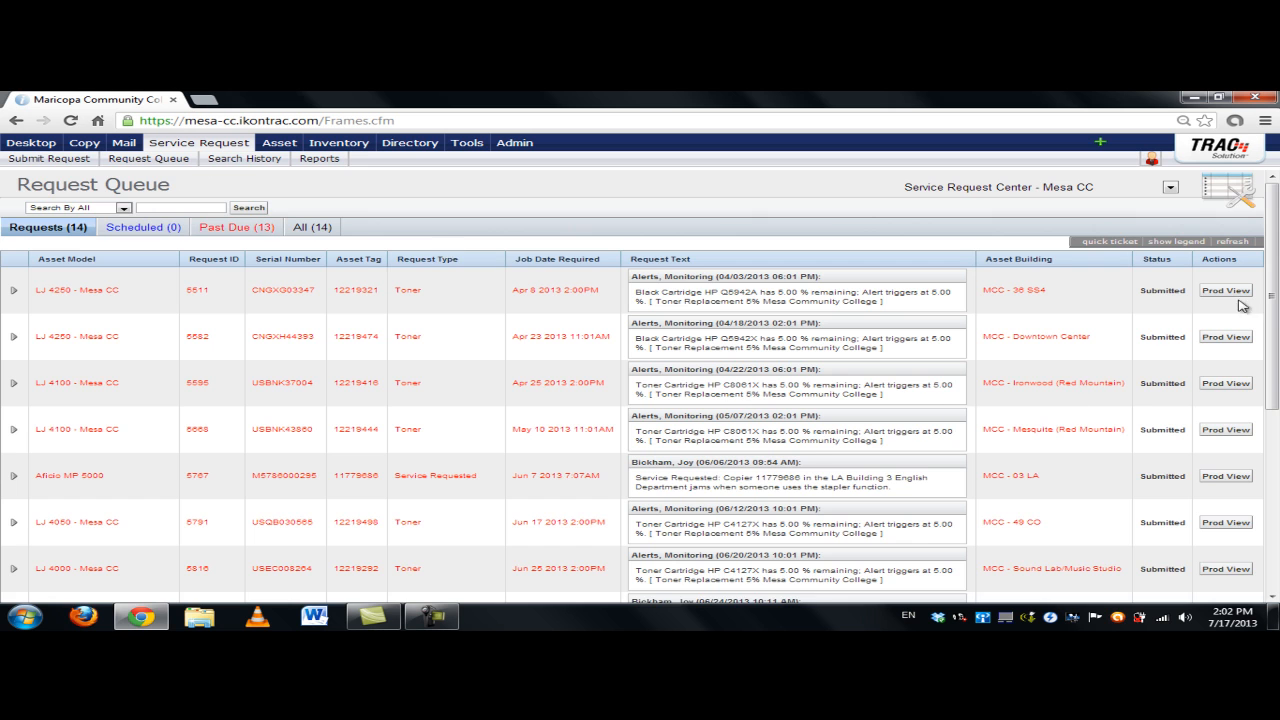
Step: Open the Poor Copy/Print Quality request #5900
scroll("down", 3)
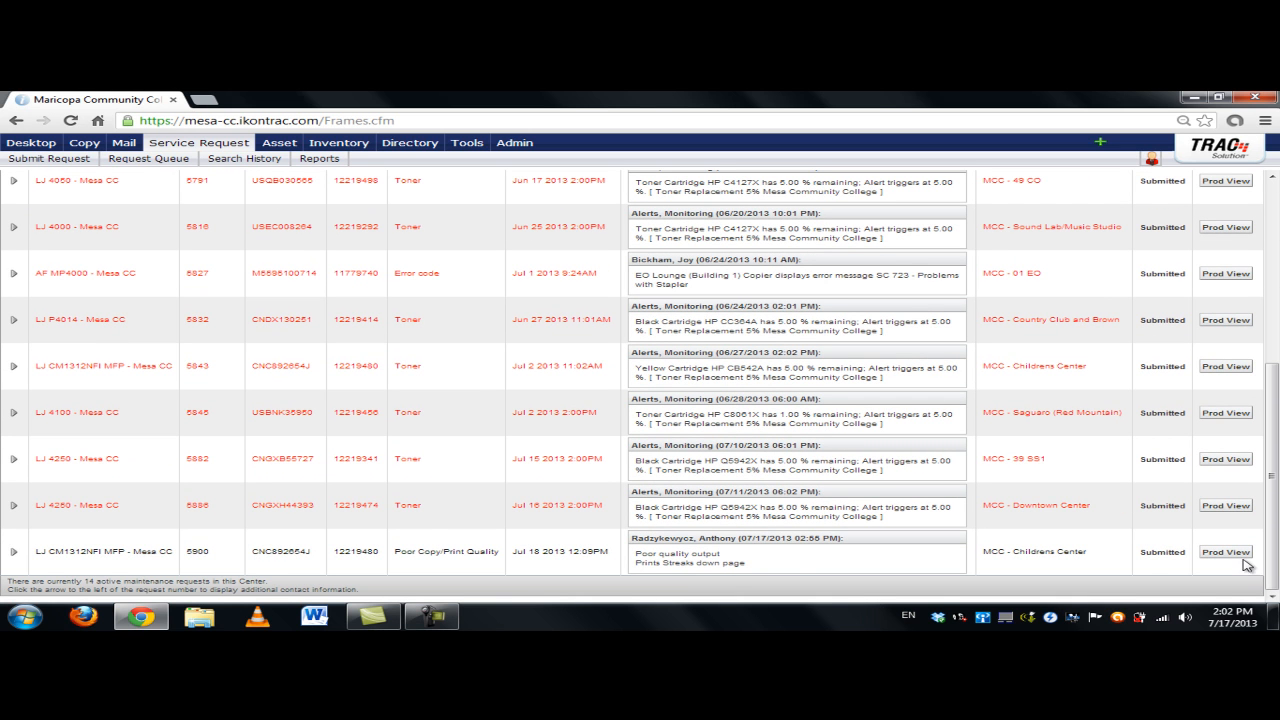
left_click(1225, 551)
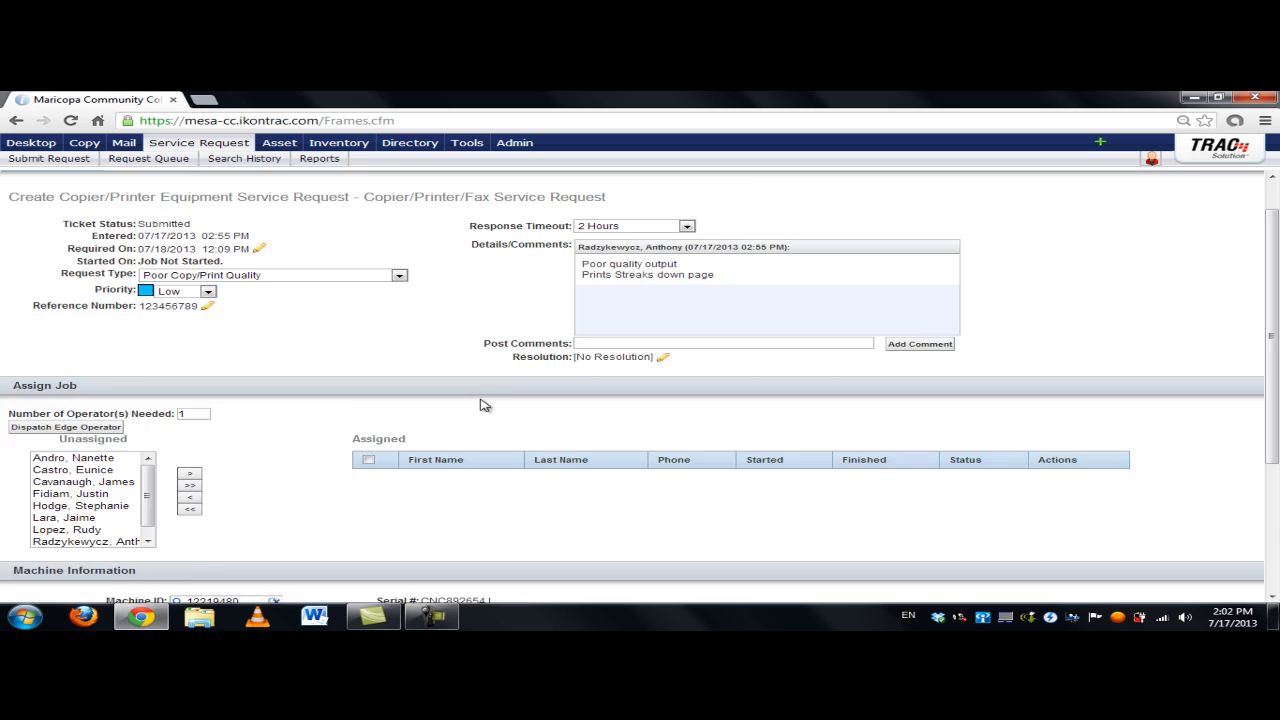
scroll("down", 3)
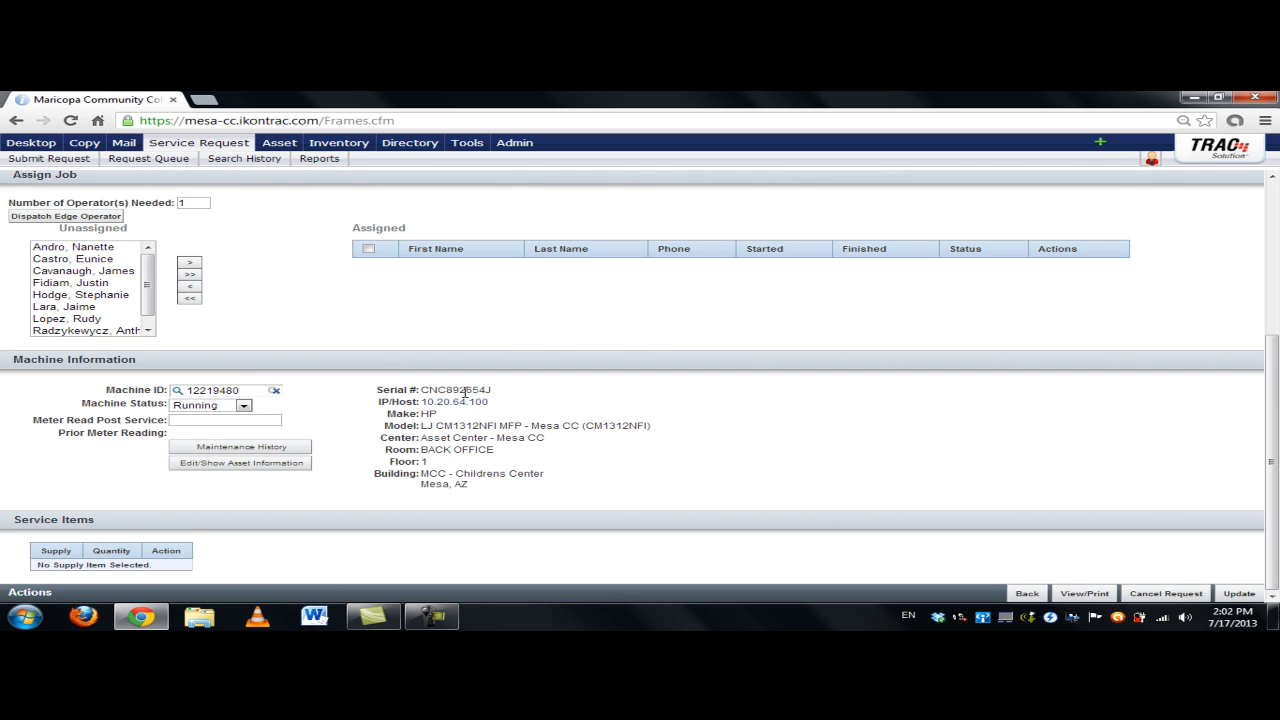
Step: Assign the operator, auto-accept, and complete with resolution 'Test submission for video'
left_click(220, 390)
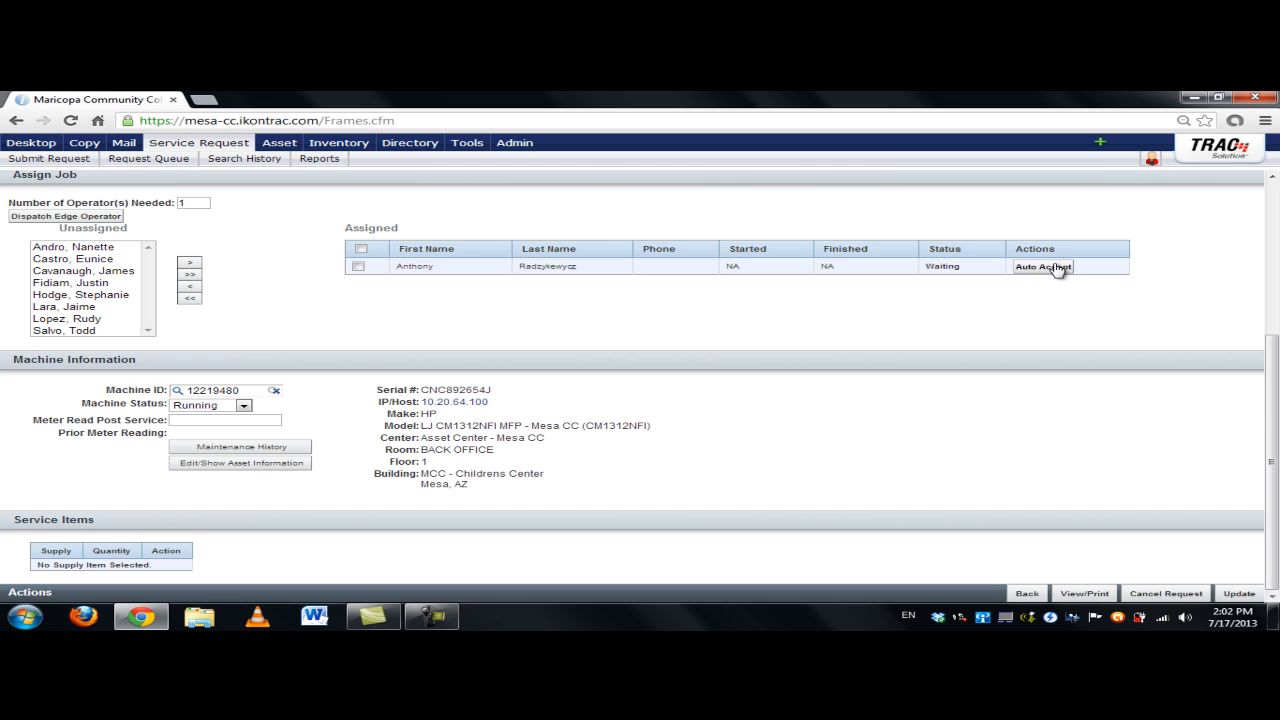
left_click(1043, 266)
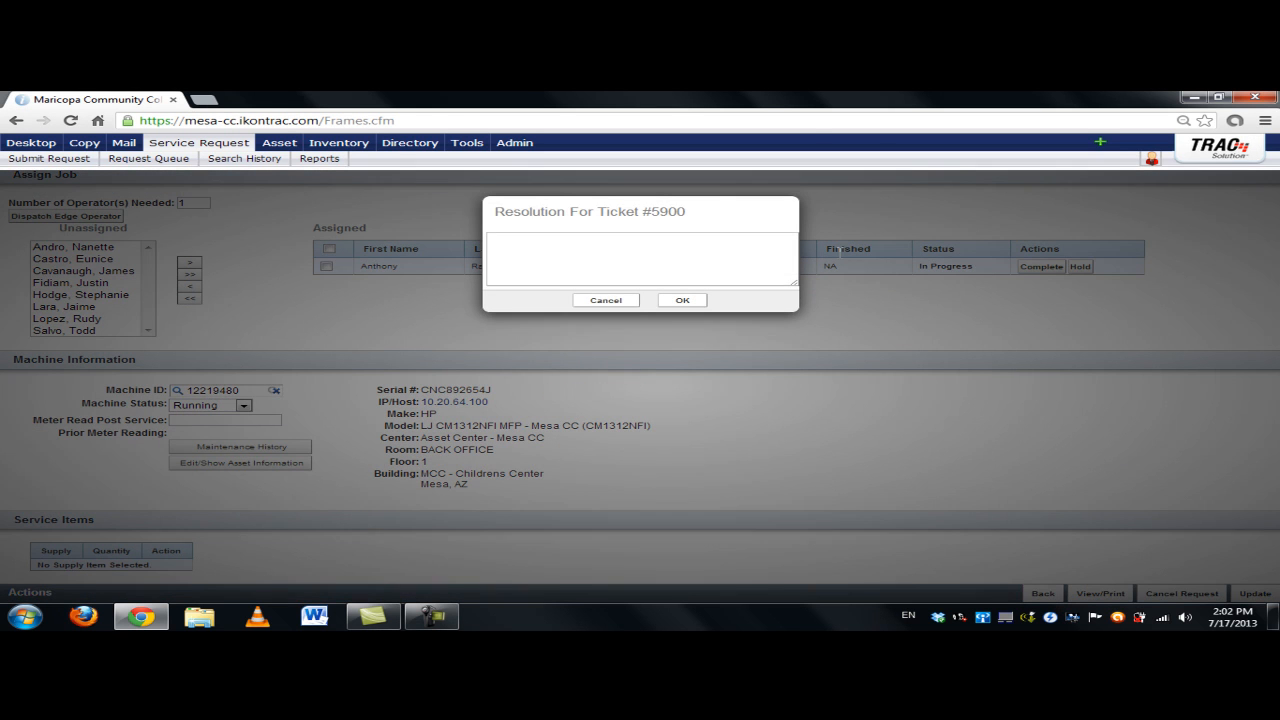
type("Test submission for video")
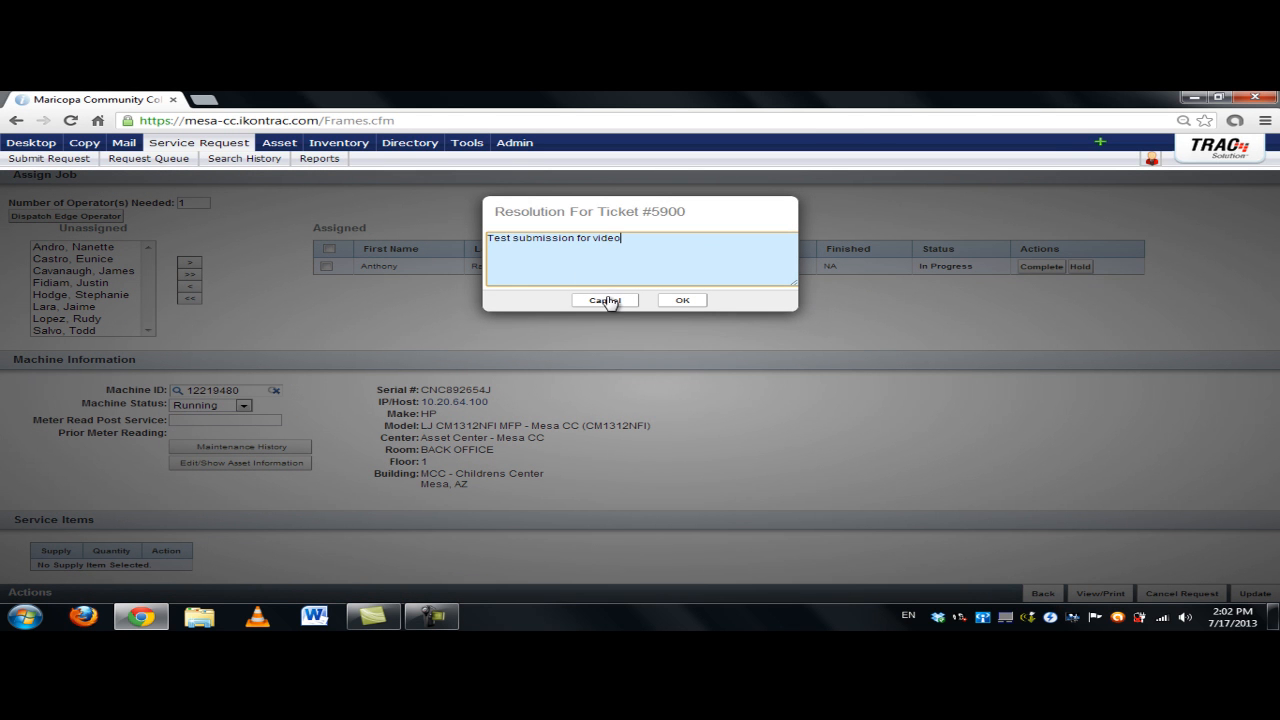
left_click(682, 300)
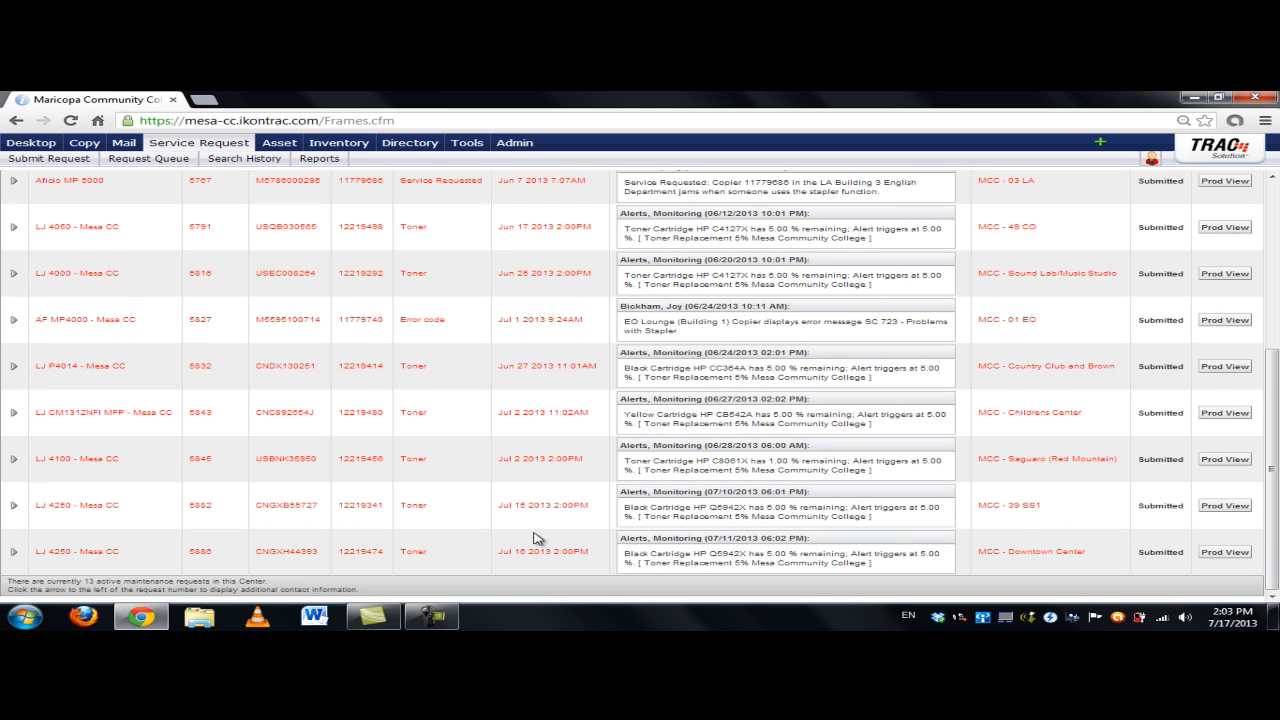
mouse_move(278, 544)
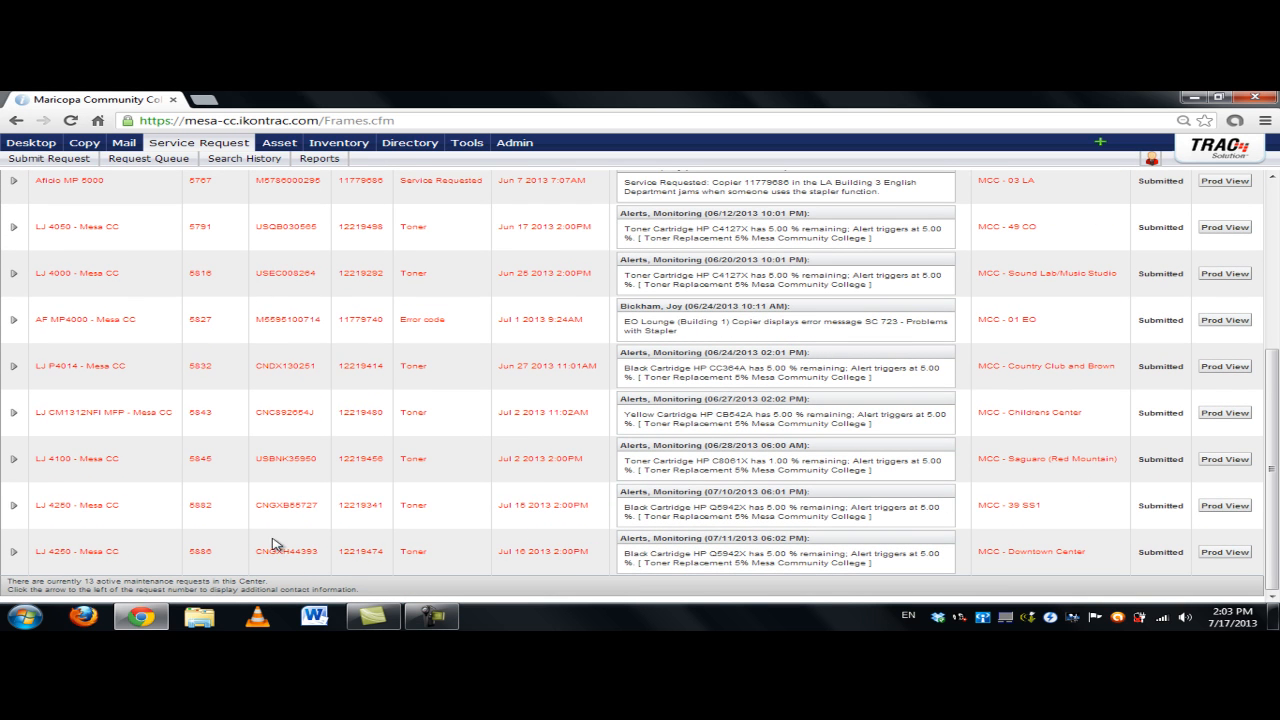
double_click(718, 518)
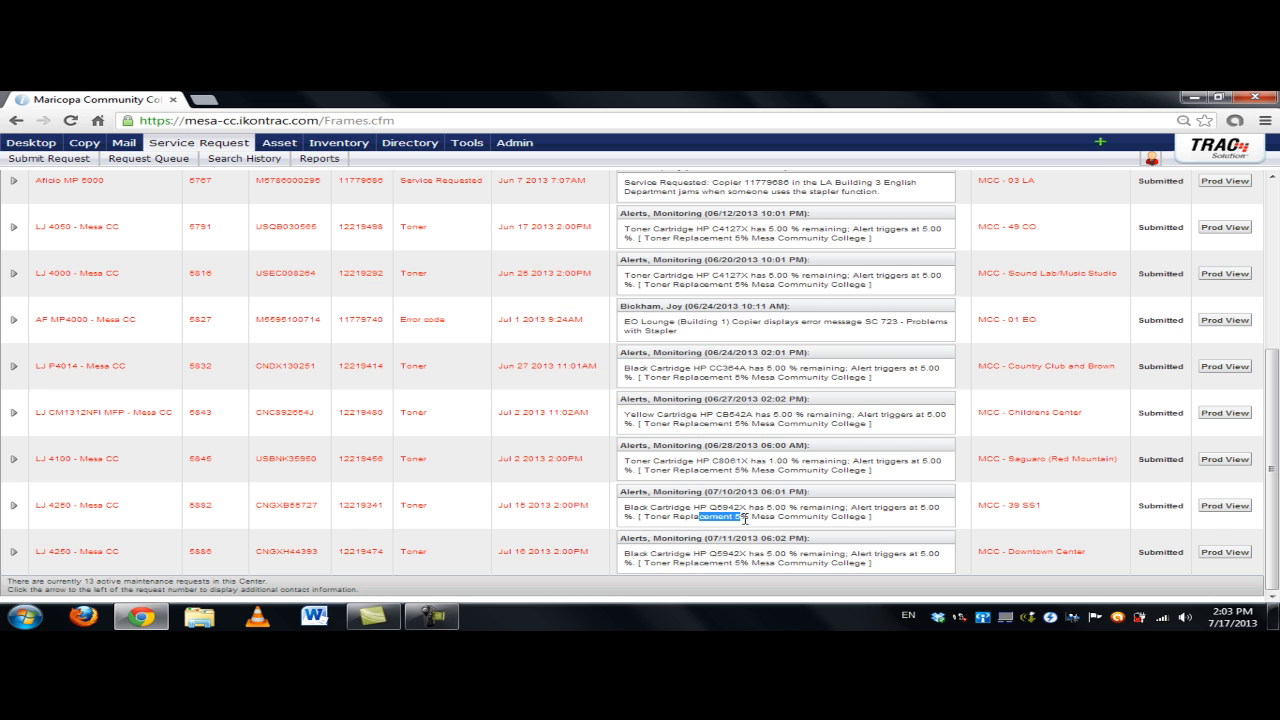
left_click(148, 158)
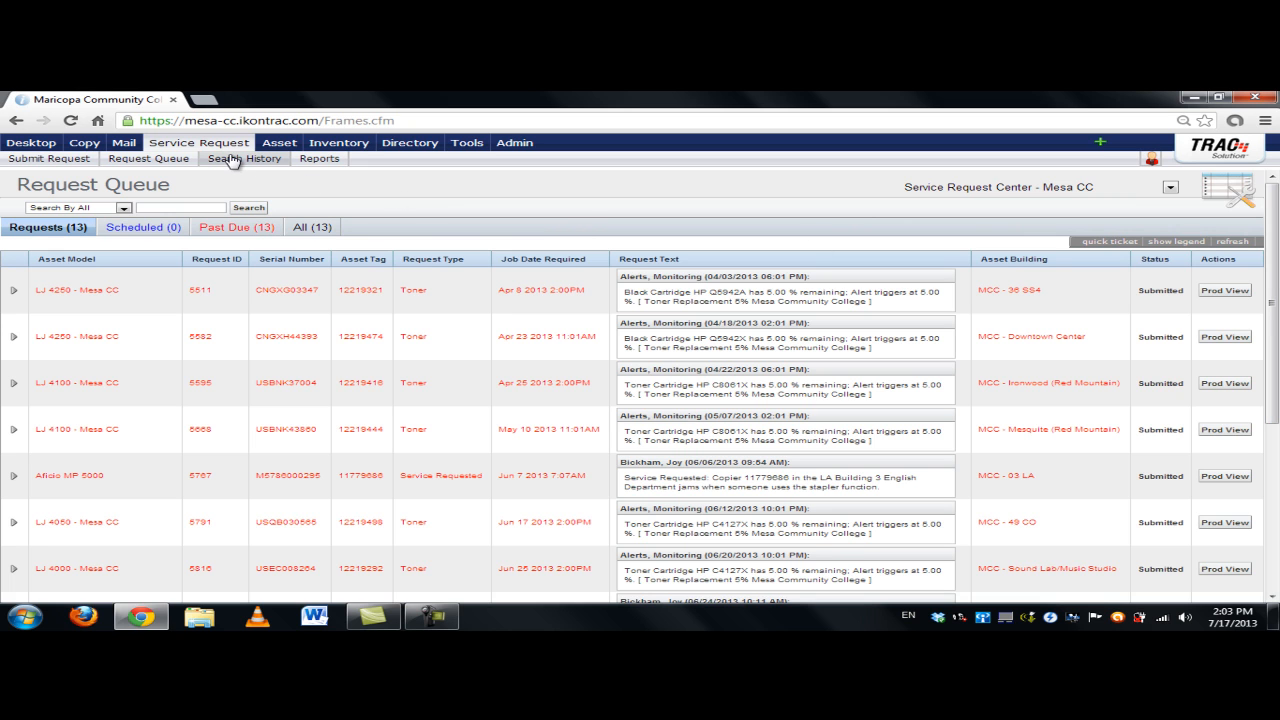
left_click(243, 158)
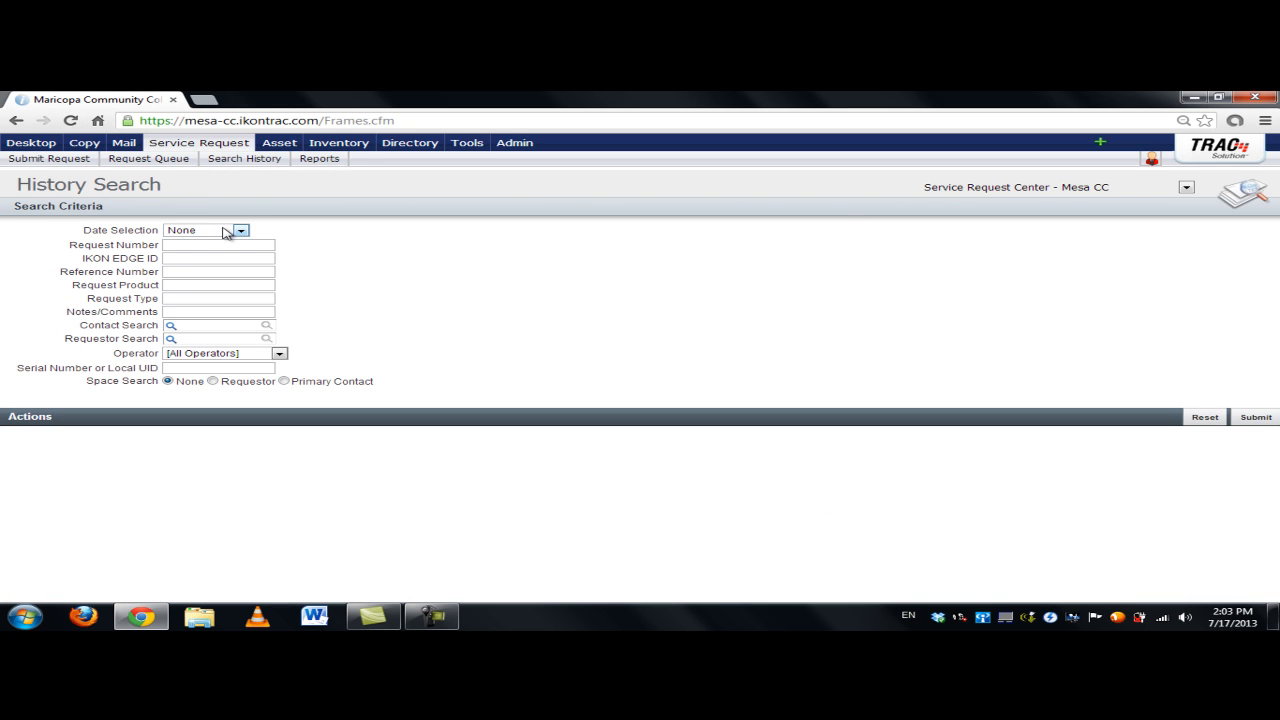
left_click(218, 258)
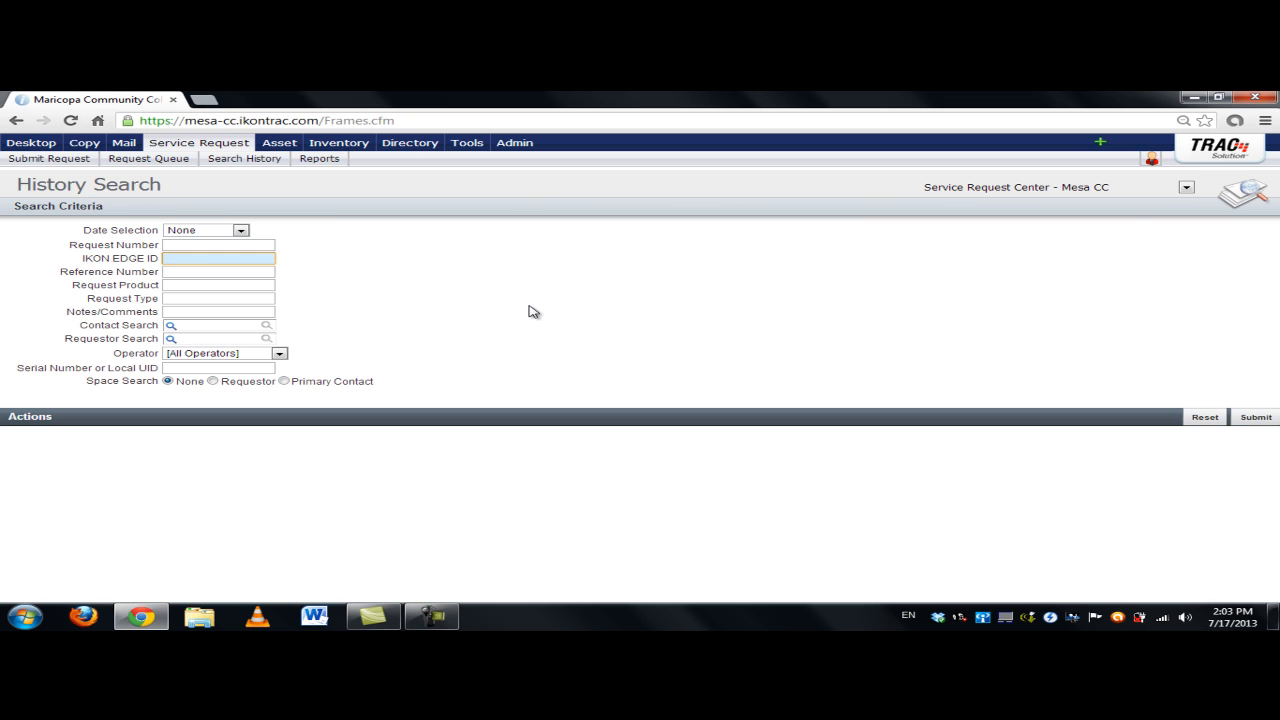
type("12219480")
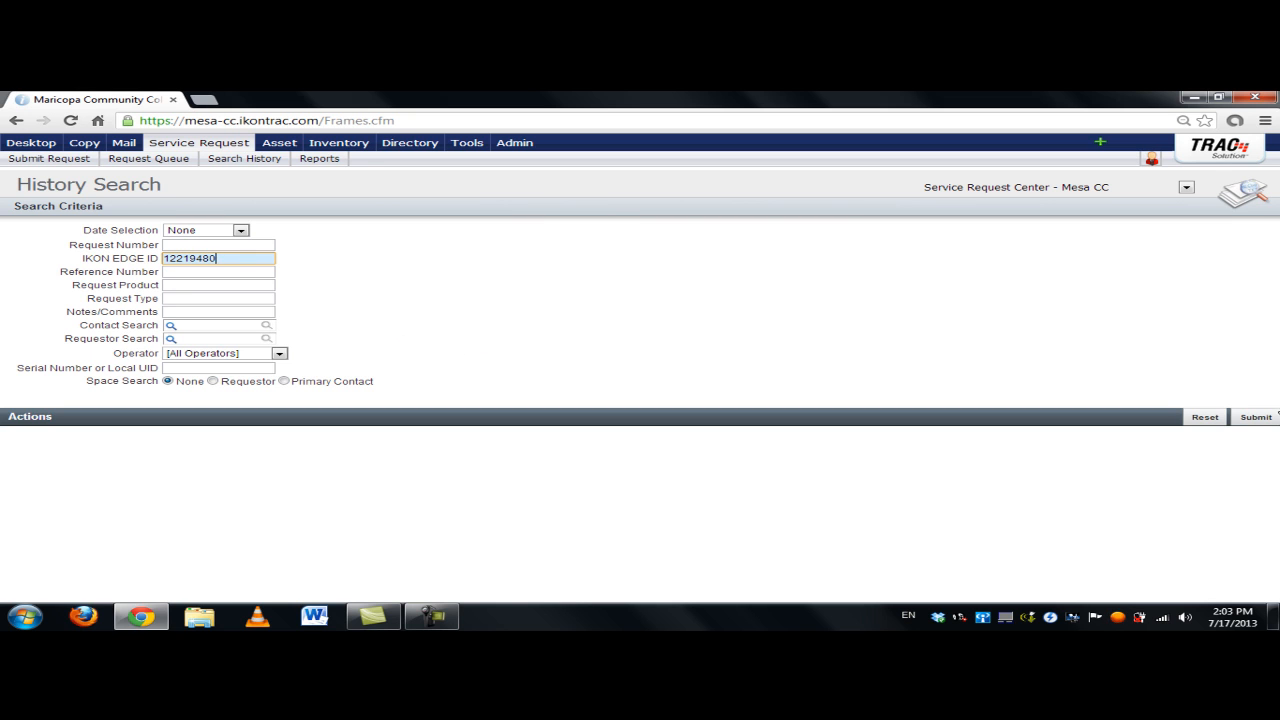
left_click(1255, 417)
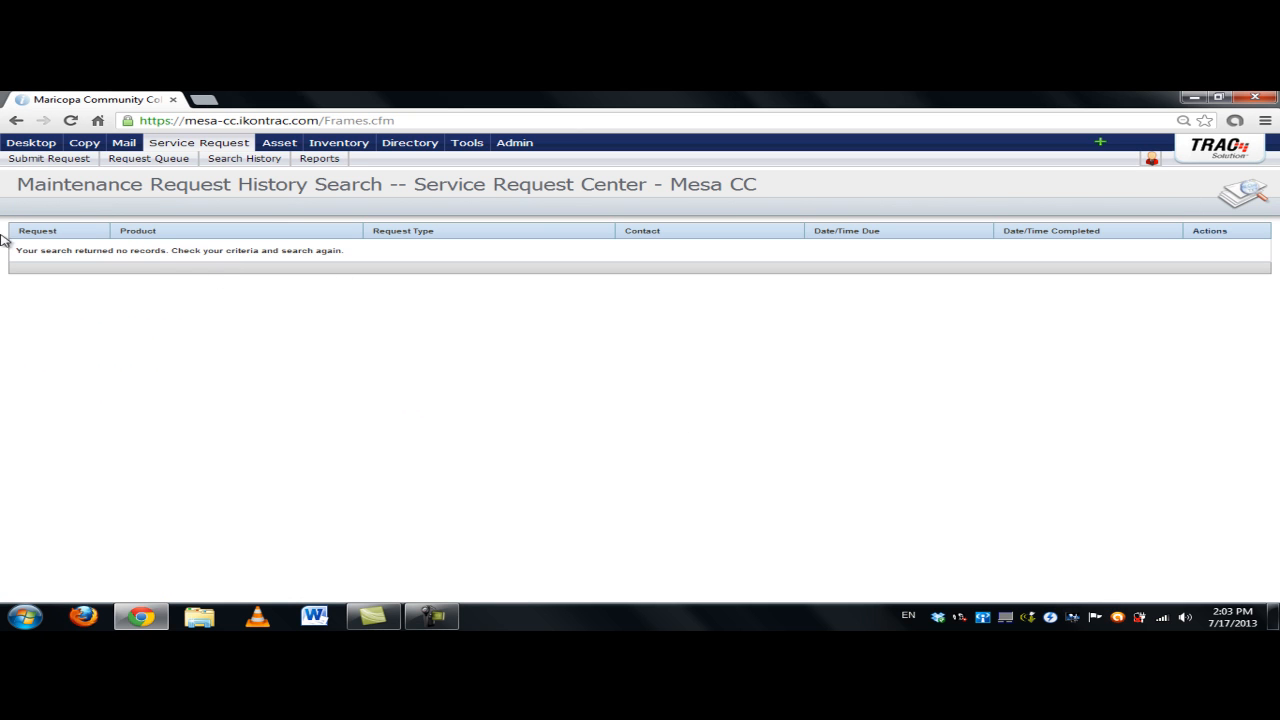
Step: Rerun the history search for 12219480 by serial number instead
type("12219480")
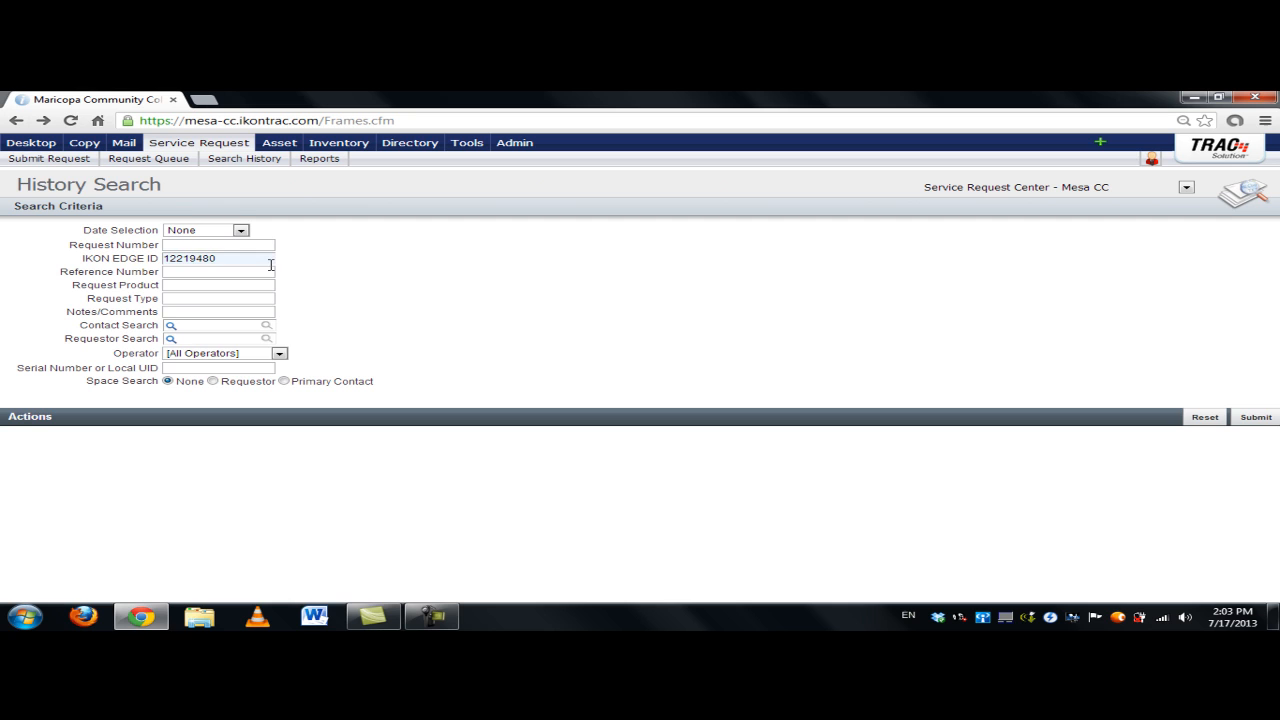
double_click(218, 258)
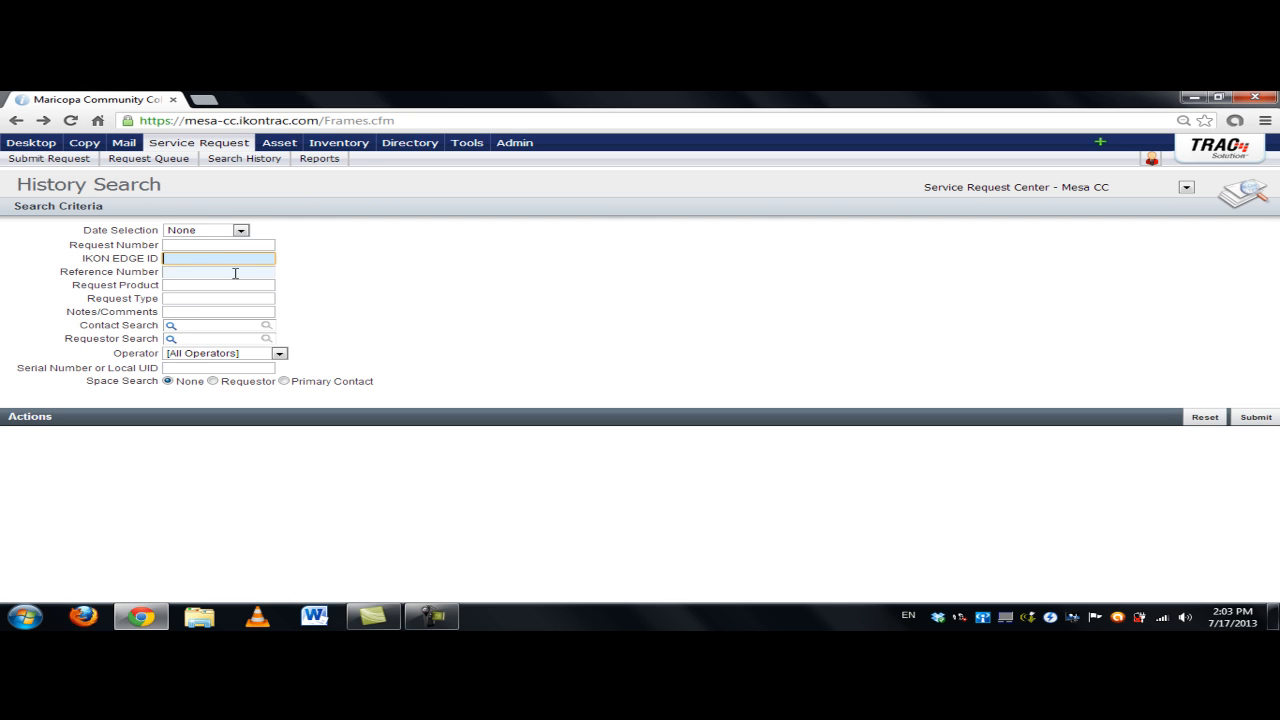
left_click(218, 271)
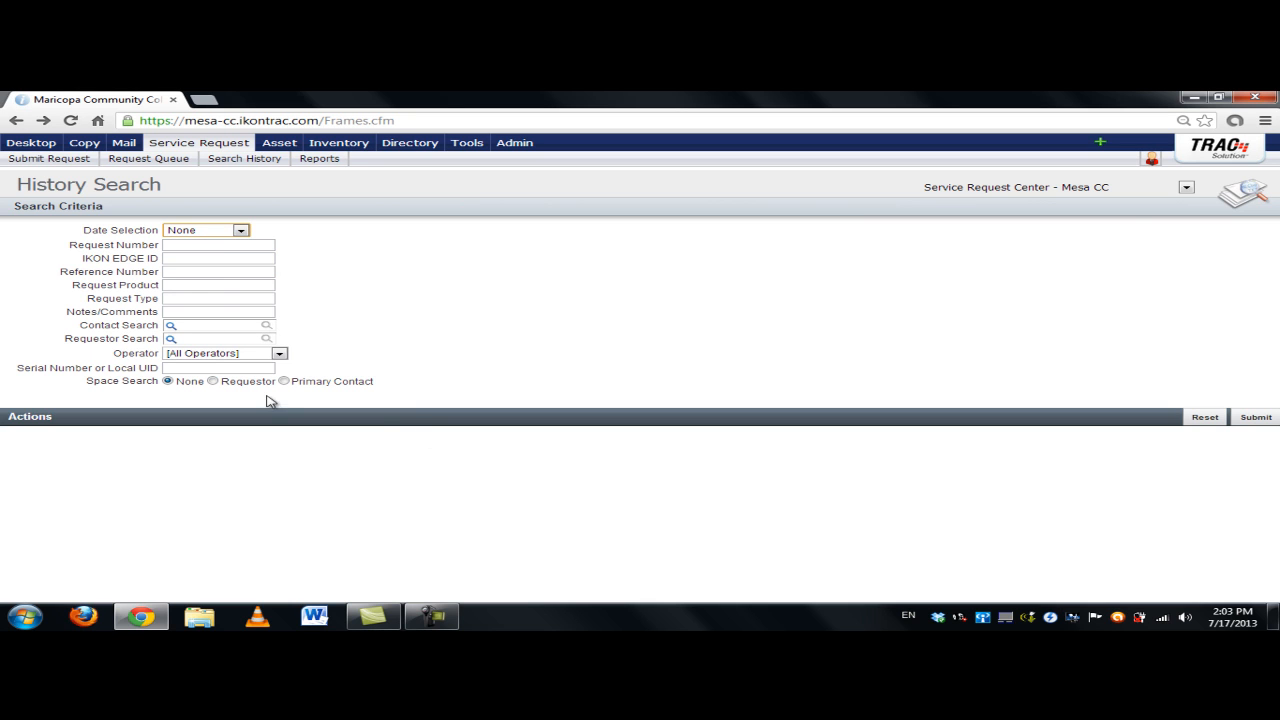
type("12219480")
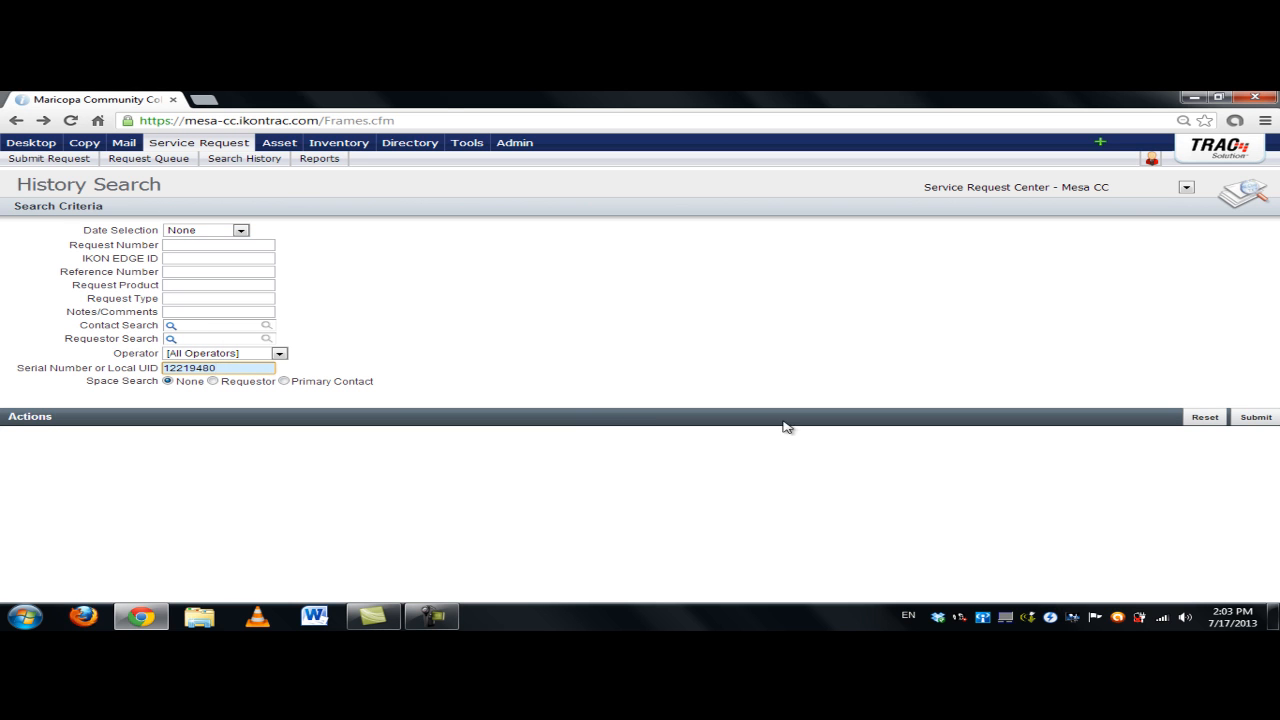
left_click(1255, 417)
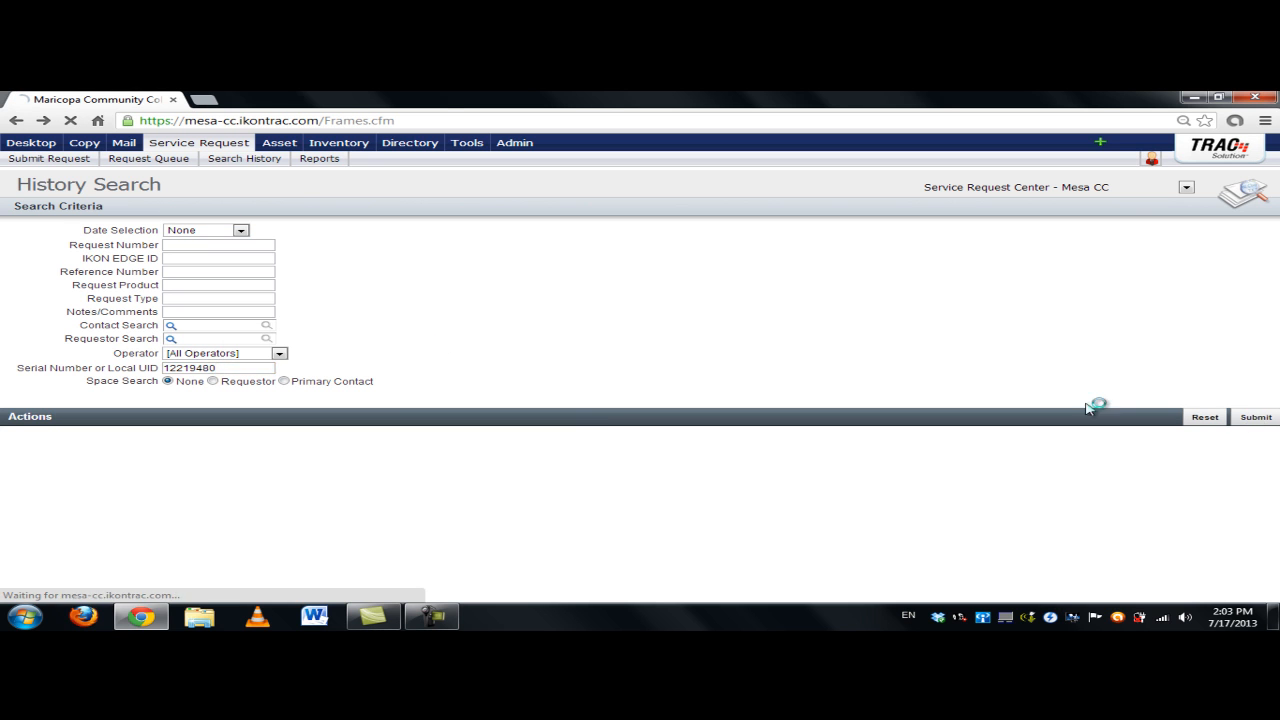
left_click(1255, 417)
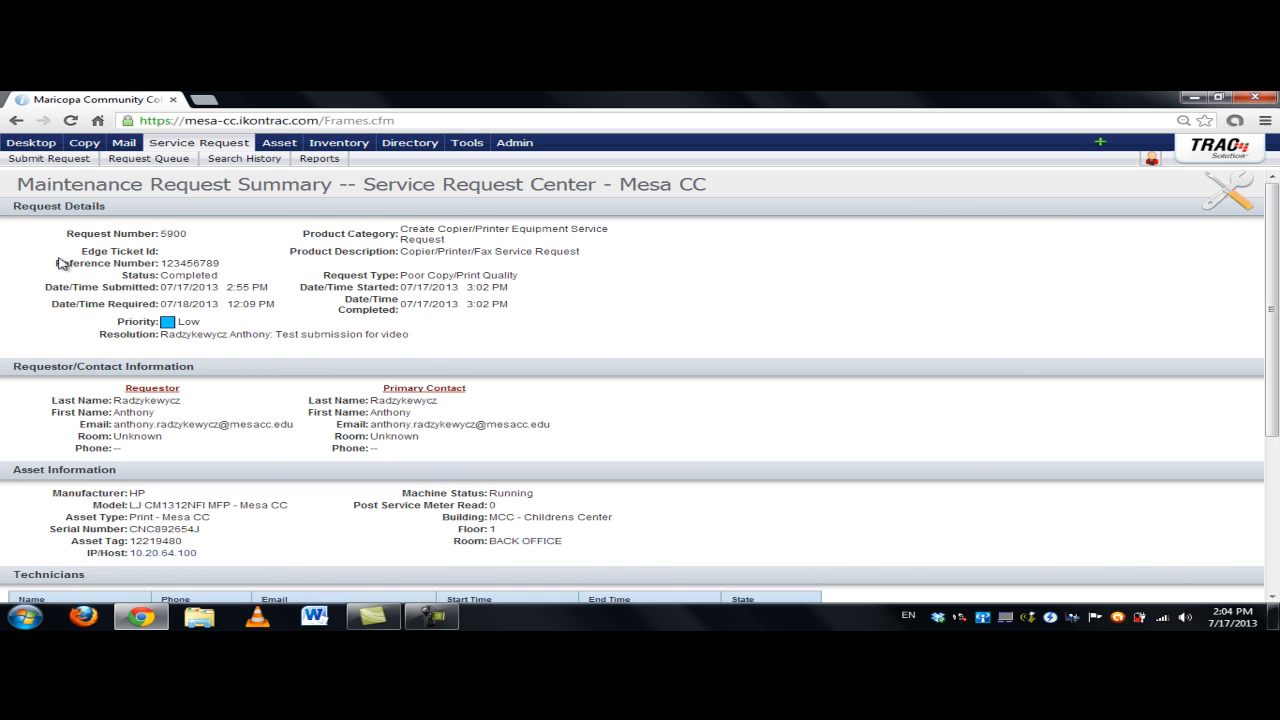
mouse_move(182, 264)
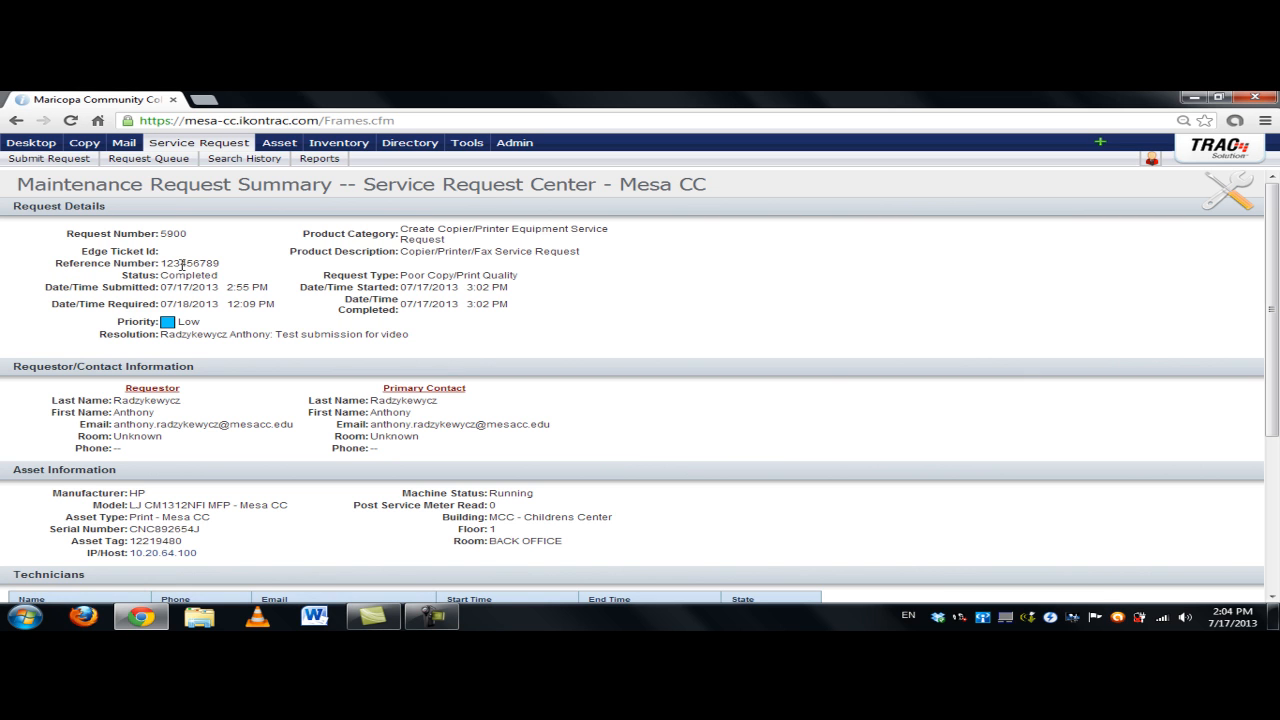
Step: Review request #5900's reference, asset tag and details, then go to Maintenance History
double_click(191, 263)
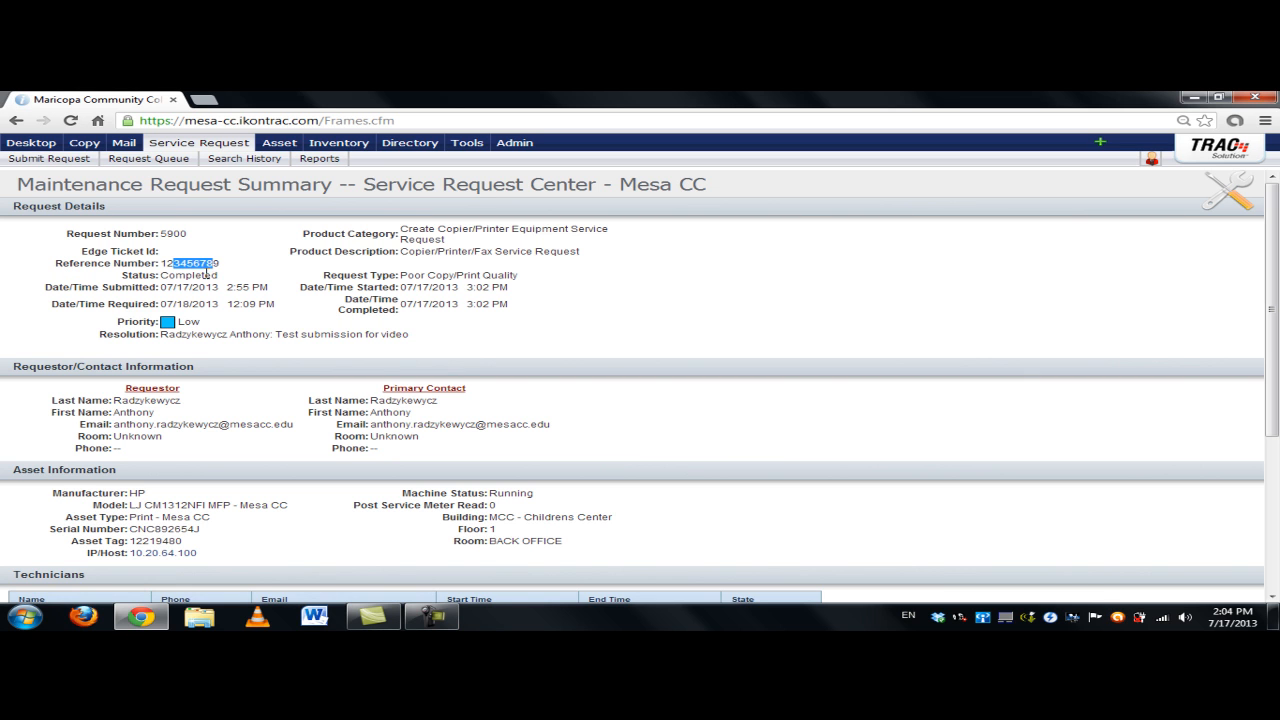
scroll("down", 3)
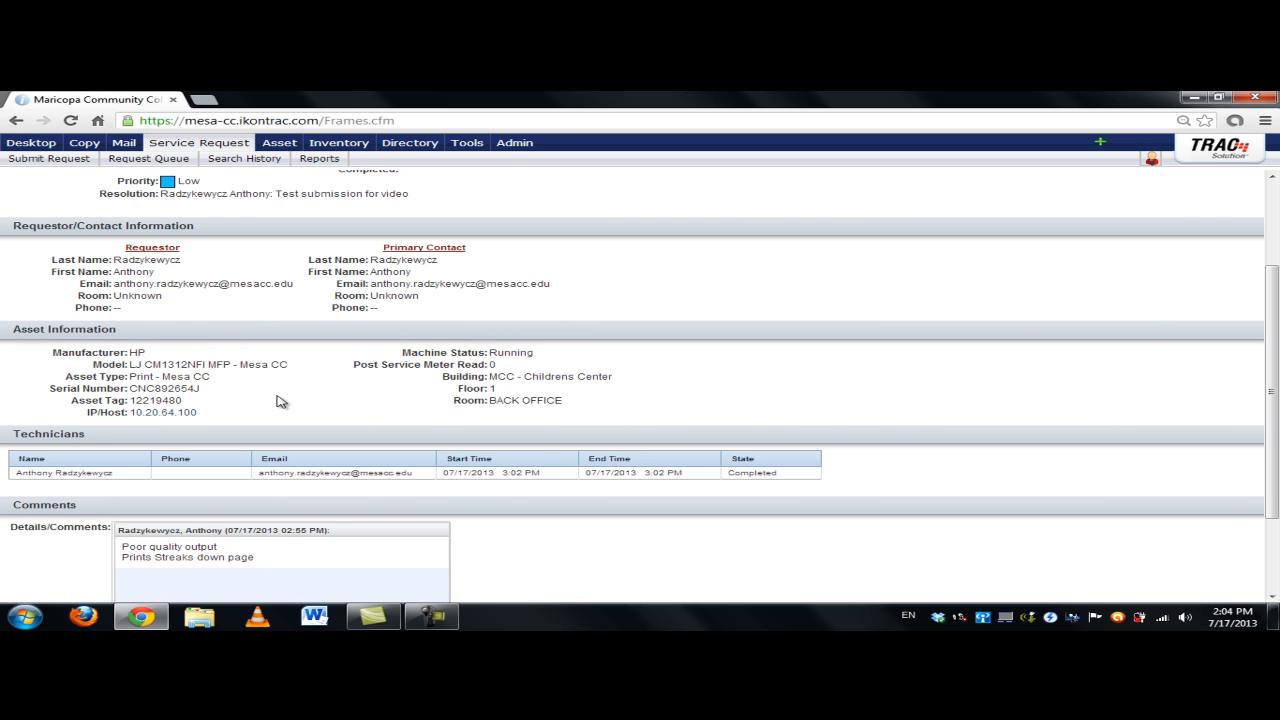
mouse_move(562, 329)
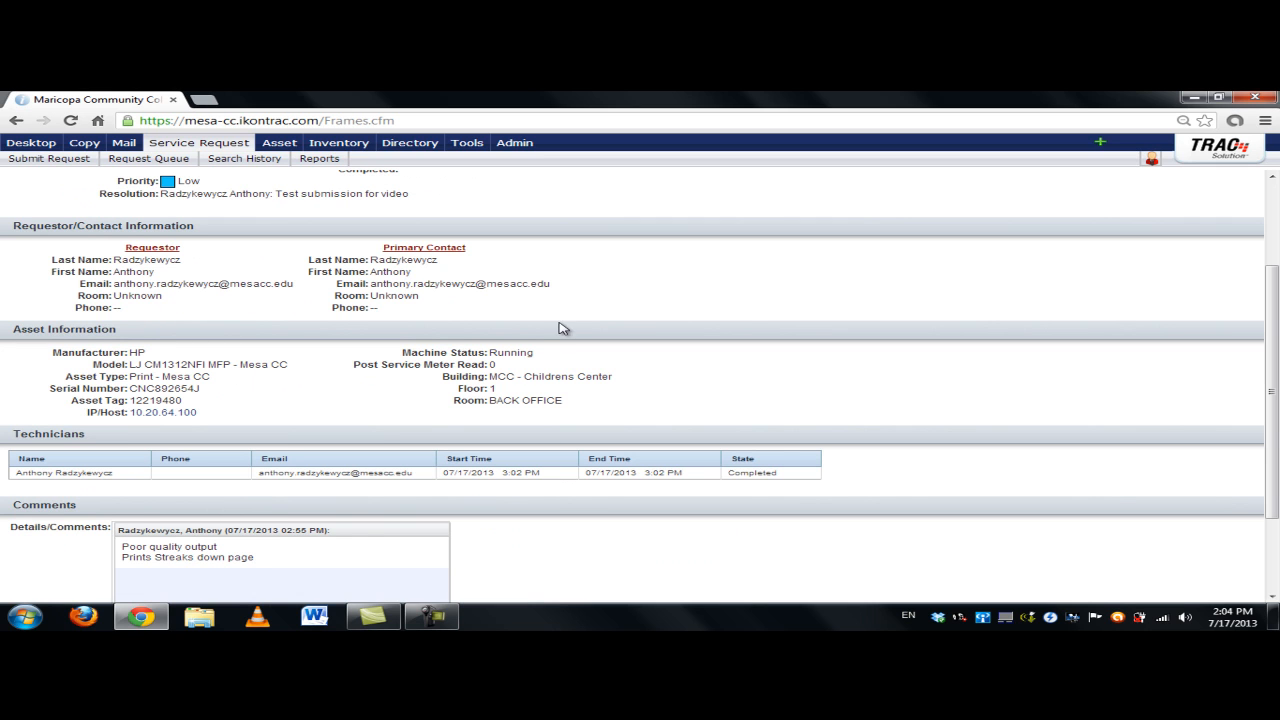
double_click(155, 400)
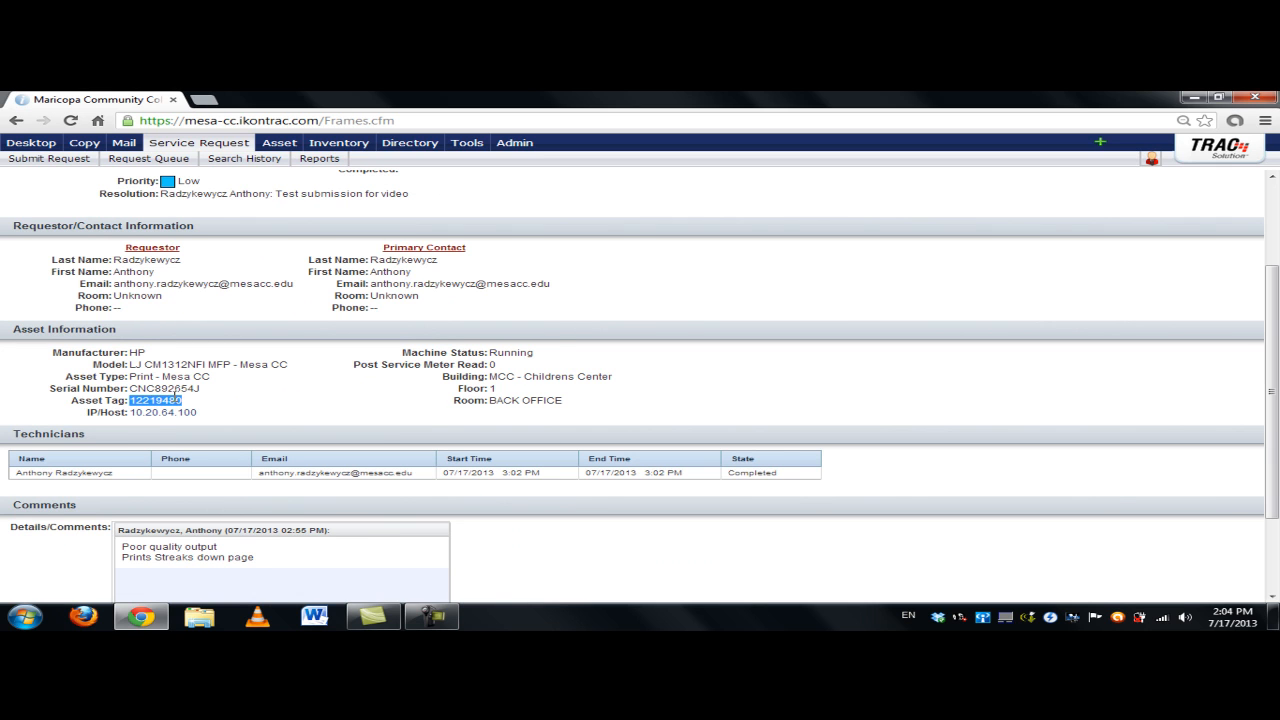
scroll("down", 3)
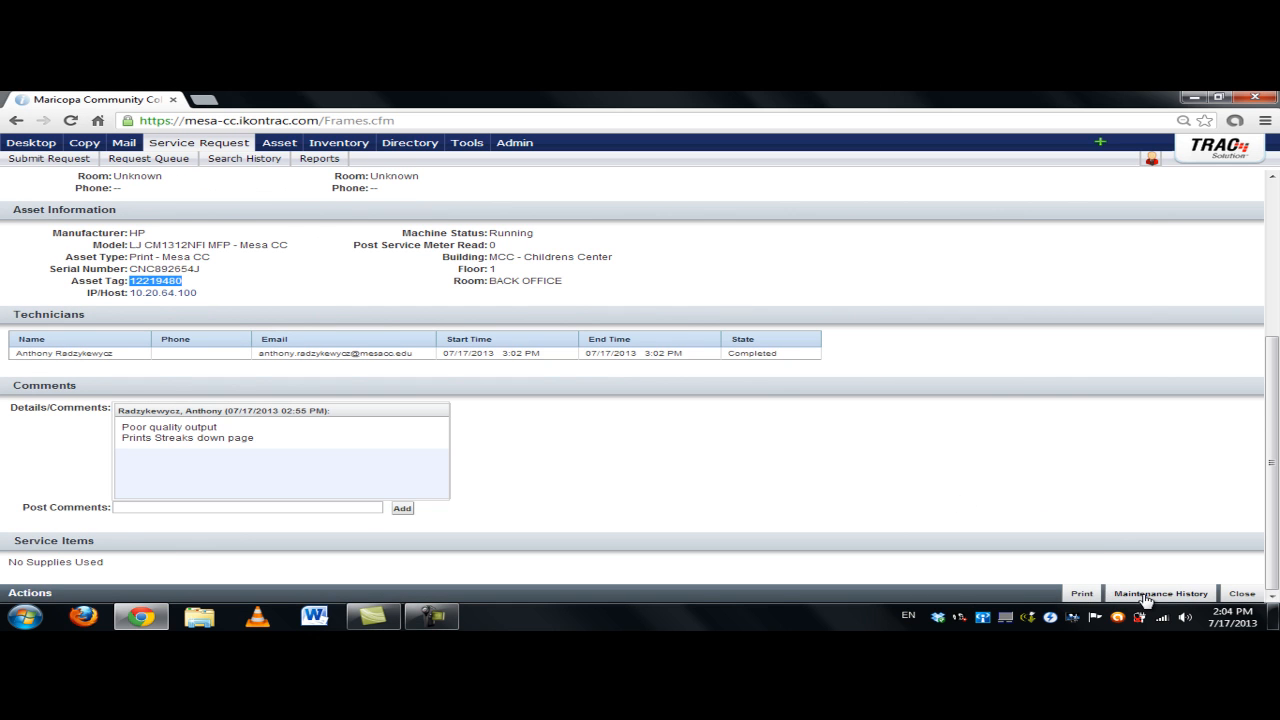
left_click(1160, 593)
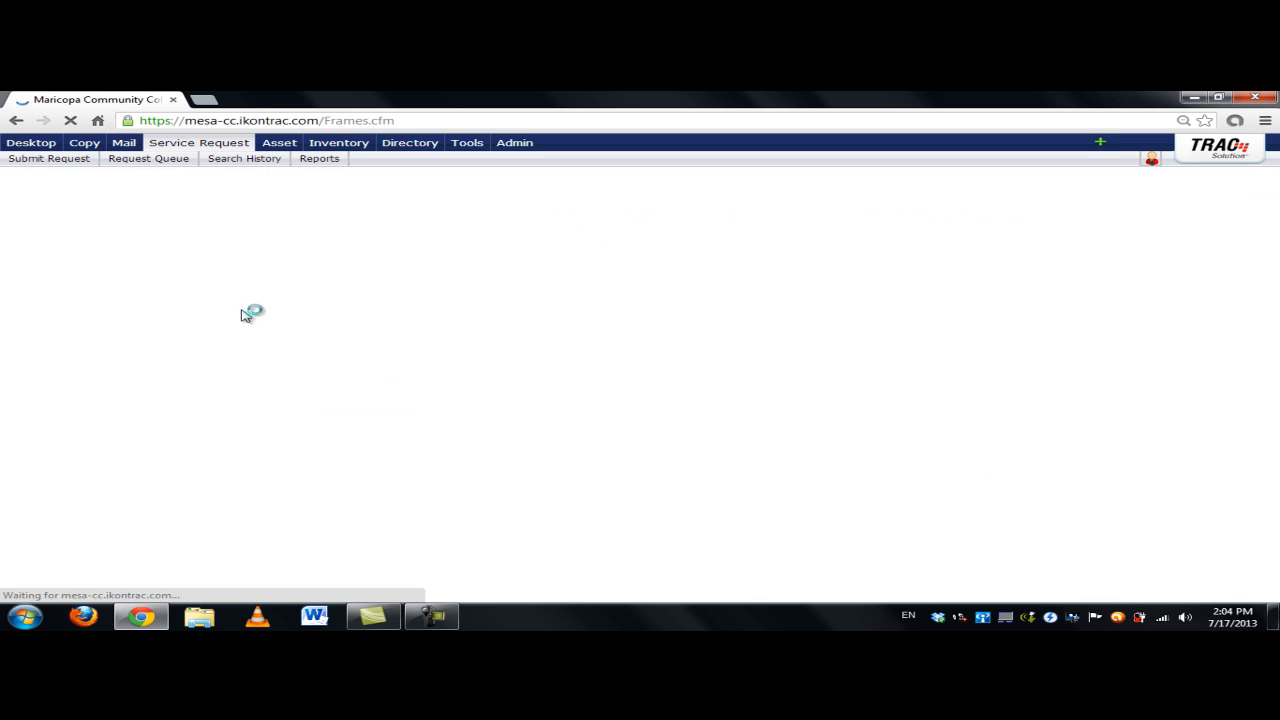
left_click(244, 158)
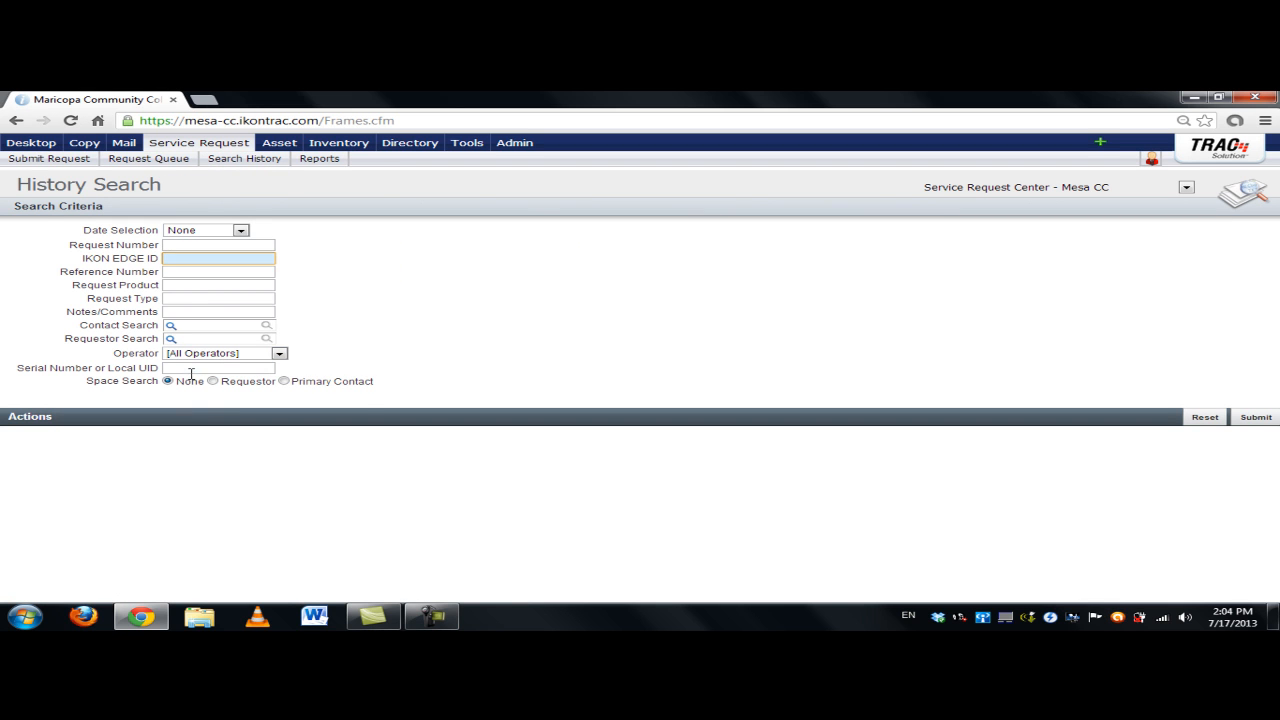
left_click(218, 367)
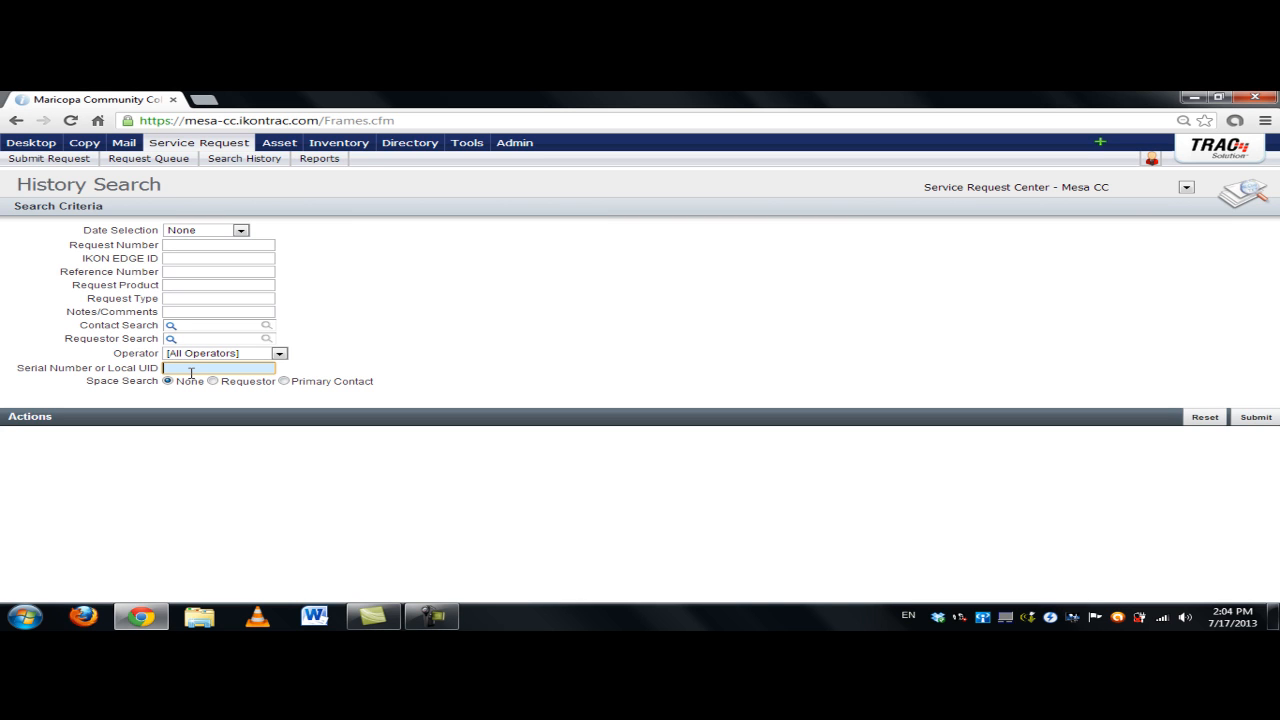
mouse_move(237, 363)
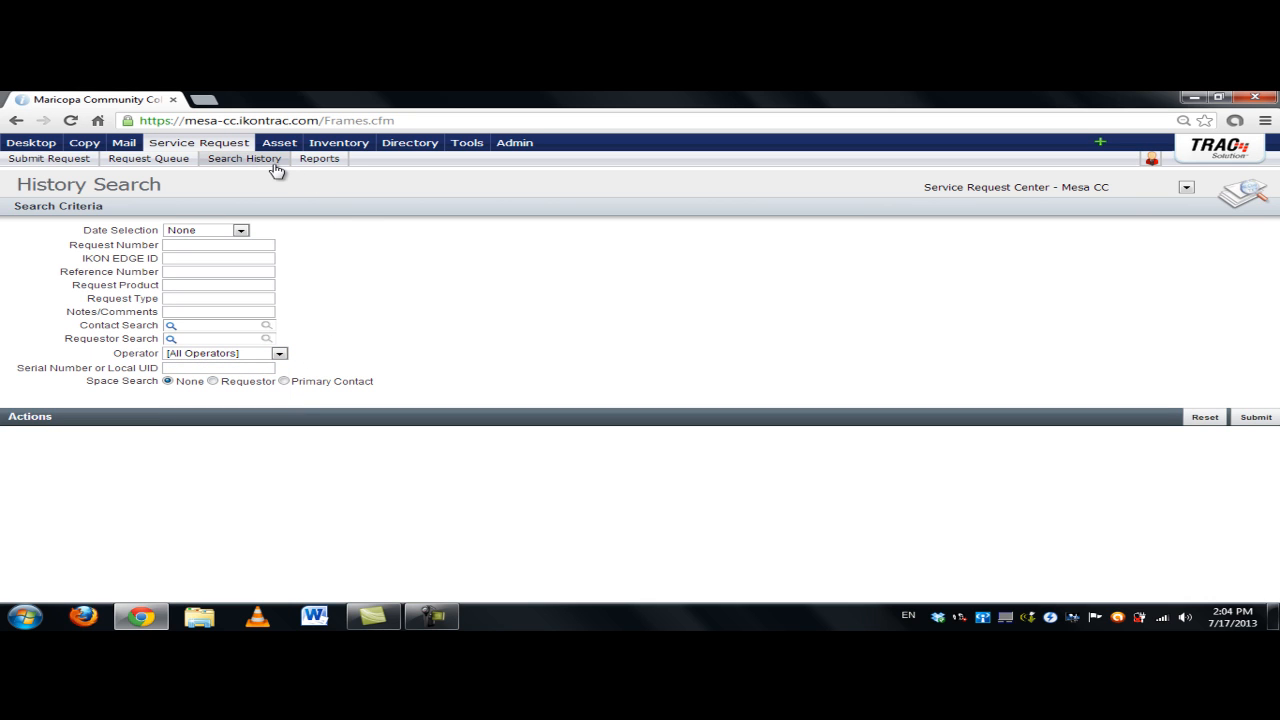
mouse_move(244, 158)
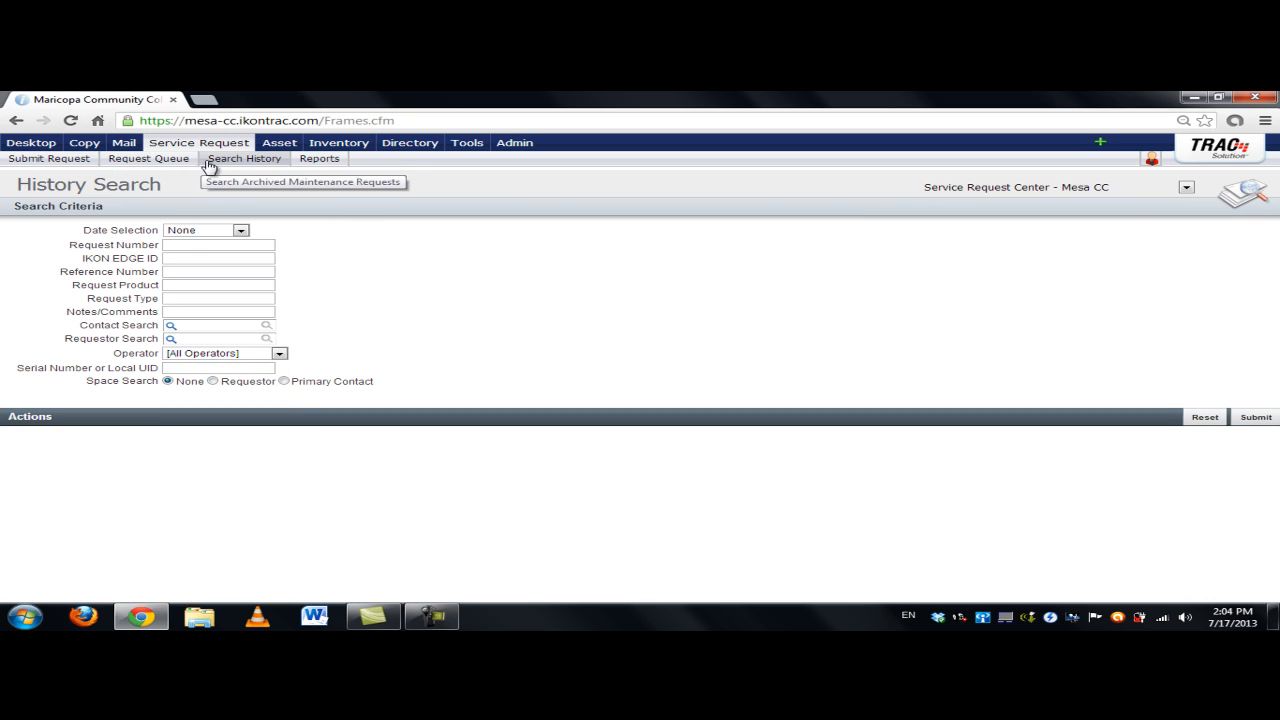
mouse_move(375, 195)
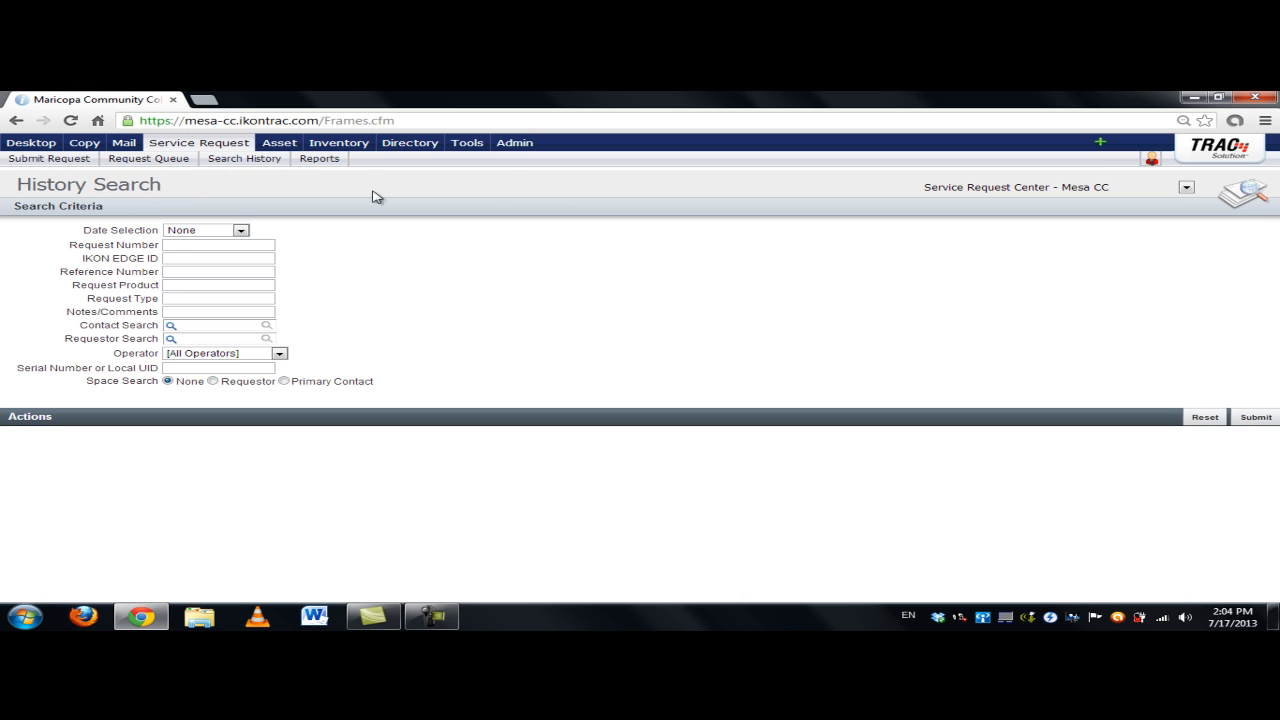
left_click(514, 142)
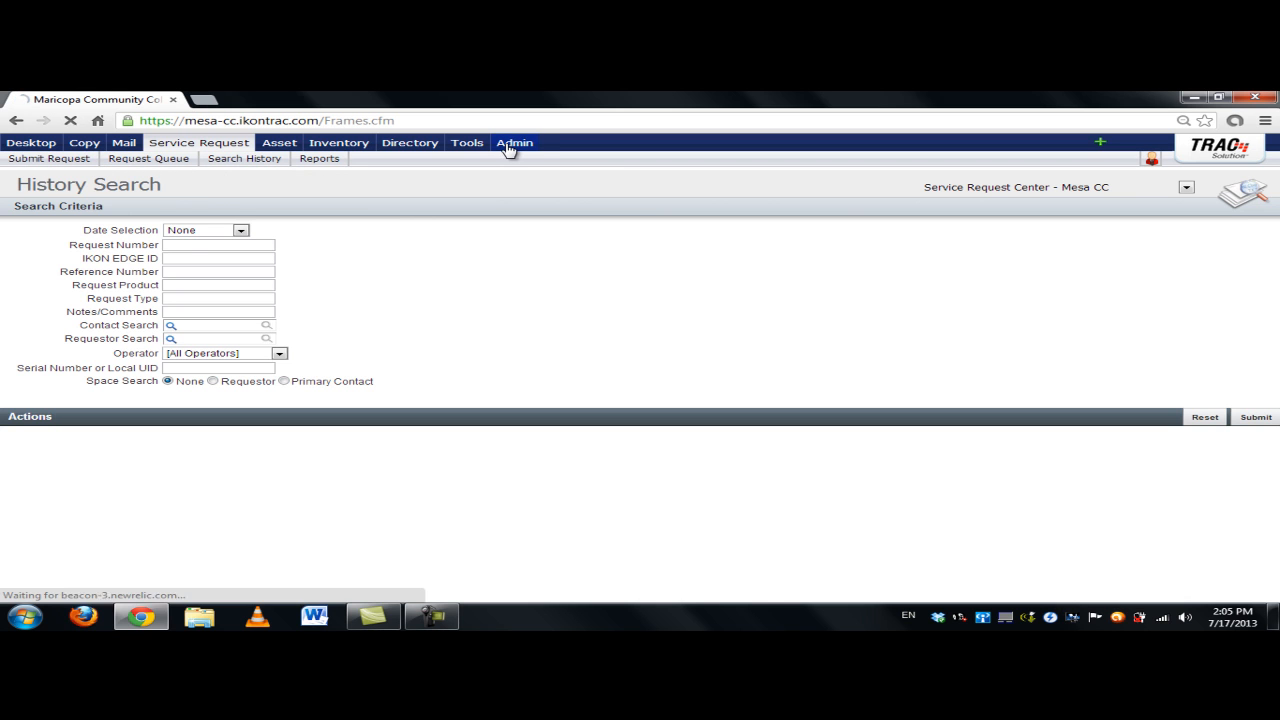
Step: Return to the Desktop, expand Admin, and open the Service Request admin settings
left_click(514, 142)
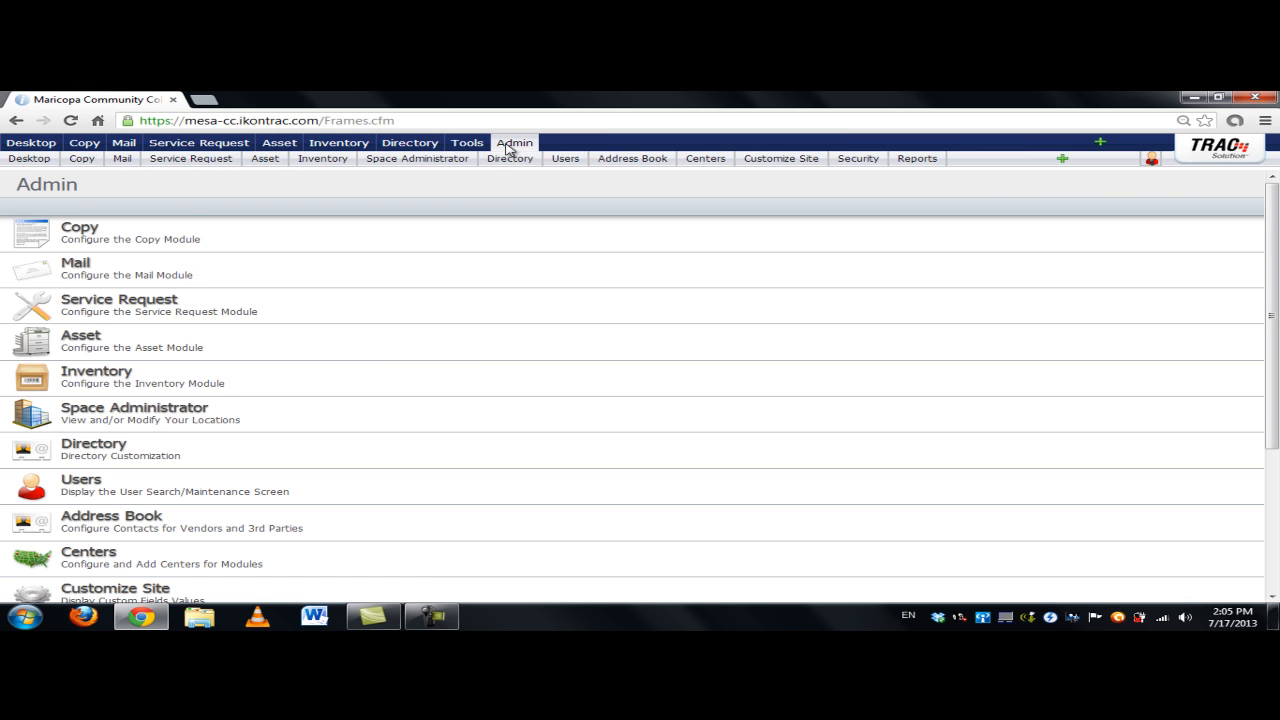
mouse_move(190, 158)
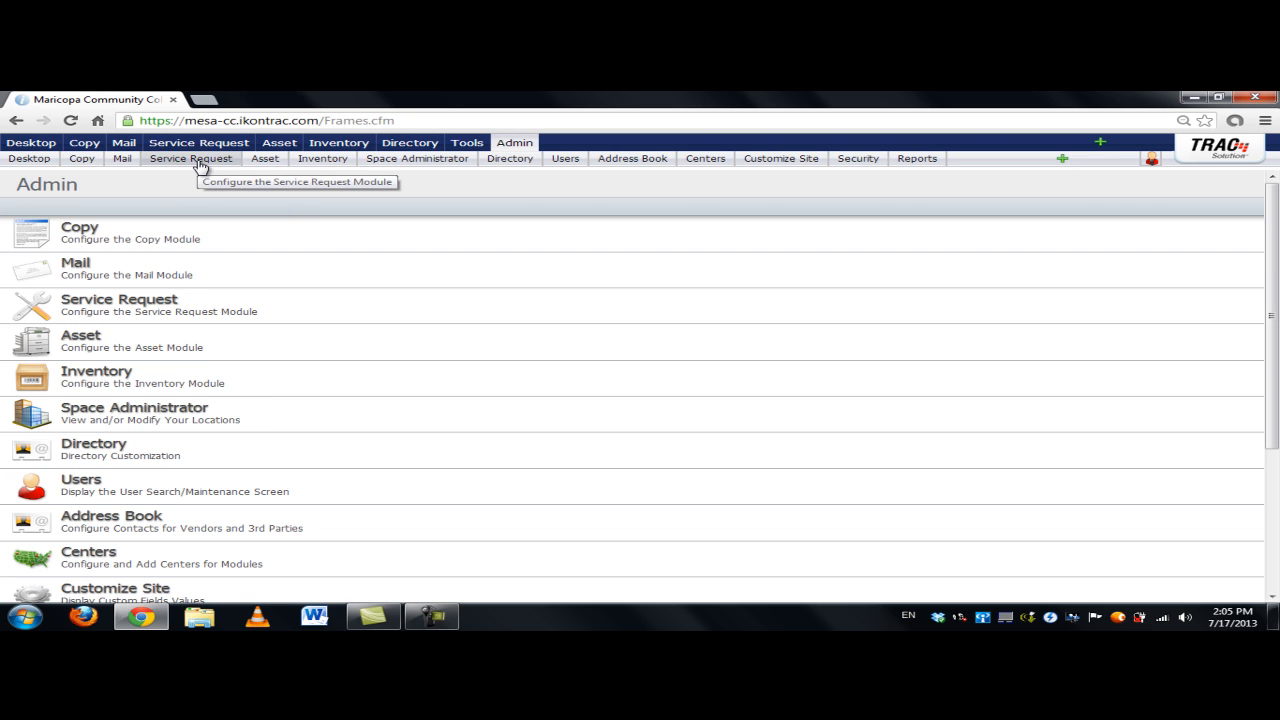
mouse_move(514, 148)
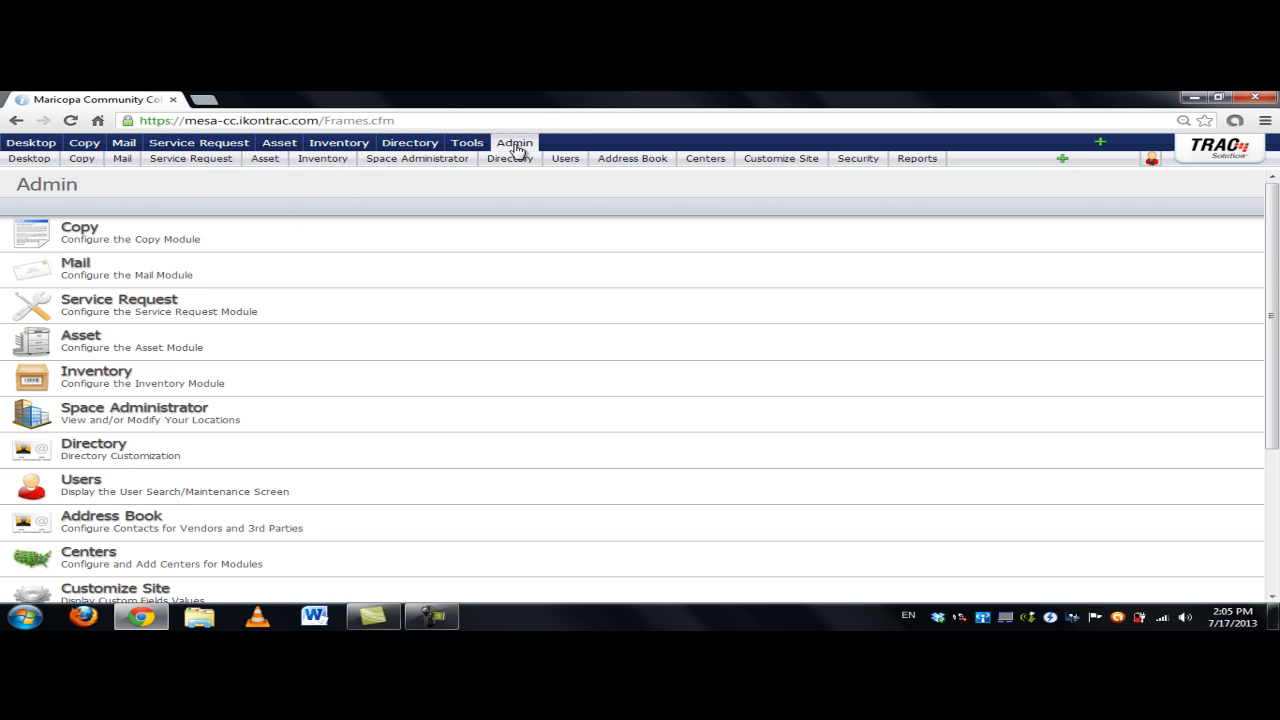
left_click(30, 142)
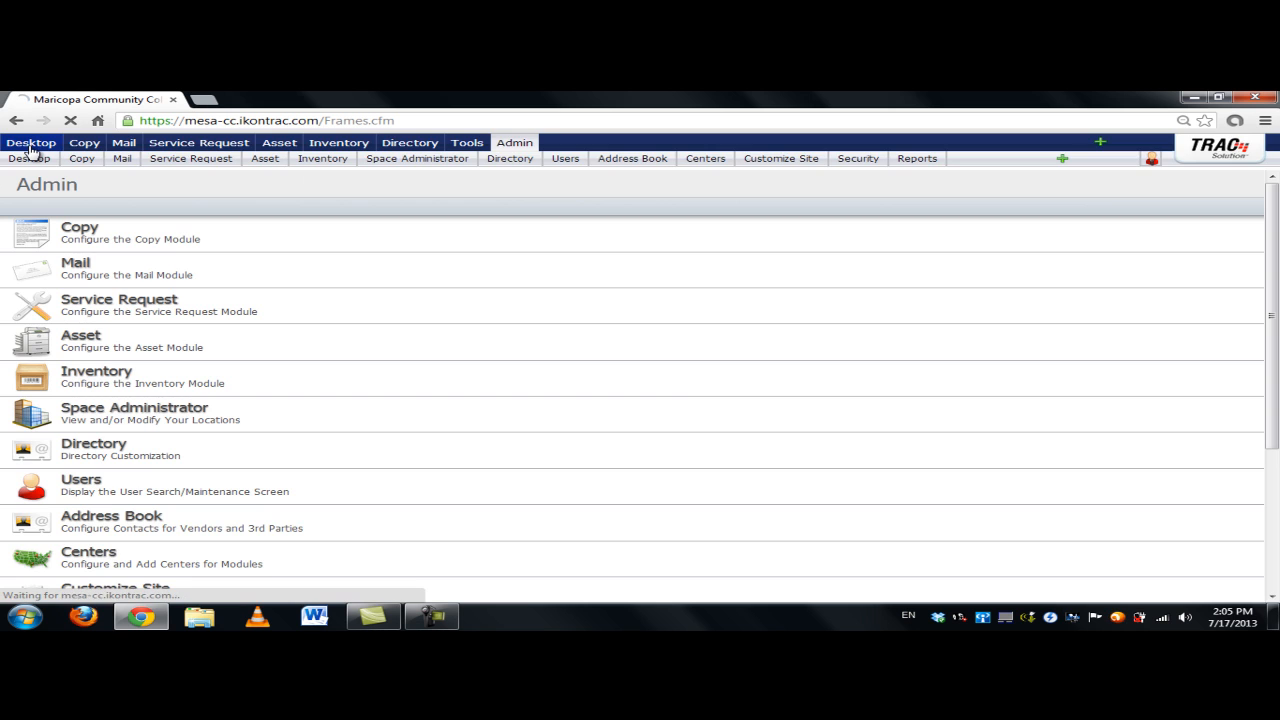
left_click(30, 142)
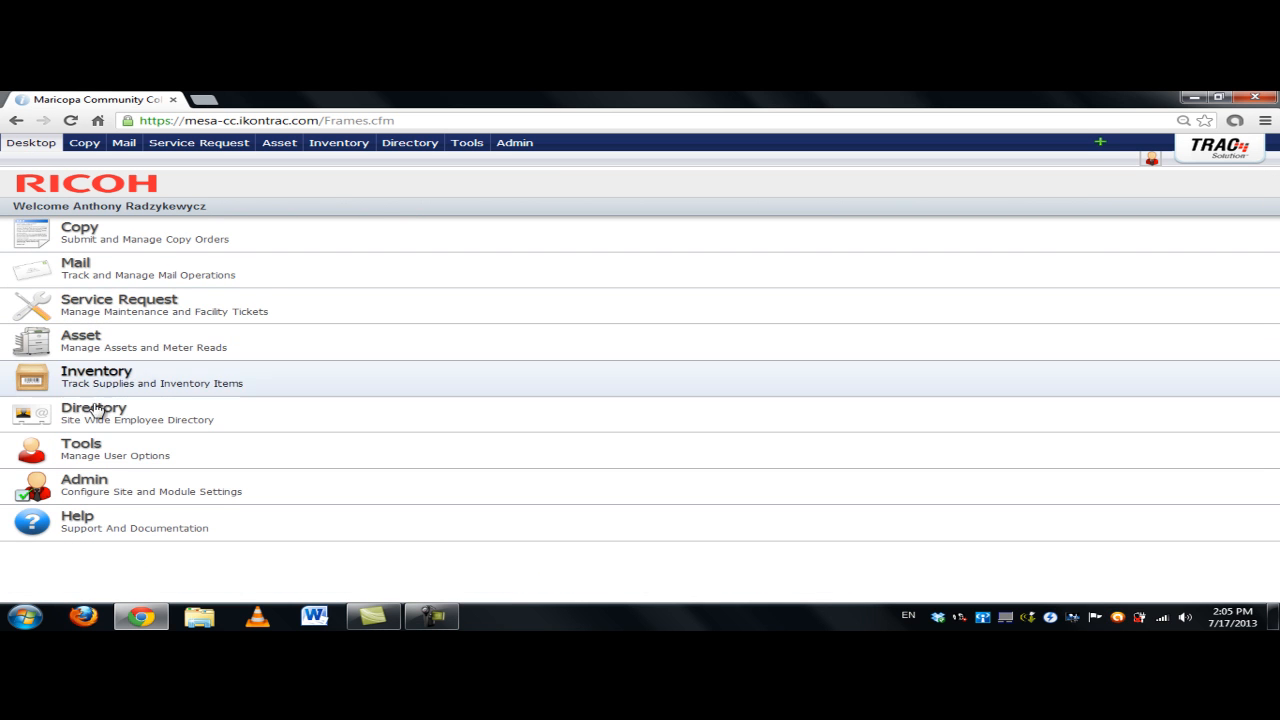
left_click(84, 479)
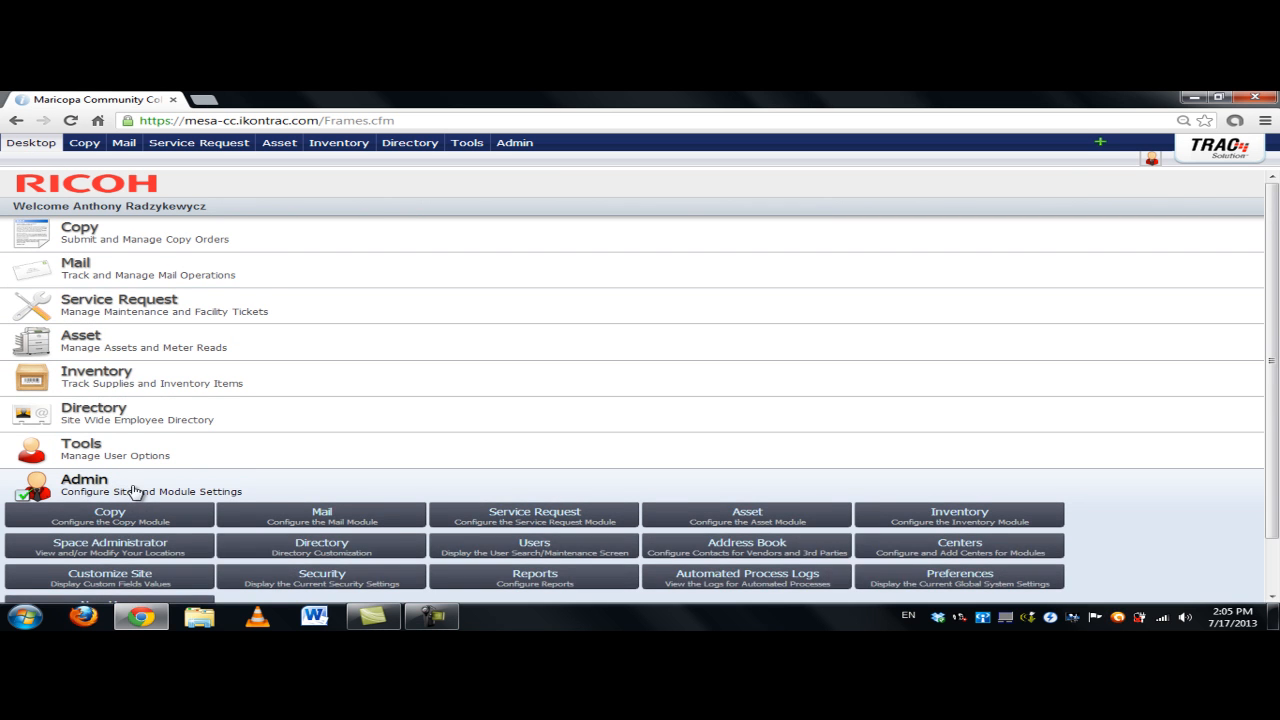
scroll("down", 3)
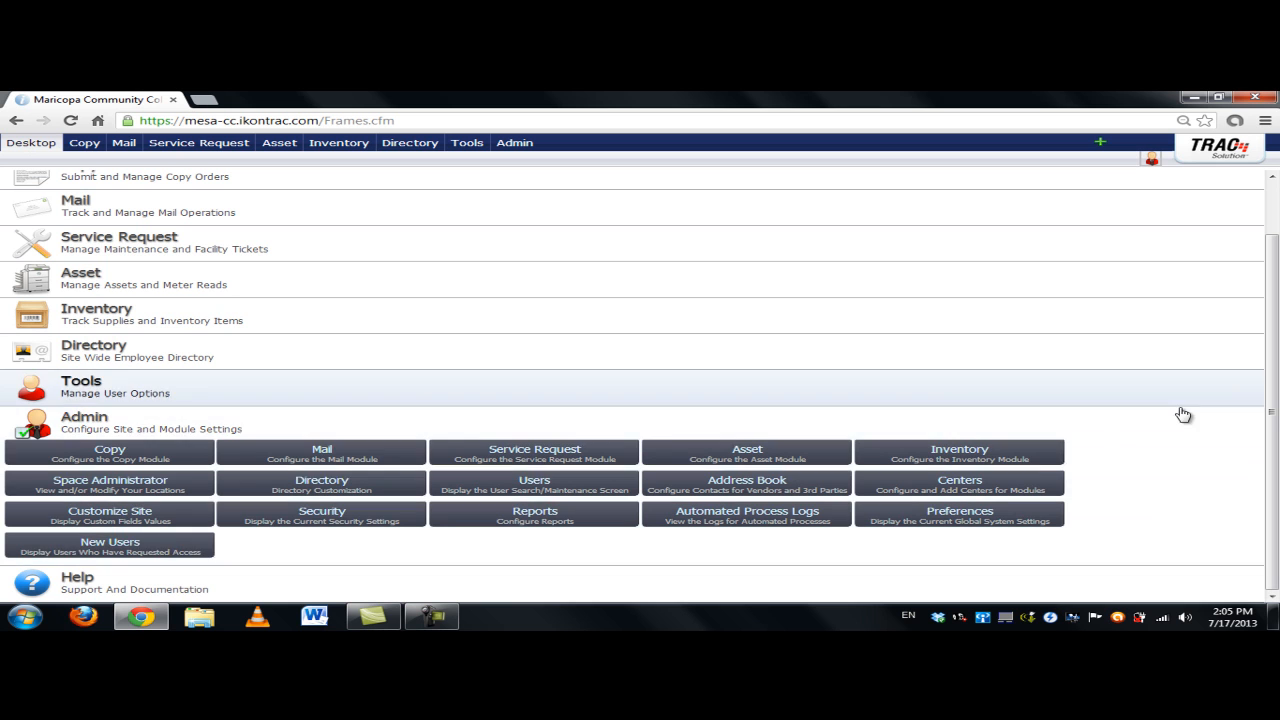
left_click(534, 452)
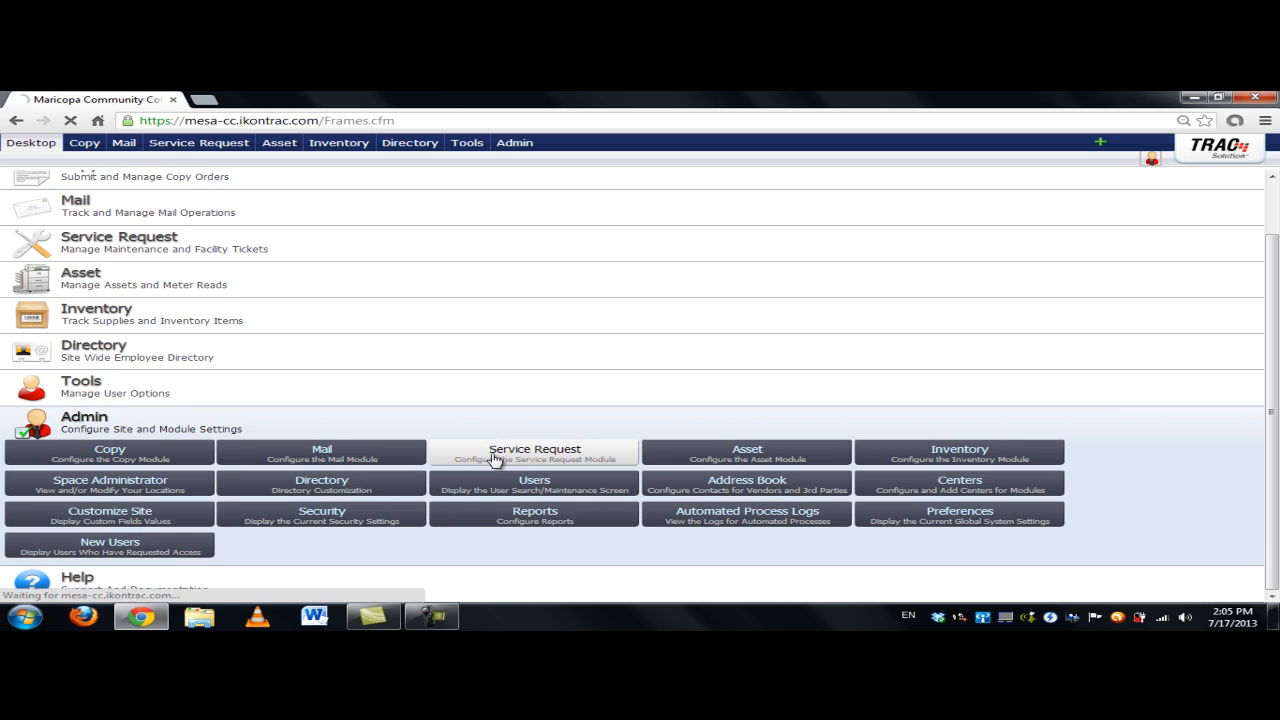
left_click(534, 452)
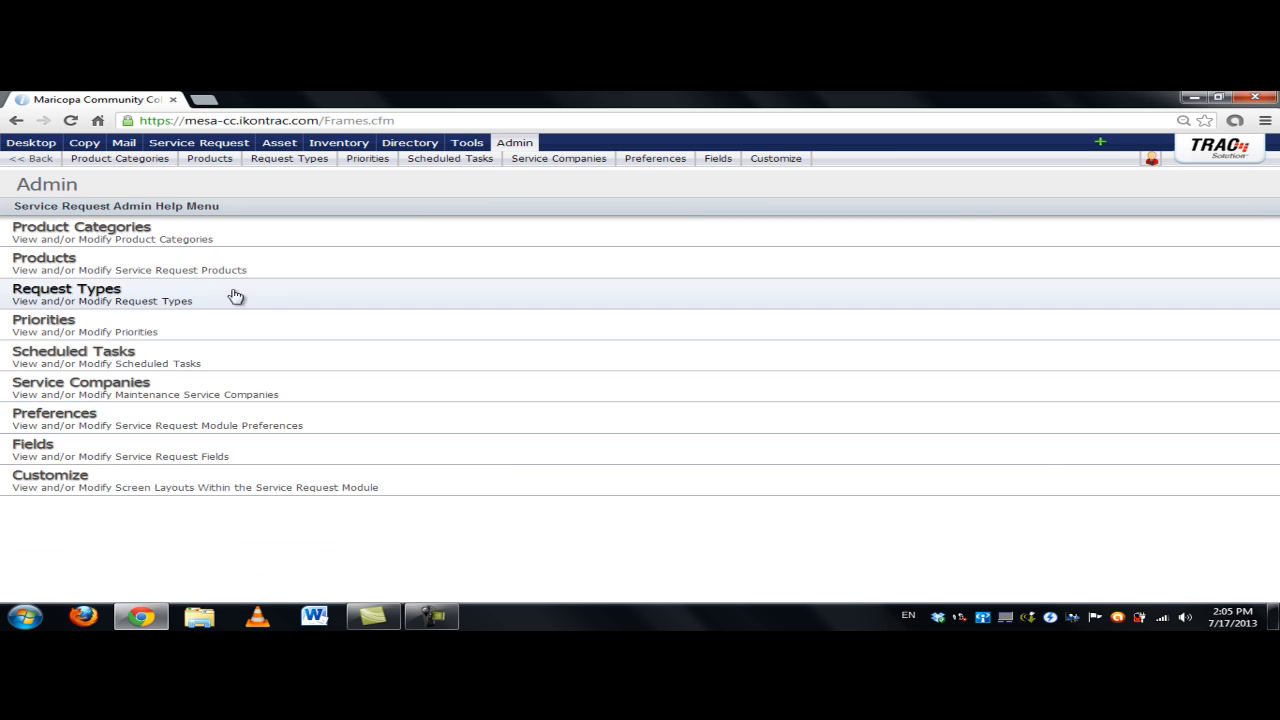
mouse_move(95, 331)
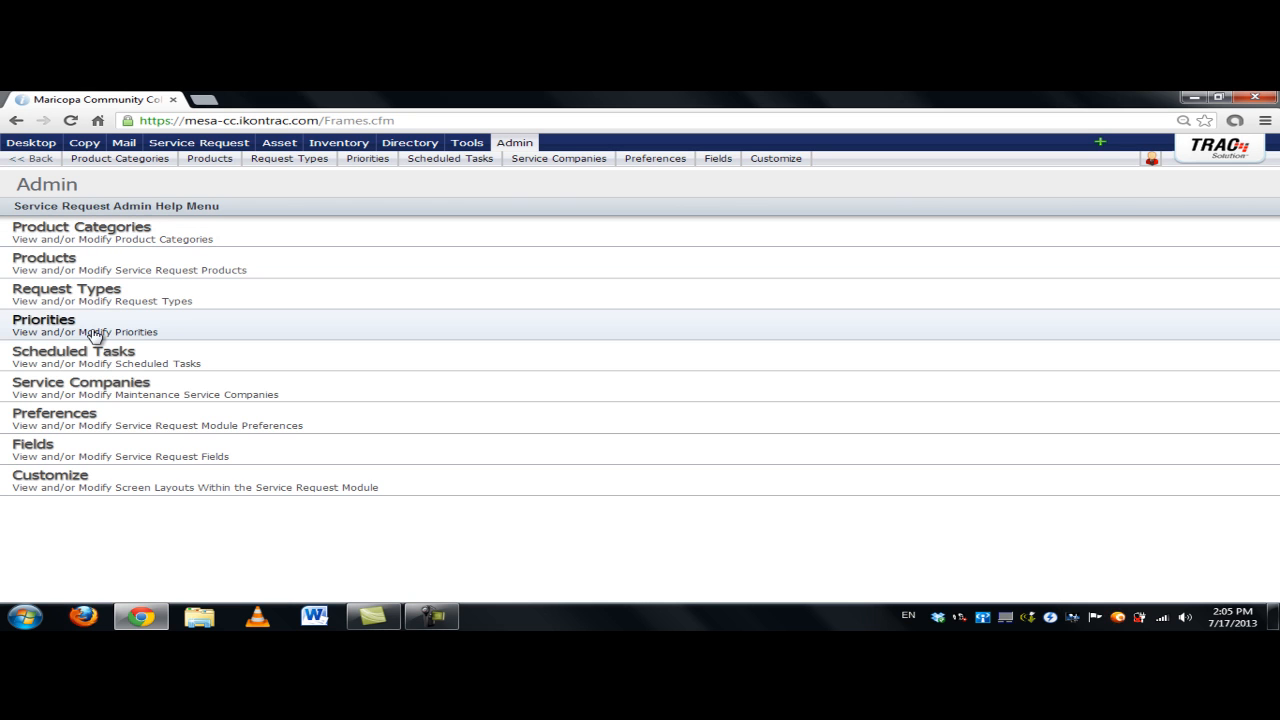
mouse_move(107, 414)
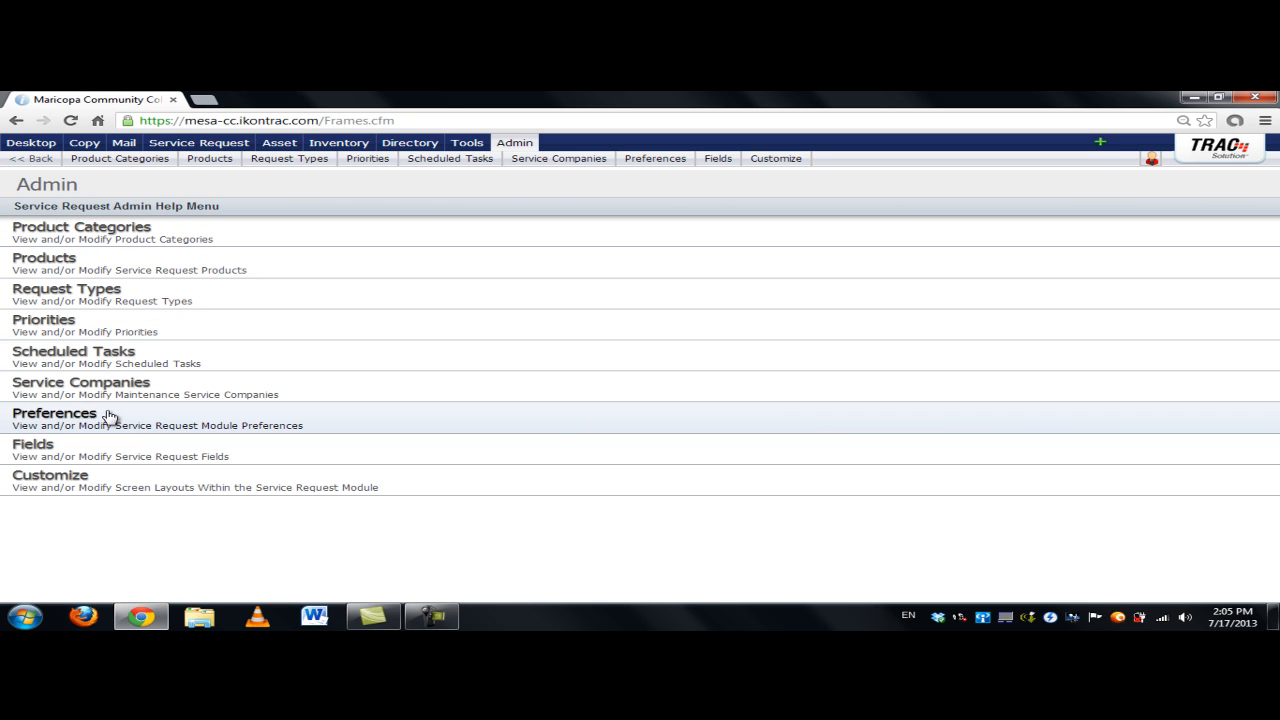
mouse_move(105, 419)
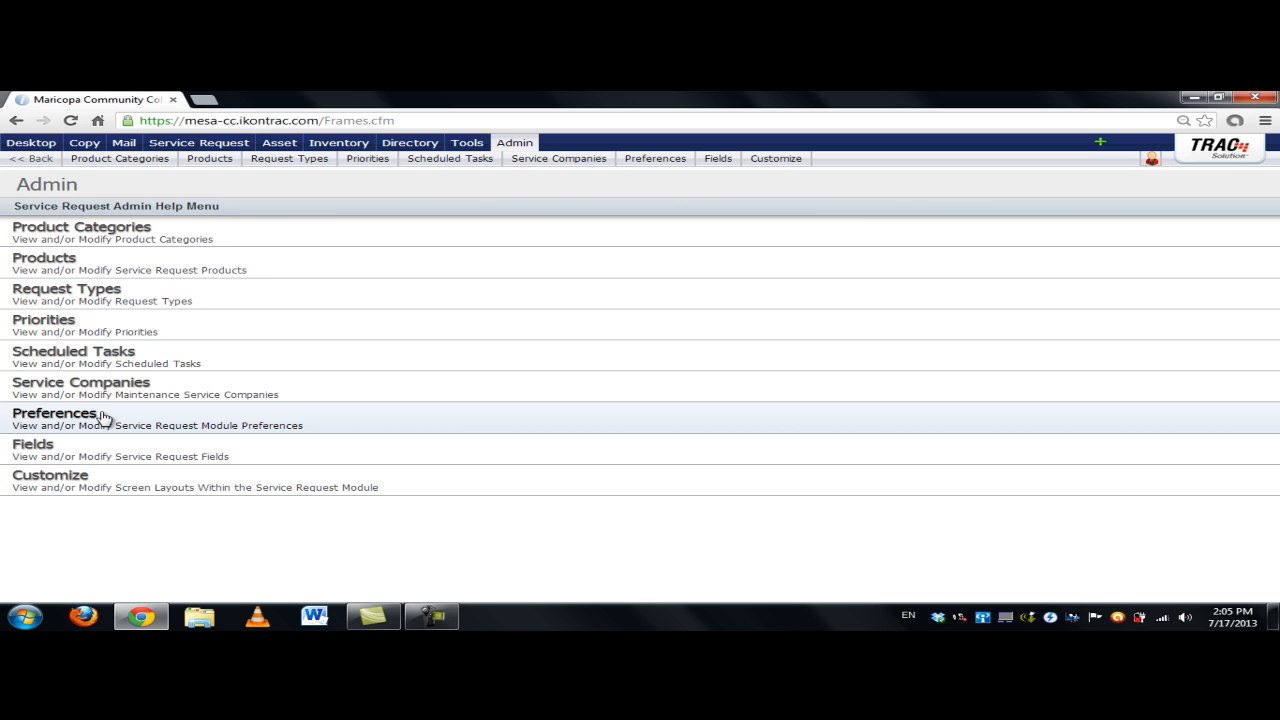
mouse_move(98, 420)
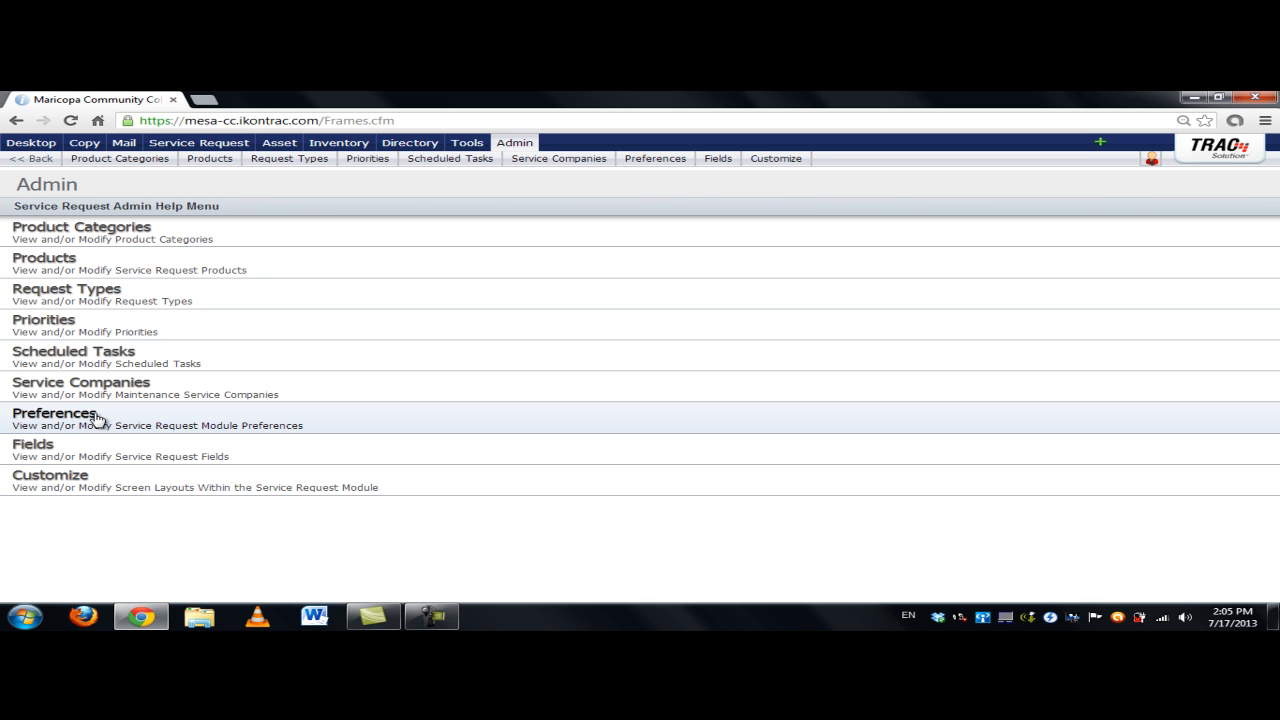
left_click(55, 413)
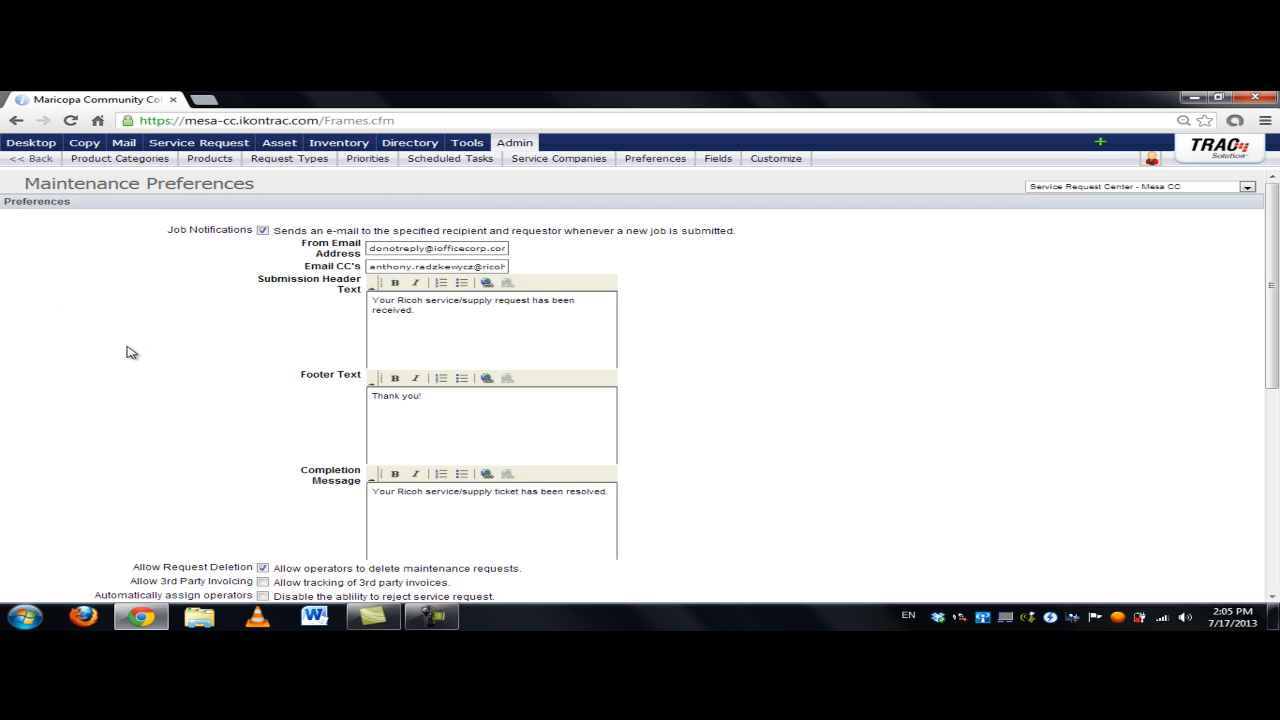
left_click(262, 230)
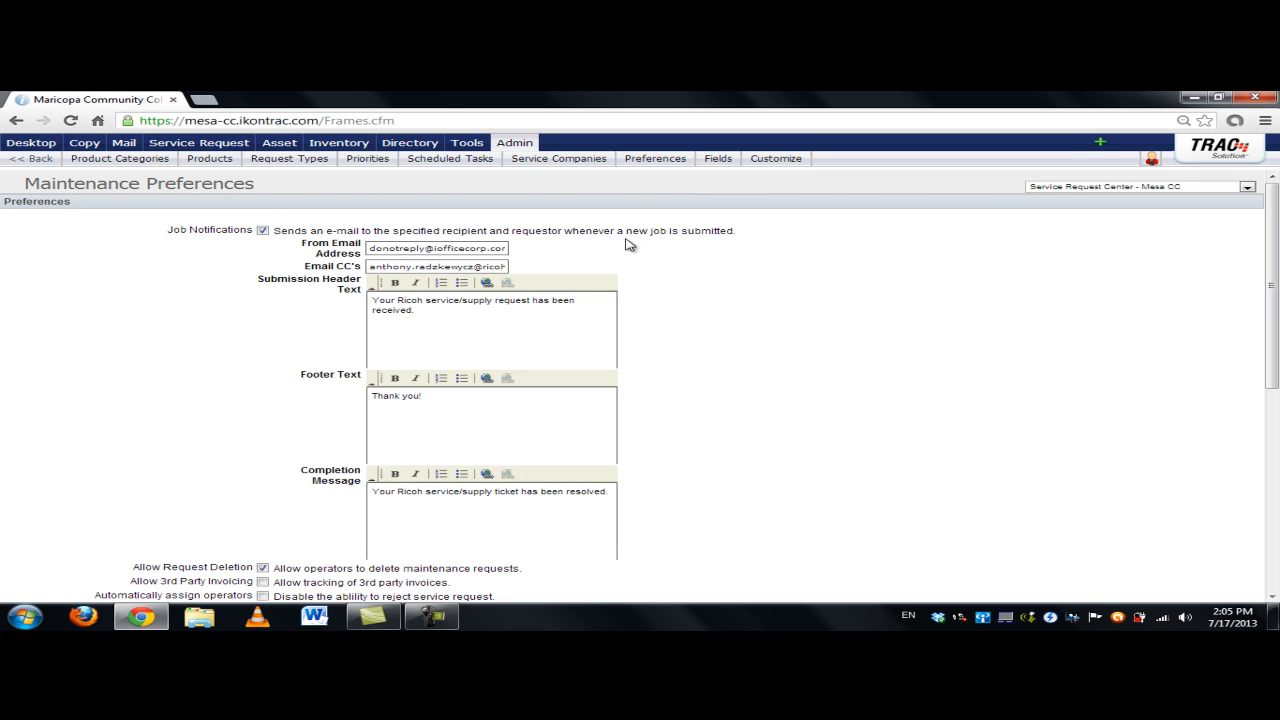
mouse_move(730, 276)
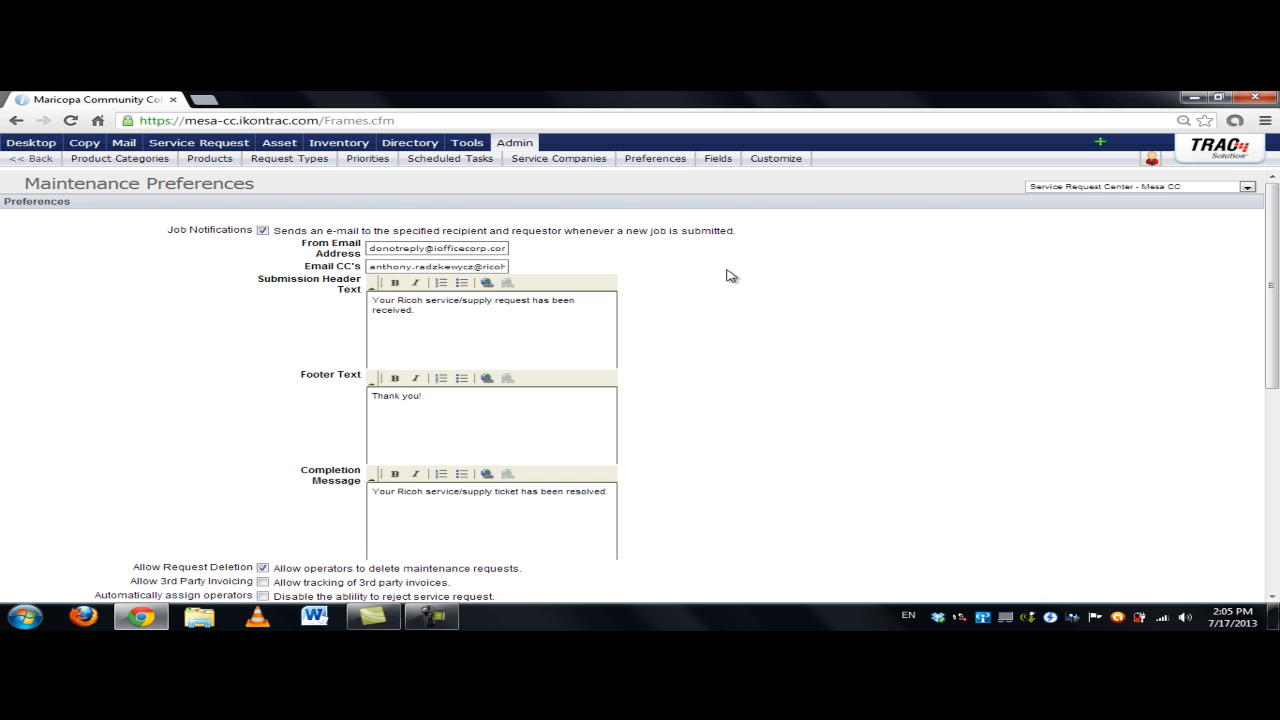
double_click(437, 248)
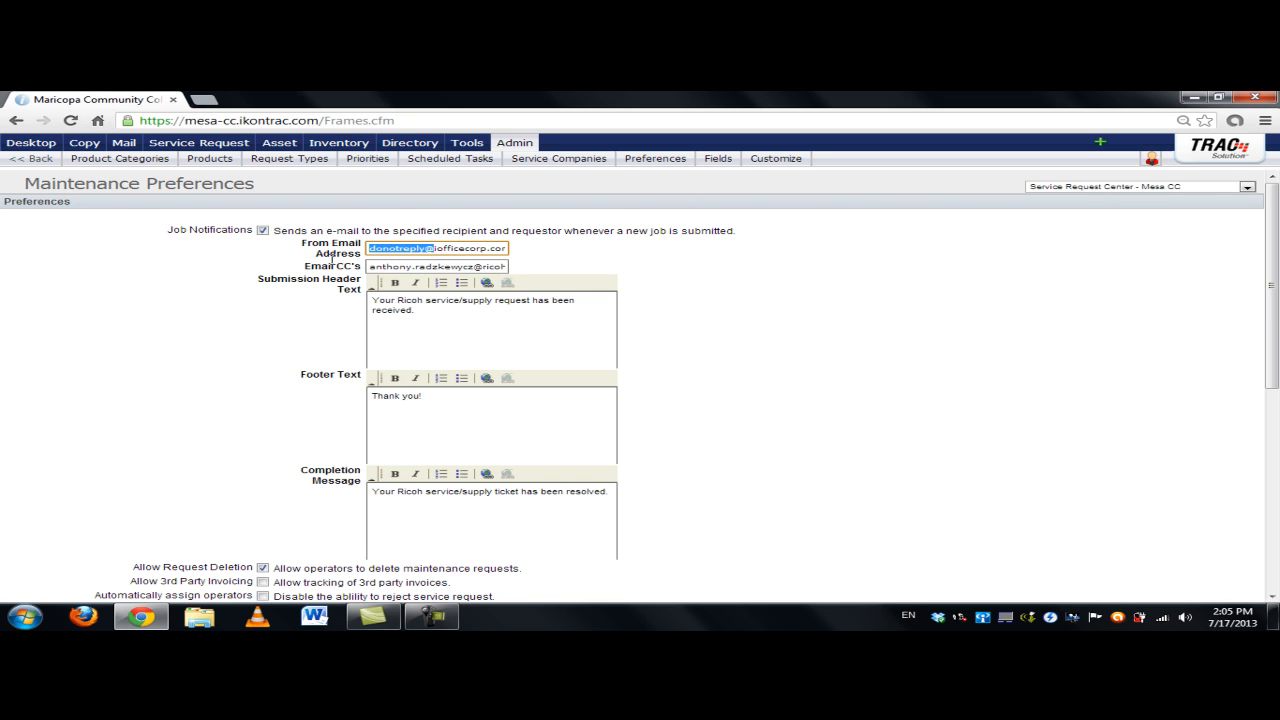
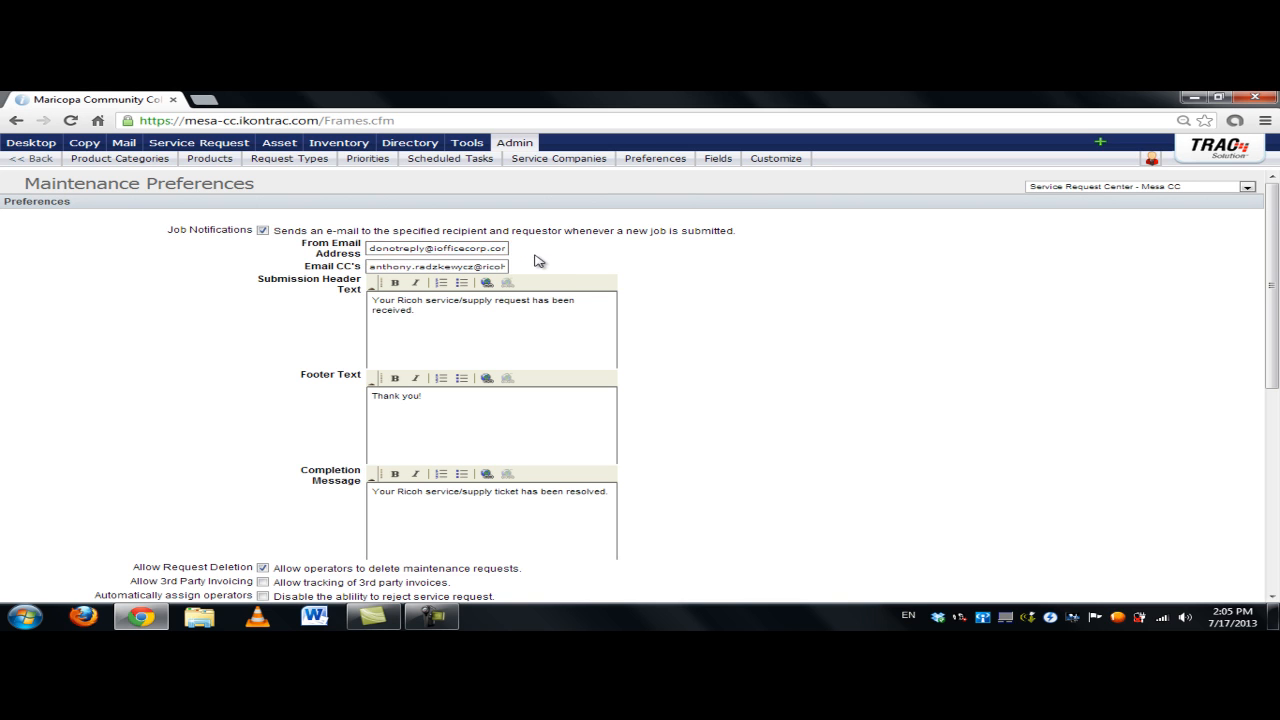
left_click(437, 266)
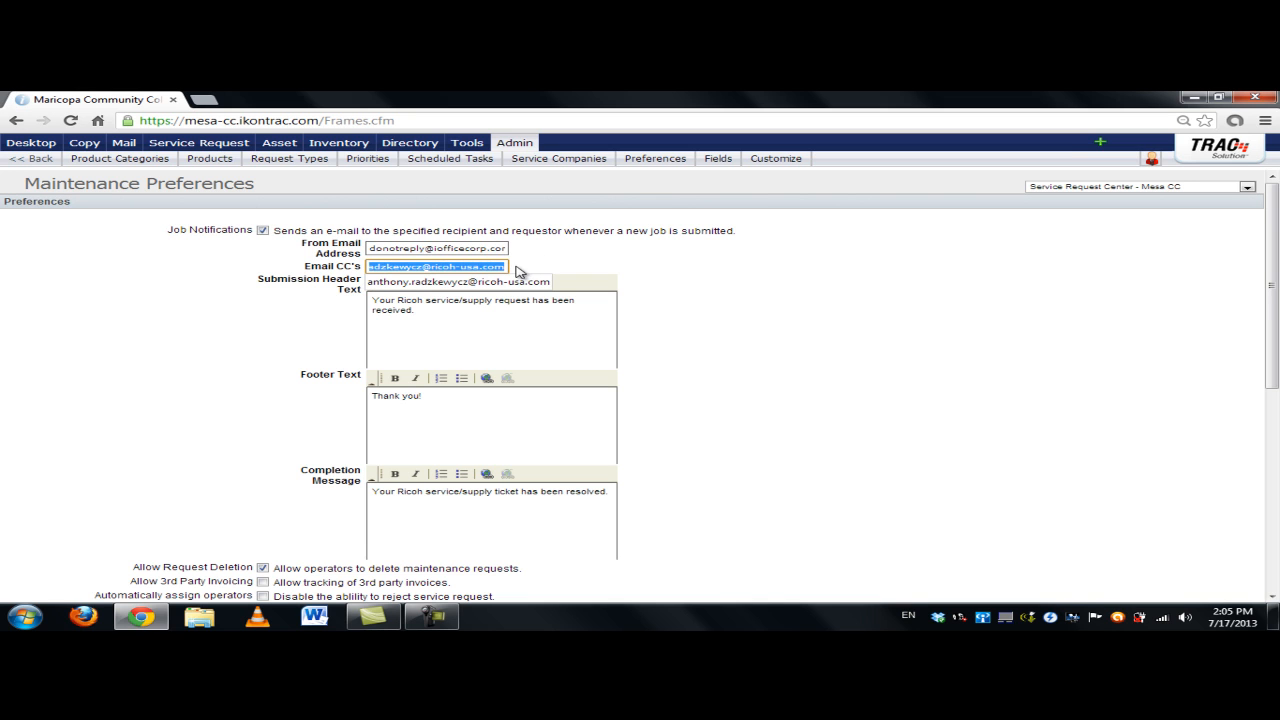
left_click(459, 281)
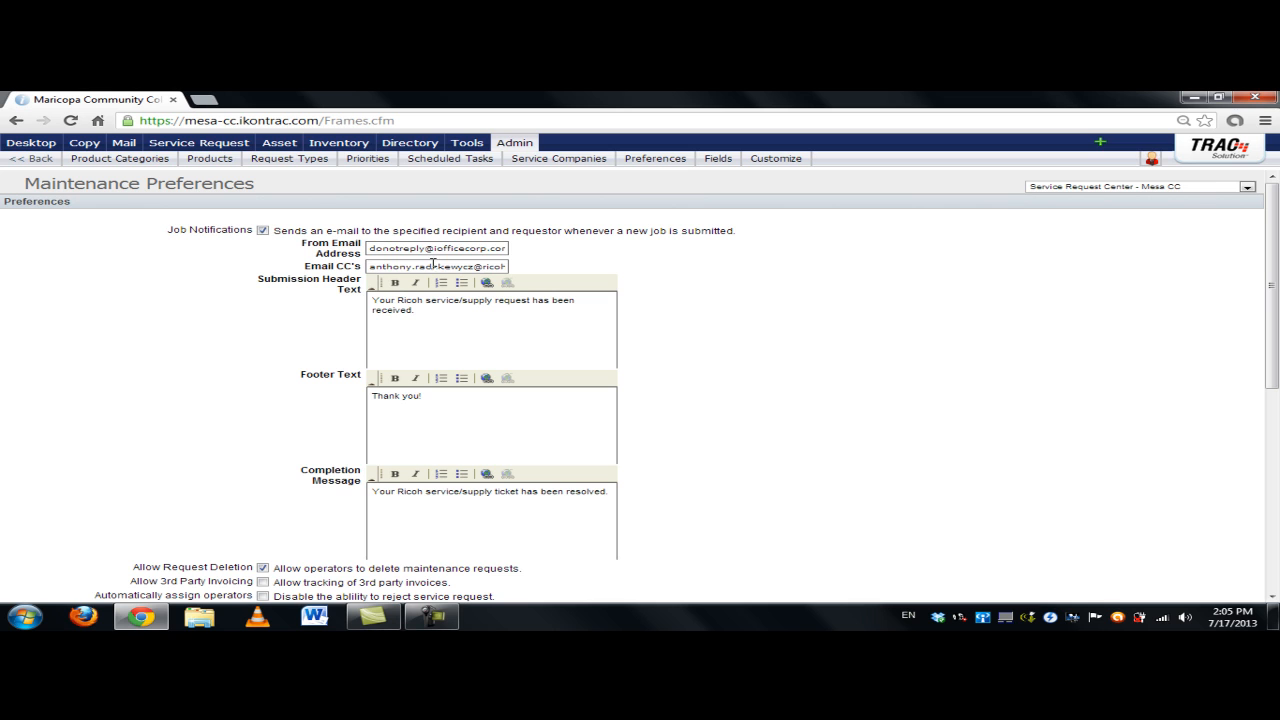
mouse_move(407, 295)
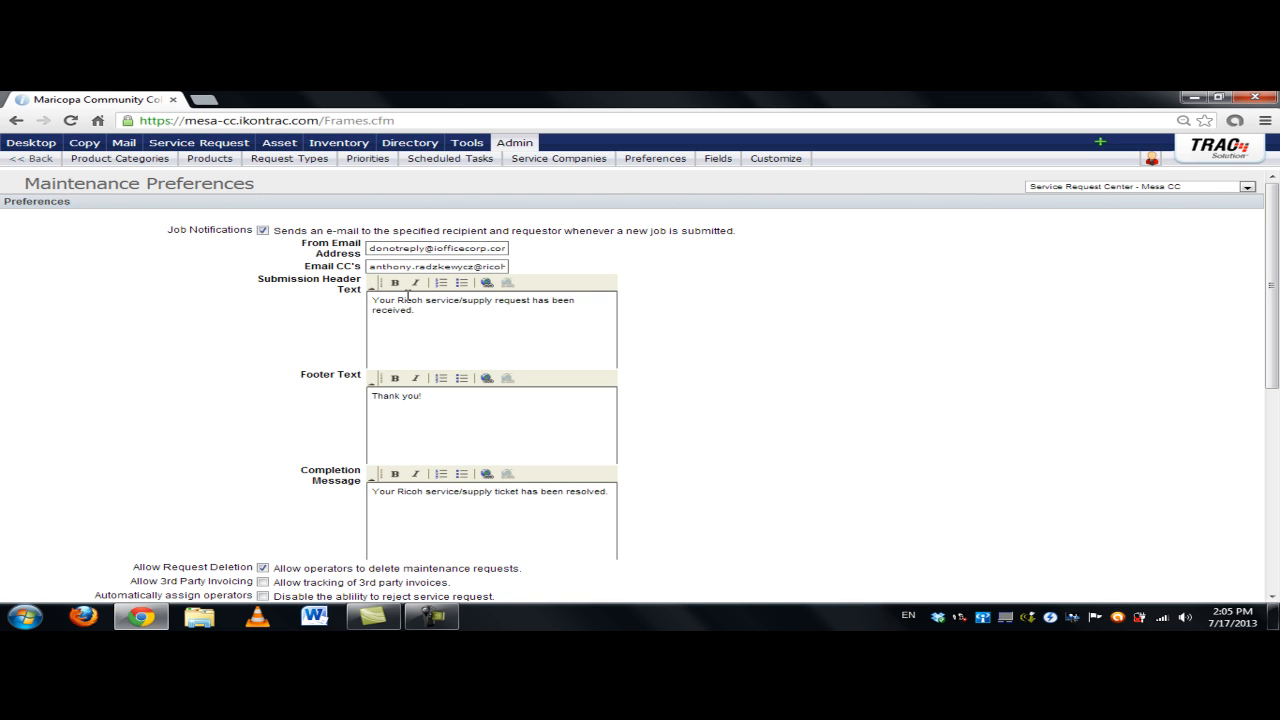
mouse_move(460, 311)
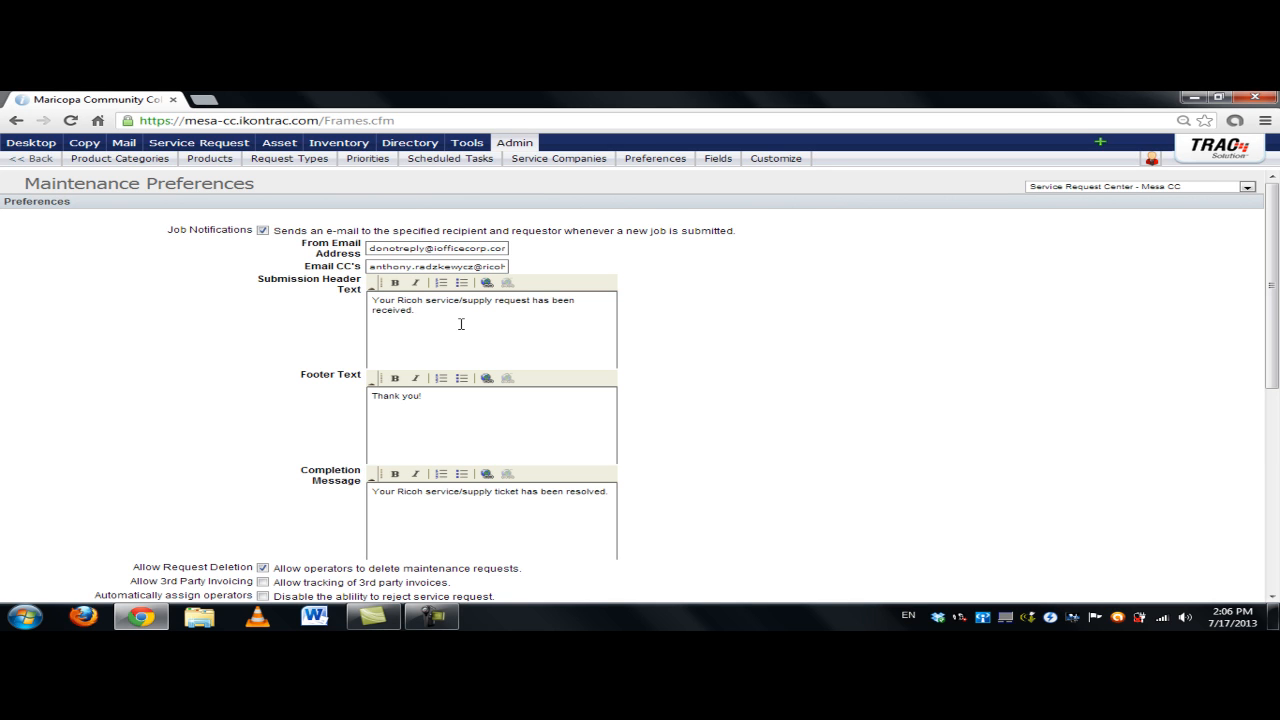
type("We will")
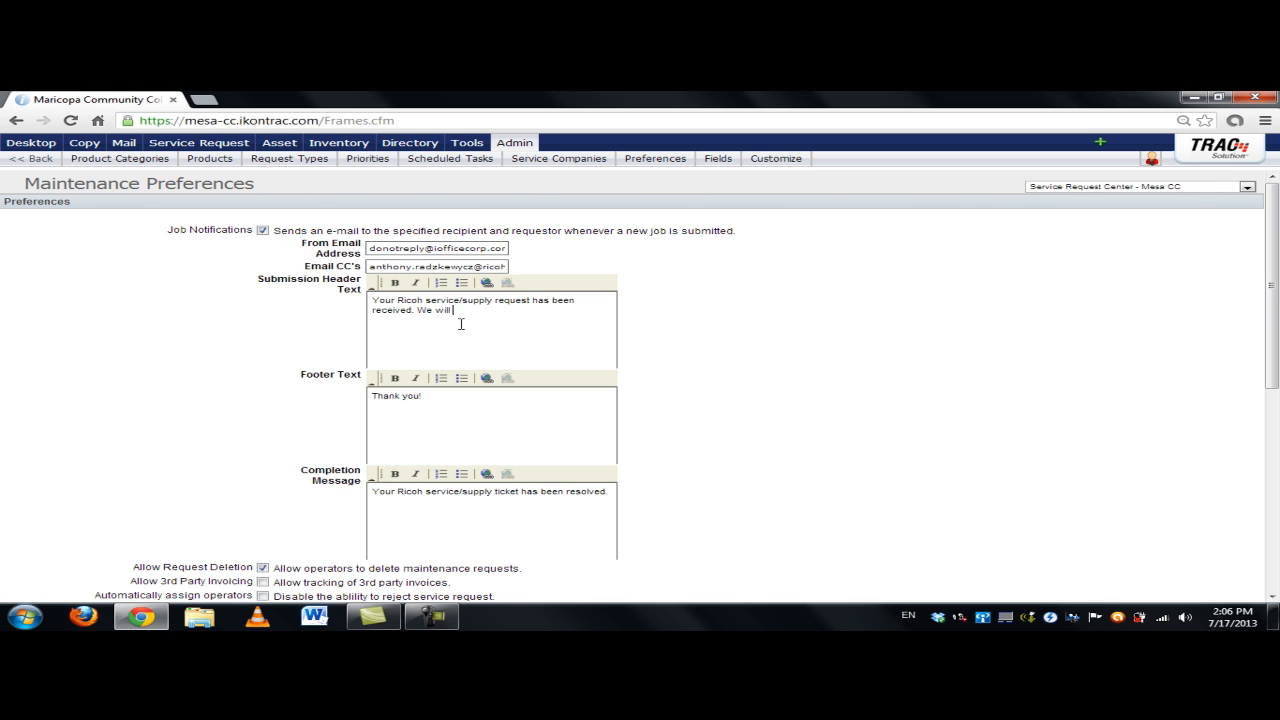
type("be glad to")
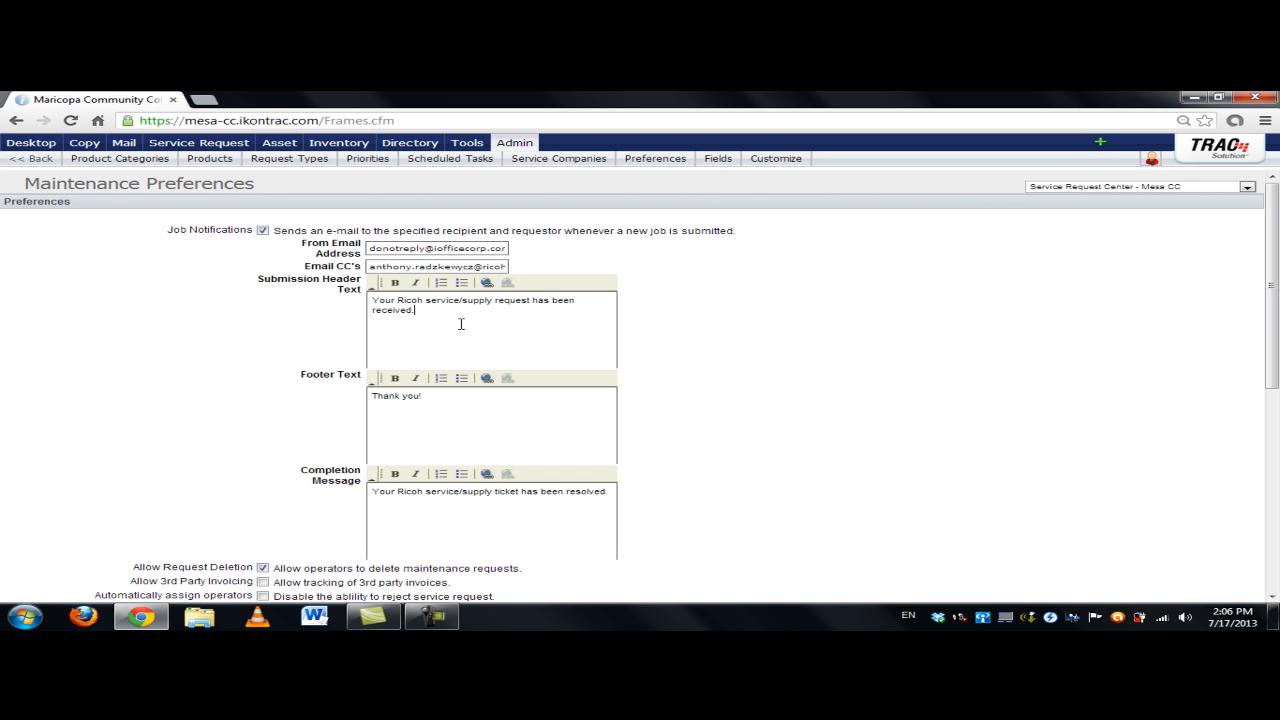
scroll("down", 3)
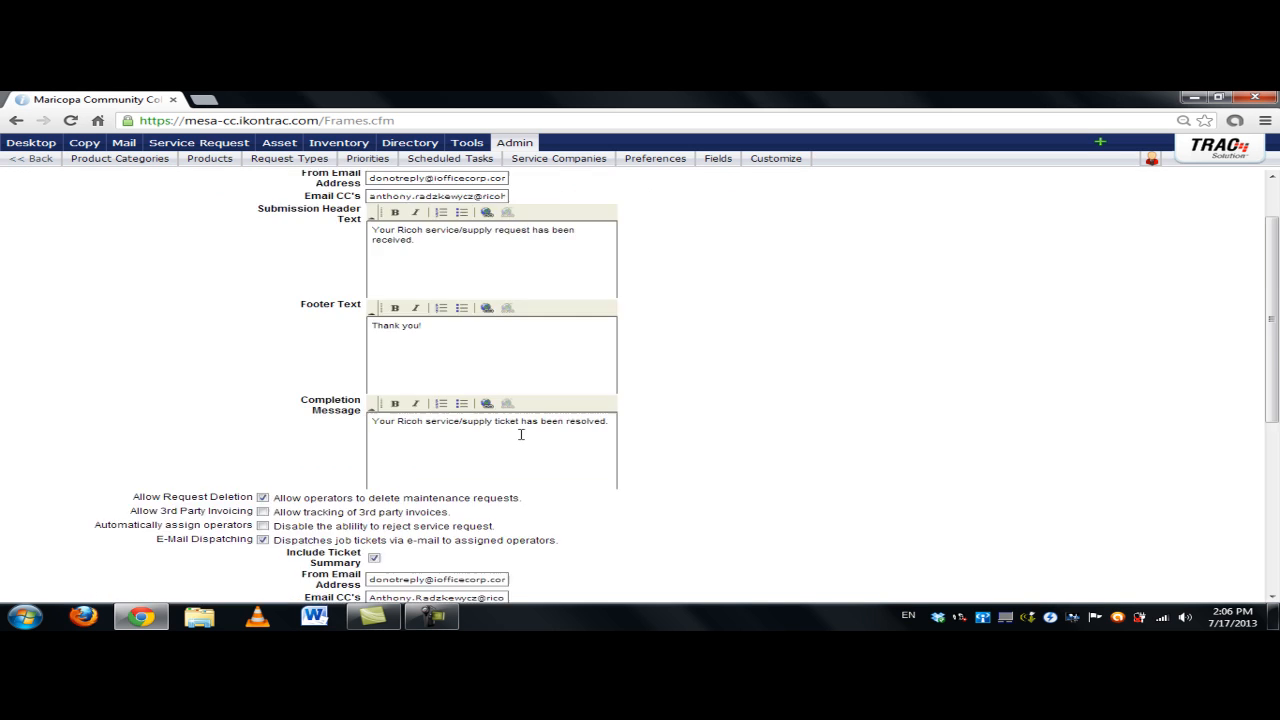
scroll("down", 3)
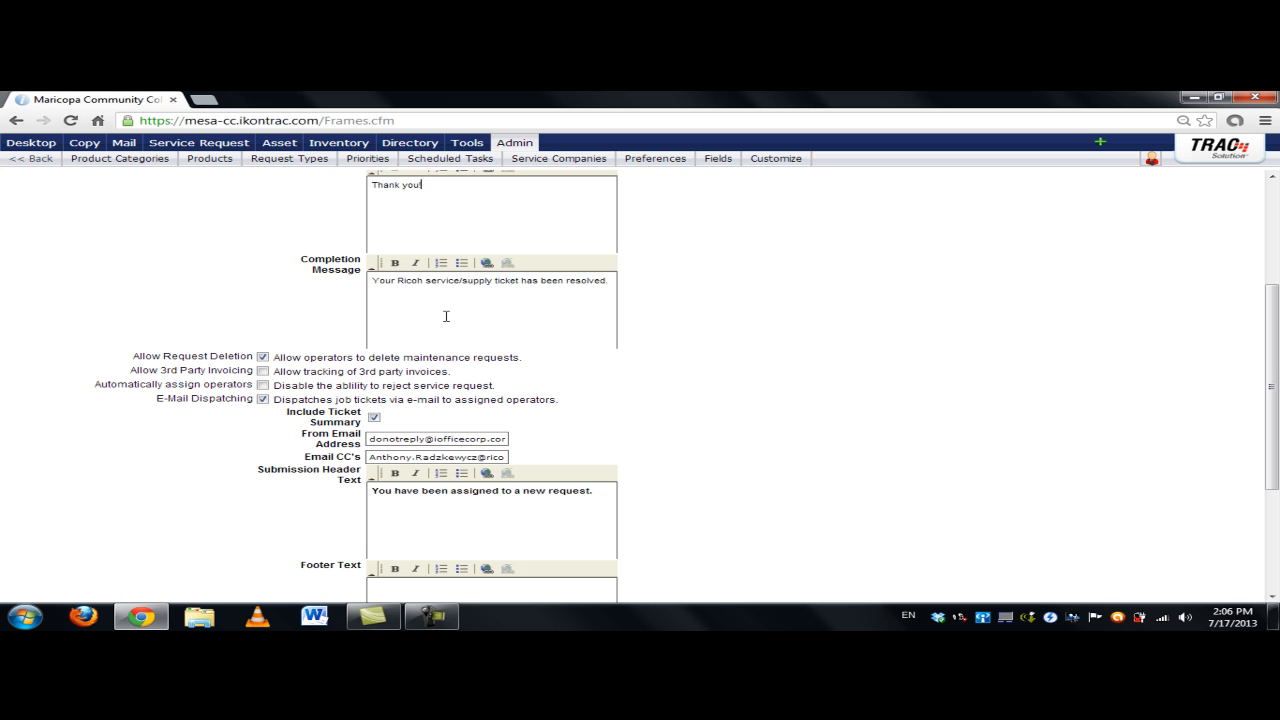
scroll("down", 3)
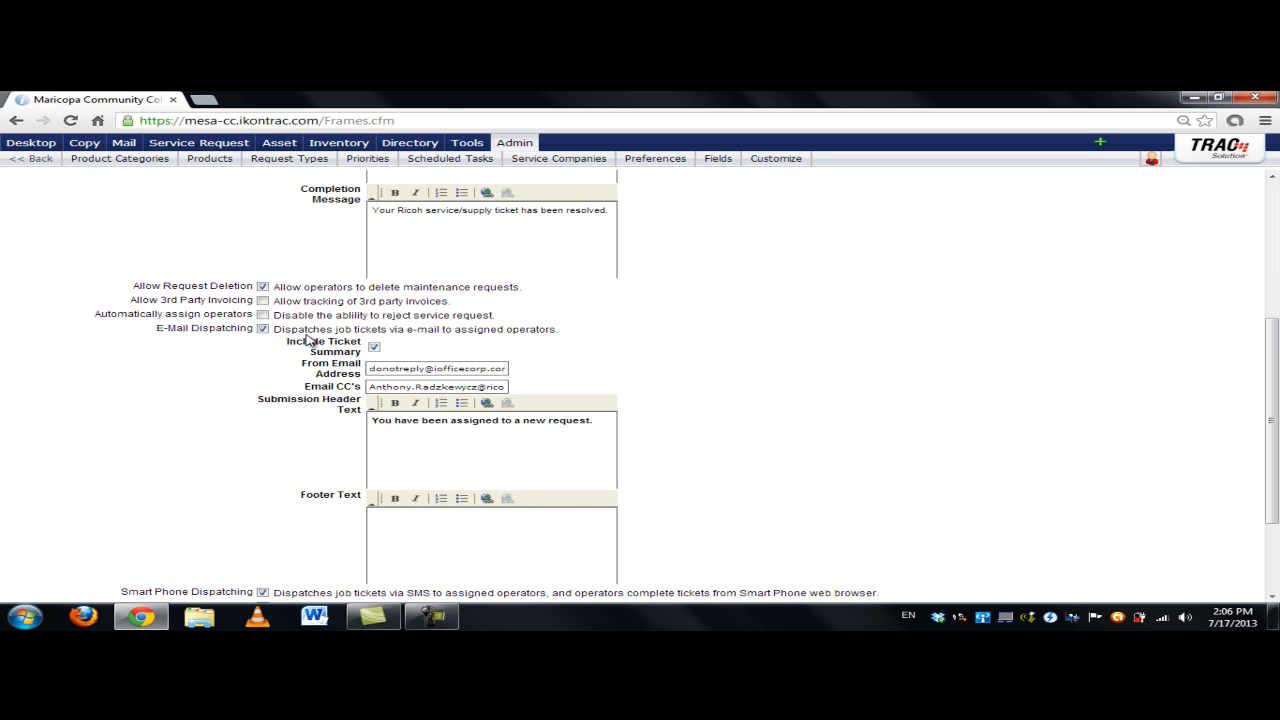
mouse_move(300, 343)
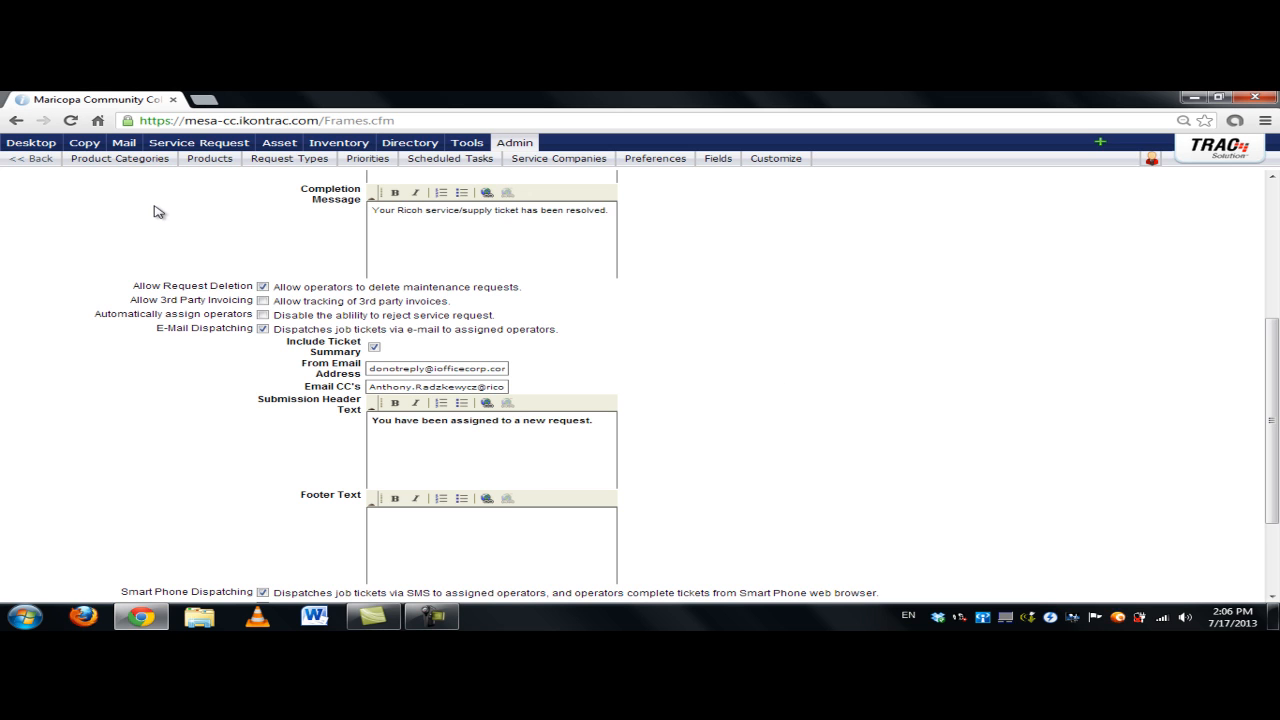
mouse_move(163, 211)
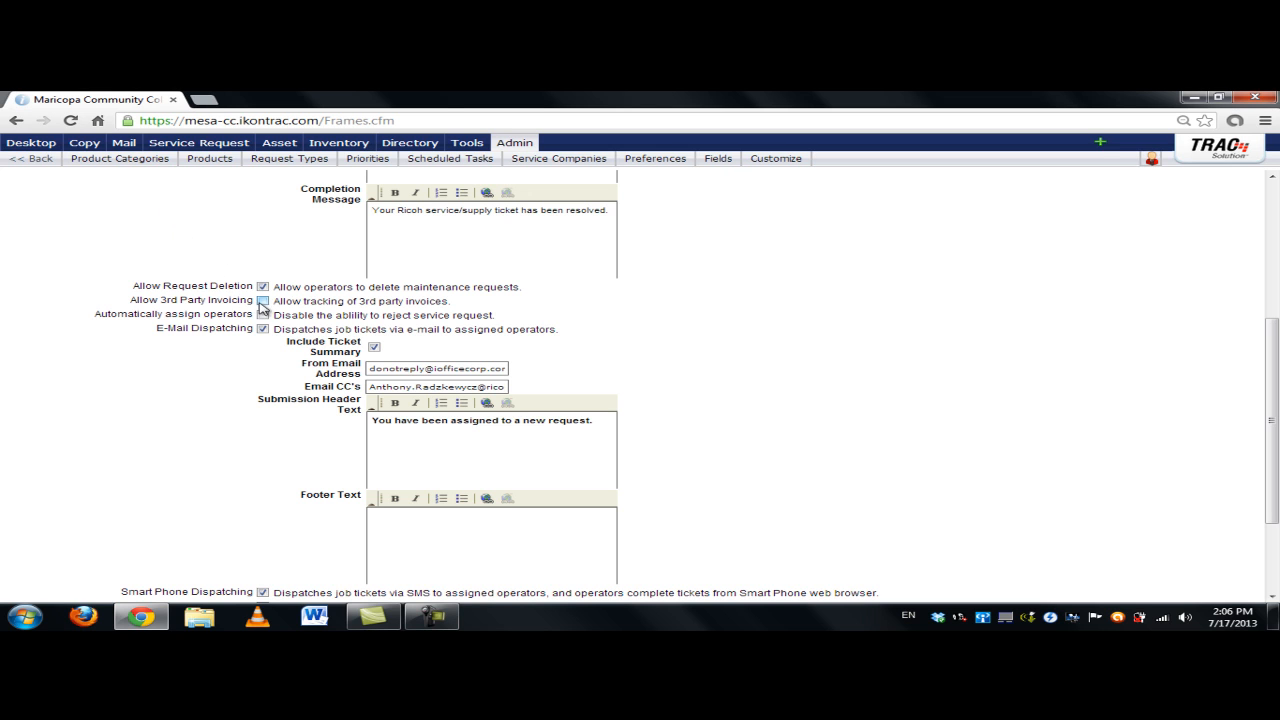
left_click(262, 300)
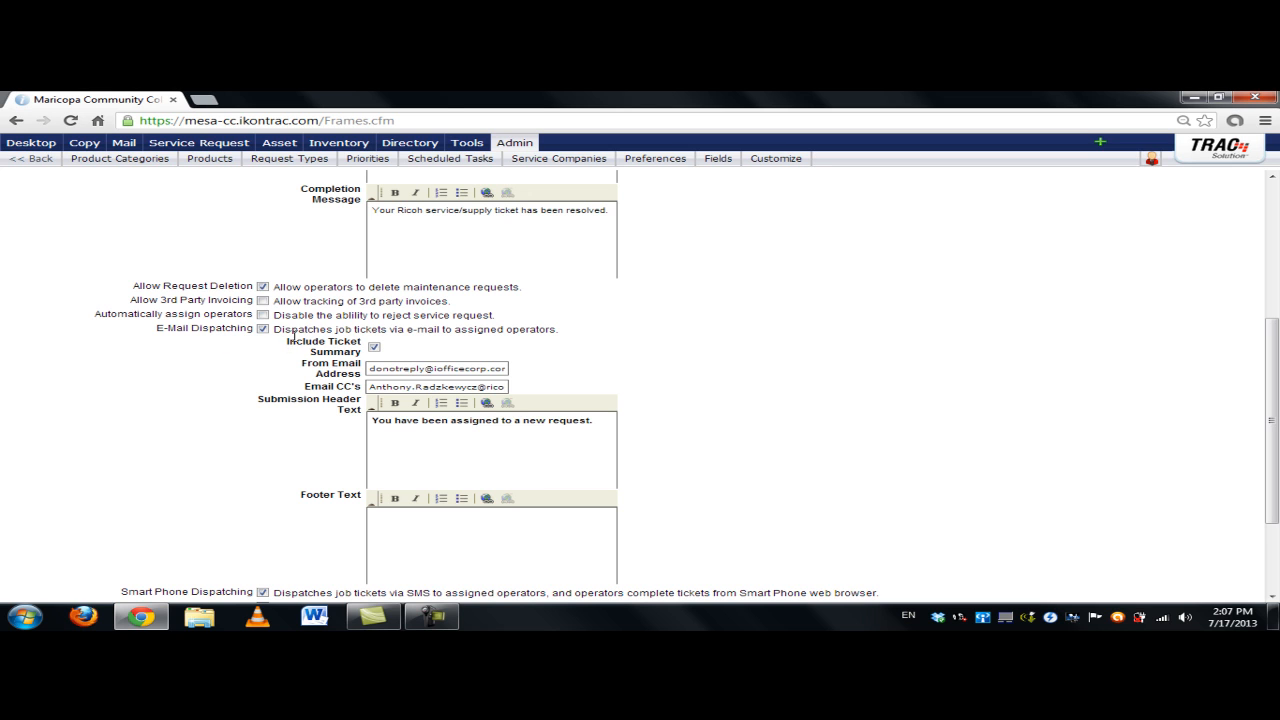
left_click(374, 347)
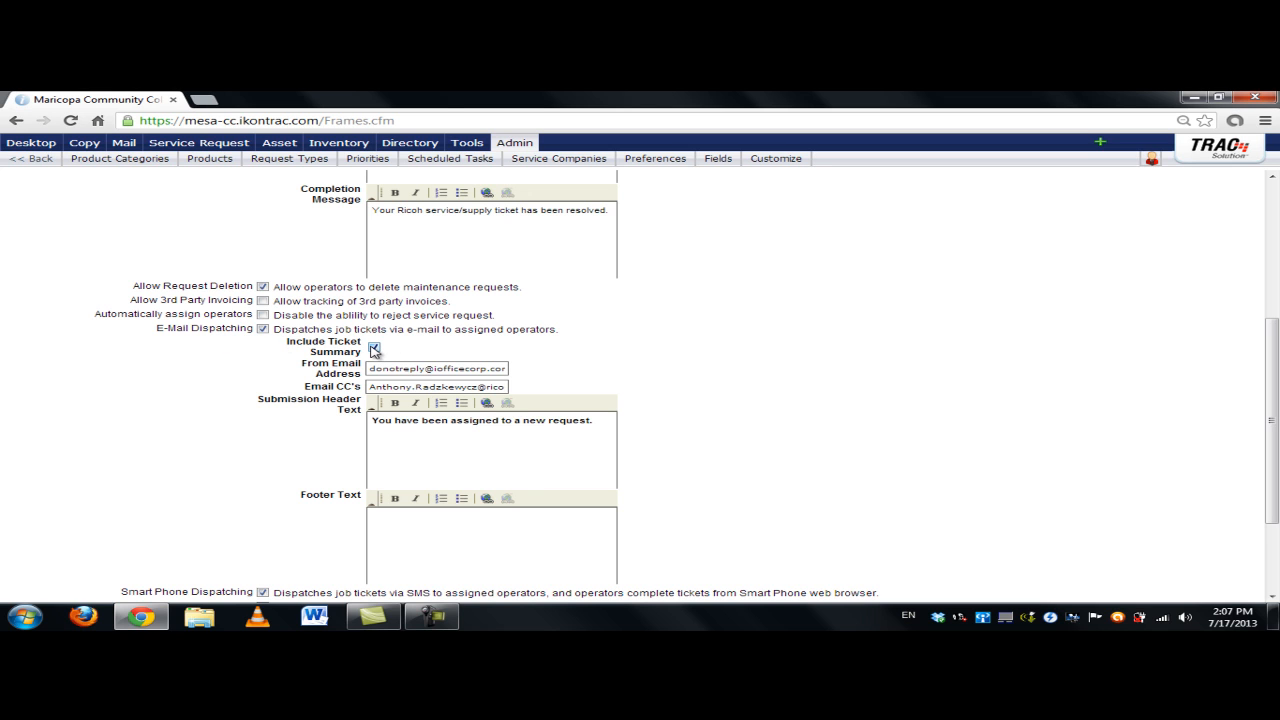
left_click(373, 347)
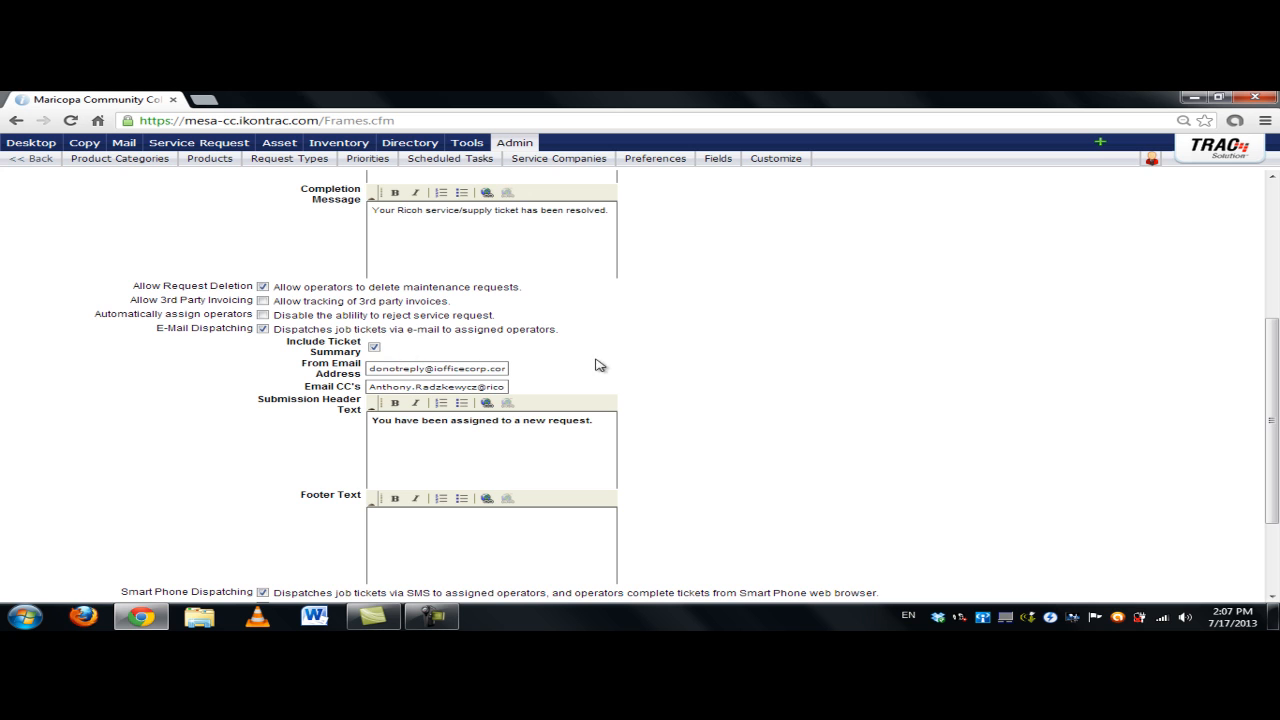
scroll("down", 3)
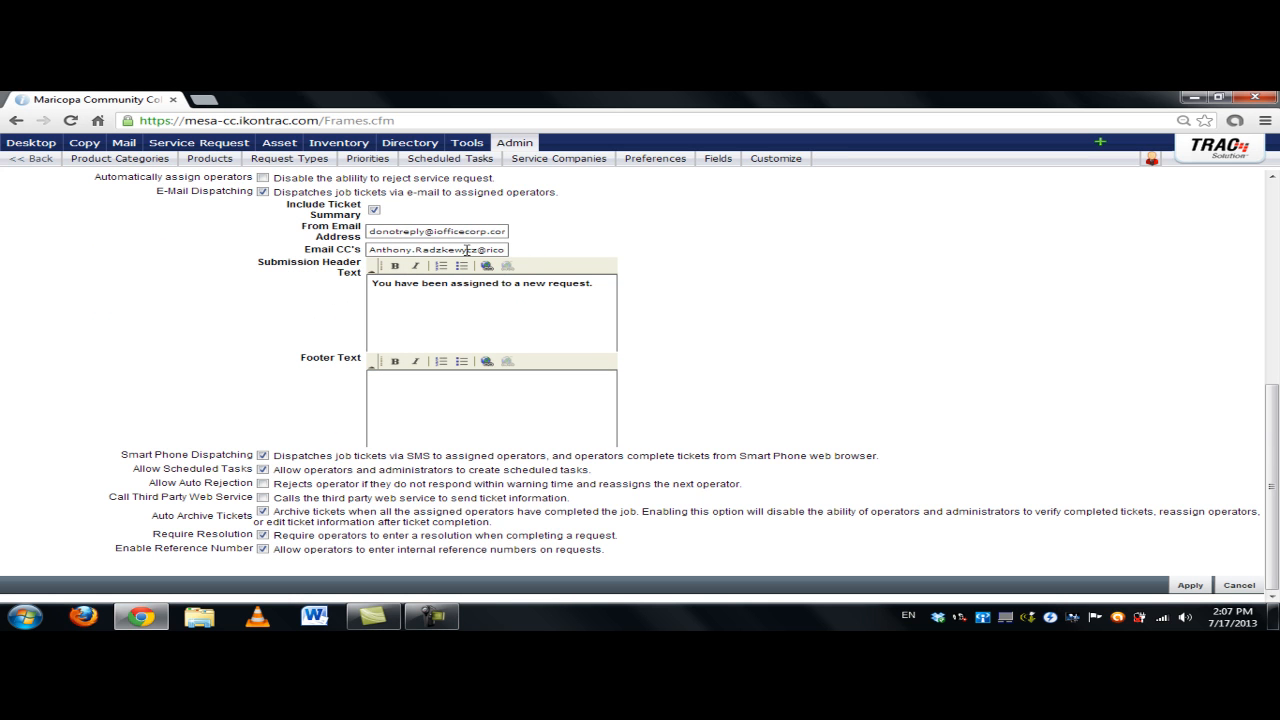
left_click(395, 265)
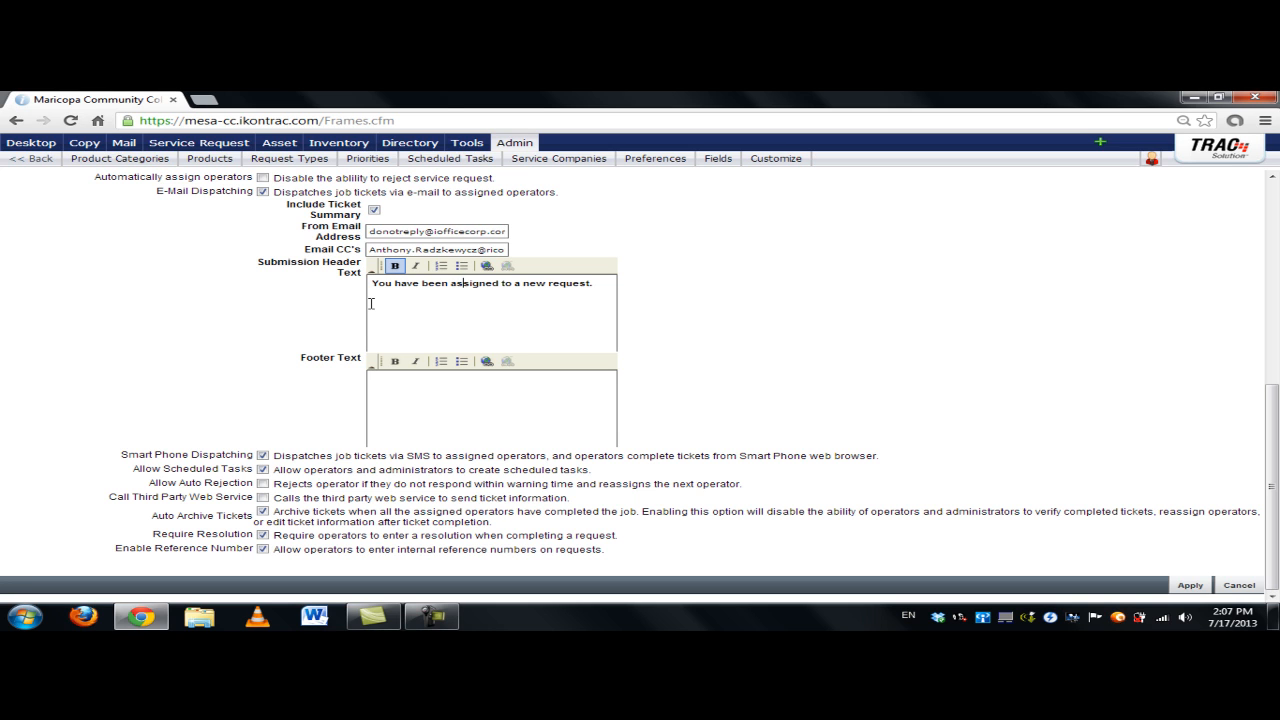
mouse_move(445, 173)
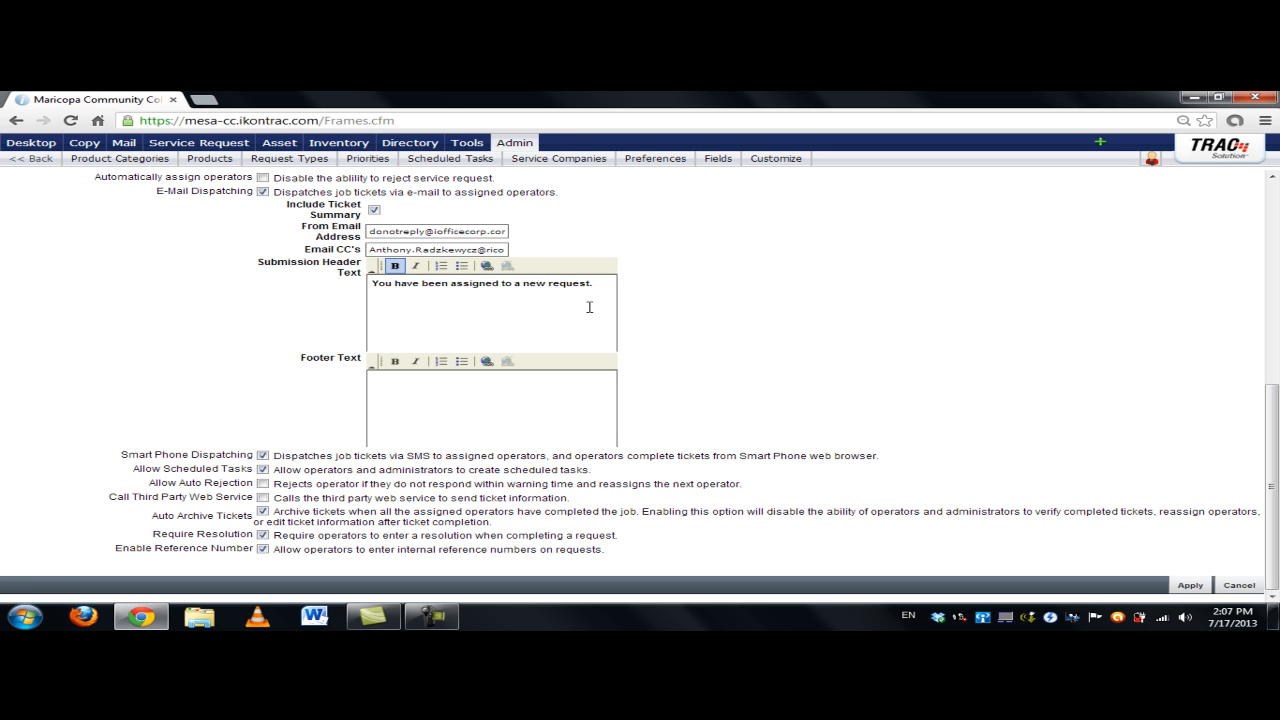
mouse_move(160, 385)
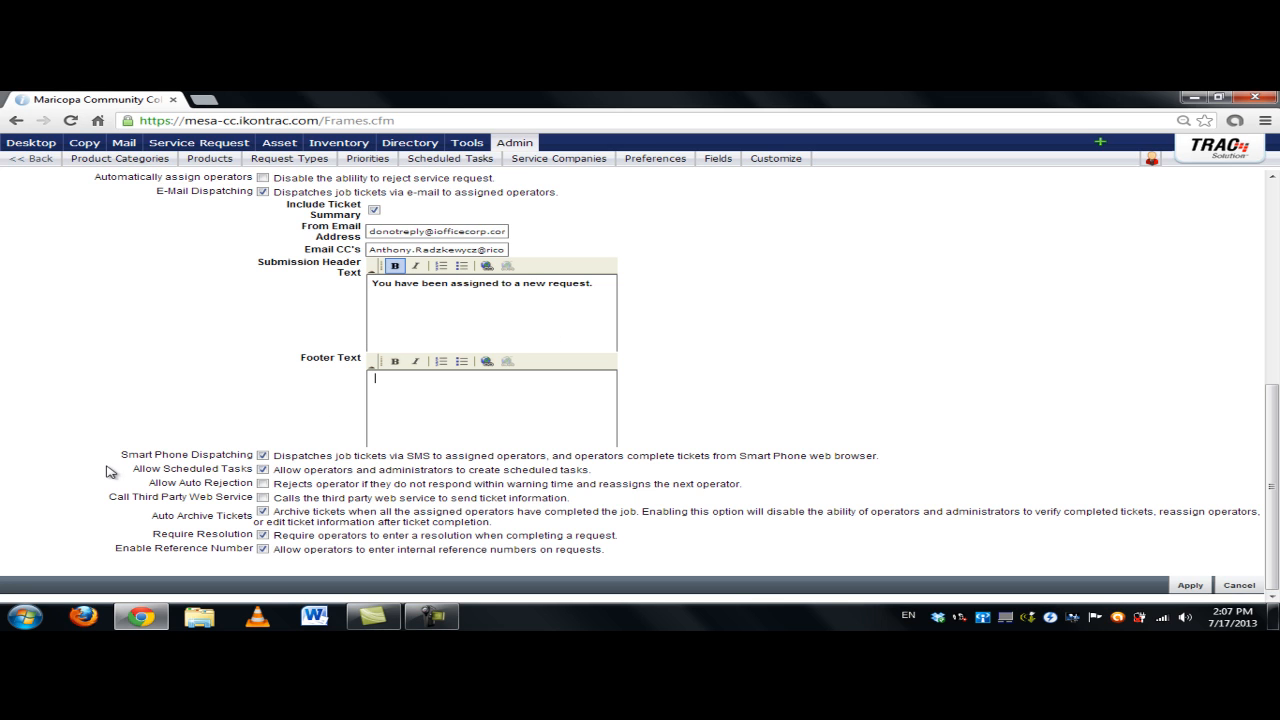
mouse_move(220, 451)
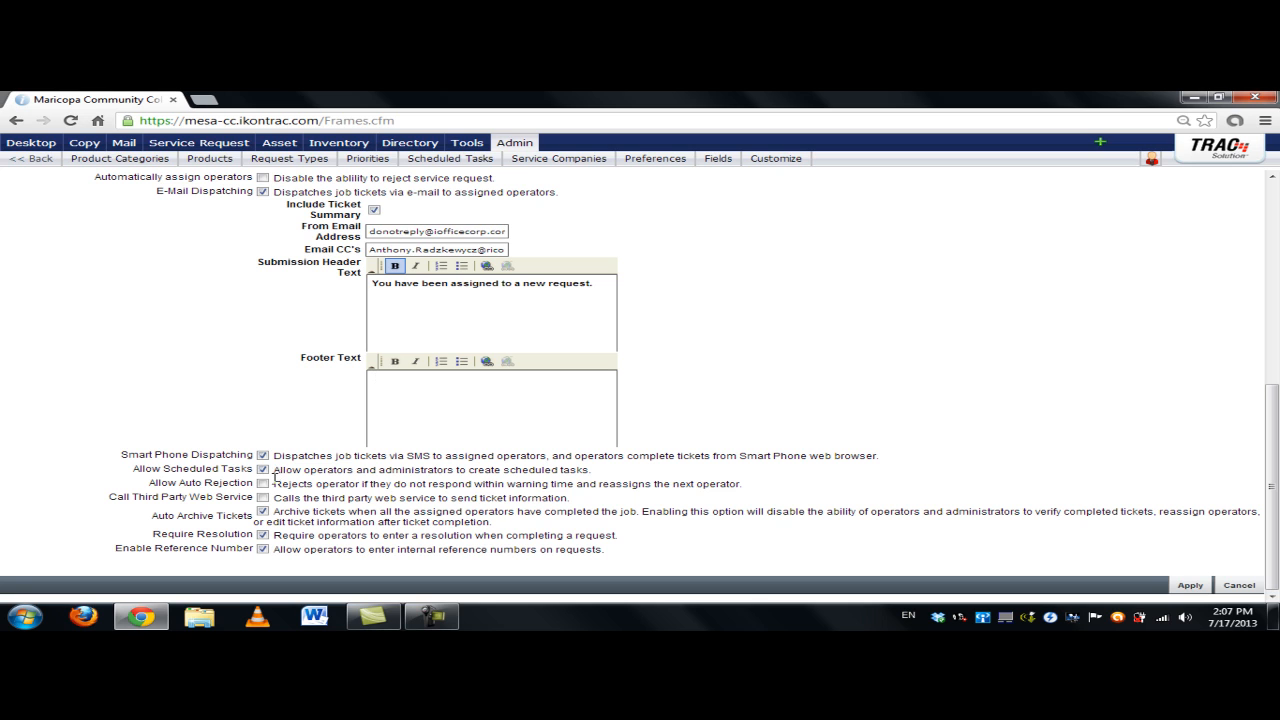
left_click(263, 483)
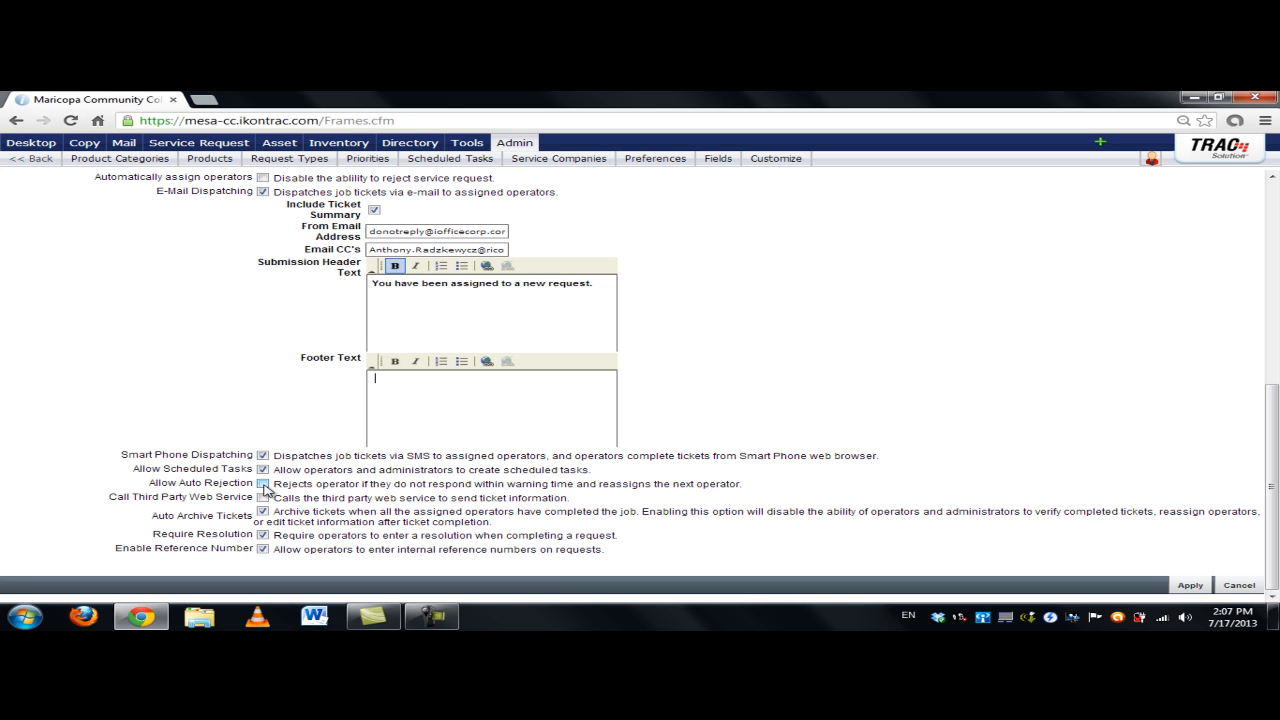
left_click(263, 484)
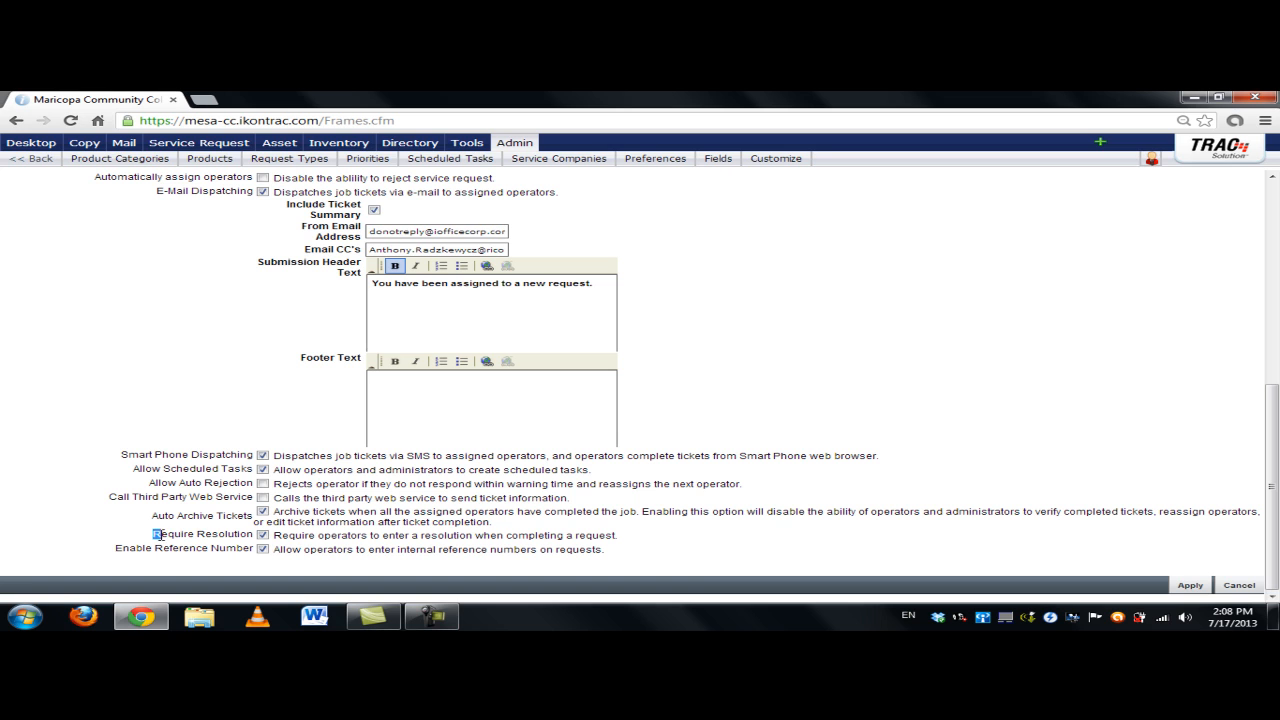
double_click(203, 533)
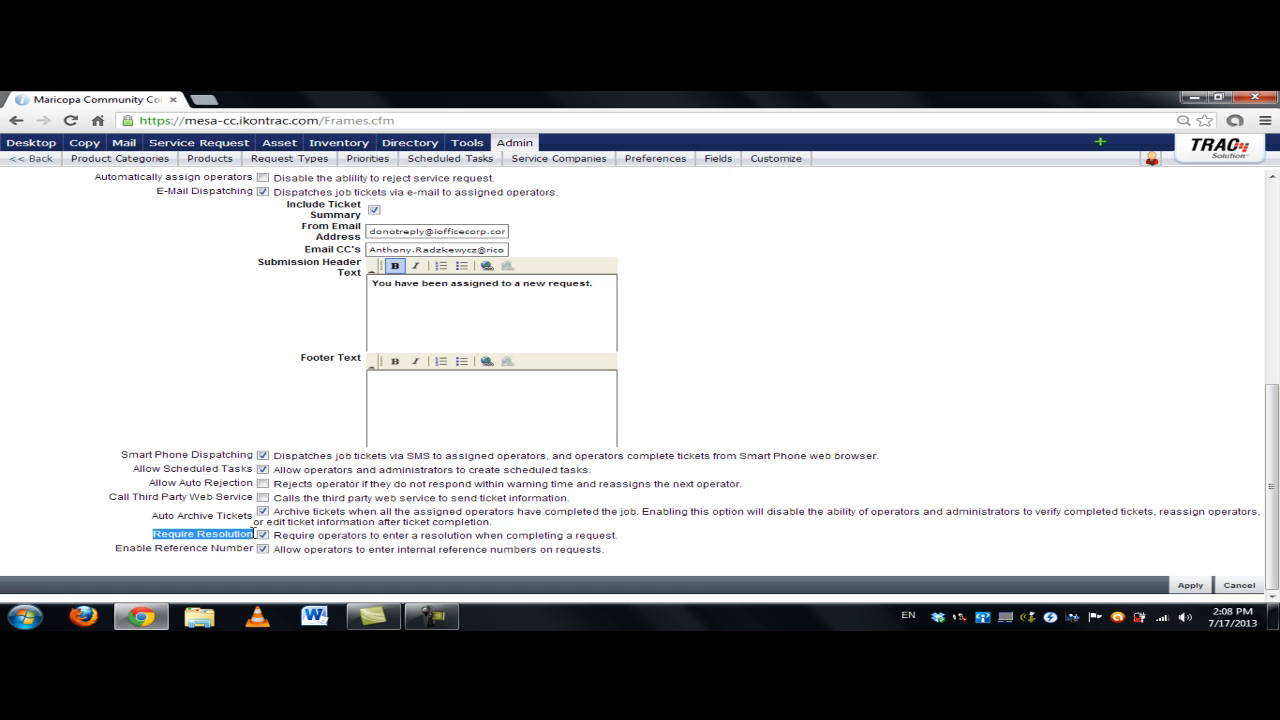
left_click(262, 534)
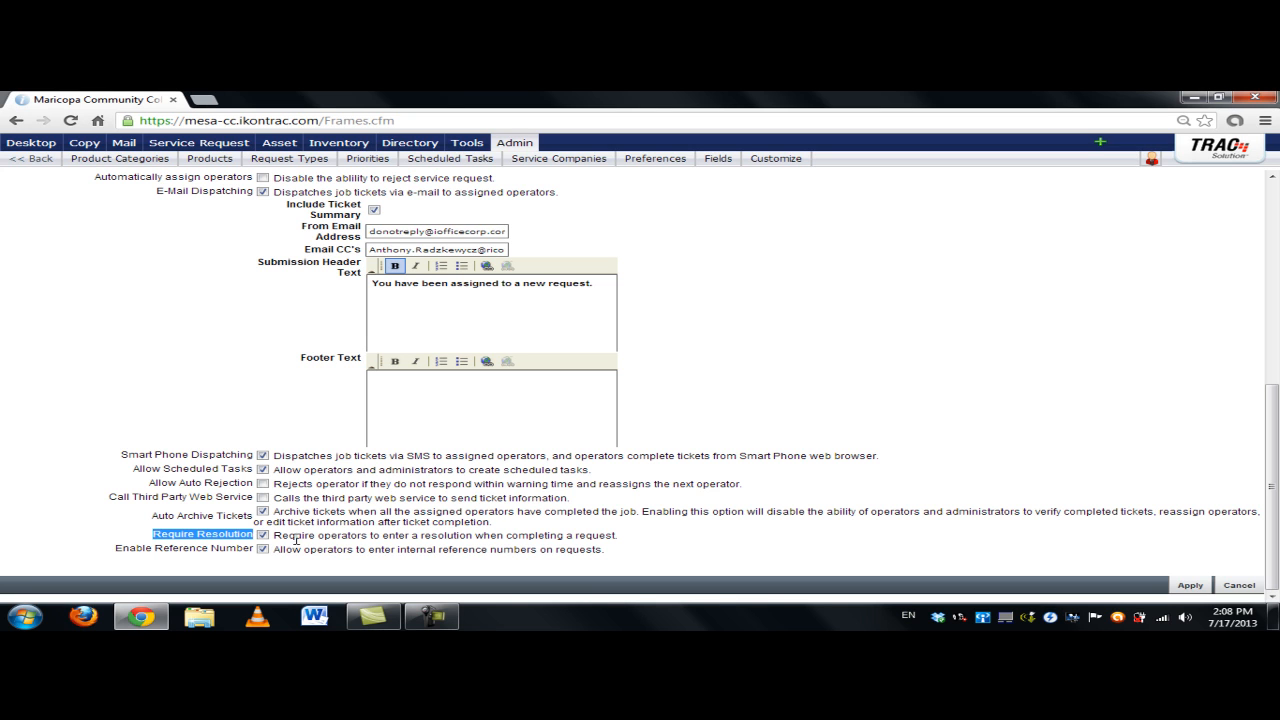
mouse_move(225, 550)
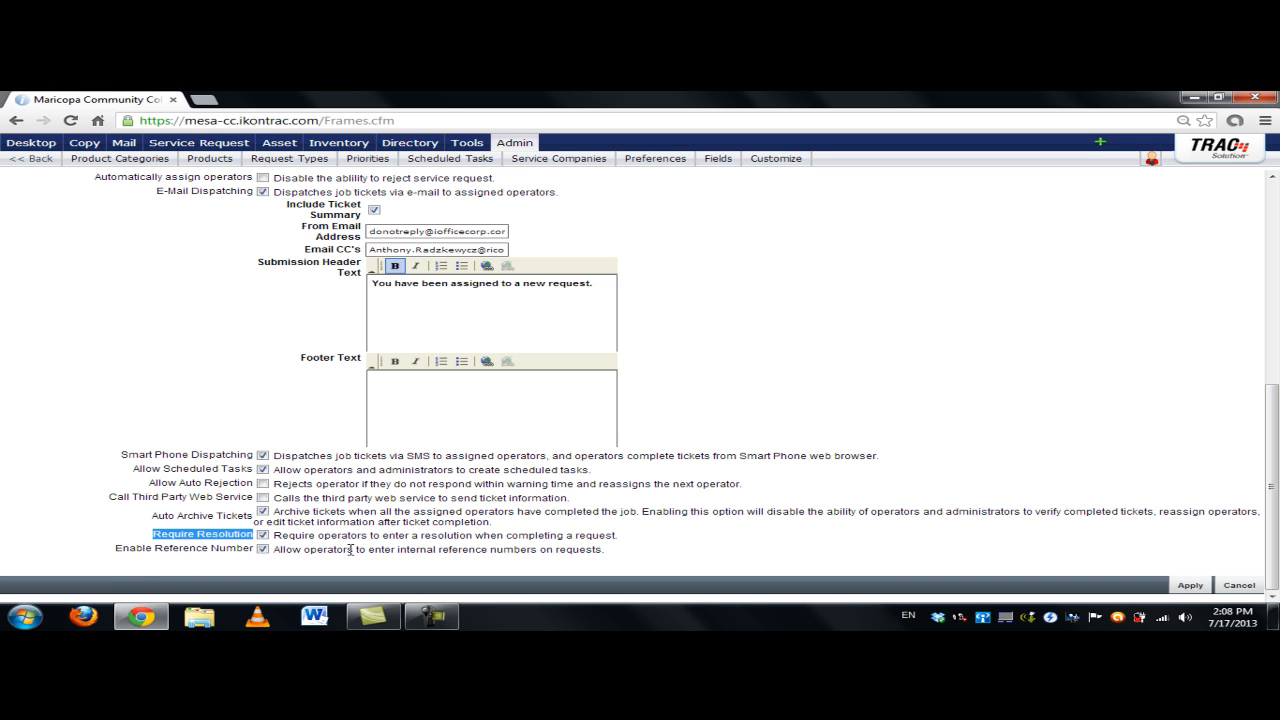
mouse_move(648, 547)
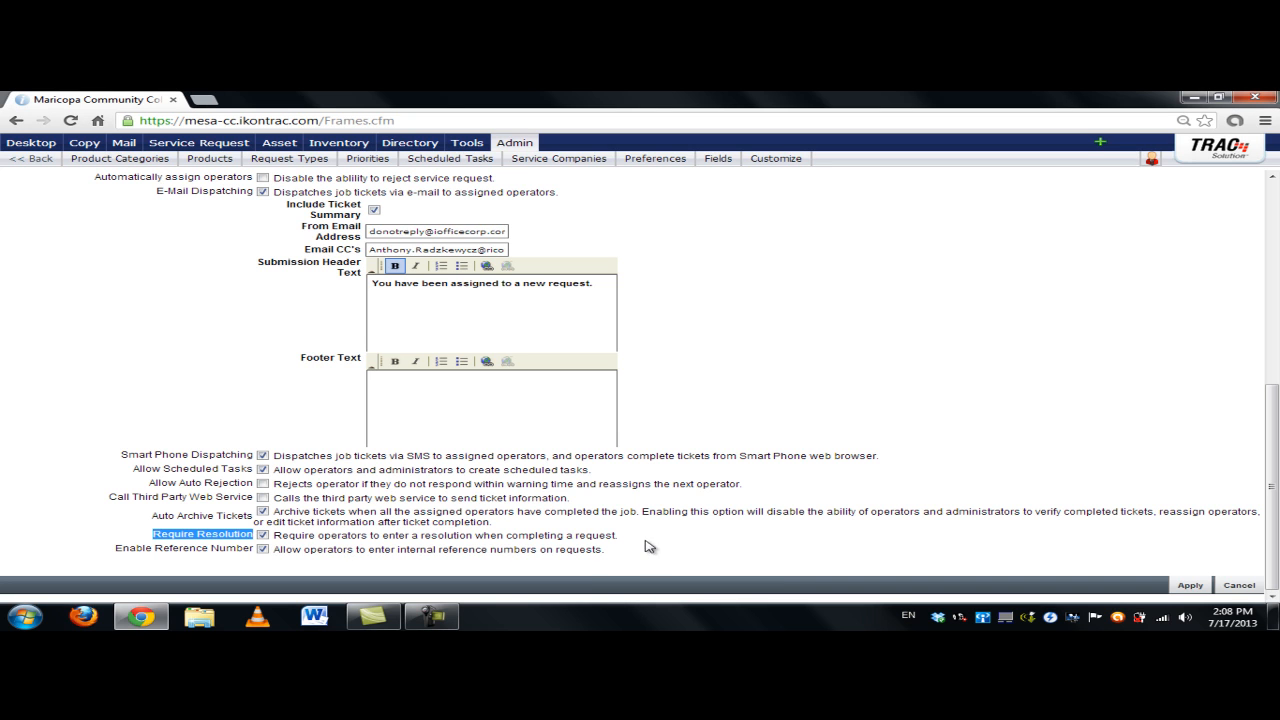
mouse_move(652, 585)
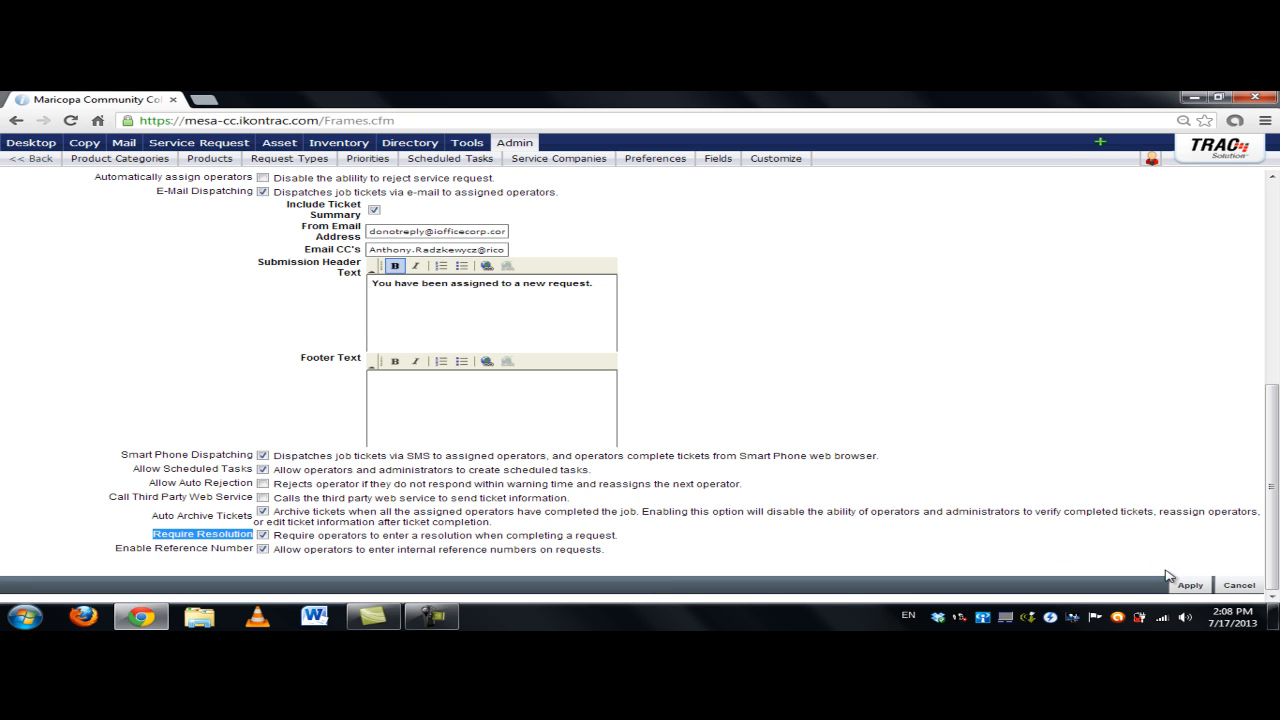
mouse_move(1240, 592)
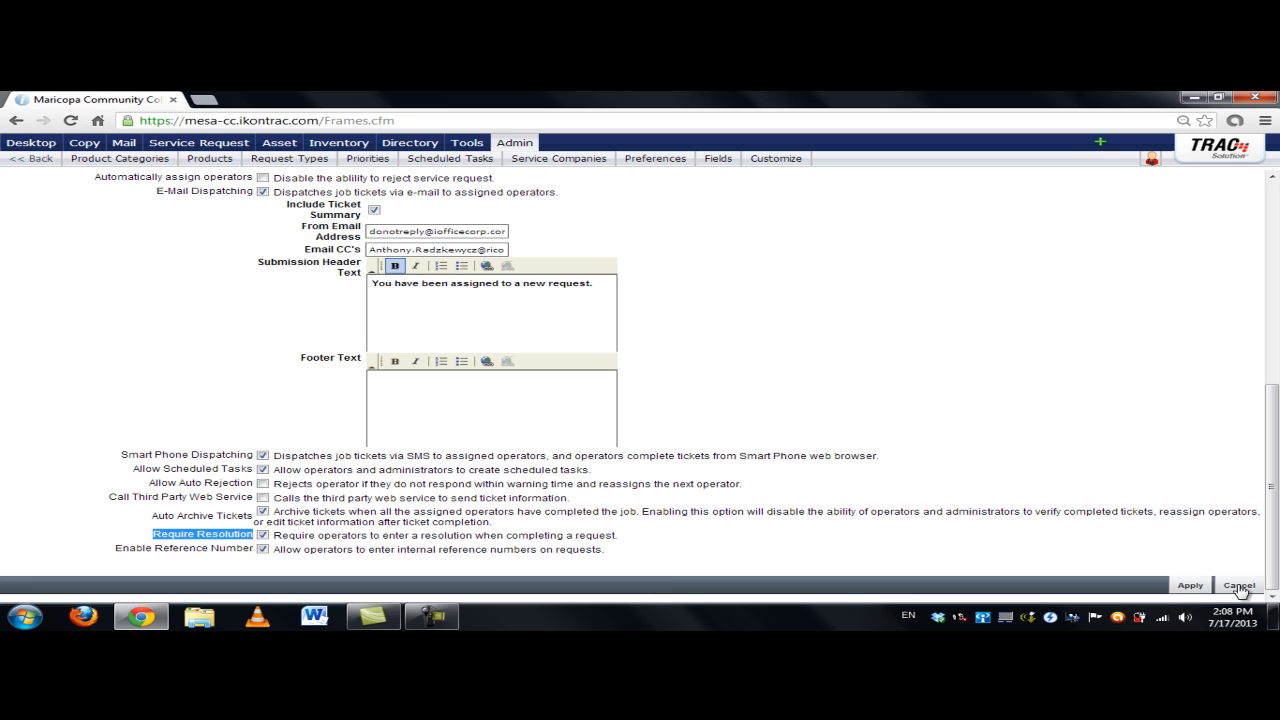
Step: Cancel out of Maintenance Preferences without saving any changes
left_click(1239, 585)
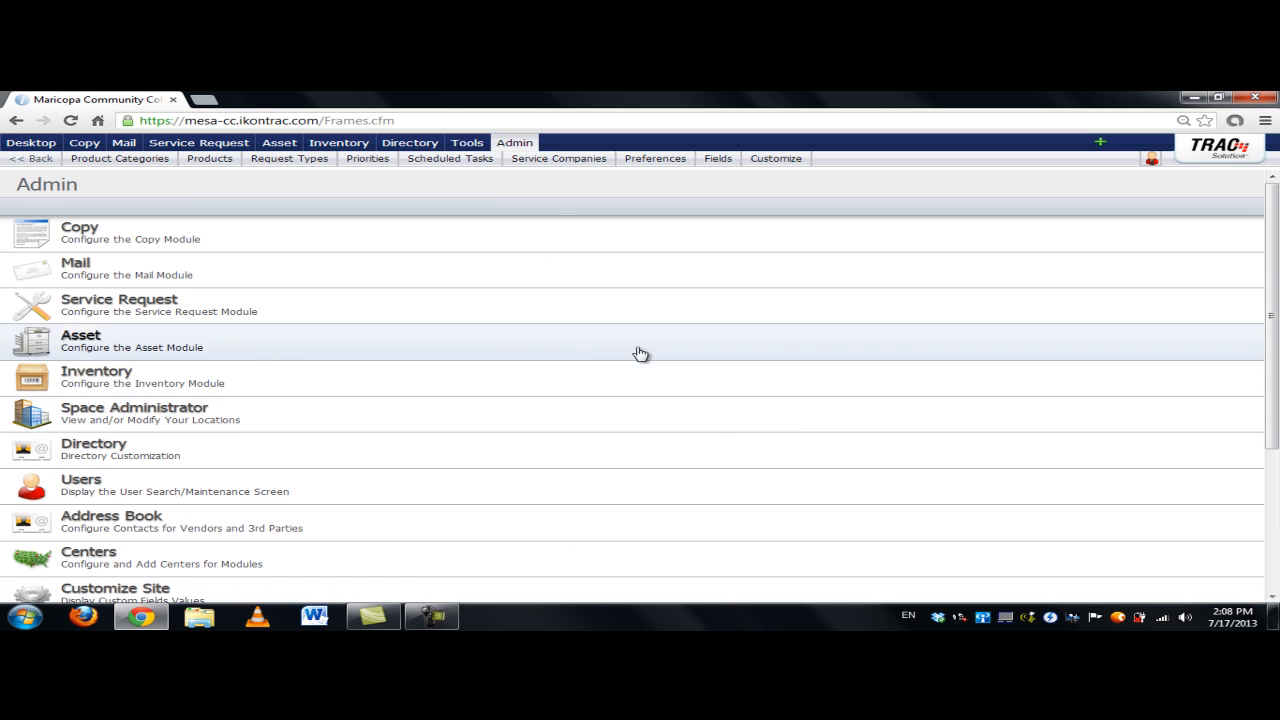
mouse_move(80, 178)
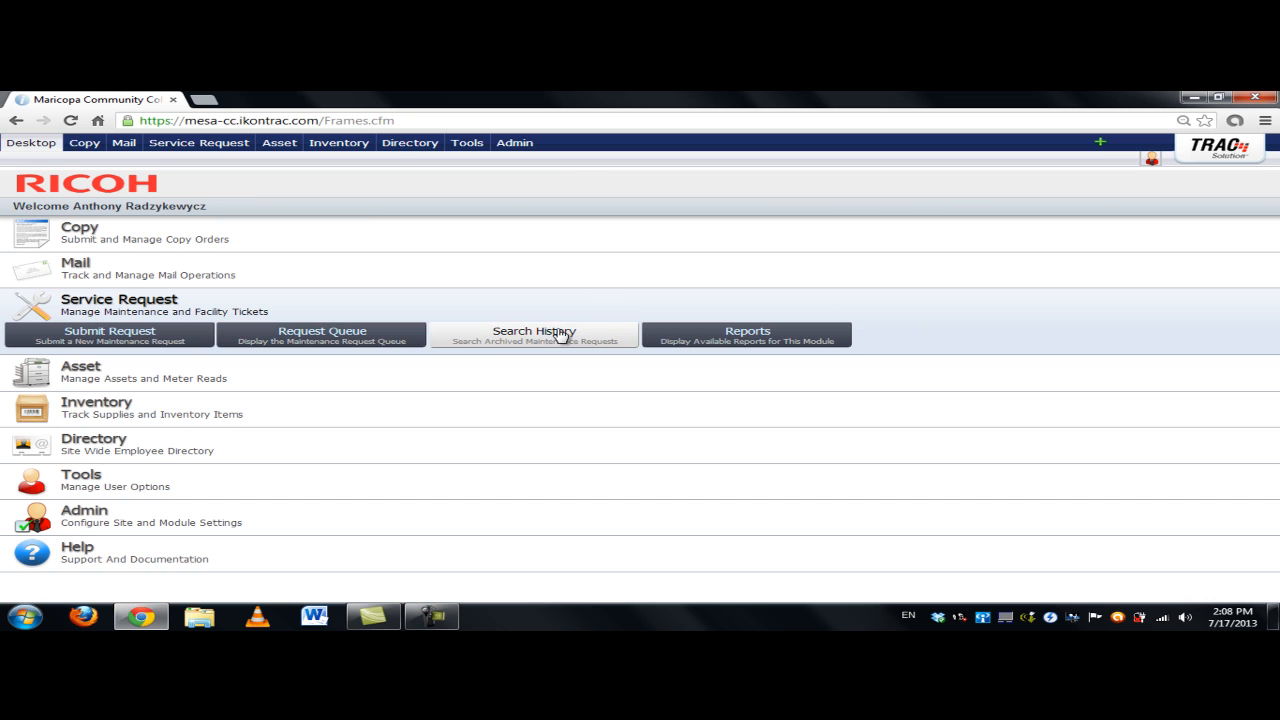
mouse_move(492, 345)
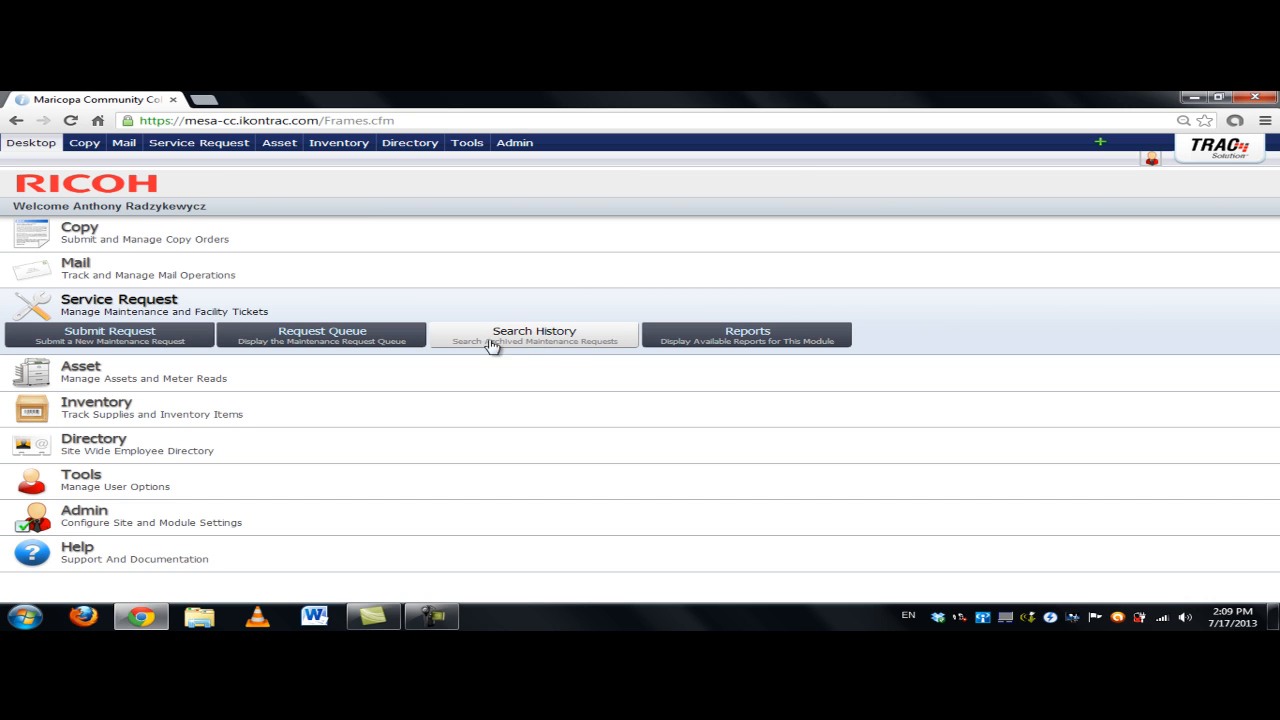